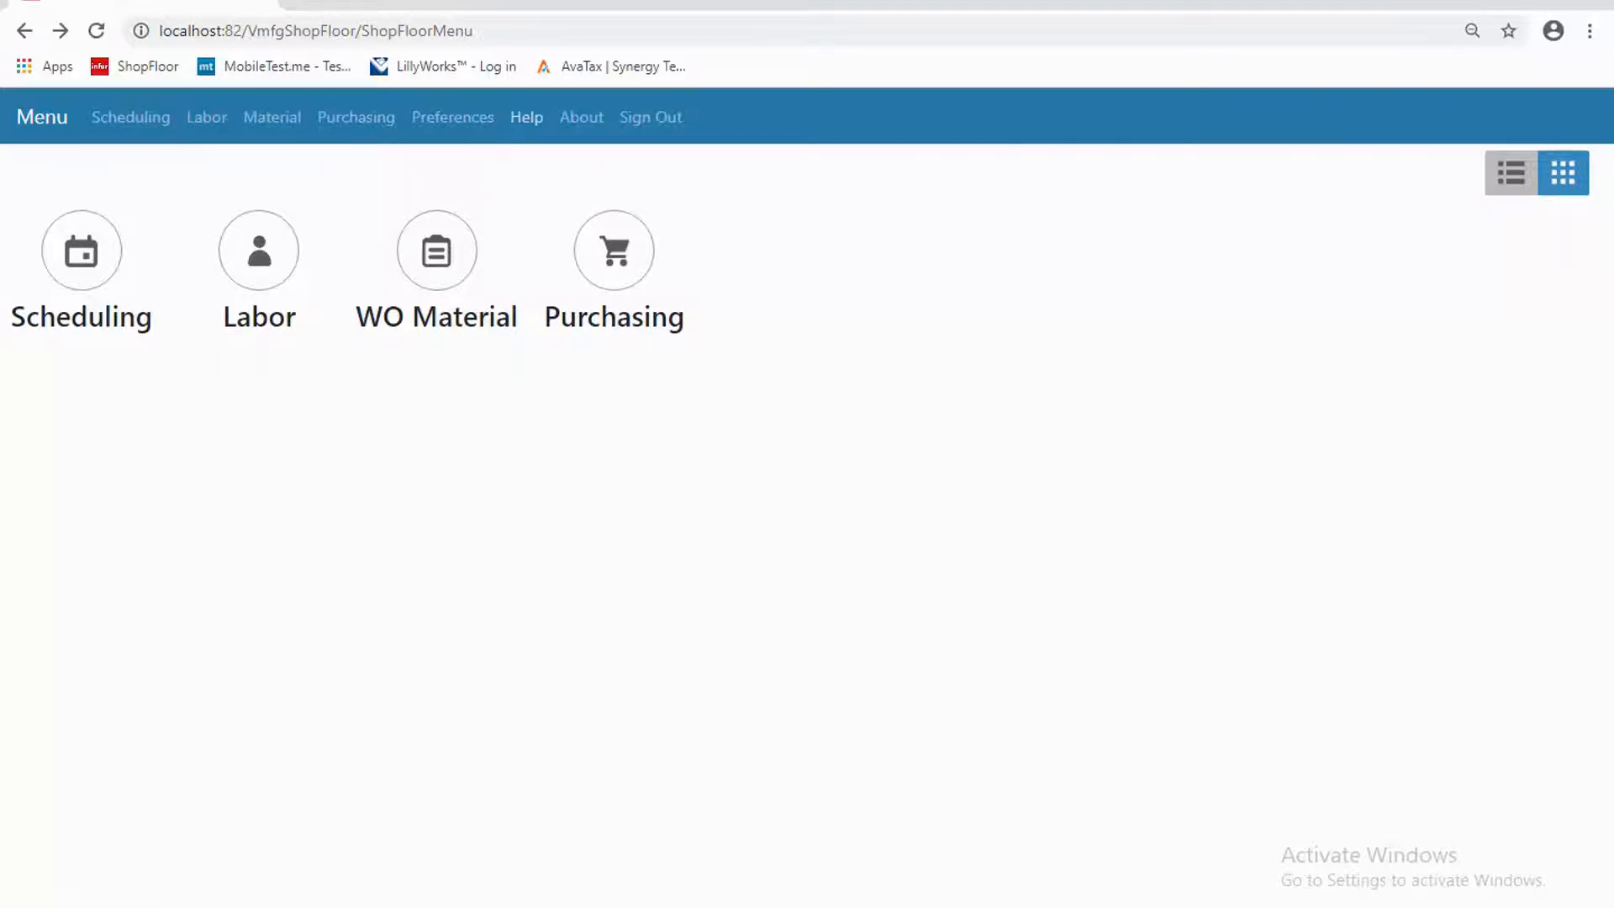
mouse_move(529, 400)
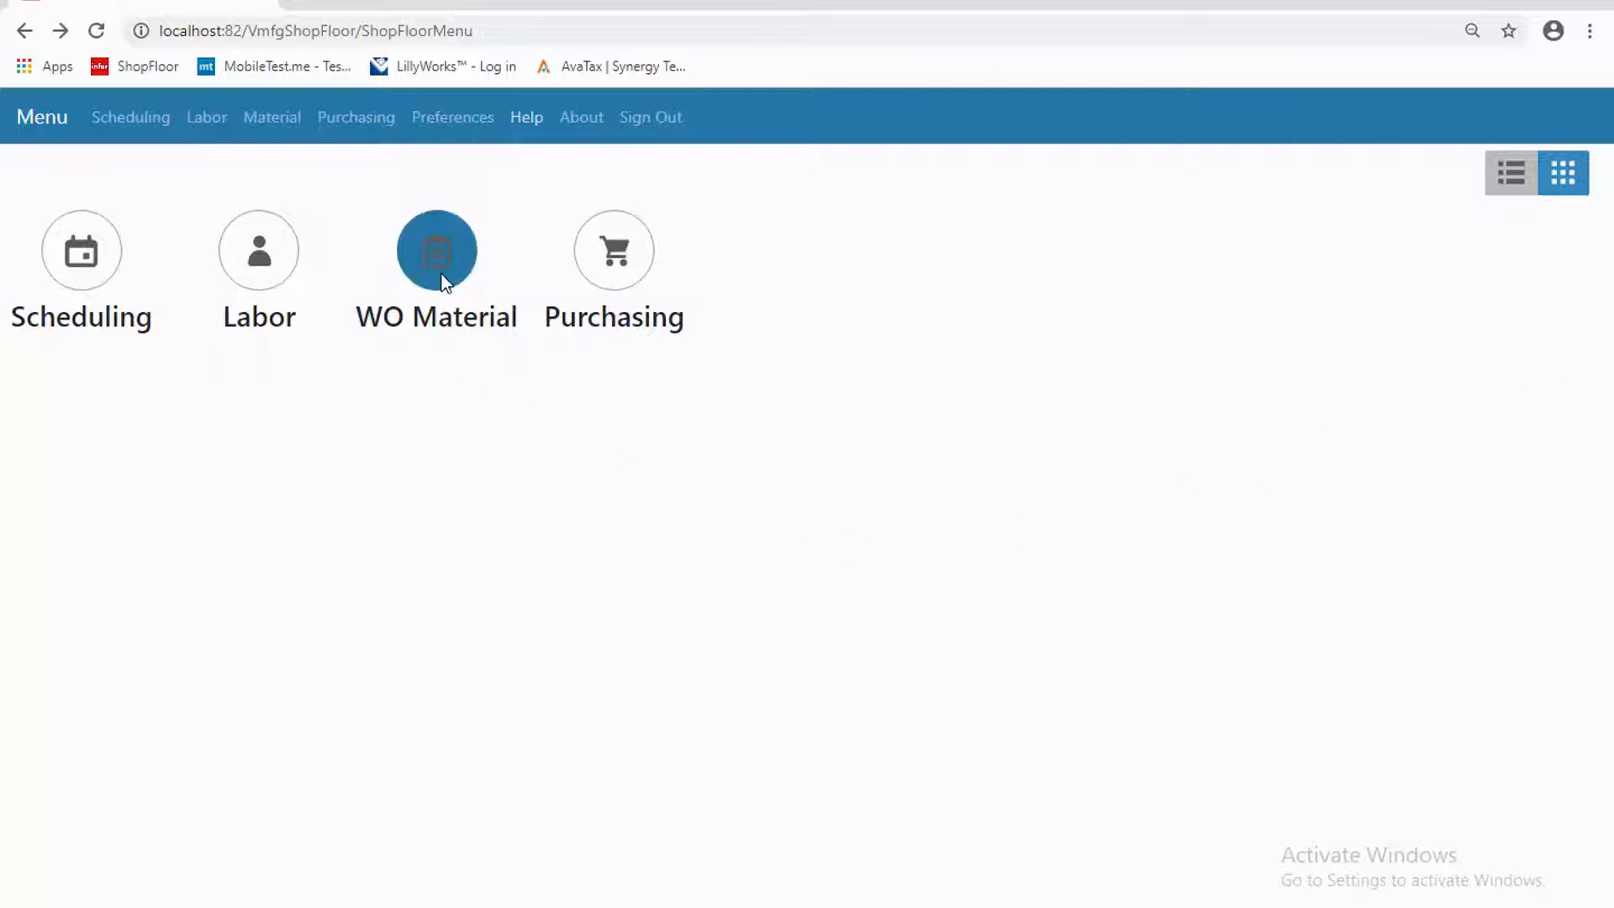
- Choose WO Material on the main menu to reach the Inventory Trans Entry menu
click(436, 249)
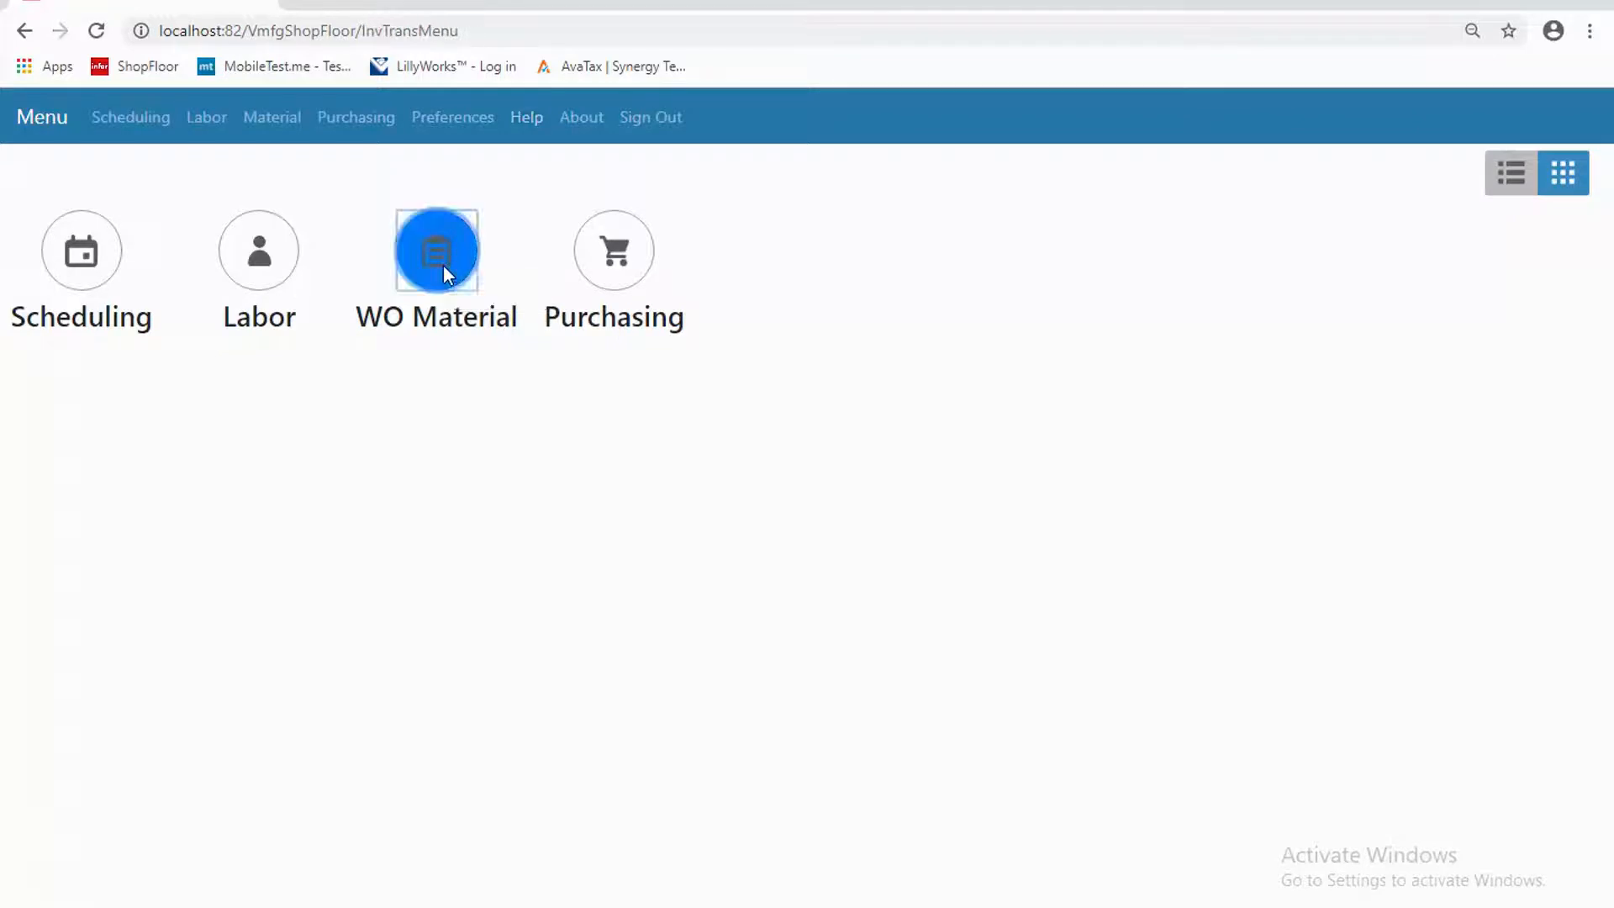
click(436, 249)
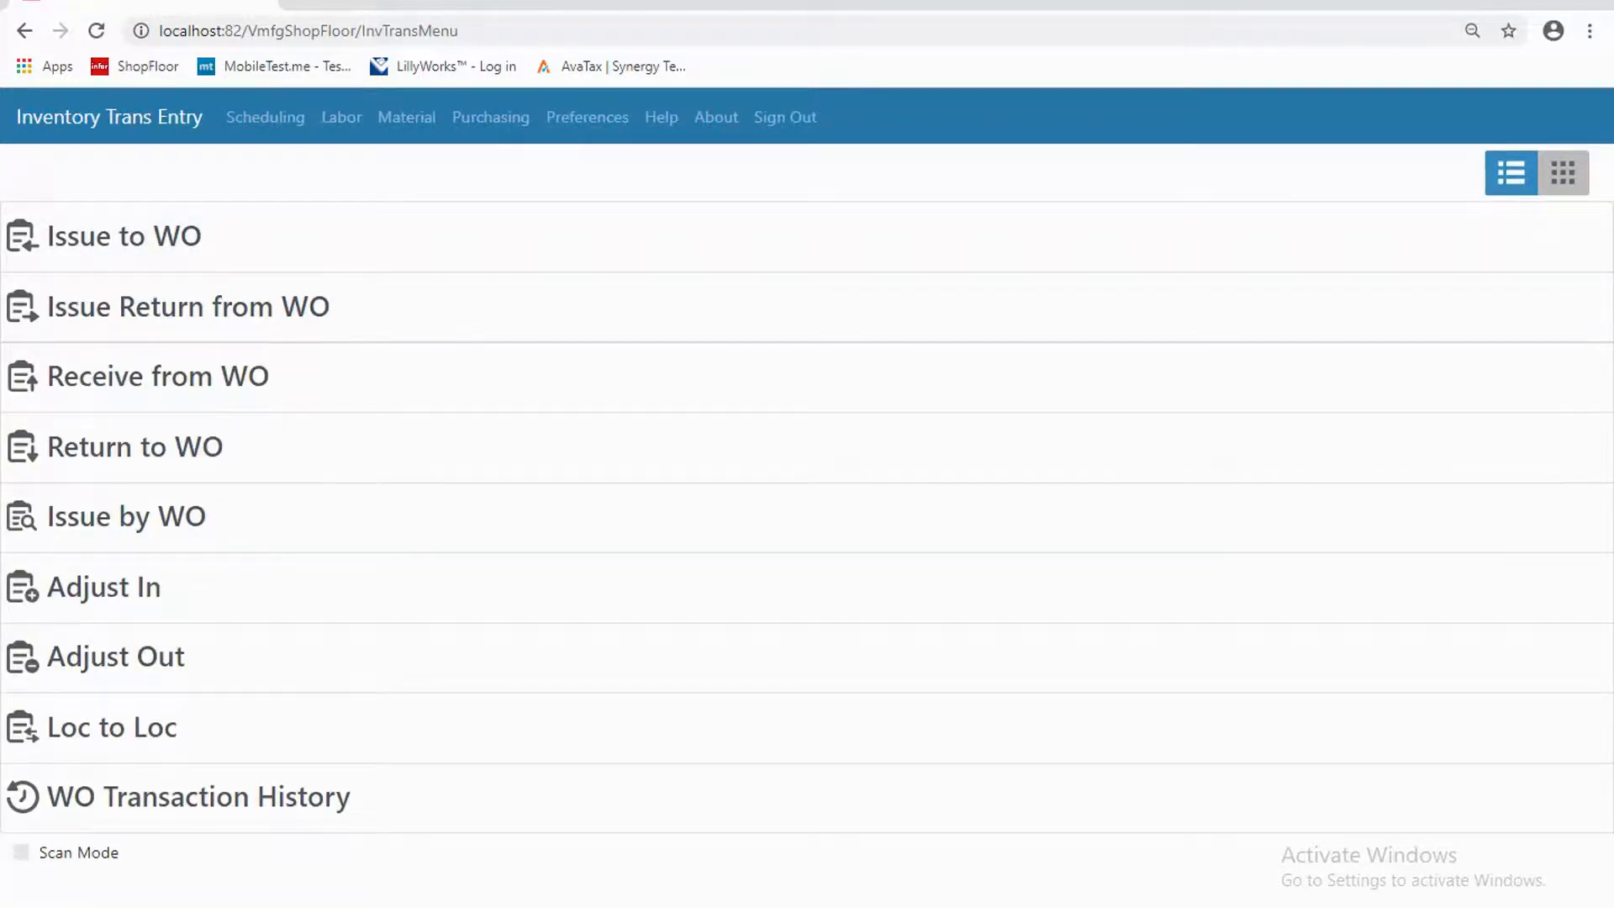
mouse_move(1346, 558)
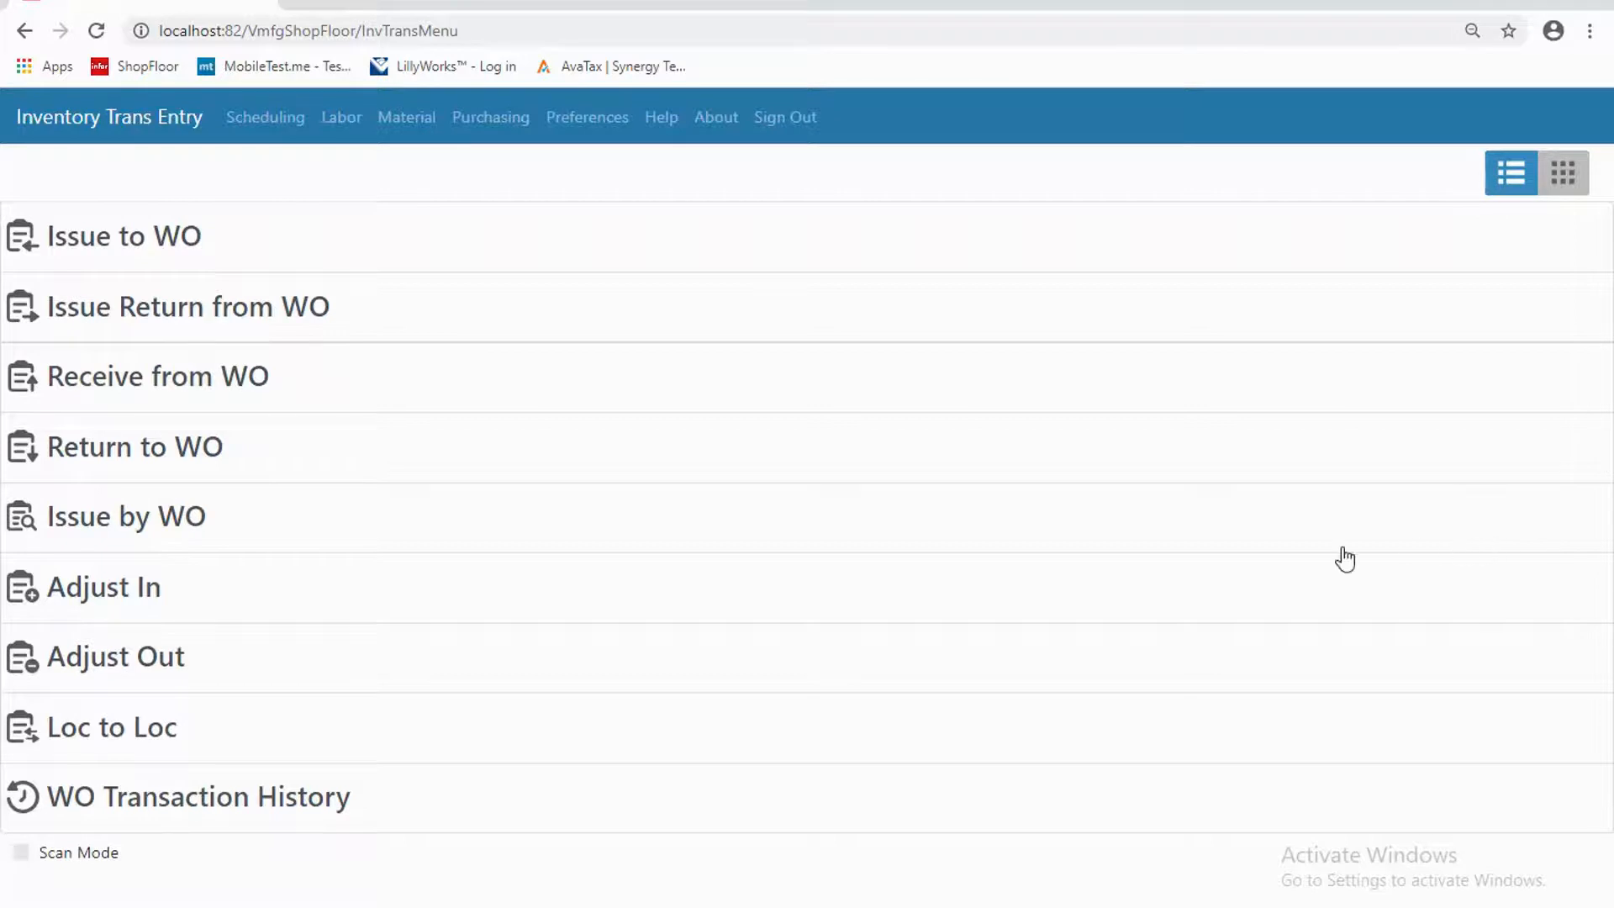
mouse_move(484, 405)
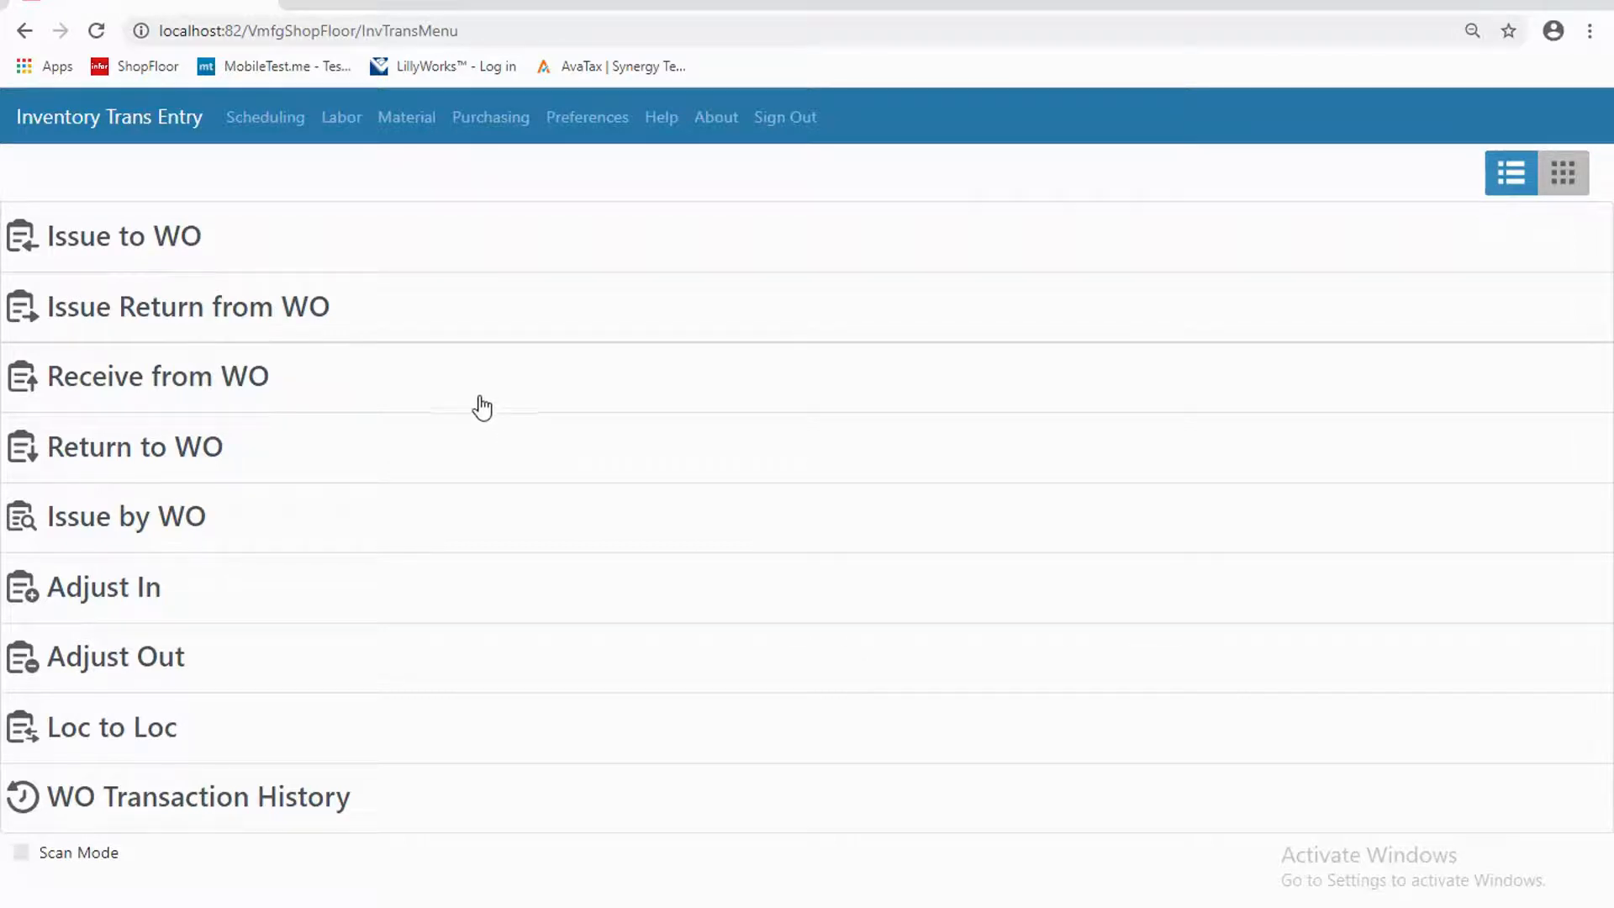
mouse_move(464, 649)
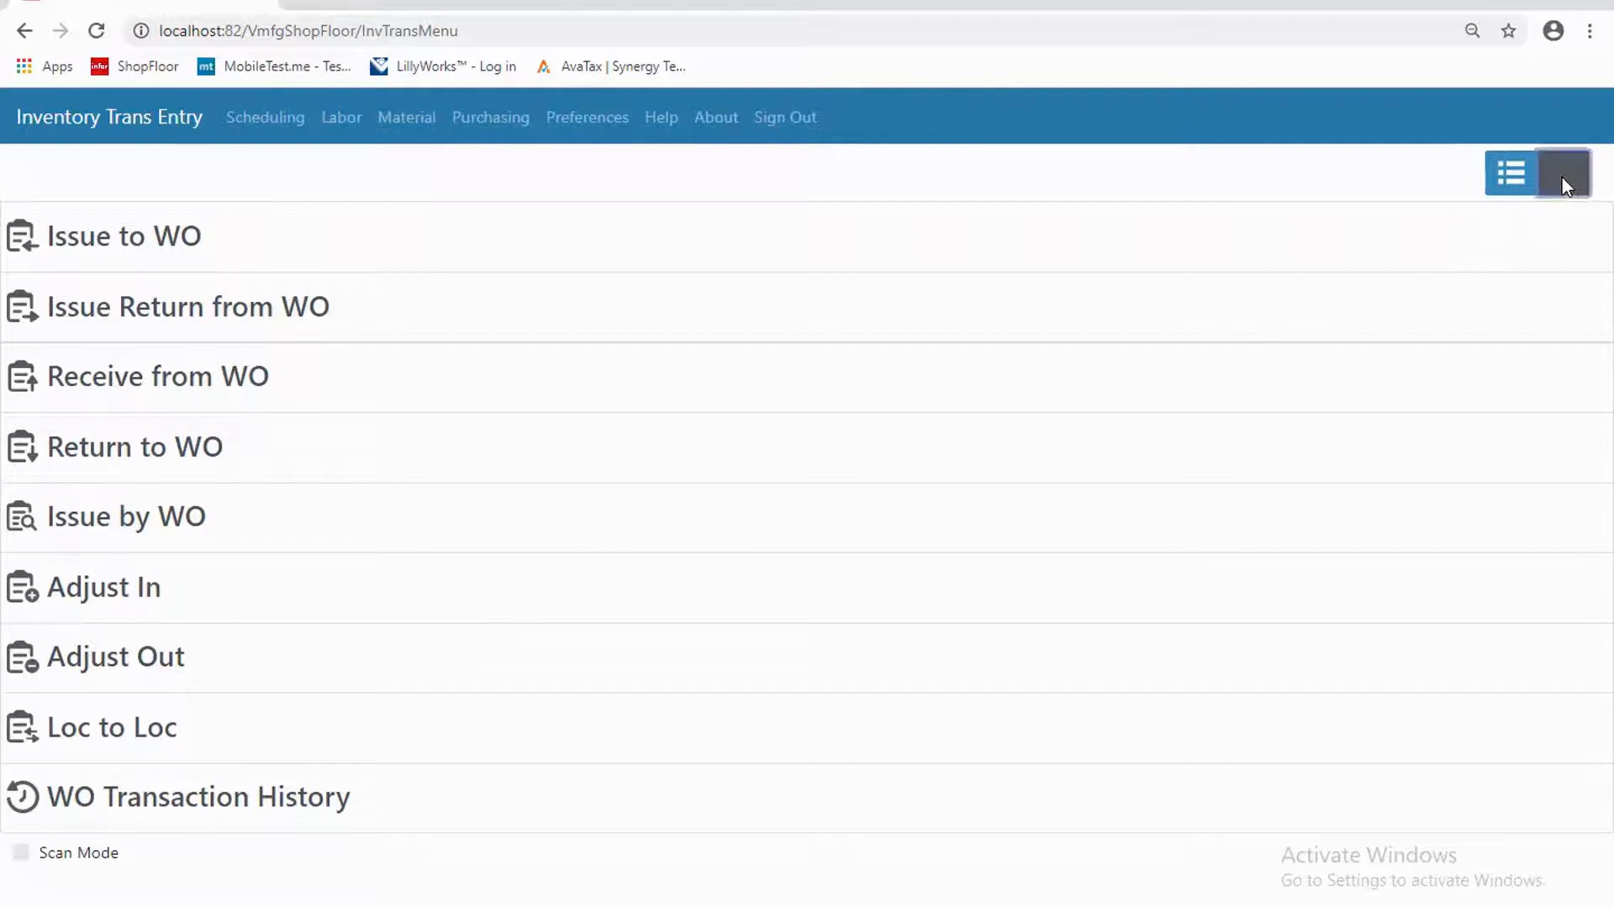
- Switch the Inventory Trans Entry menu to the icon grid view
click(1562, 171)
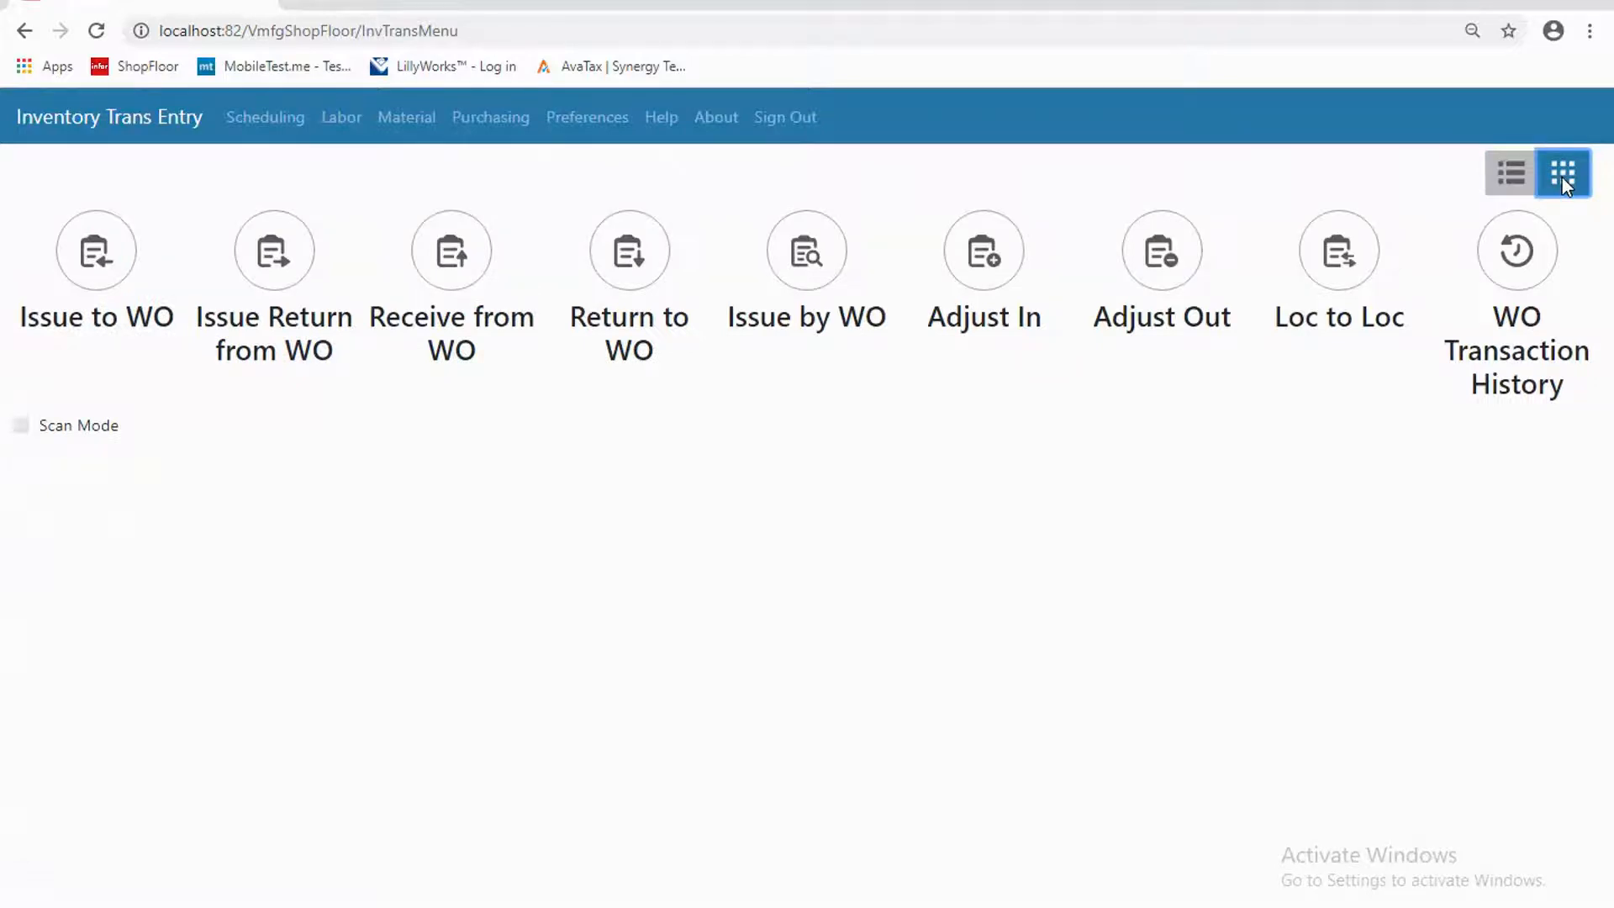
mouse_move(1566, 190)
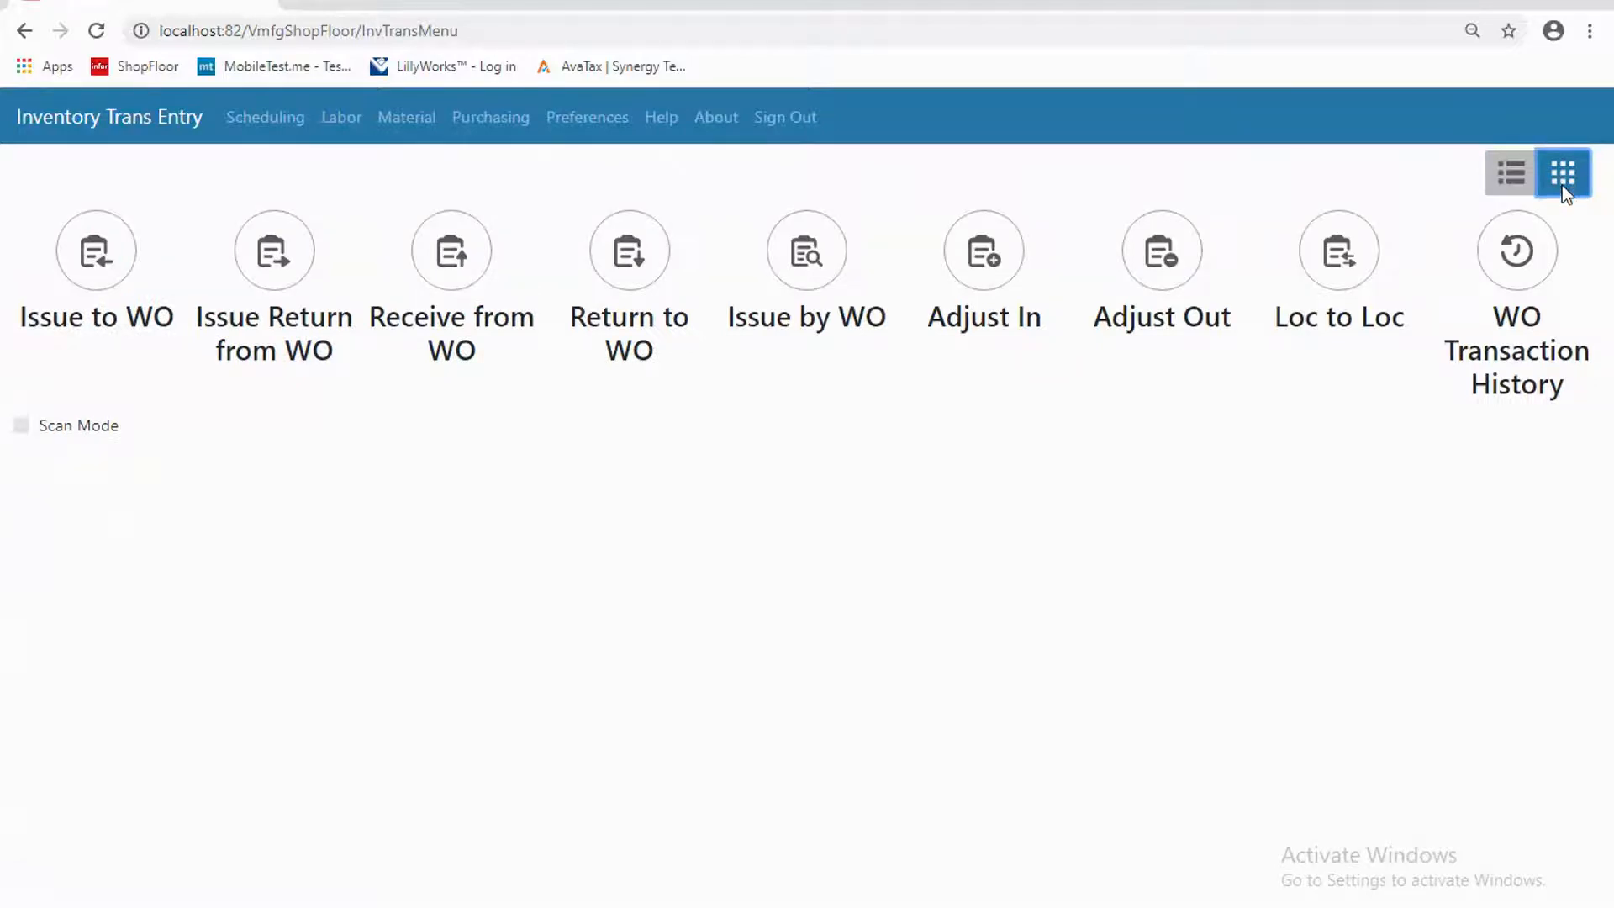
mouse_move(1562, 200)
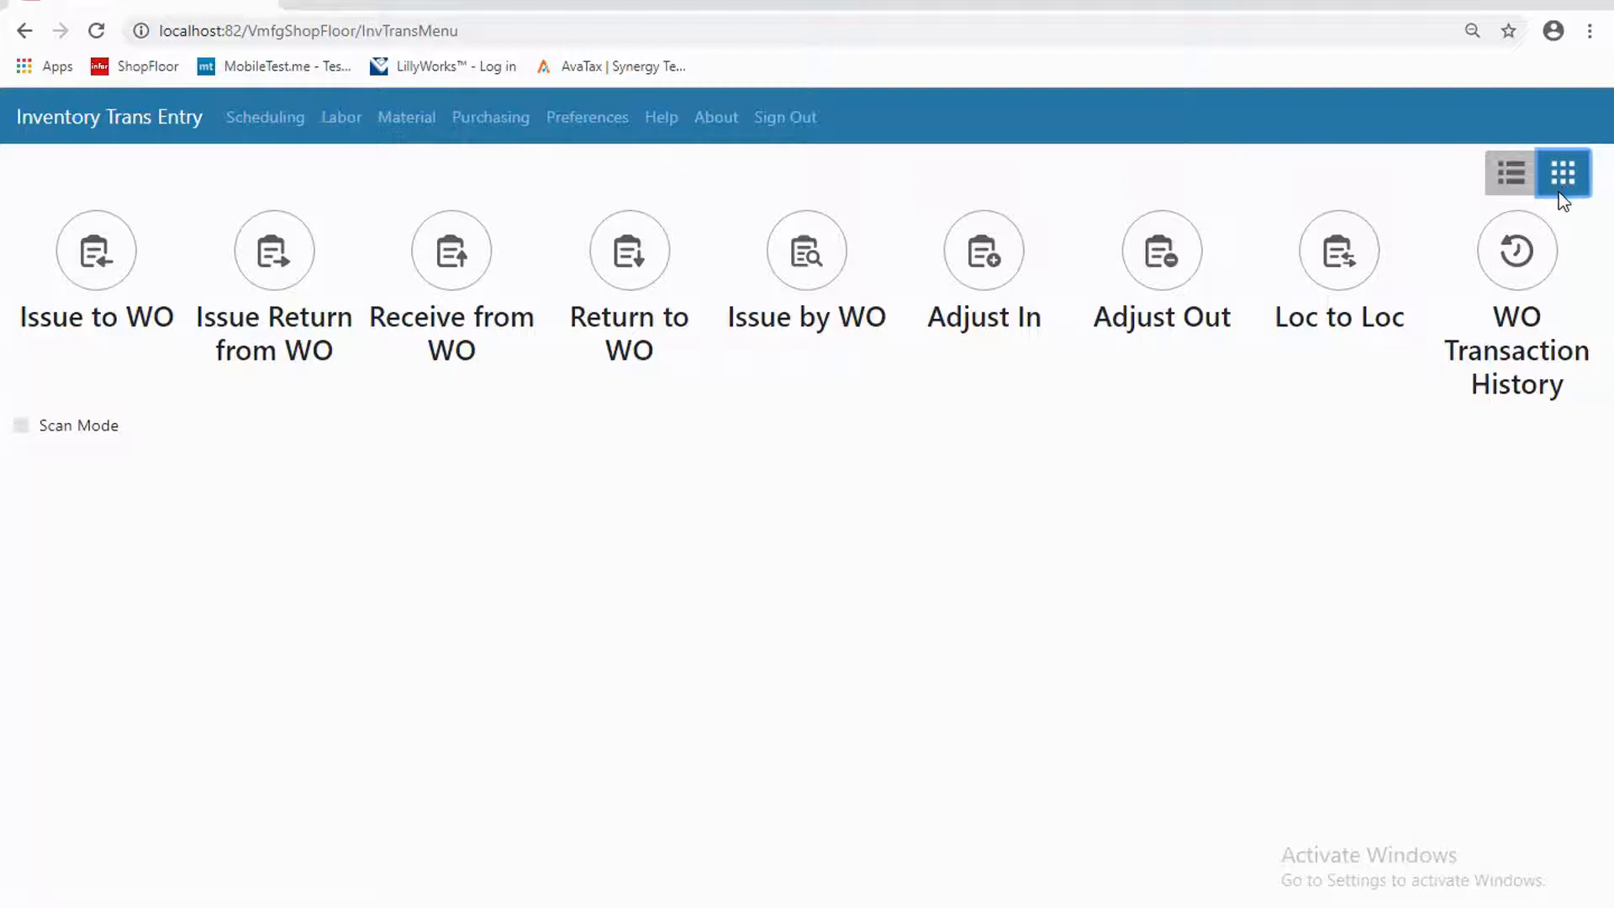
mouse_move(1561, 203)
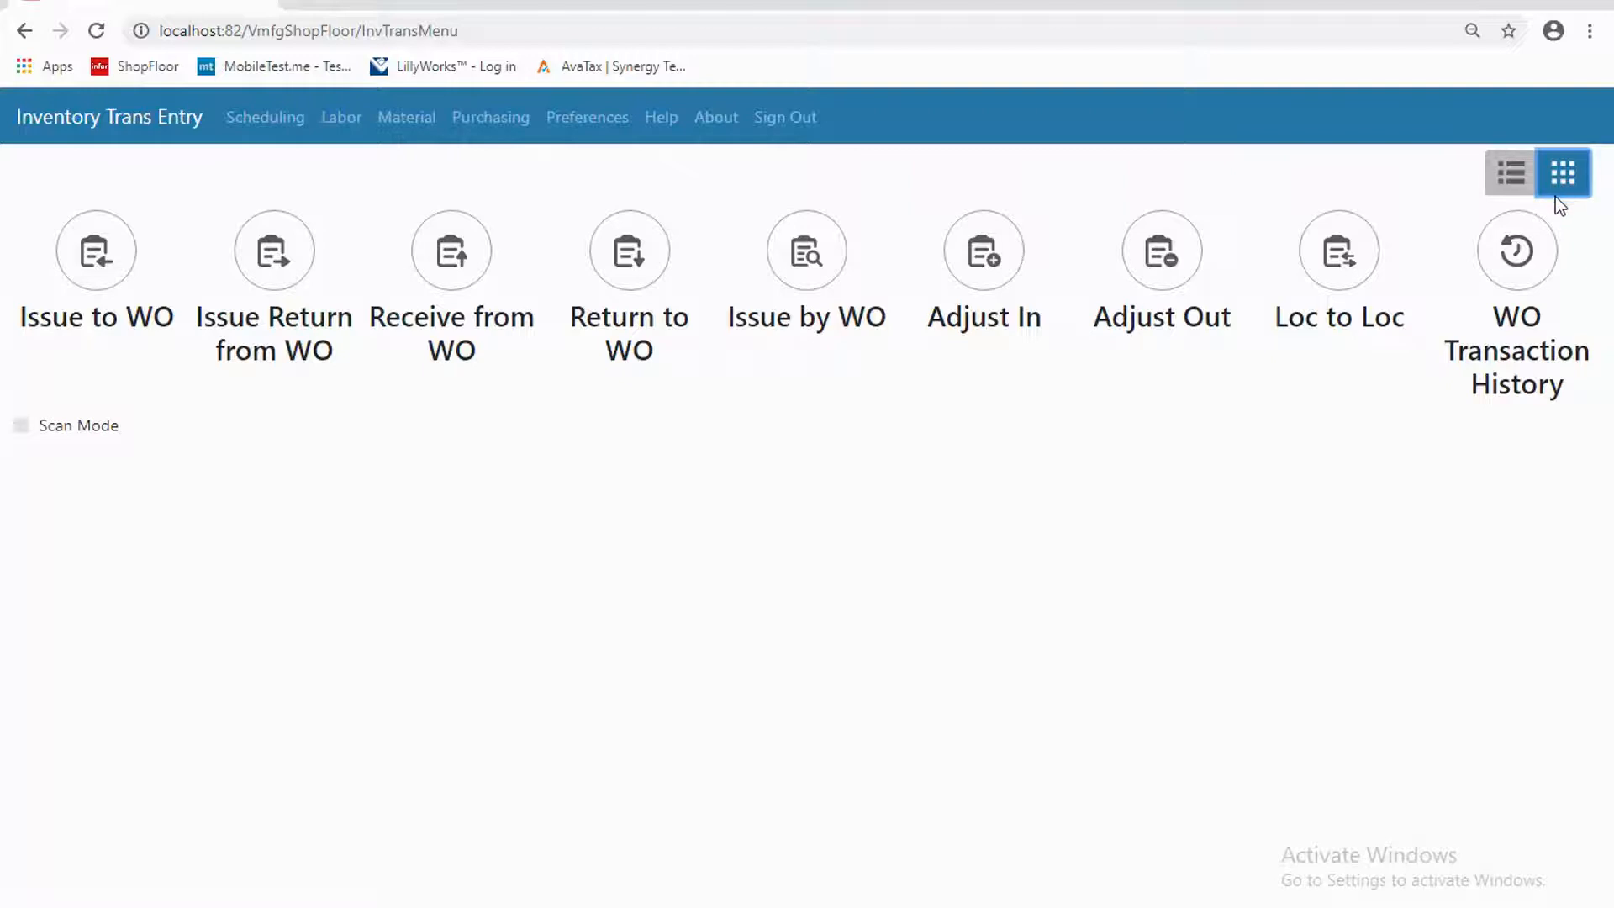
mouse_move(1563, 173)
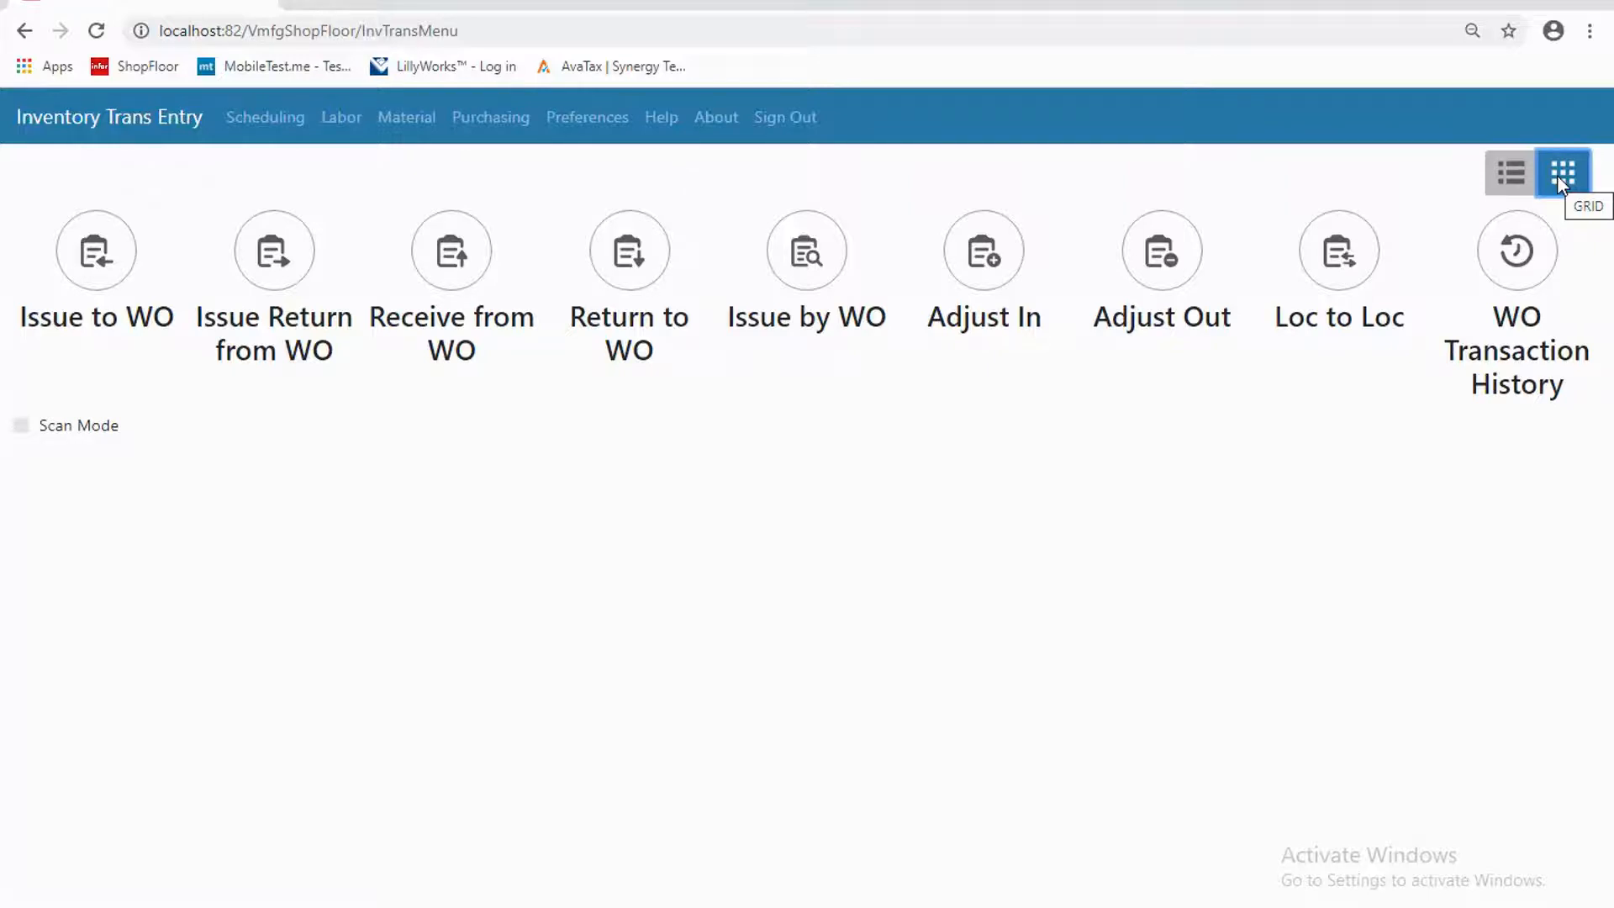
mouse_move(1289, 555)
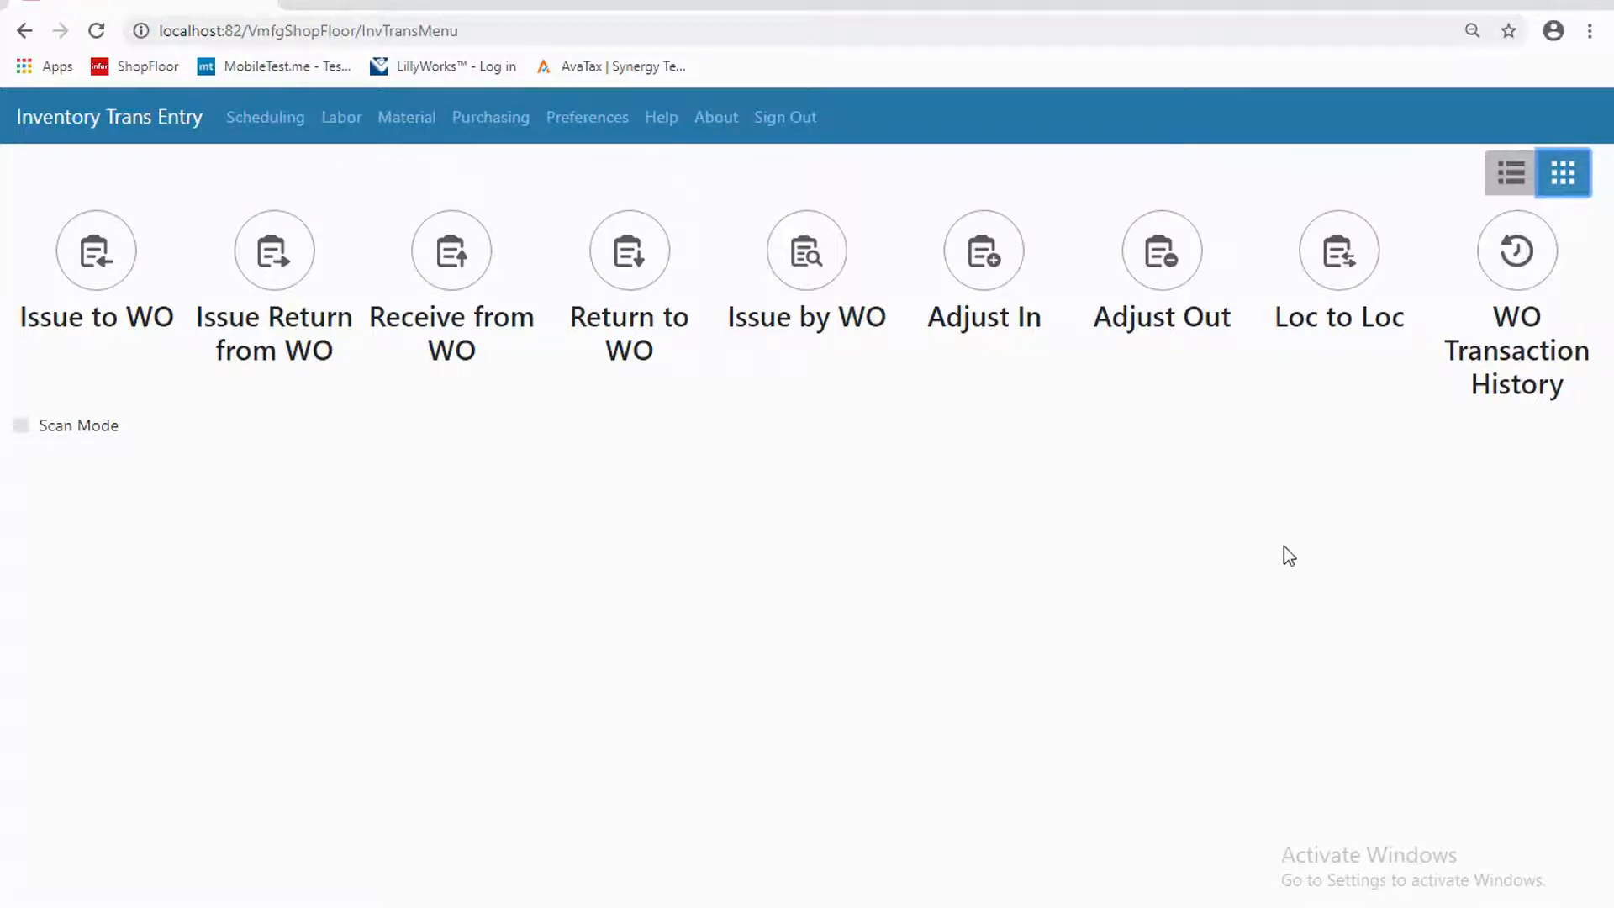
mouse_move(1223, 534)
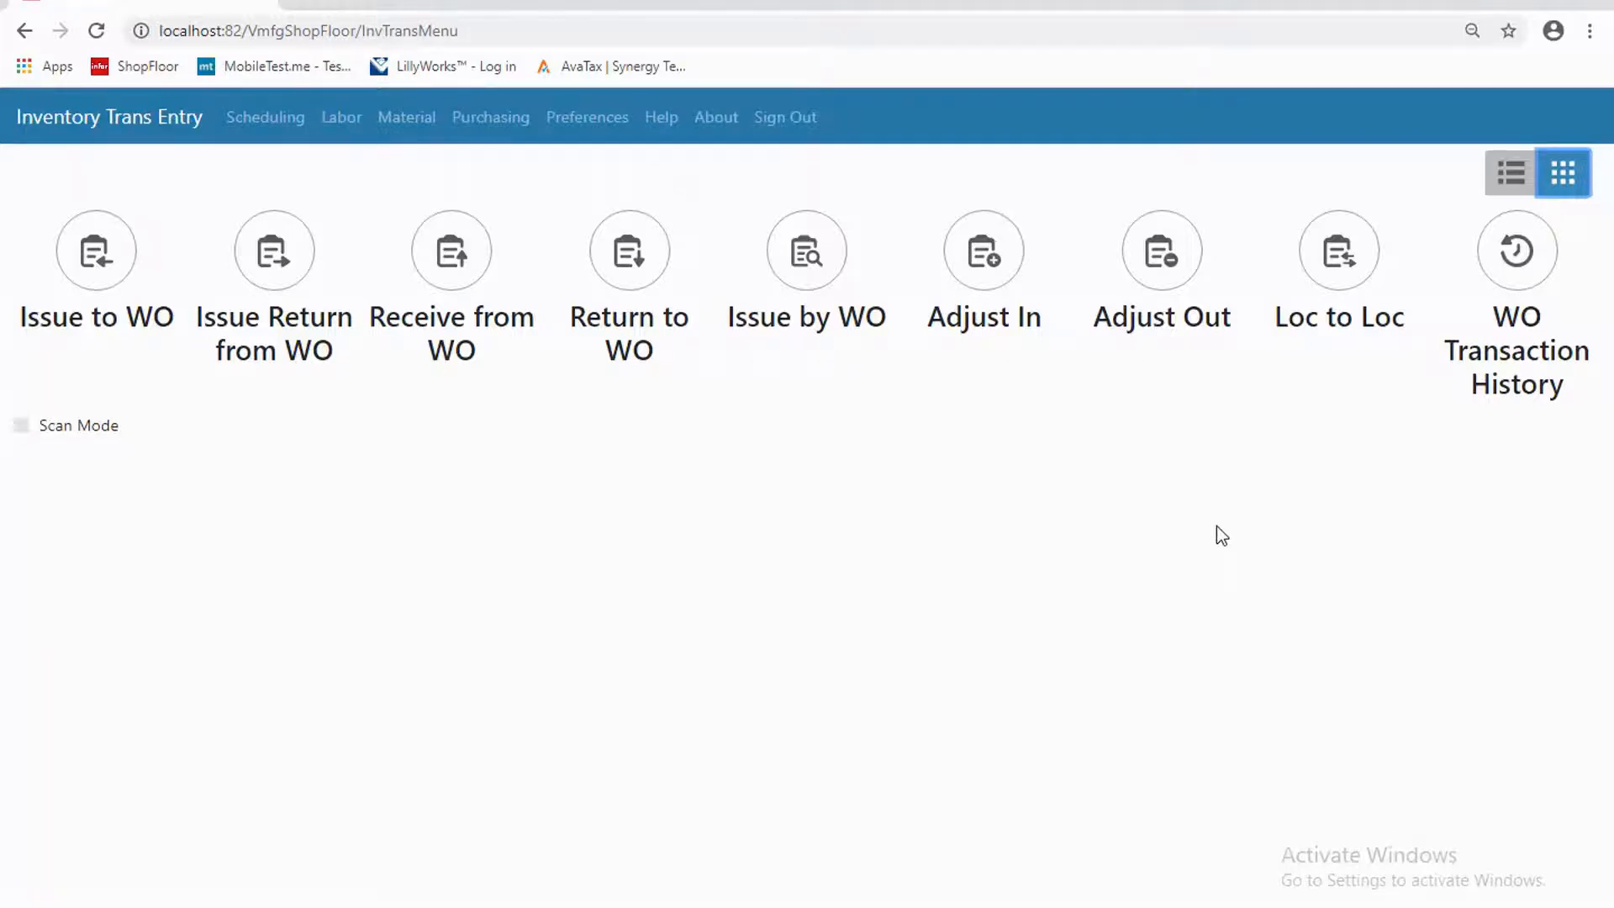
mouse_move(686, 545)
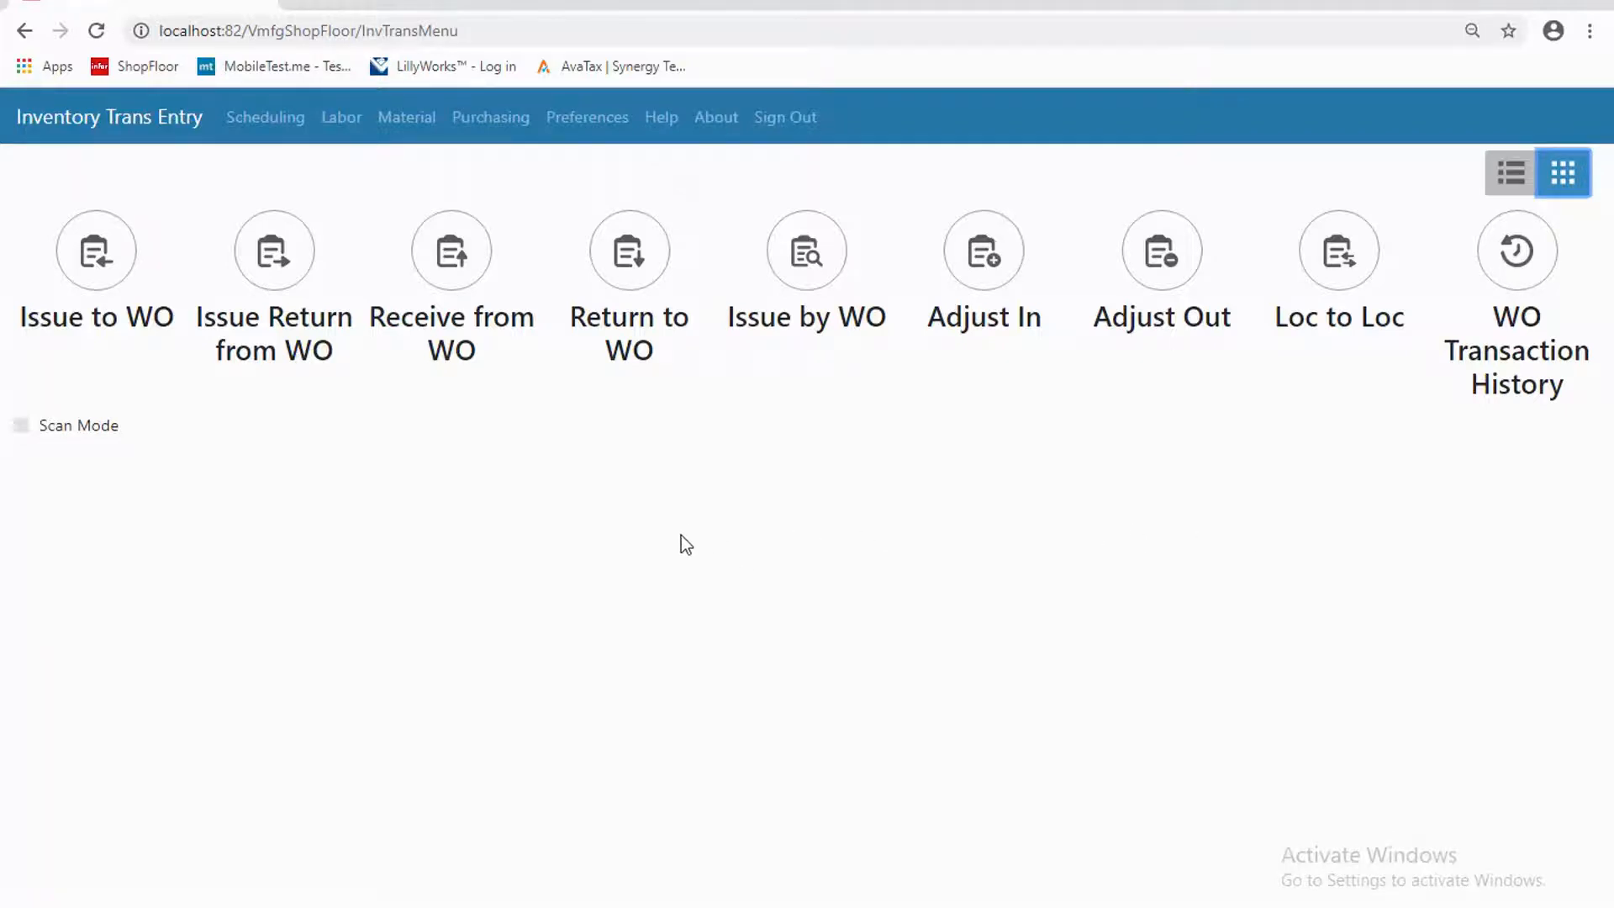
mouse_move(526, 540)
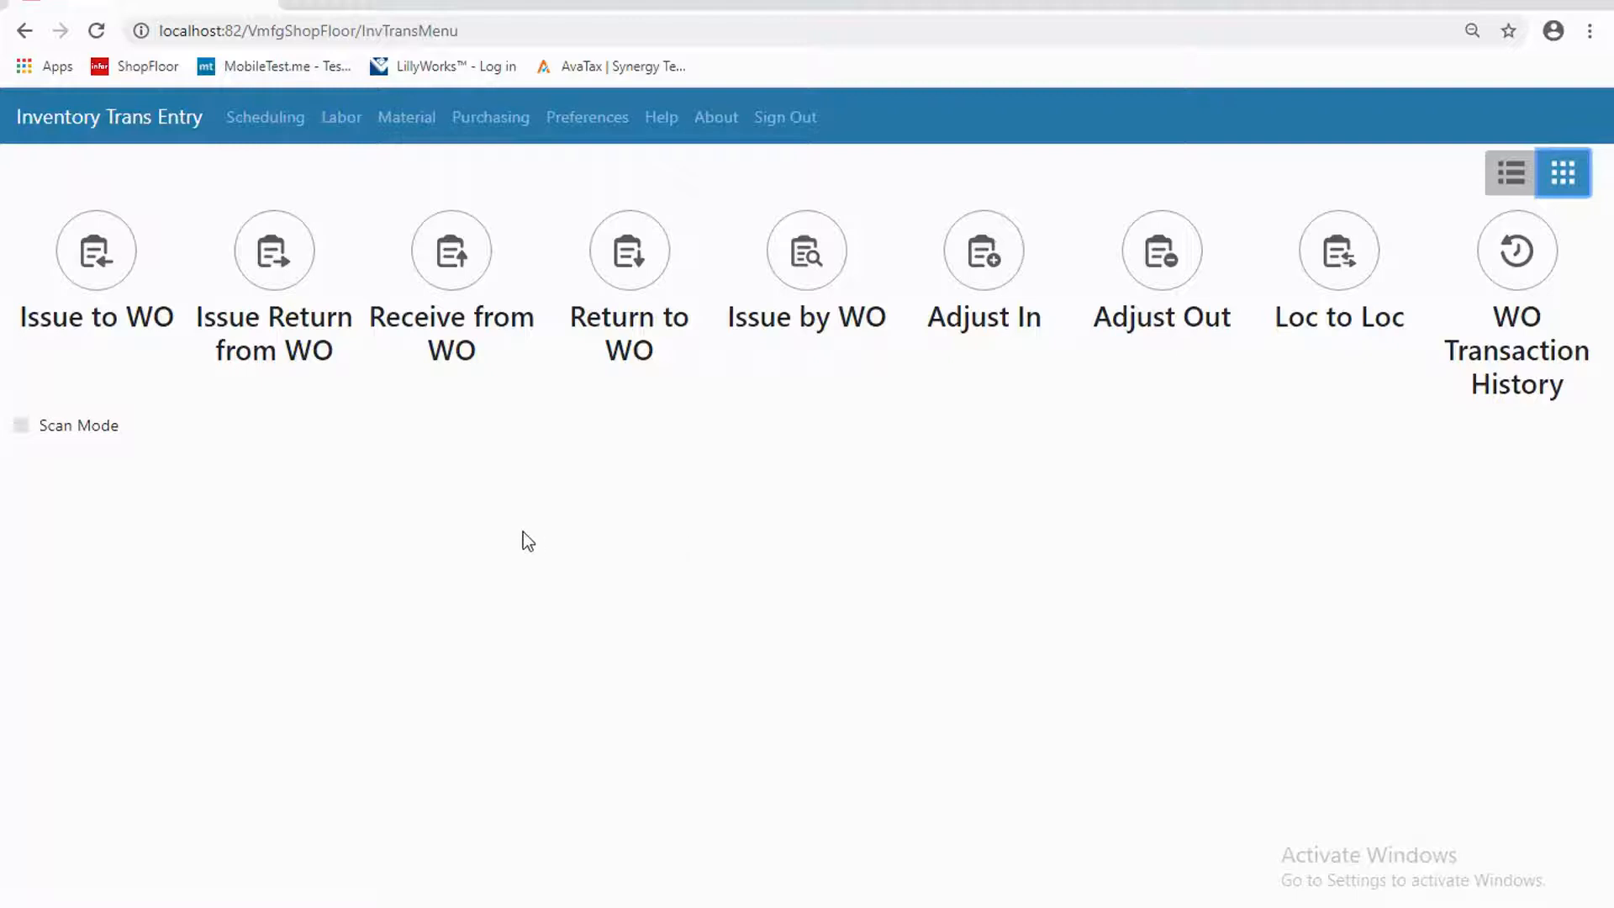
mouse_move(516, 532)
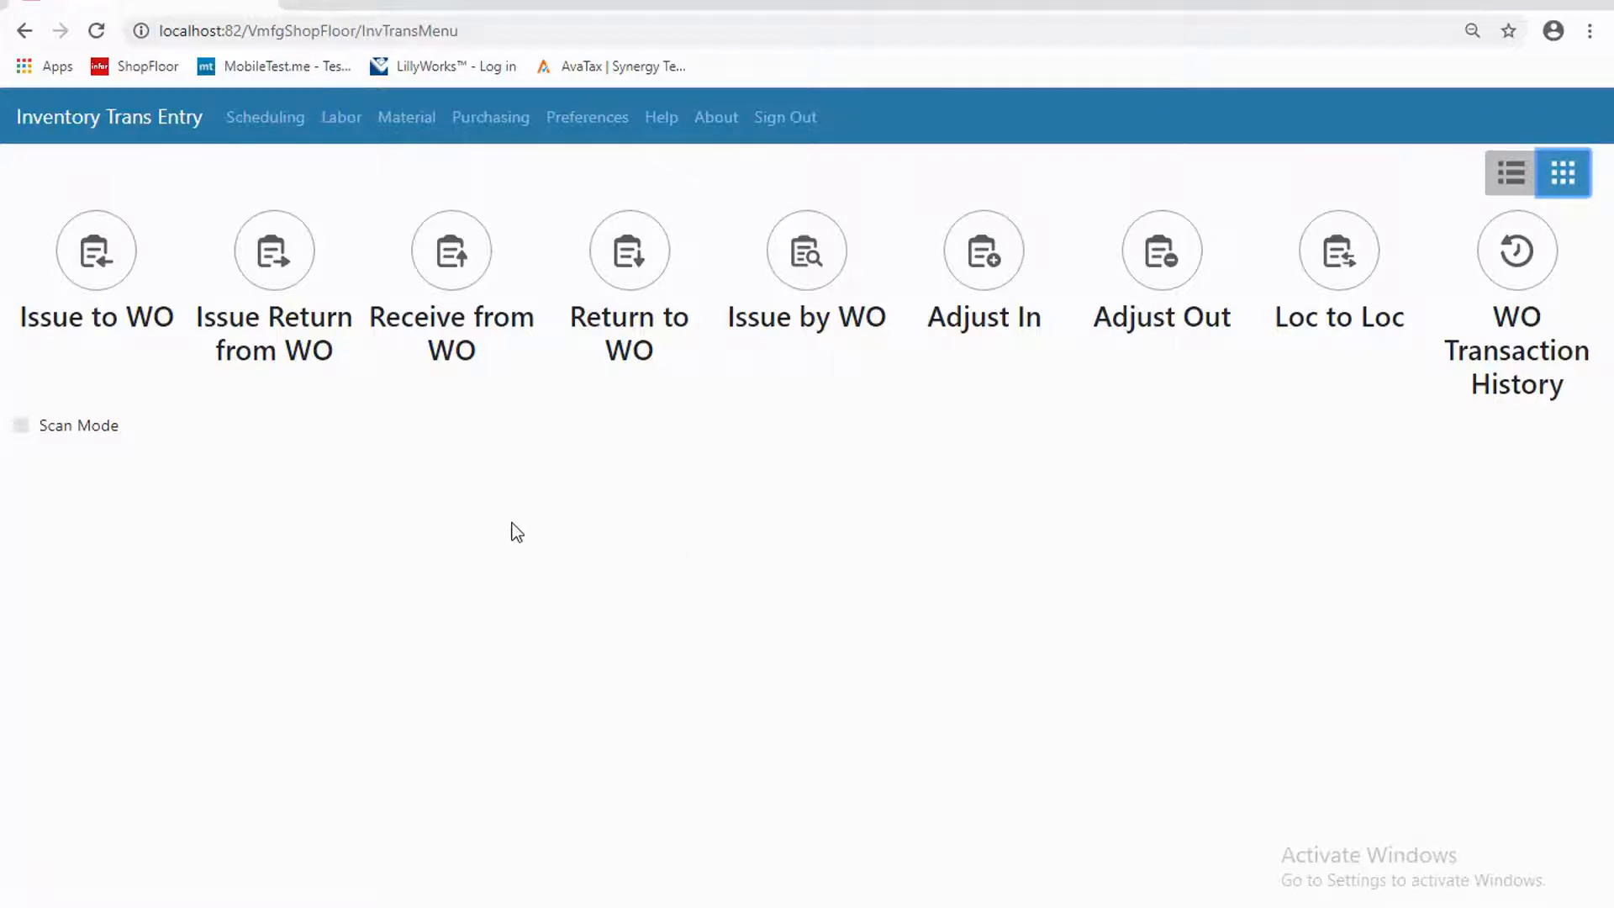
mouse_move(25, 453)
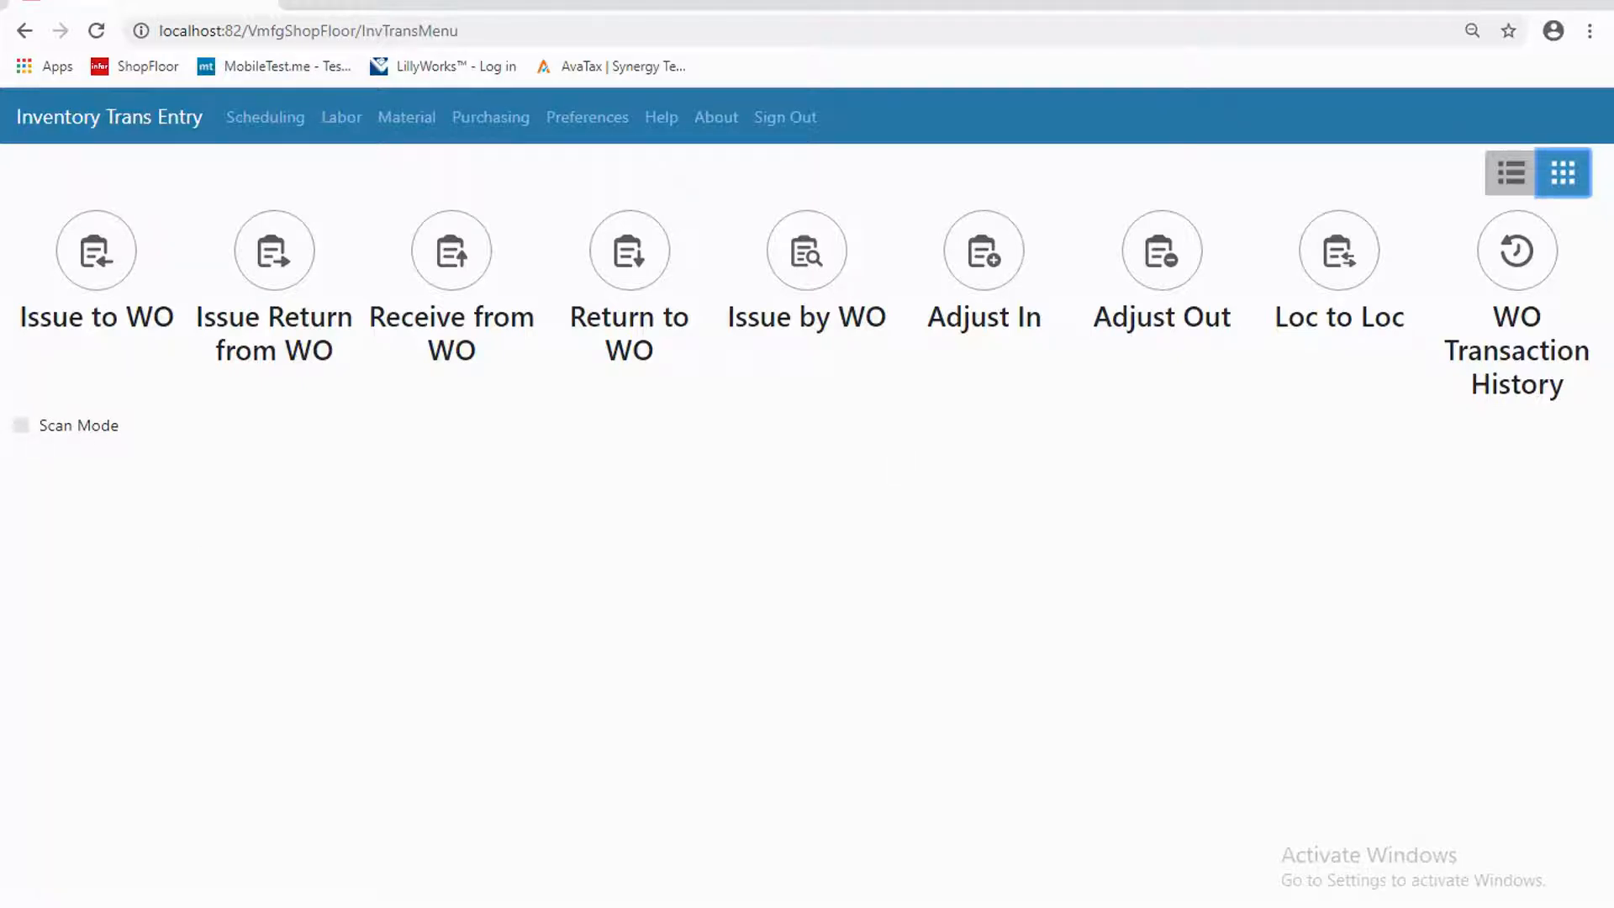
mouse_move(121, 502)
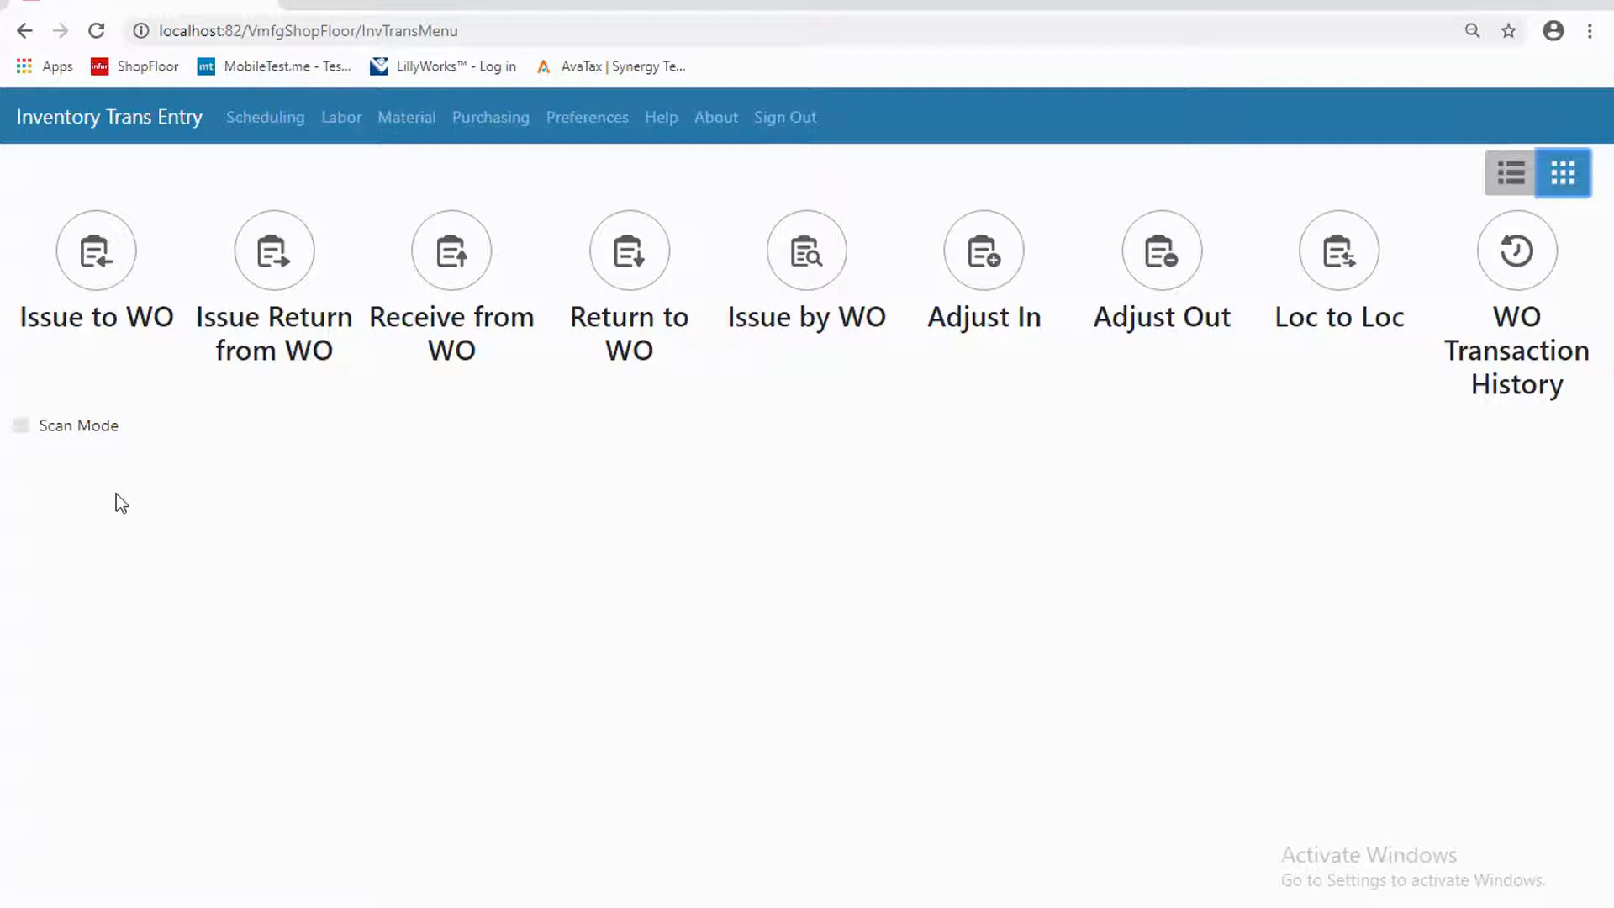
- Enable Scan Mode so a barcode entry field appears above the transaction icons
click(20, 426)
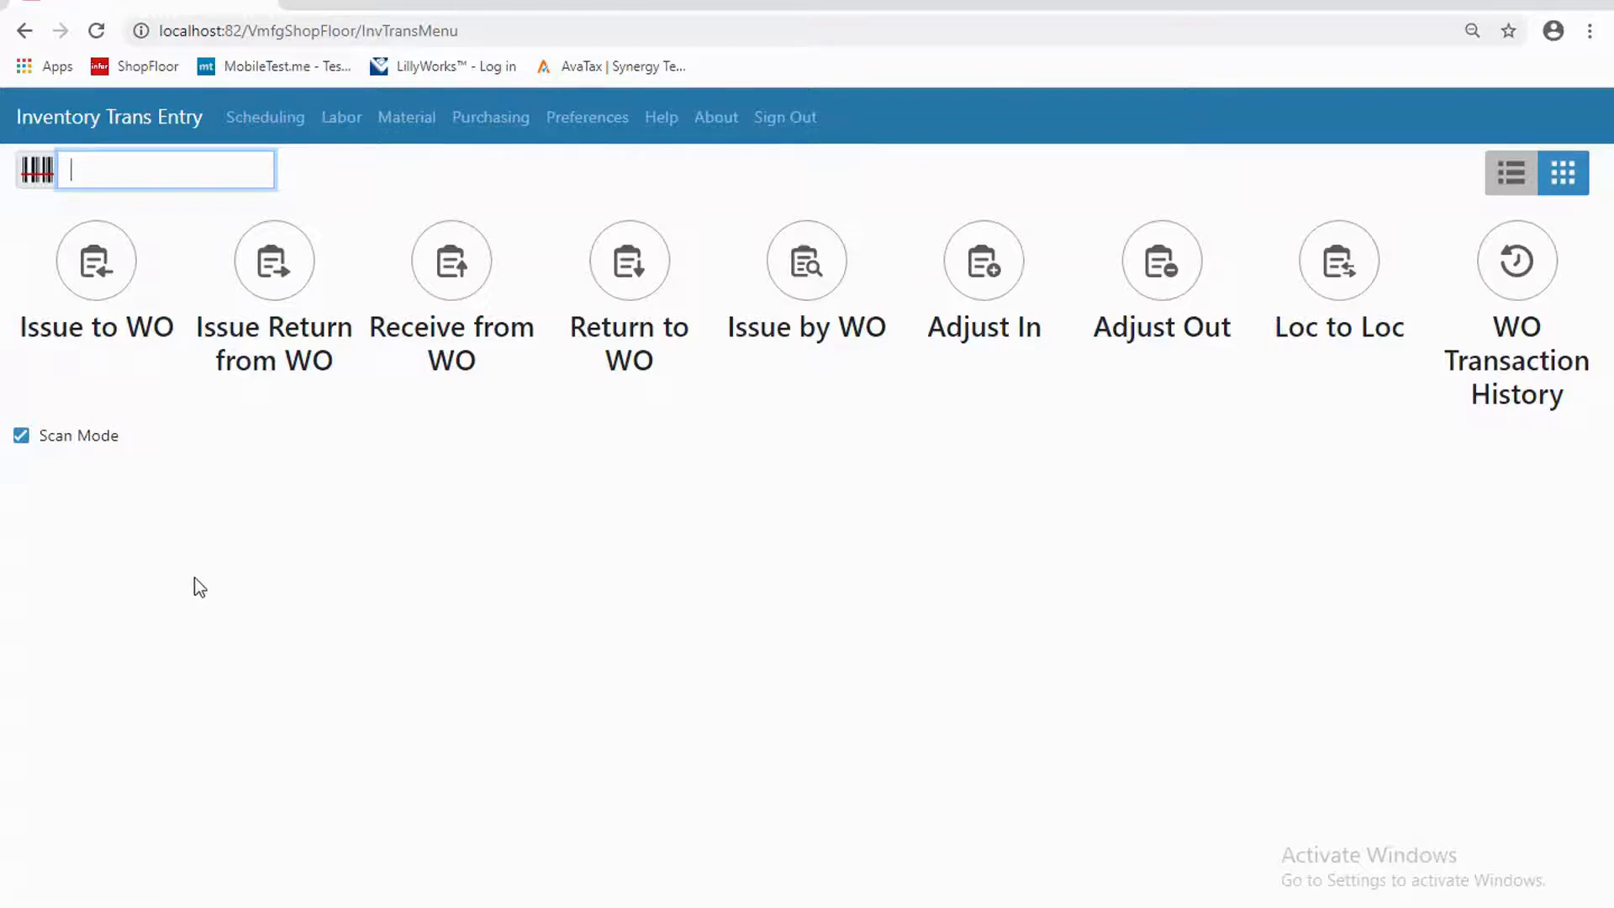
mouse_move(236, 617)
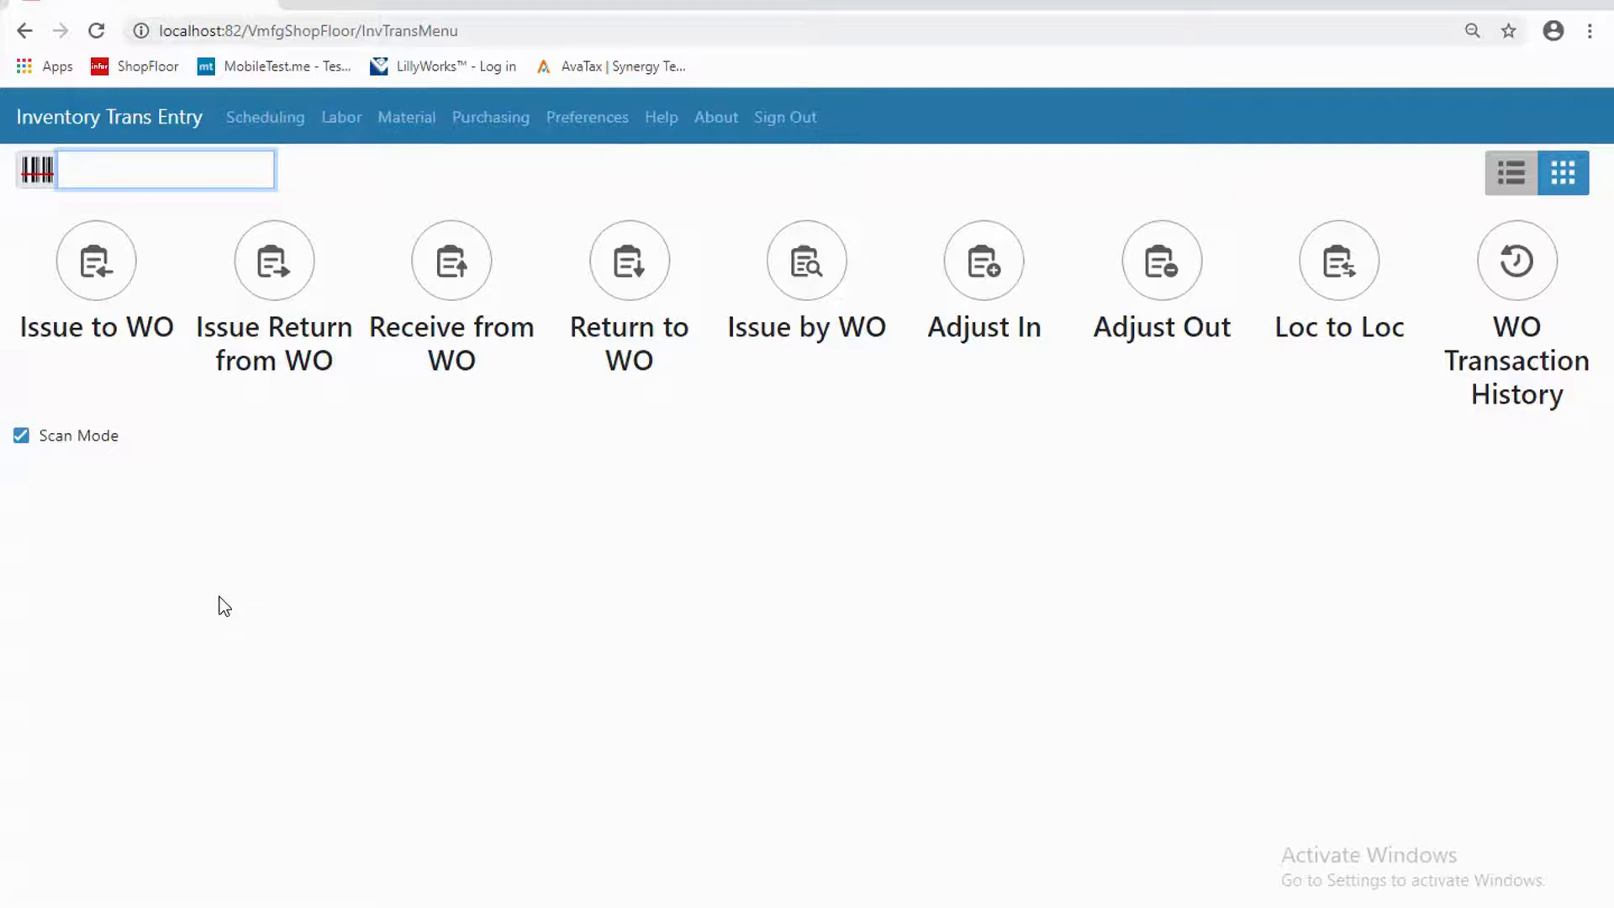
mouse_move(86, 543)
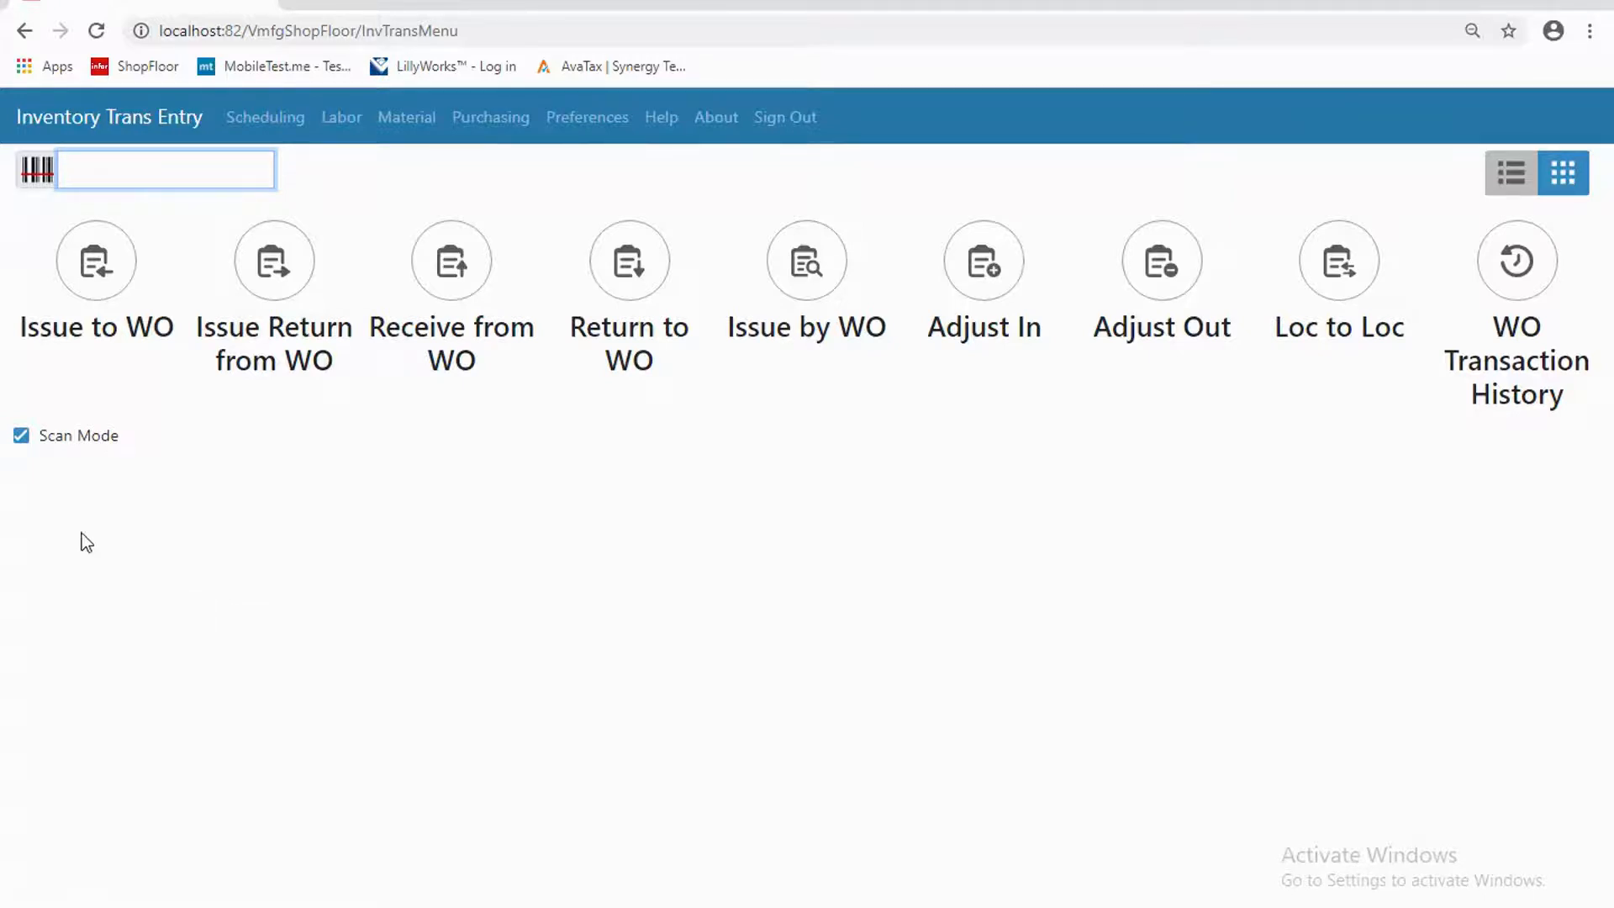
mouse_move(86, 200)
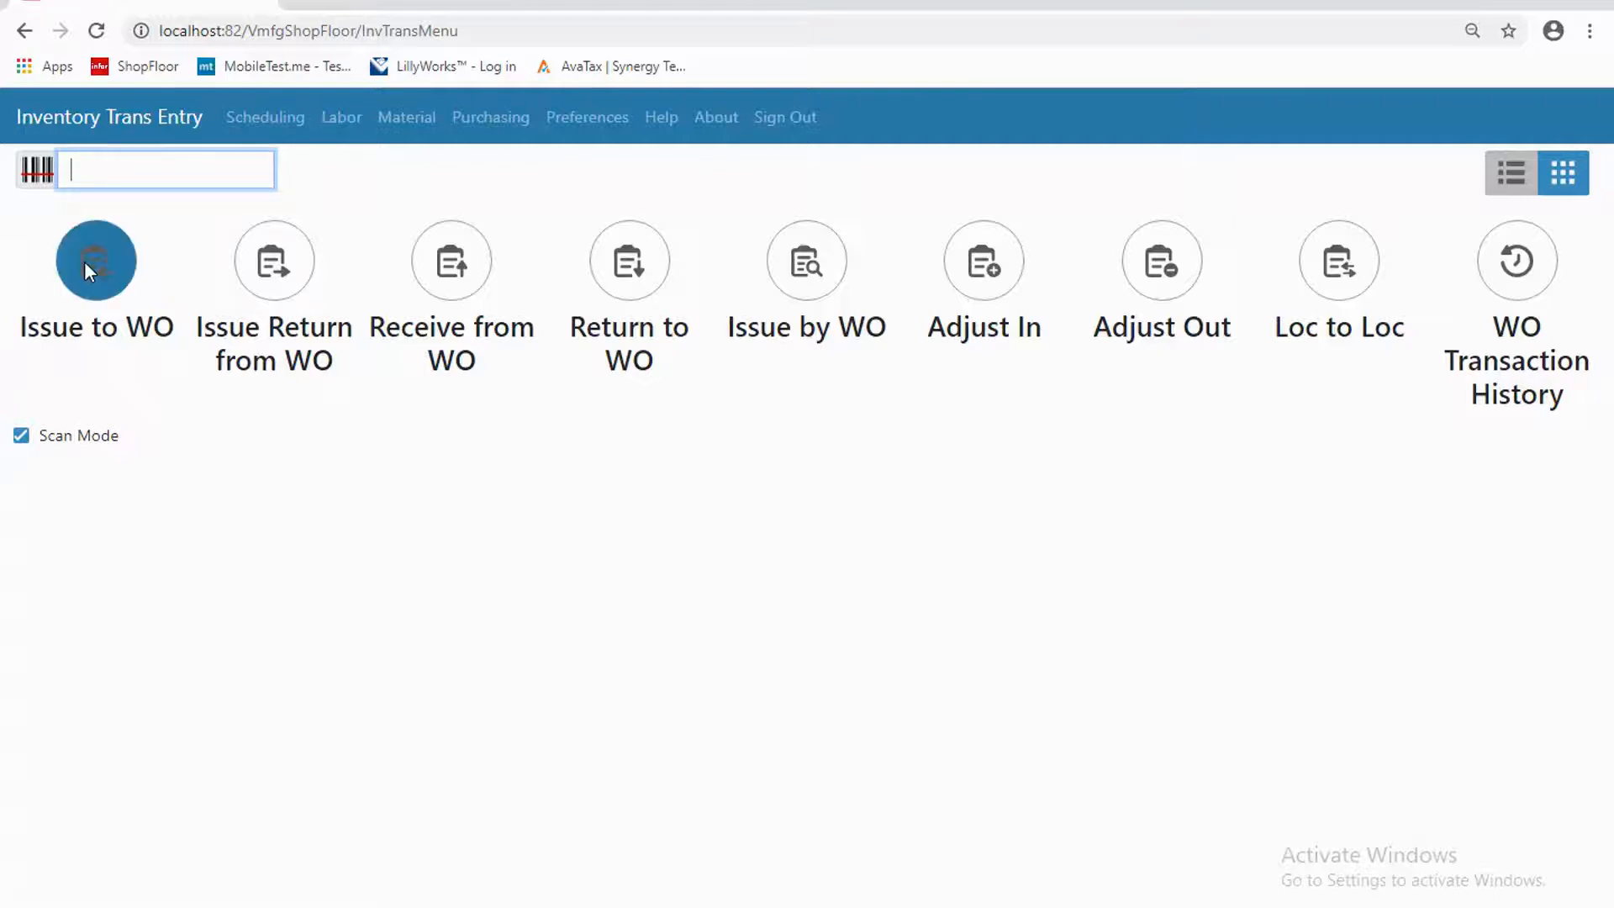
click(94, 259)
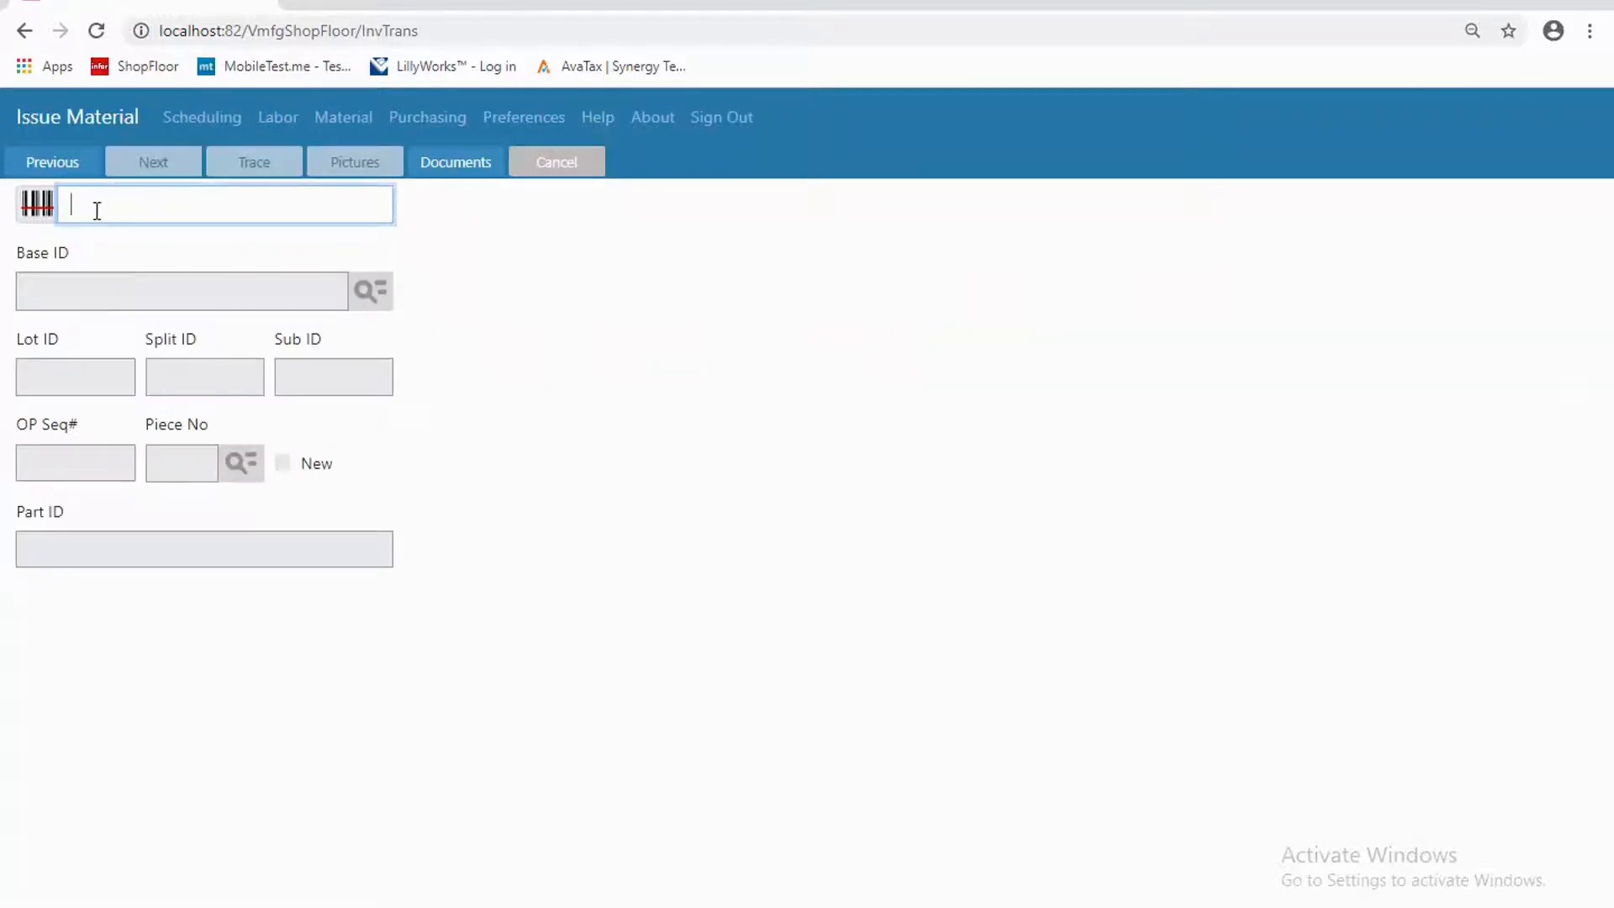
mouse_move(203, 222)
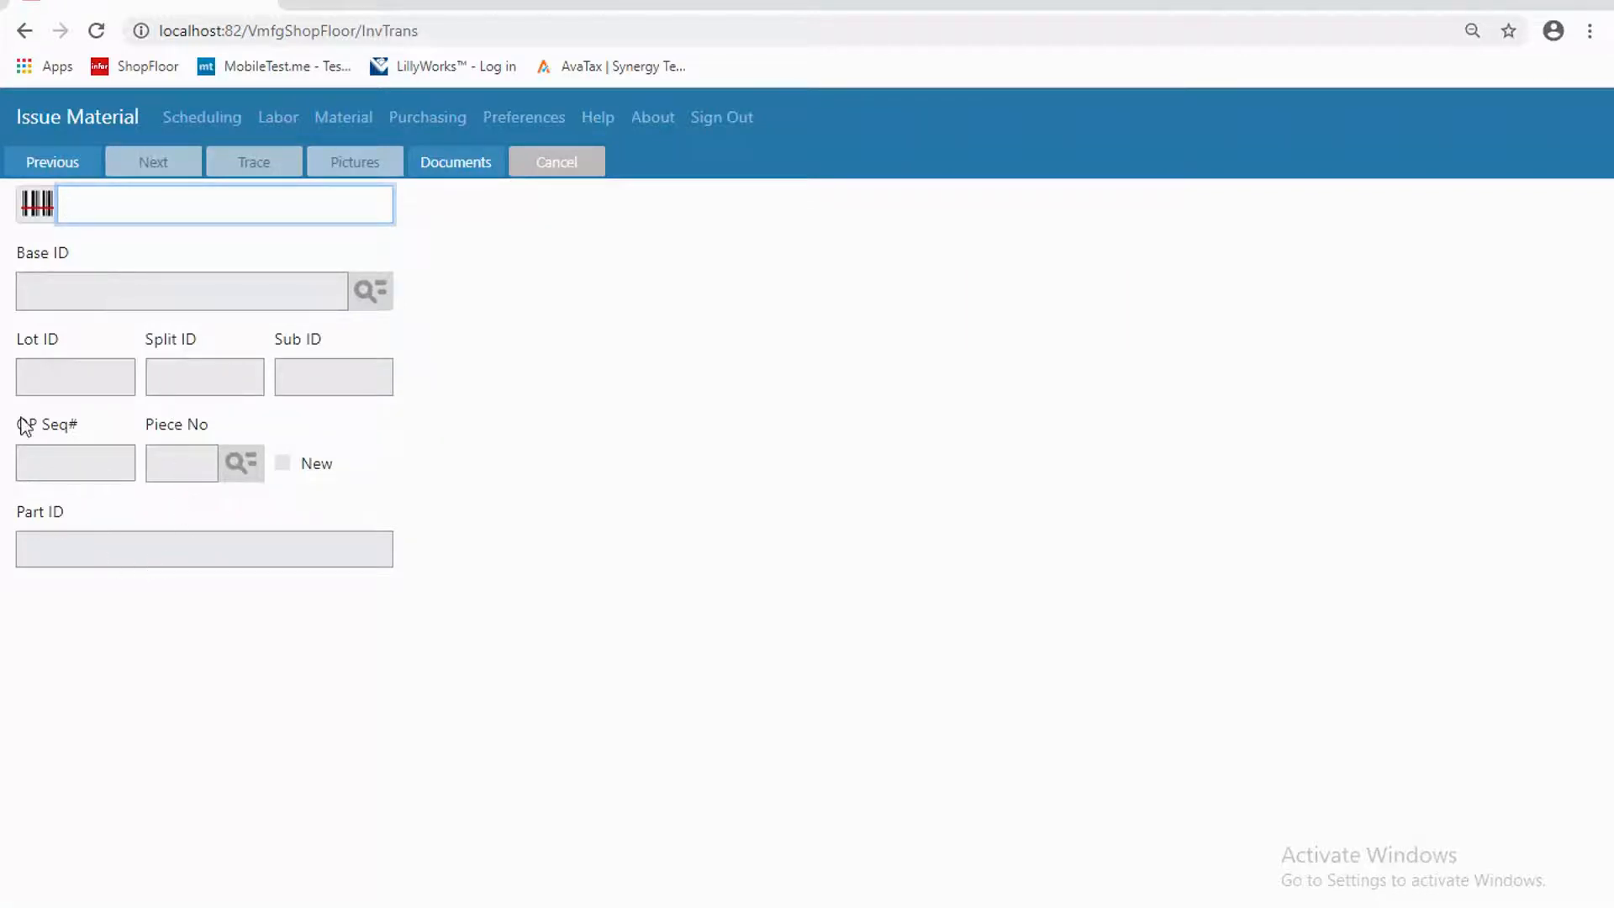
mouse_move(25, 130)
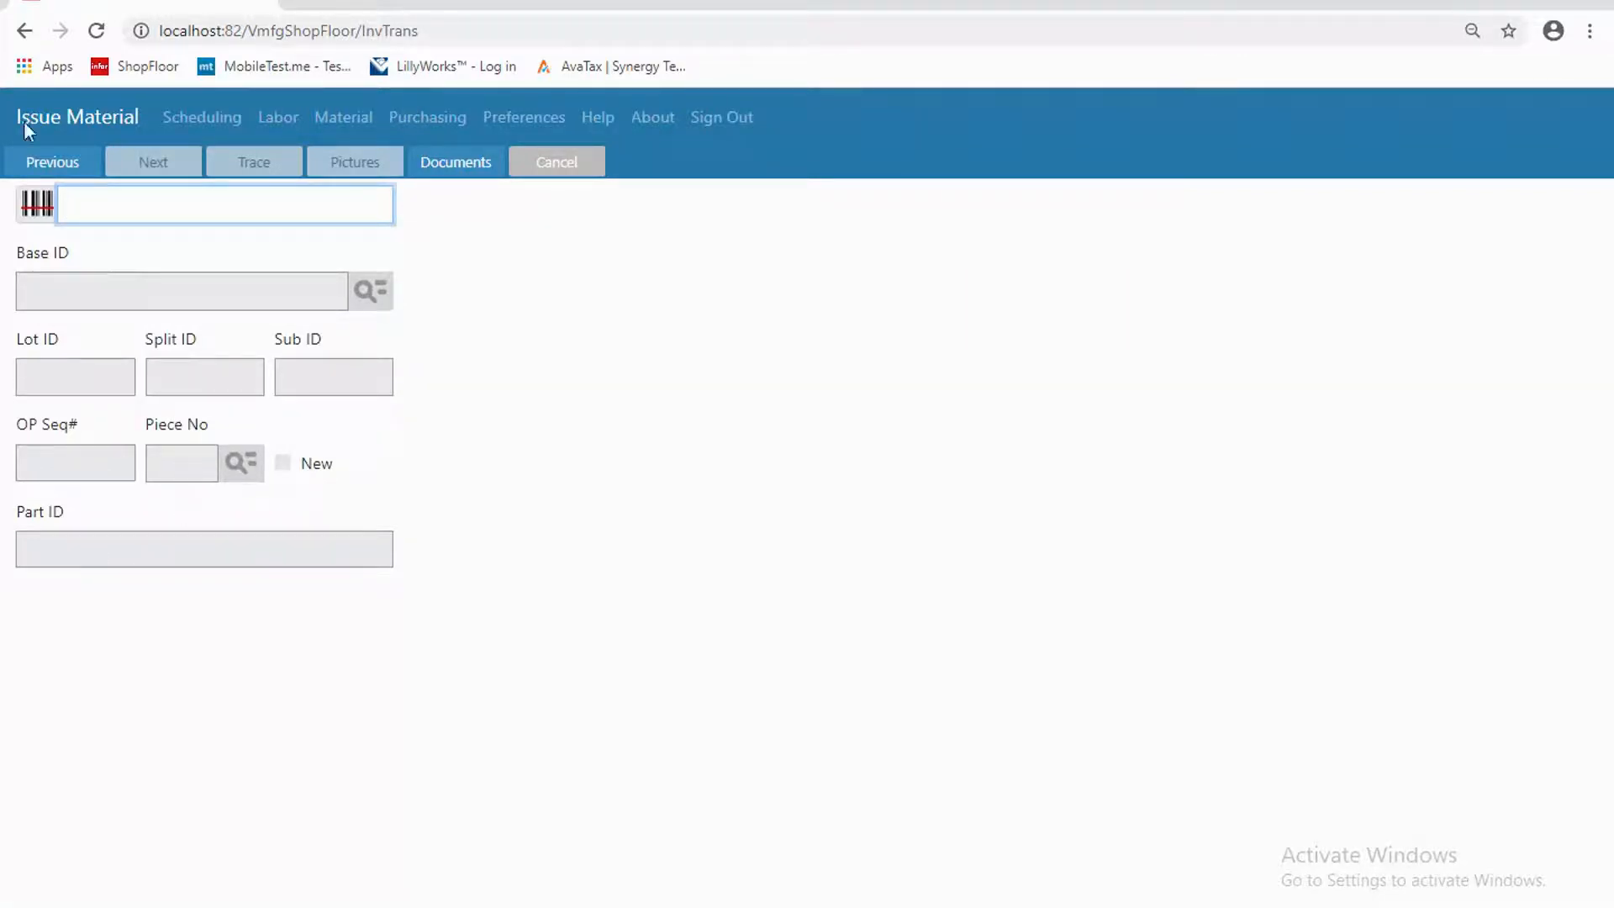
click(557, 162)
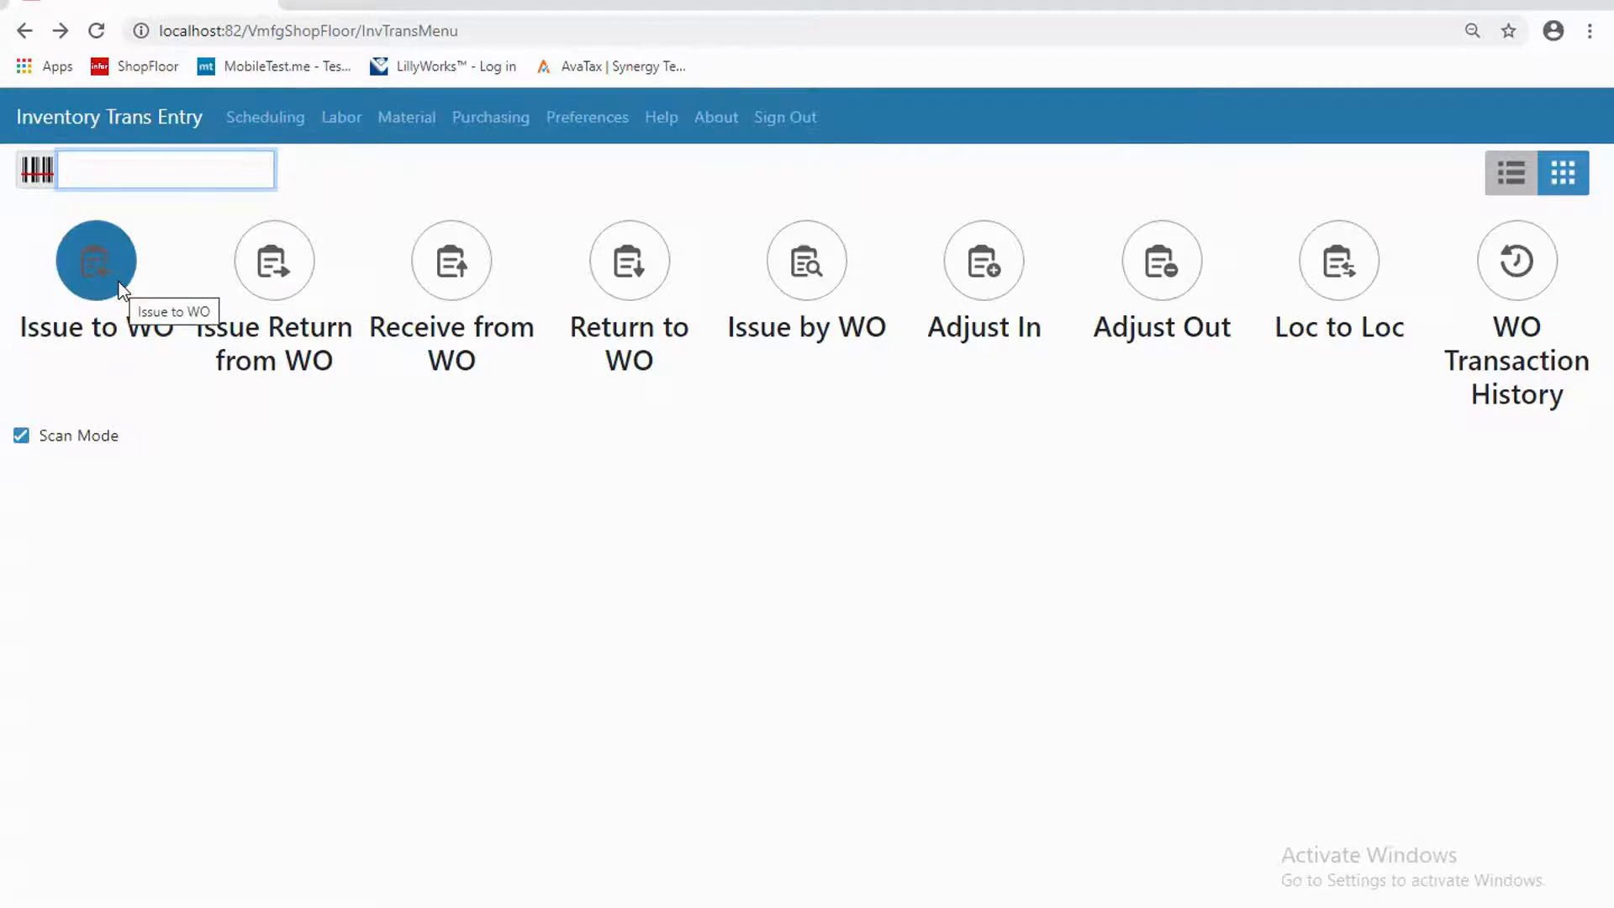
click(165, 169)
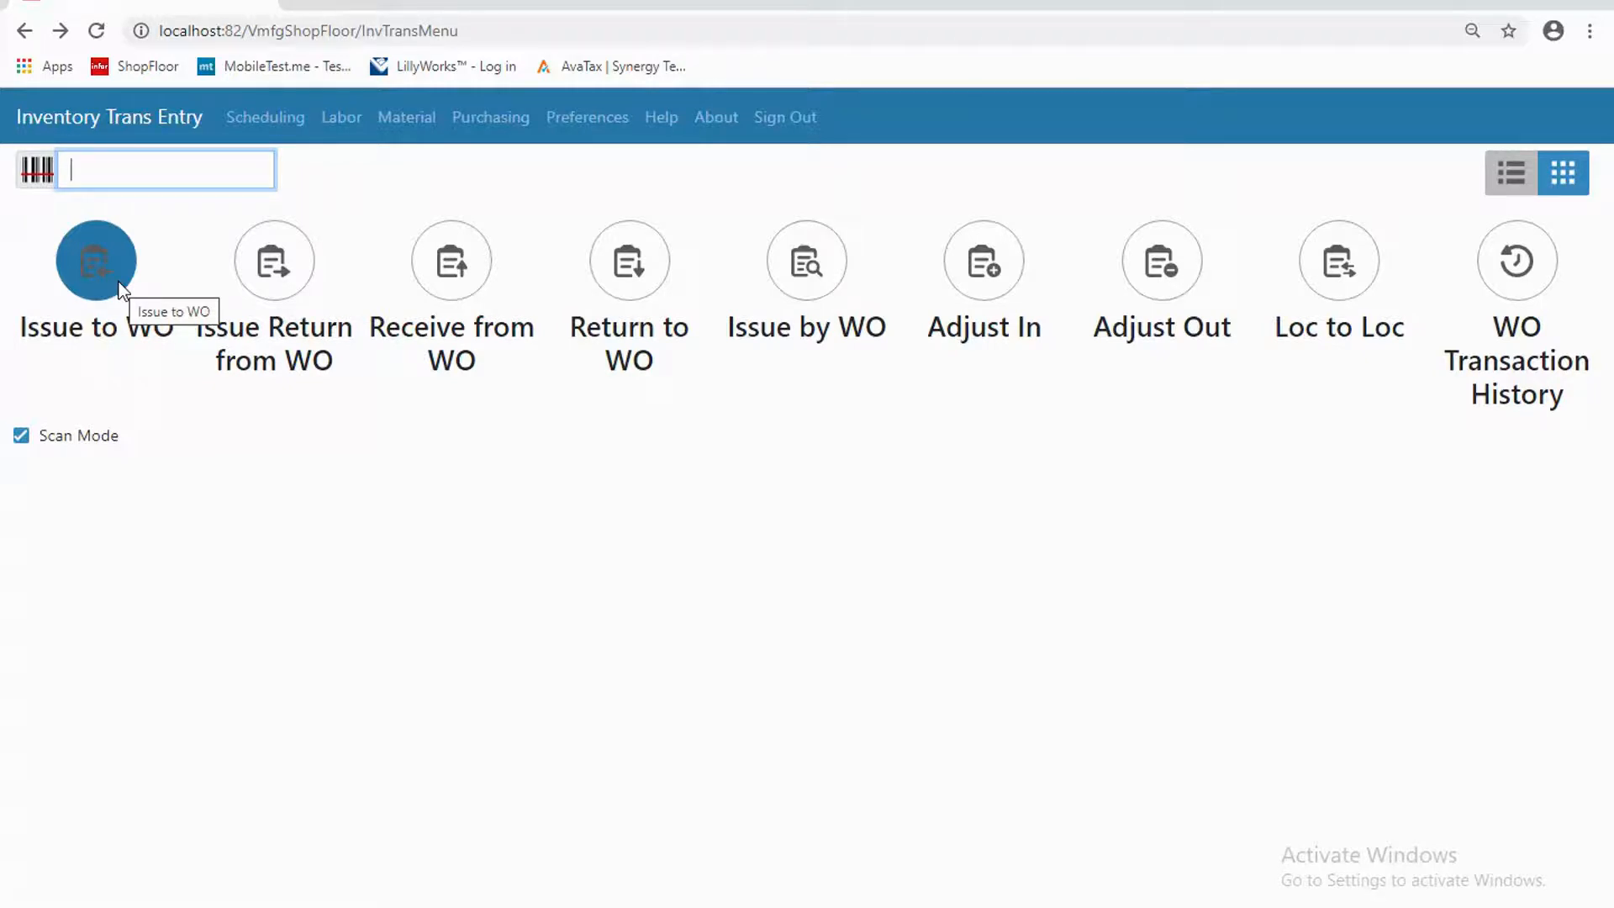
mouse_move(203, 291)
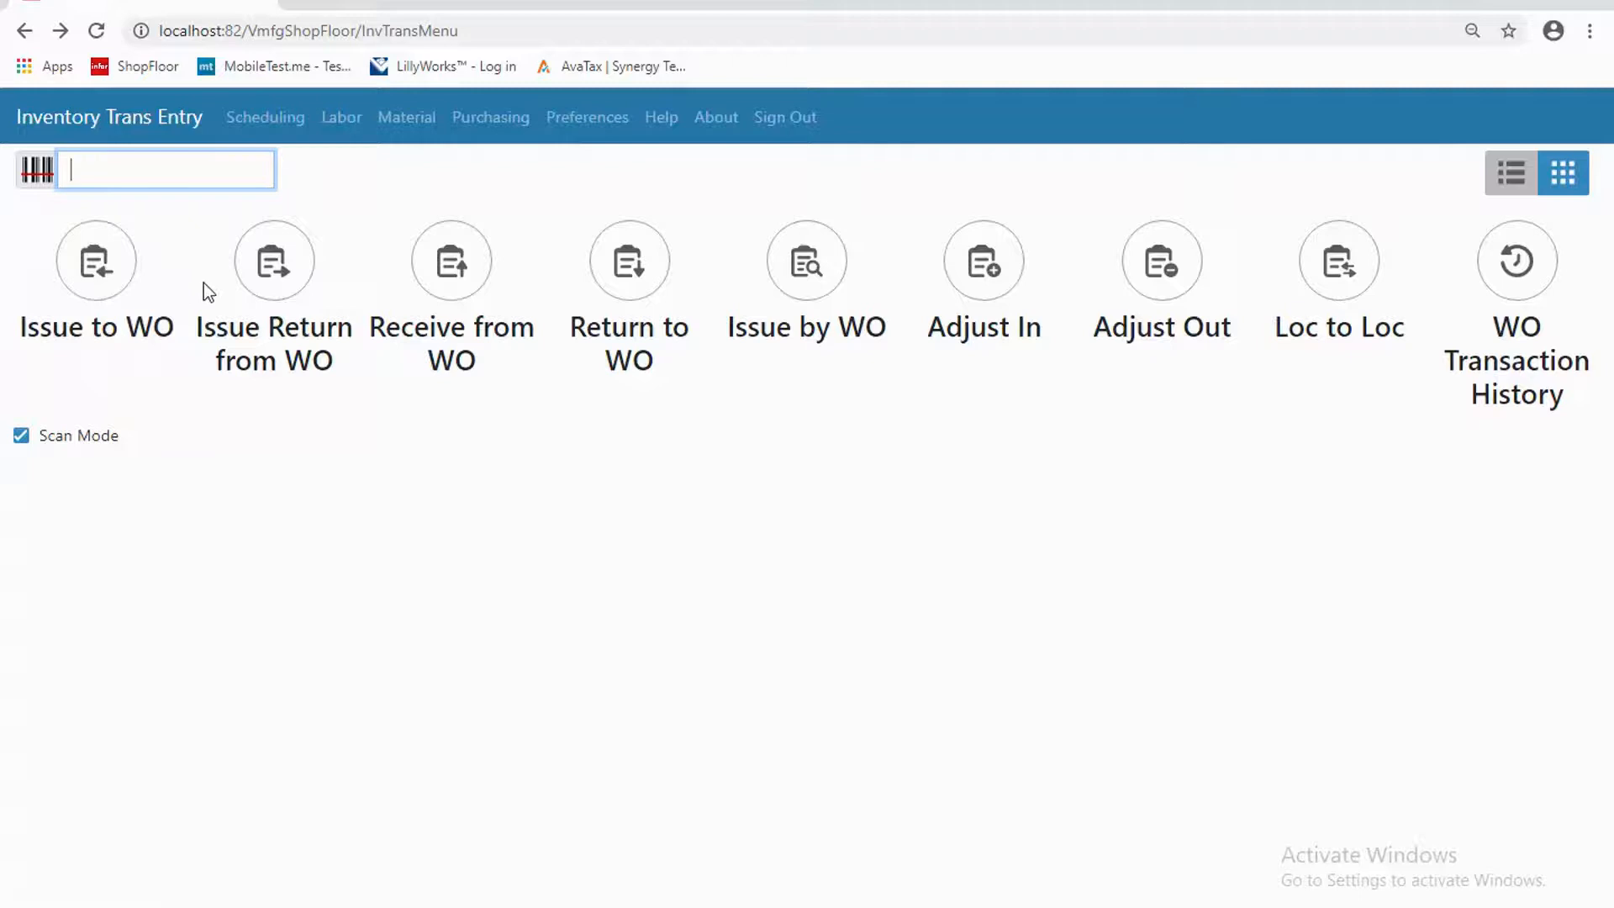
mouse_move(121, 313)
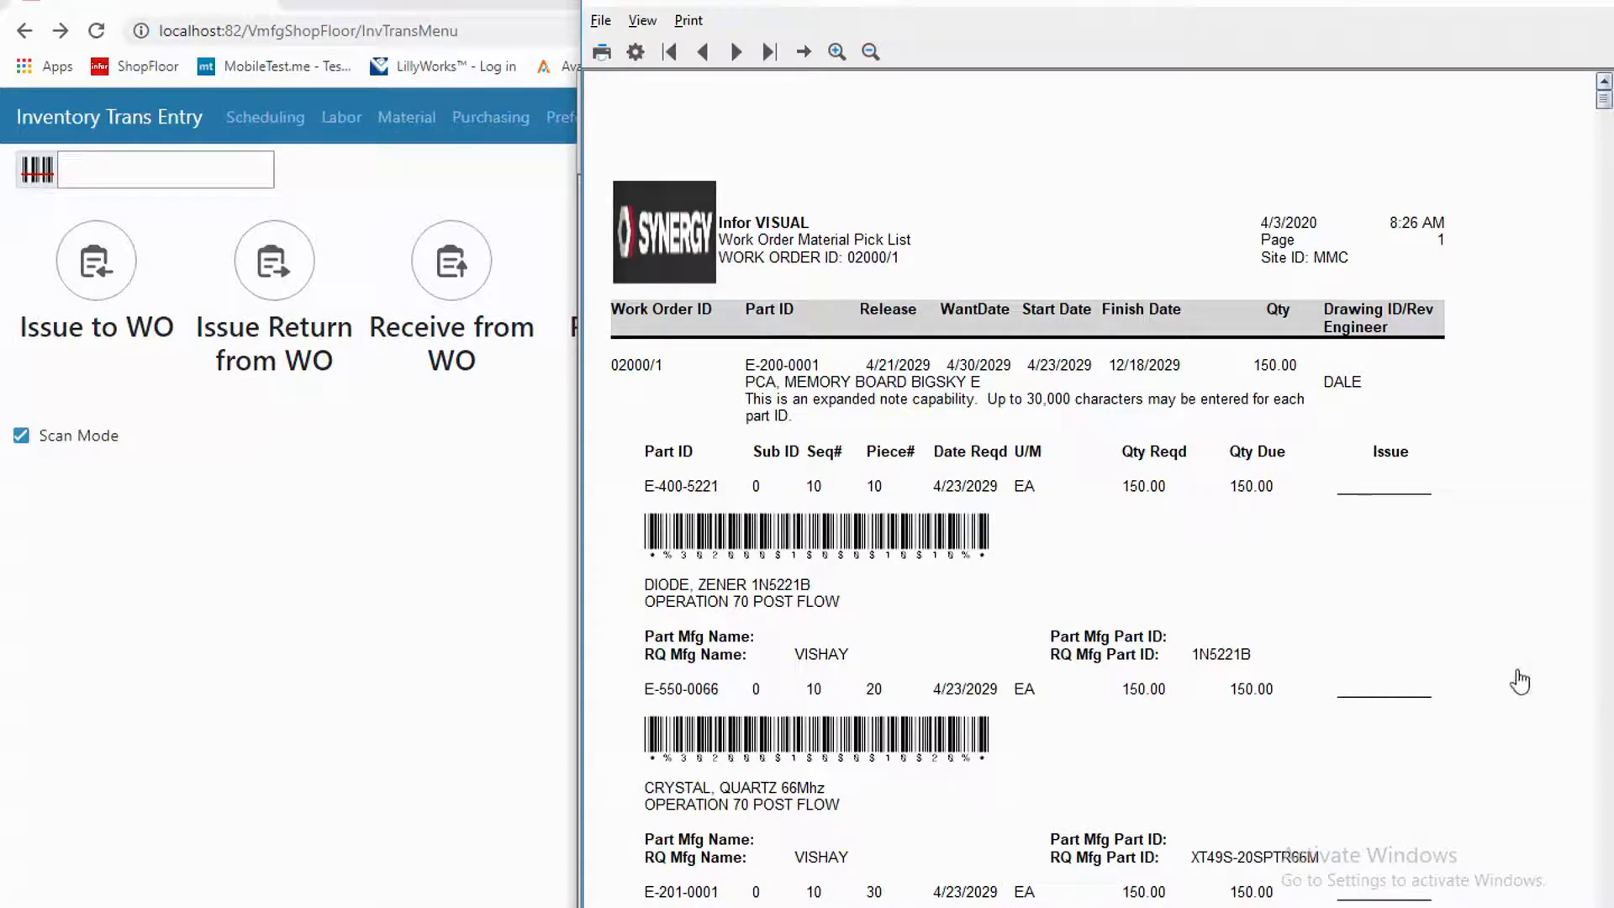
mouse_move(668, 475)
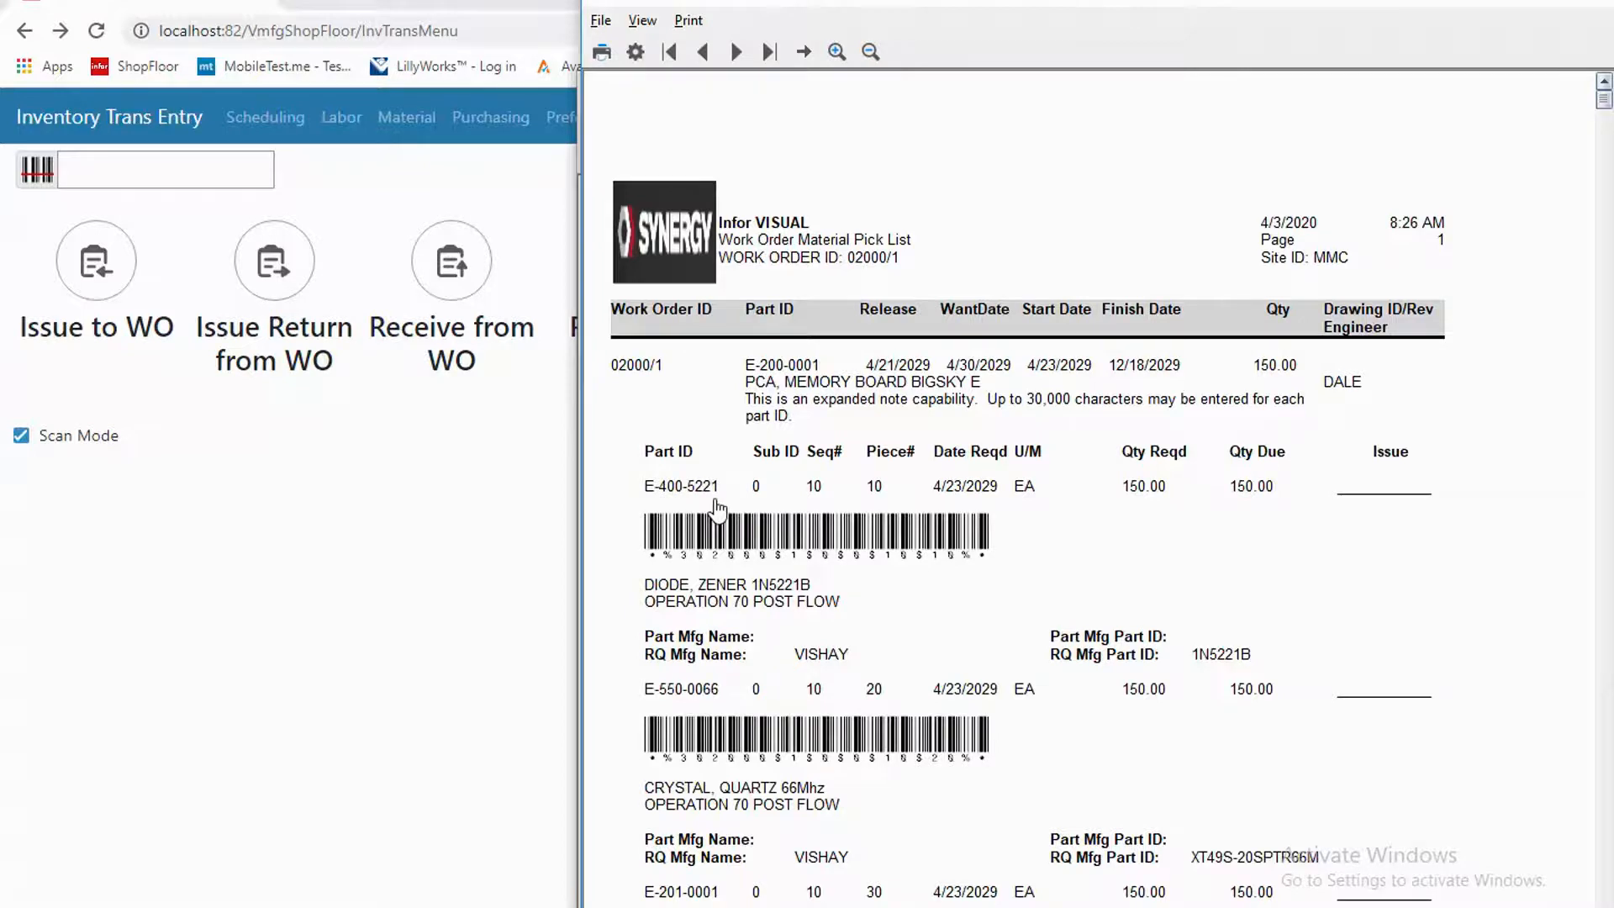
mouse_move(633, 543)
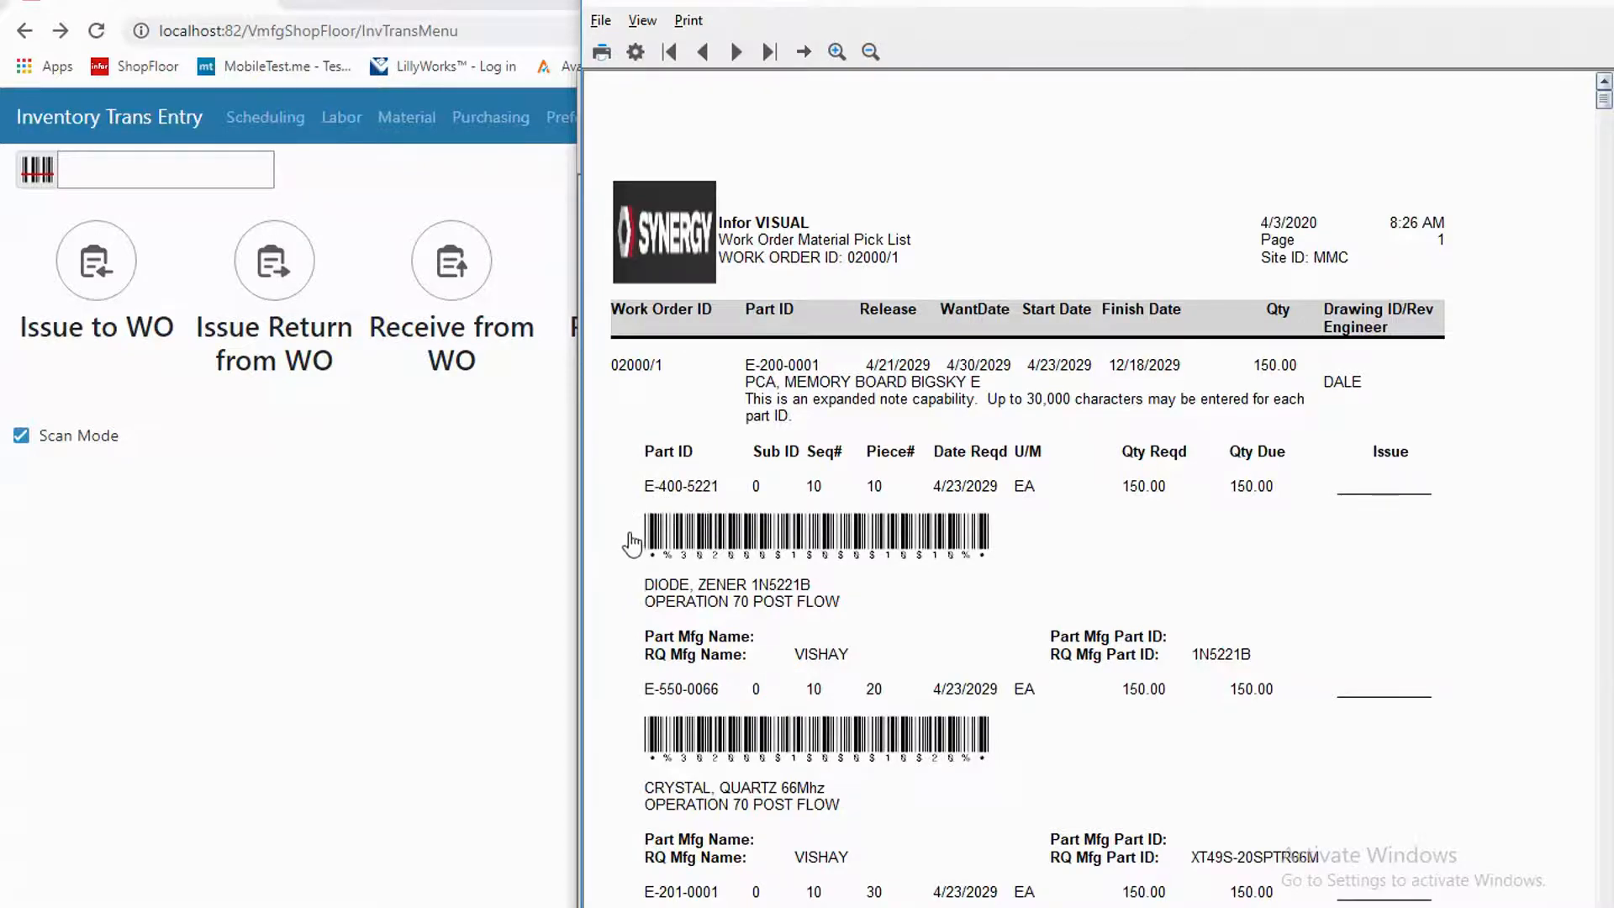
mouse_move(995, 543)
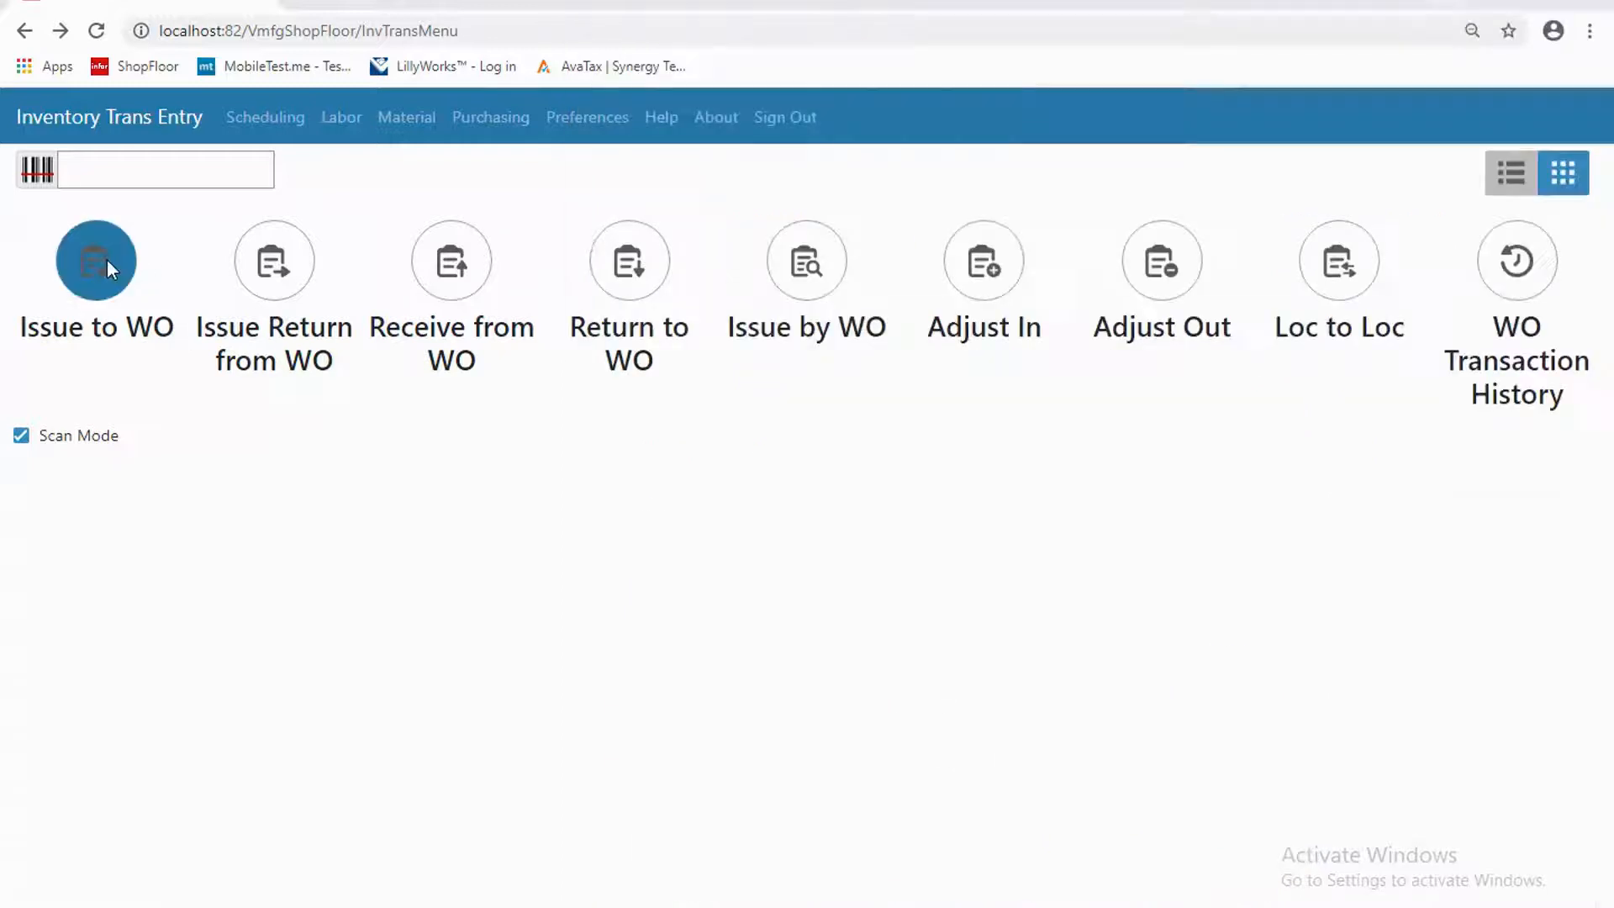
- Bring up the scan-style Issue Material form beside the work order pick list
click(95, 259)
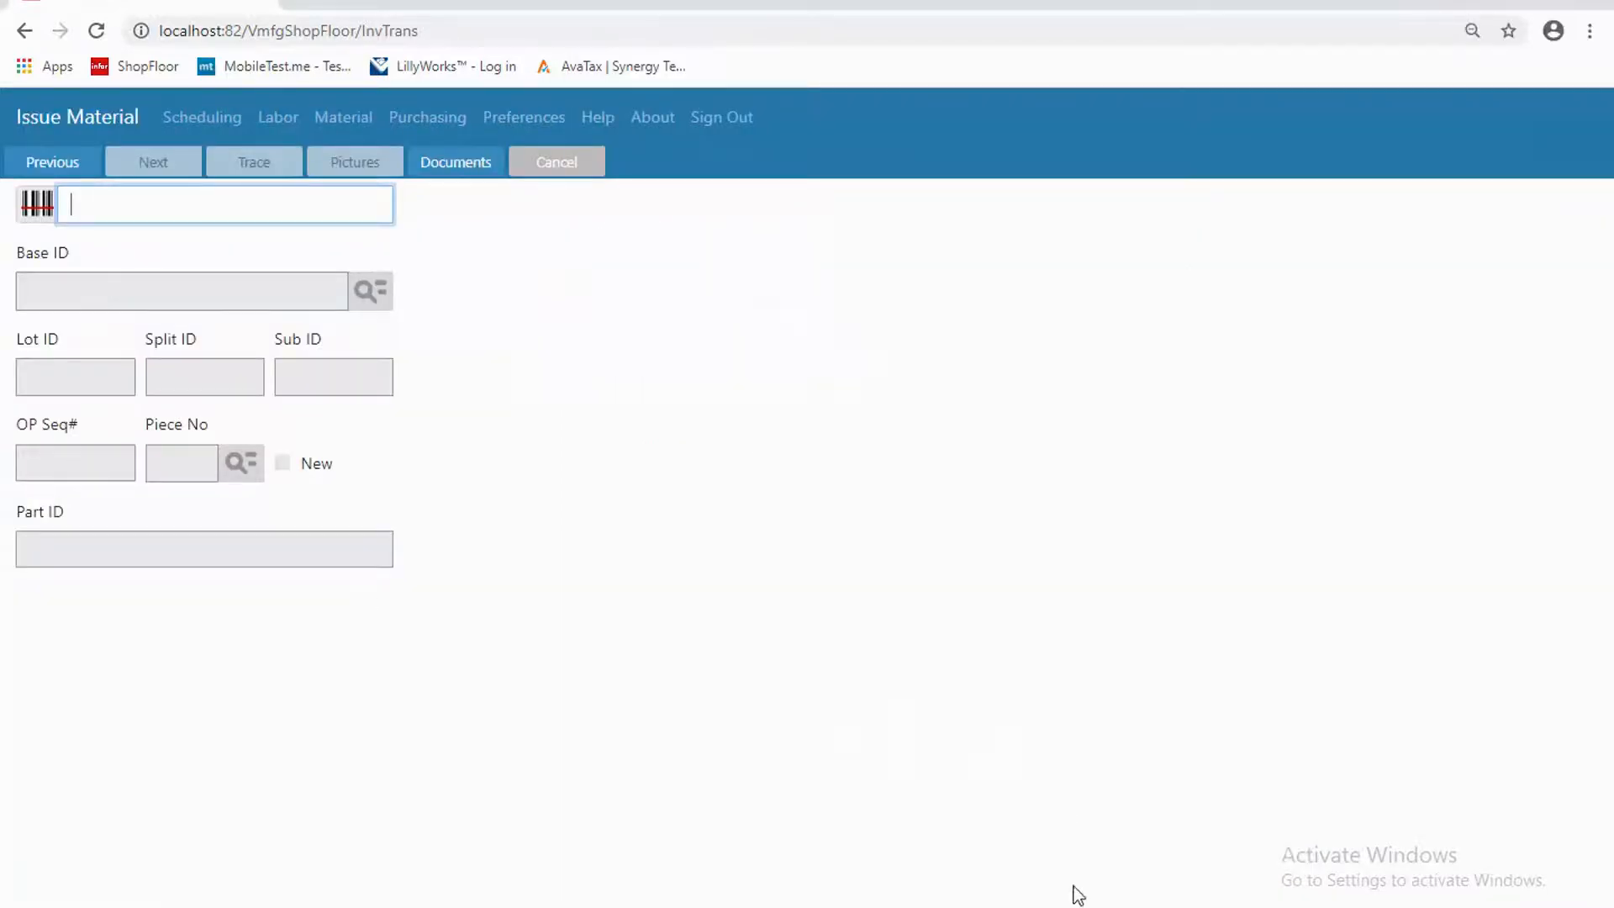
click(456, 162)
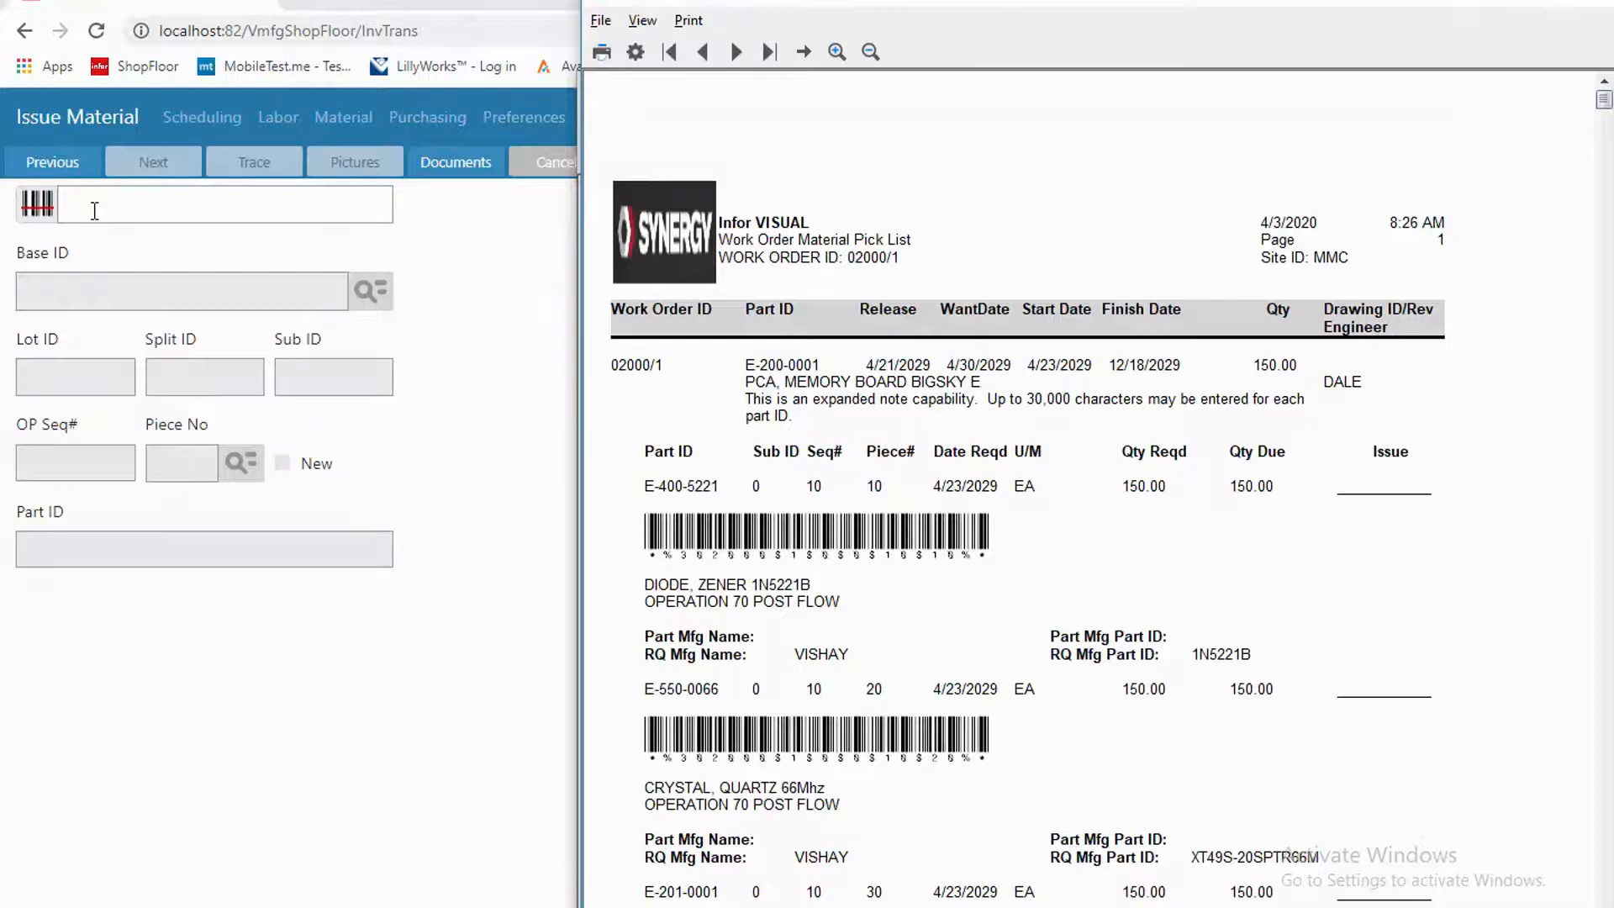
mouse_move(176, 316)
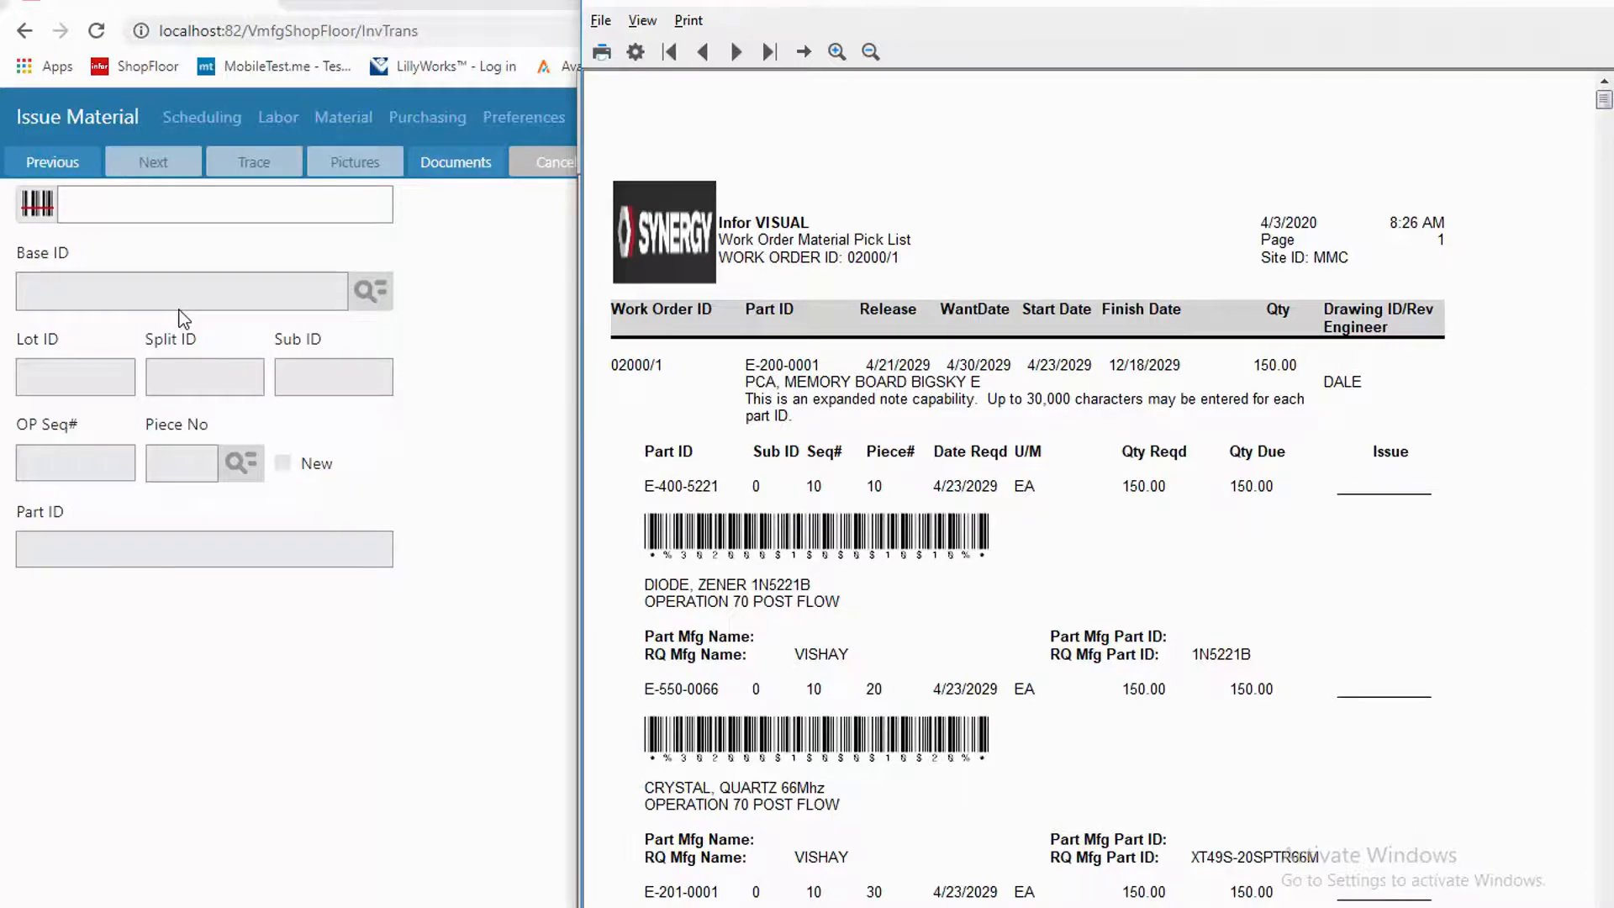
mouse_move(284, 262)
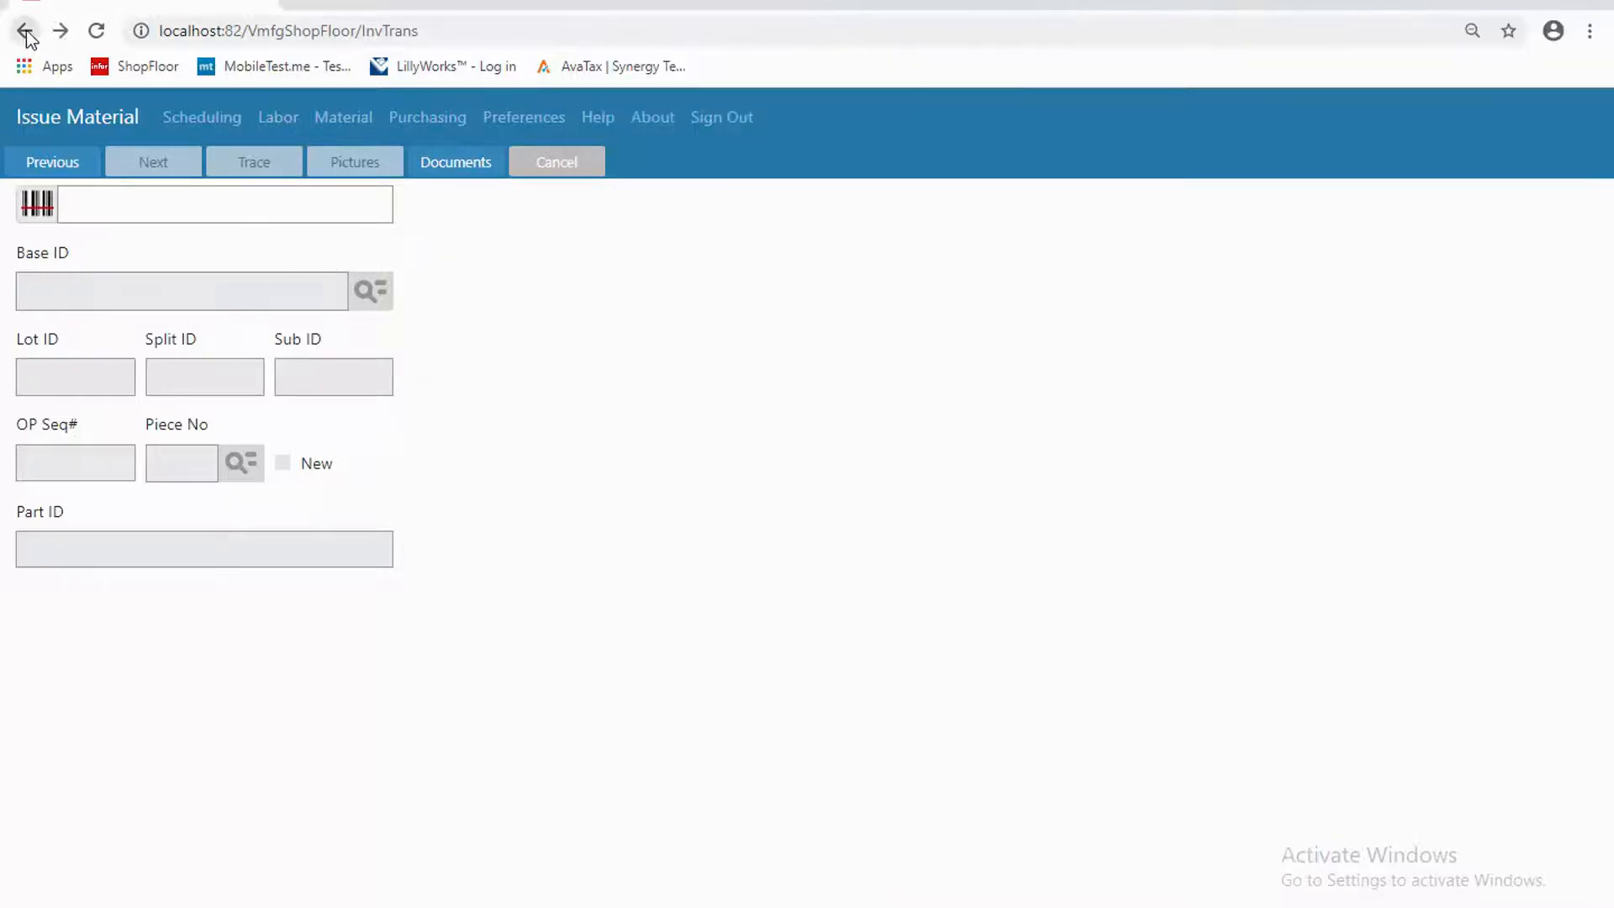
- Turn off Scan Mode and bring up the full Issue Material form, ready at Base ID
click(25, 31)
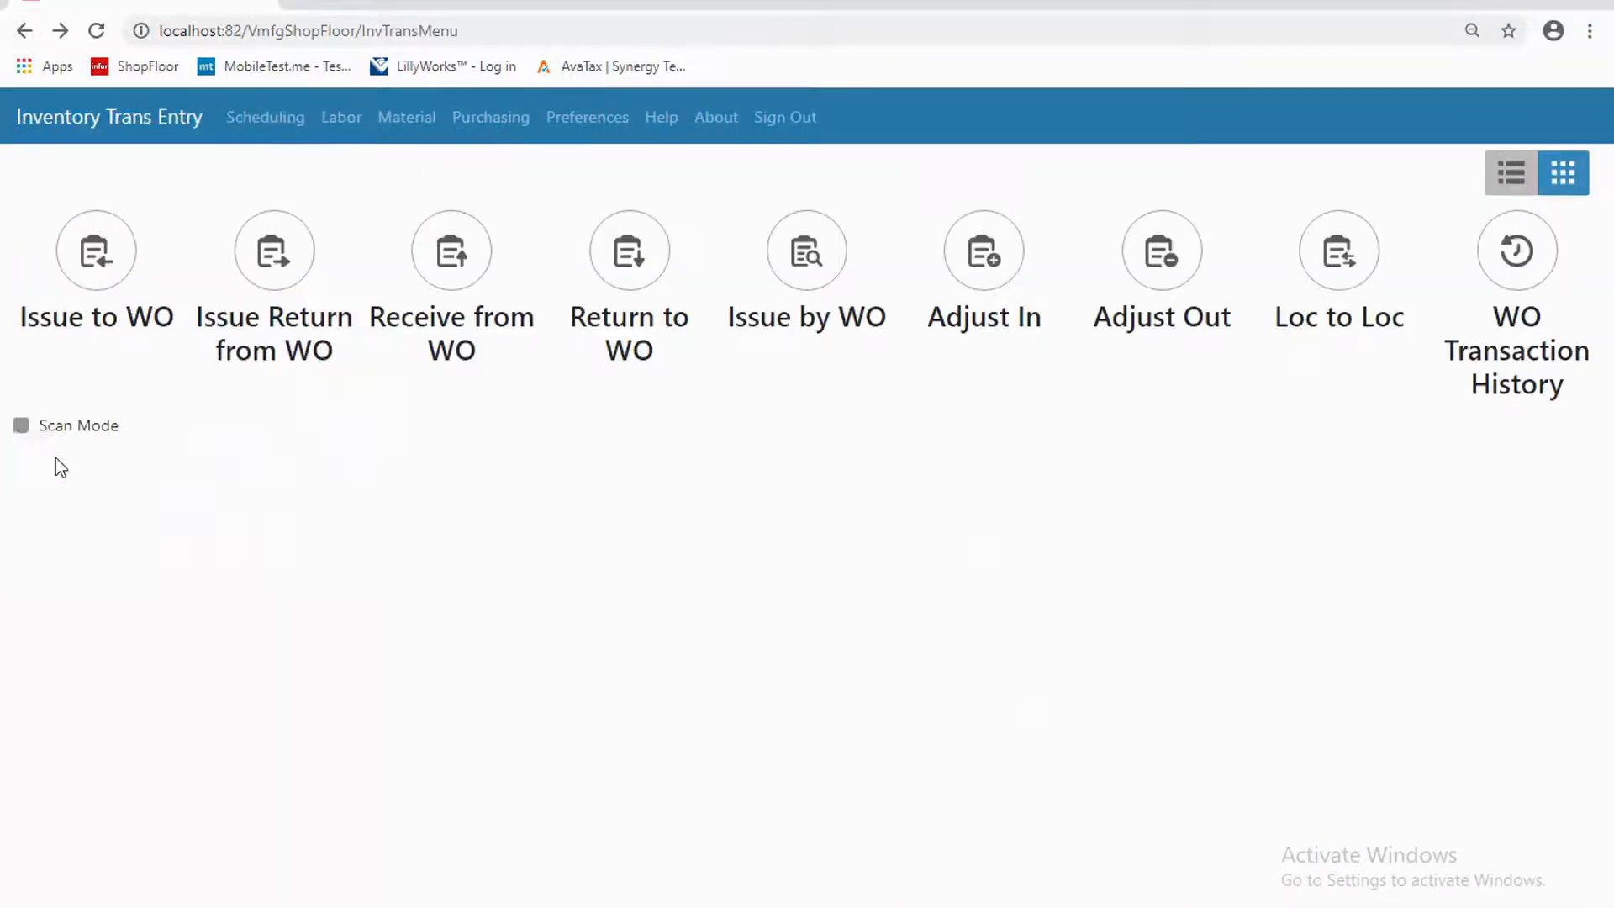
click(94, 249)
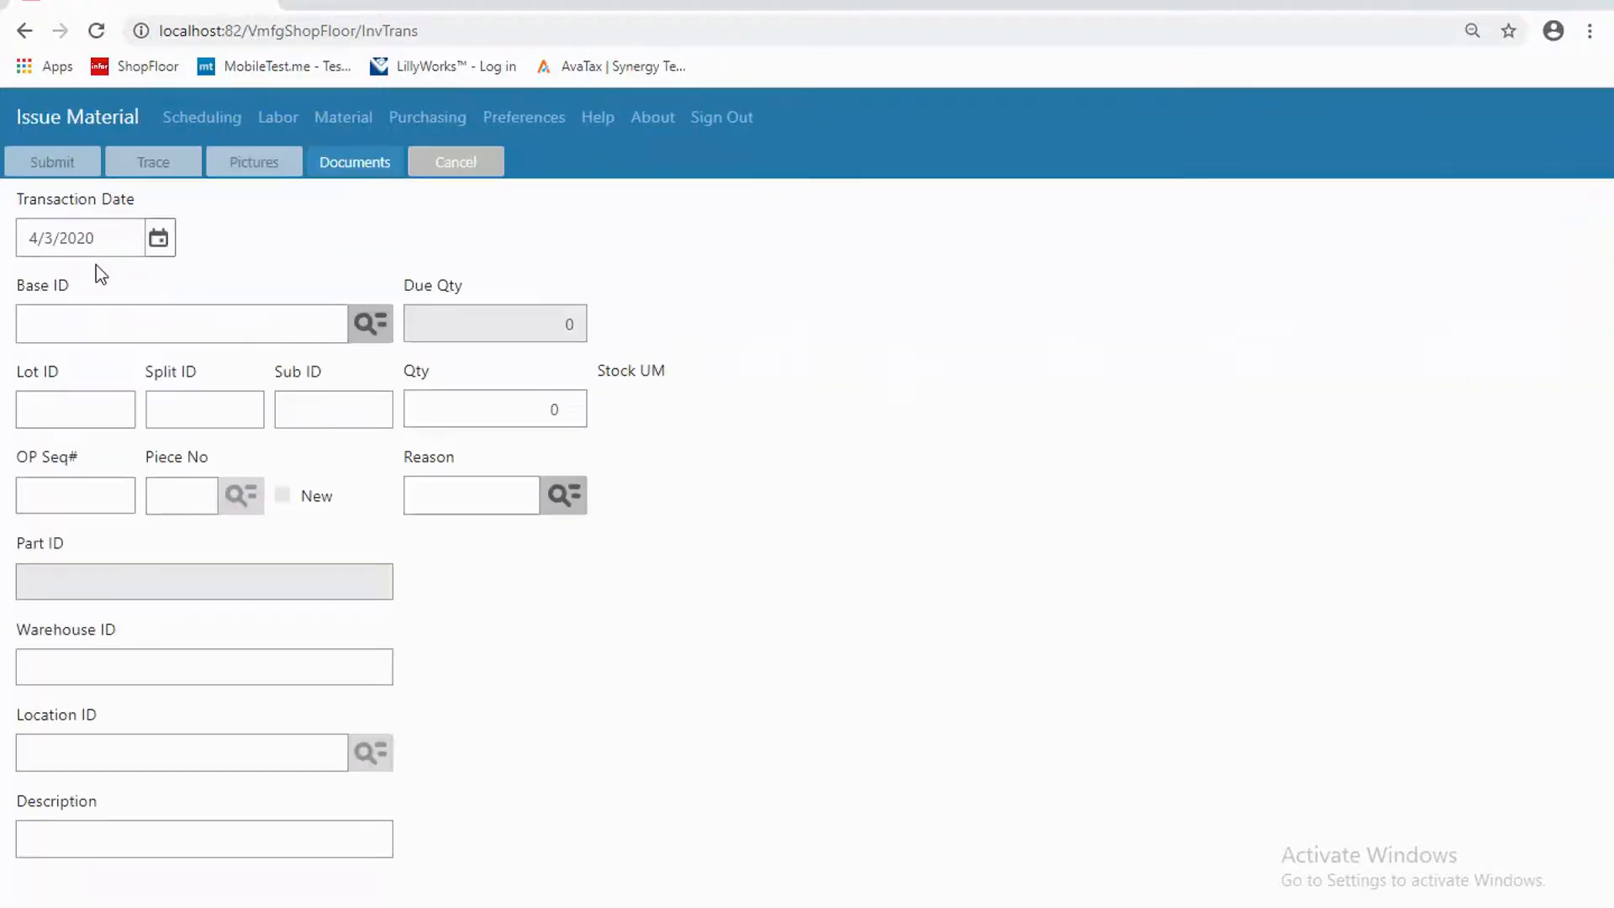
click(182, 323)
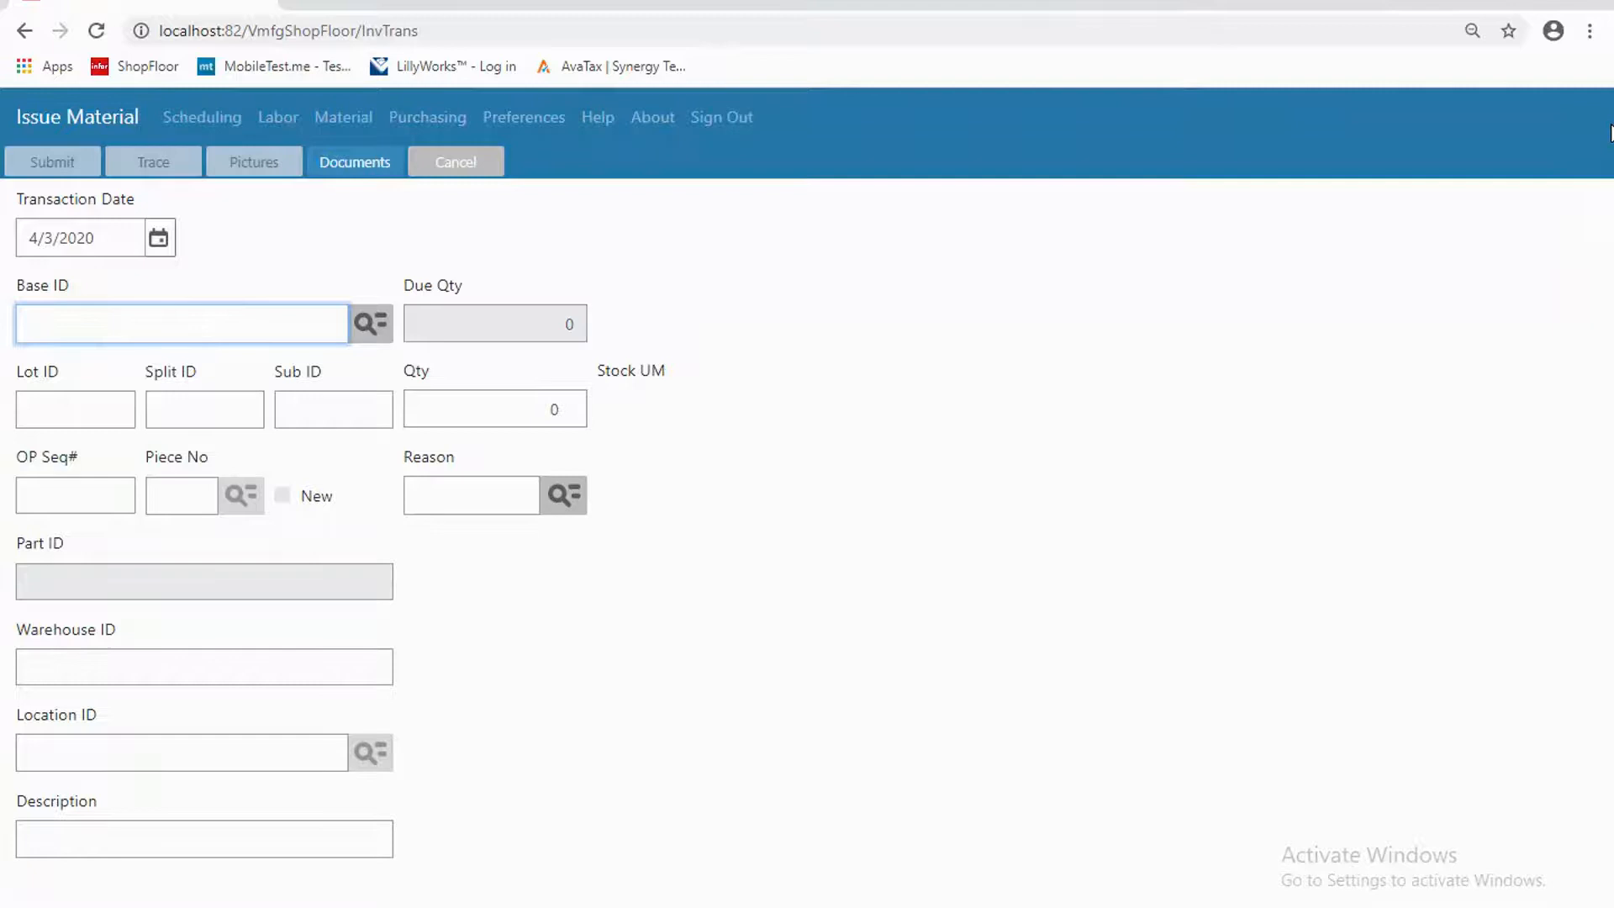
click(181, 323)
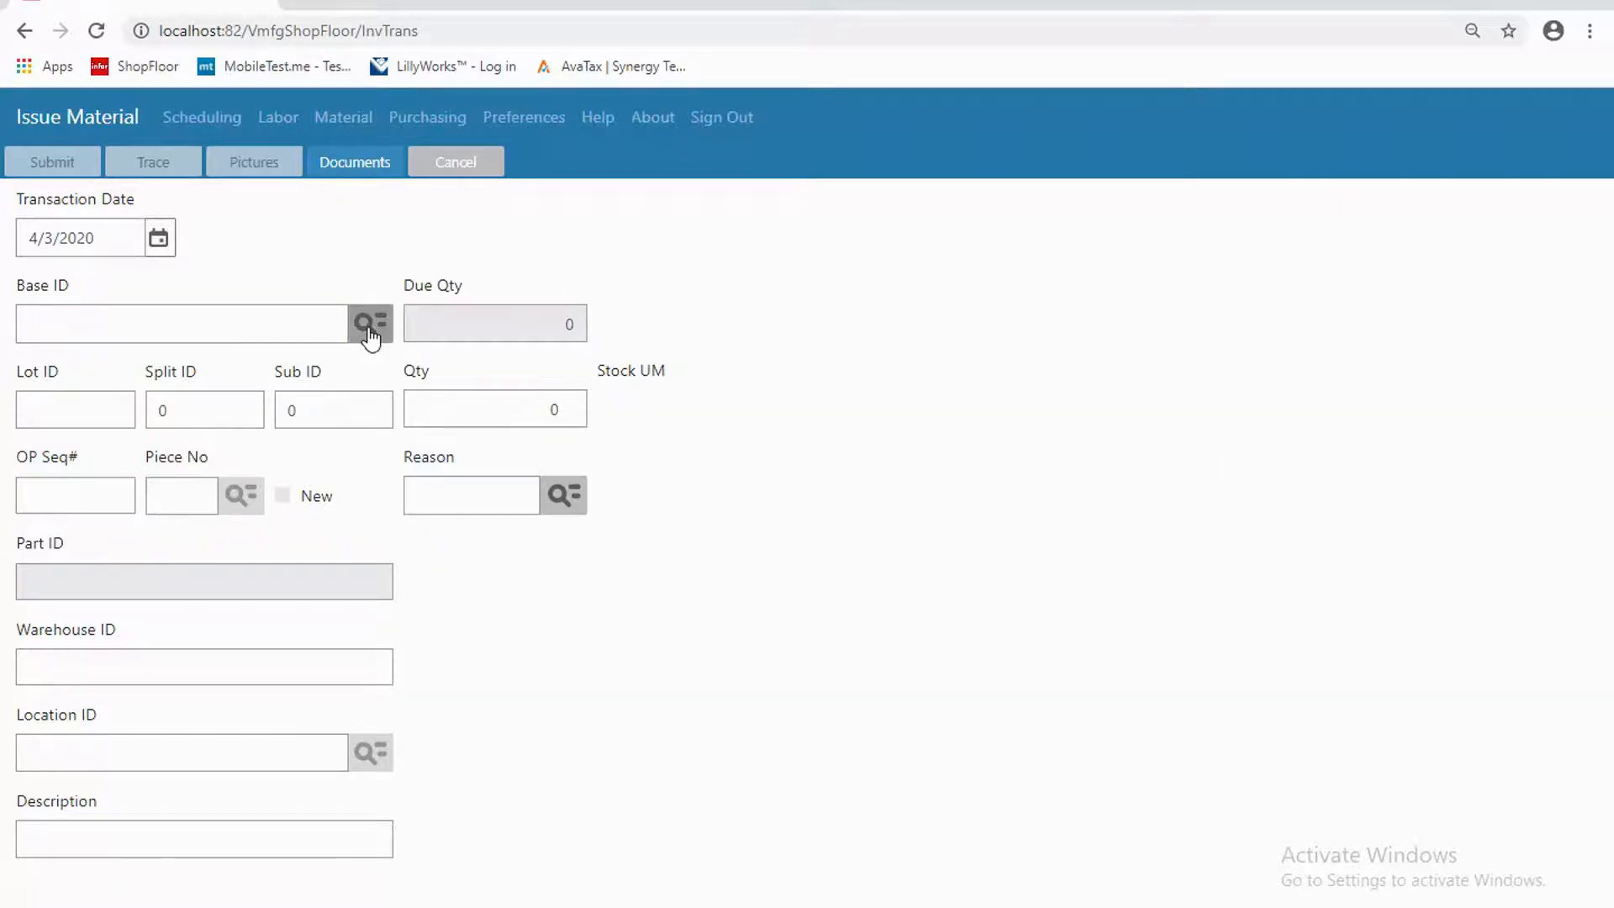
- Pick work order 02000/1 and piece 10 requirement: part E-400-5221, quantity 150 from MMC-MAIN AREA1
click(370, 323)
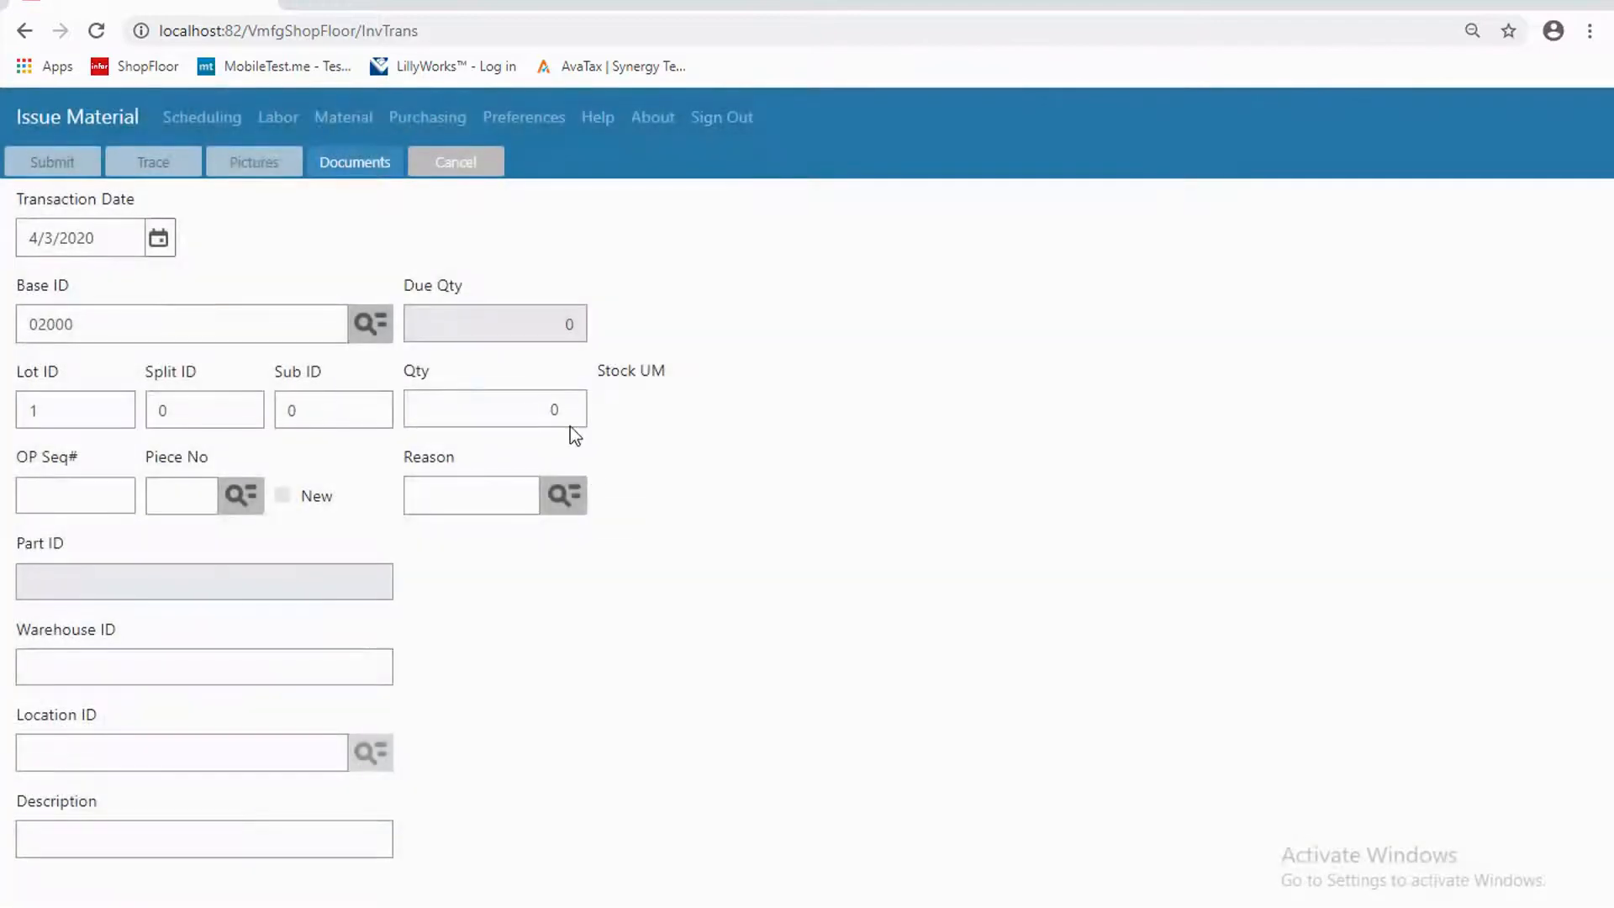
mouse_move(242, 496)
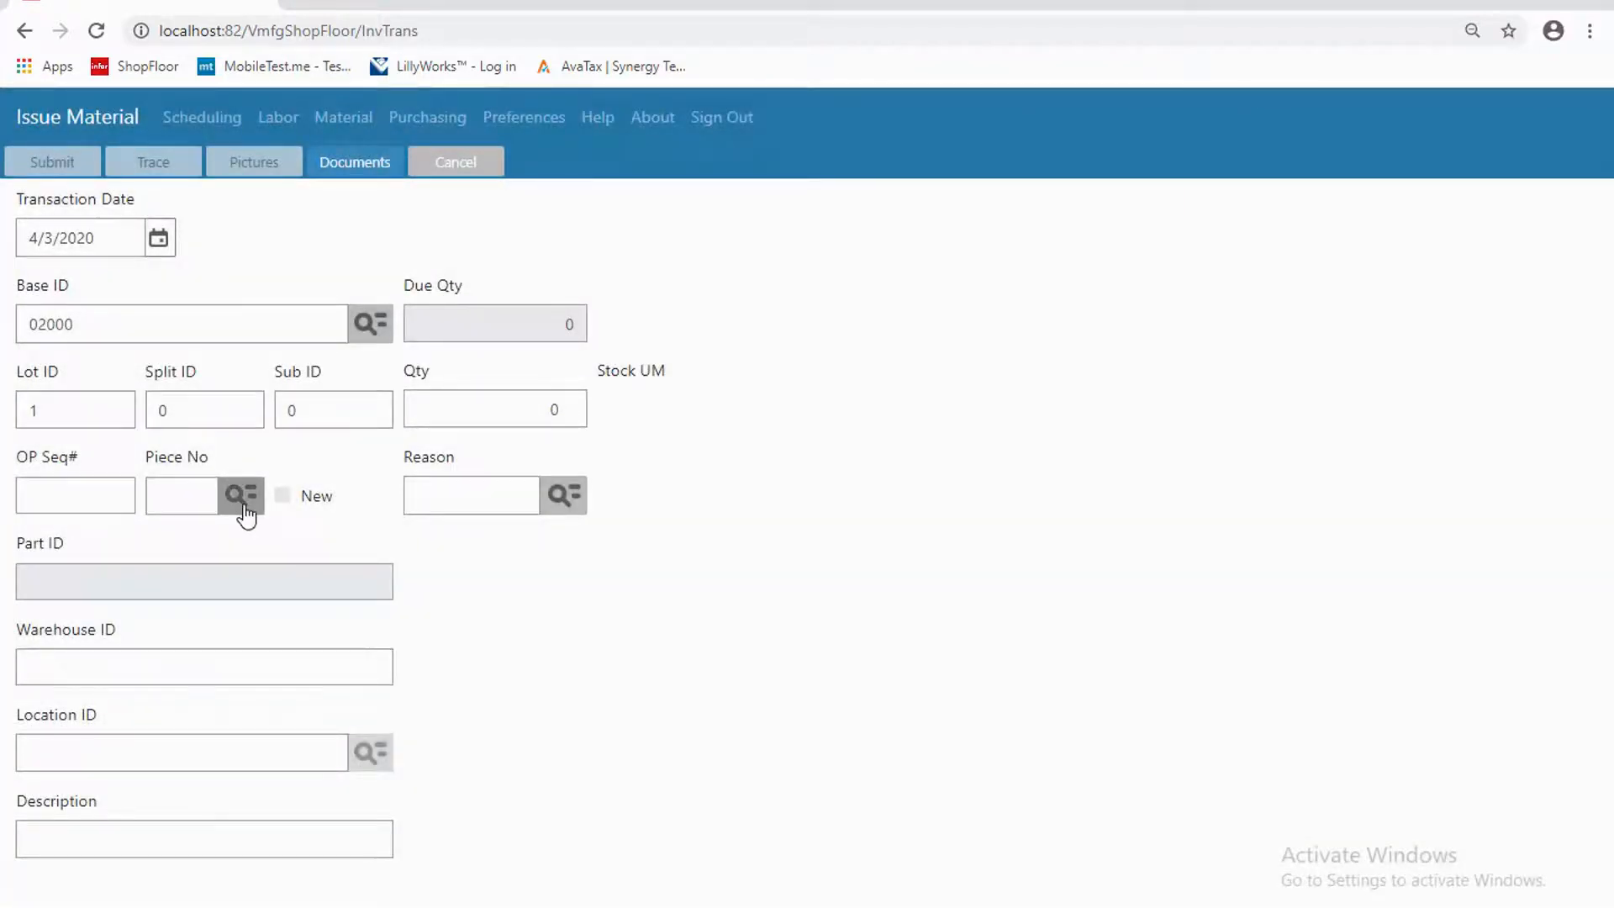
mouse_move(241, 495)
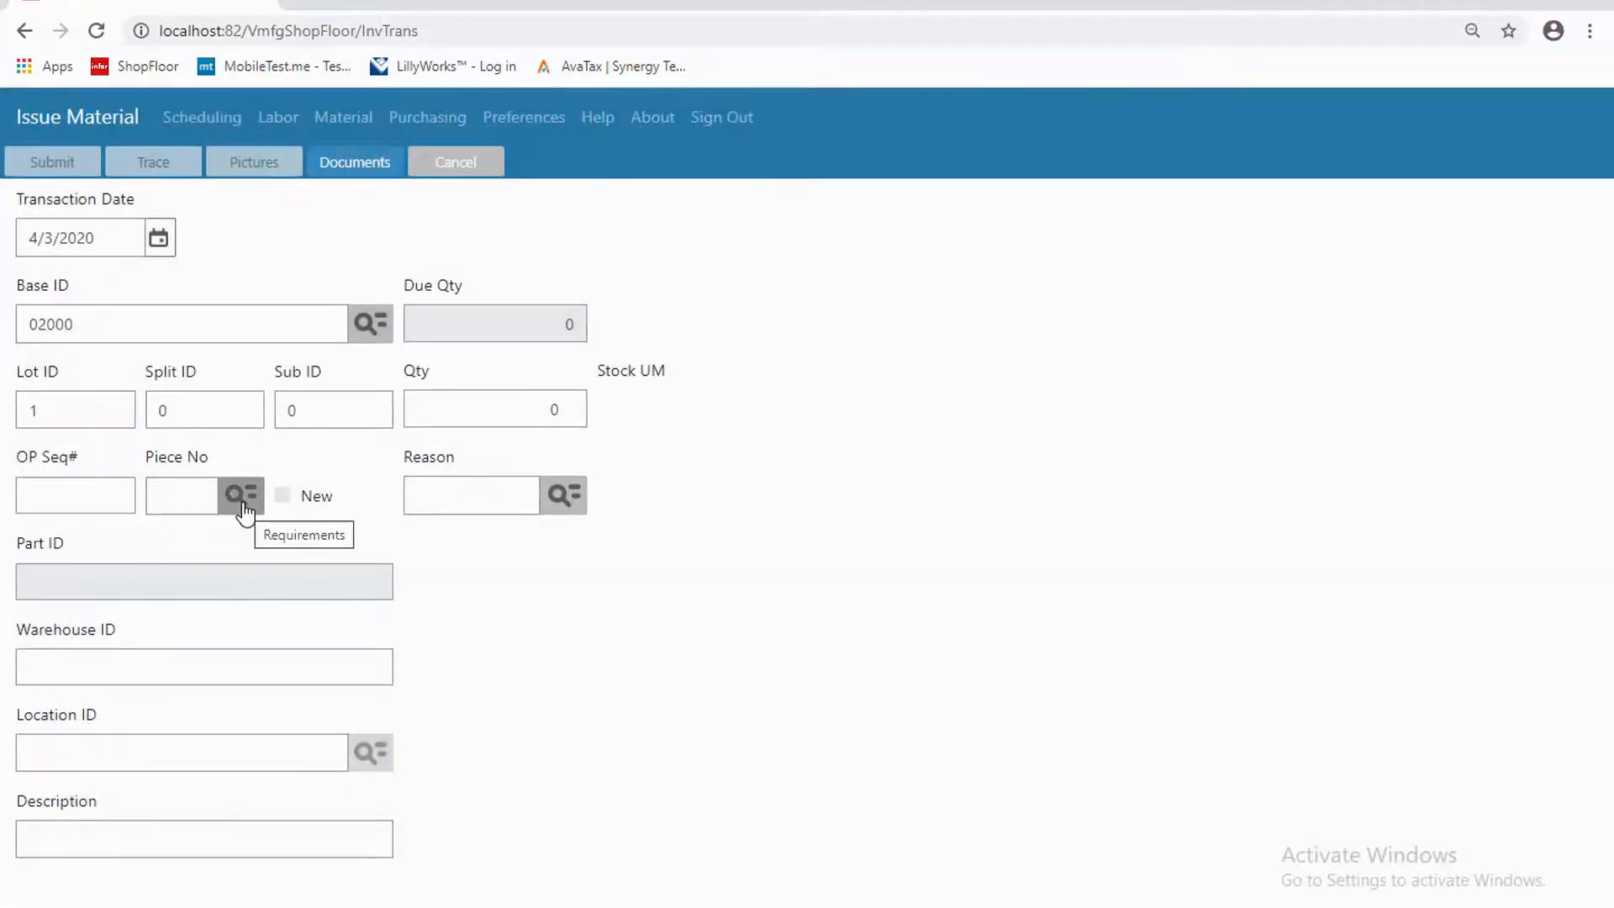
click(240, 494)
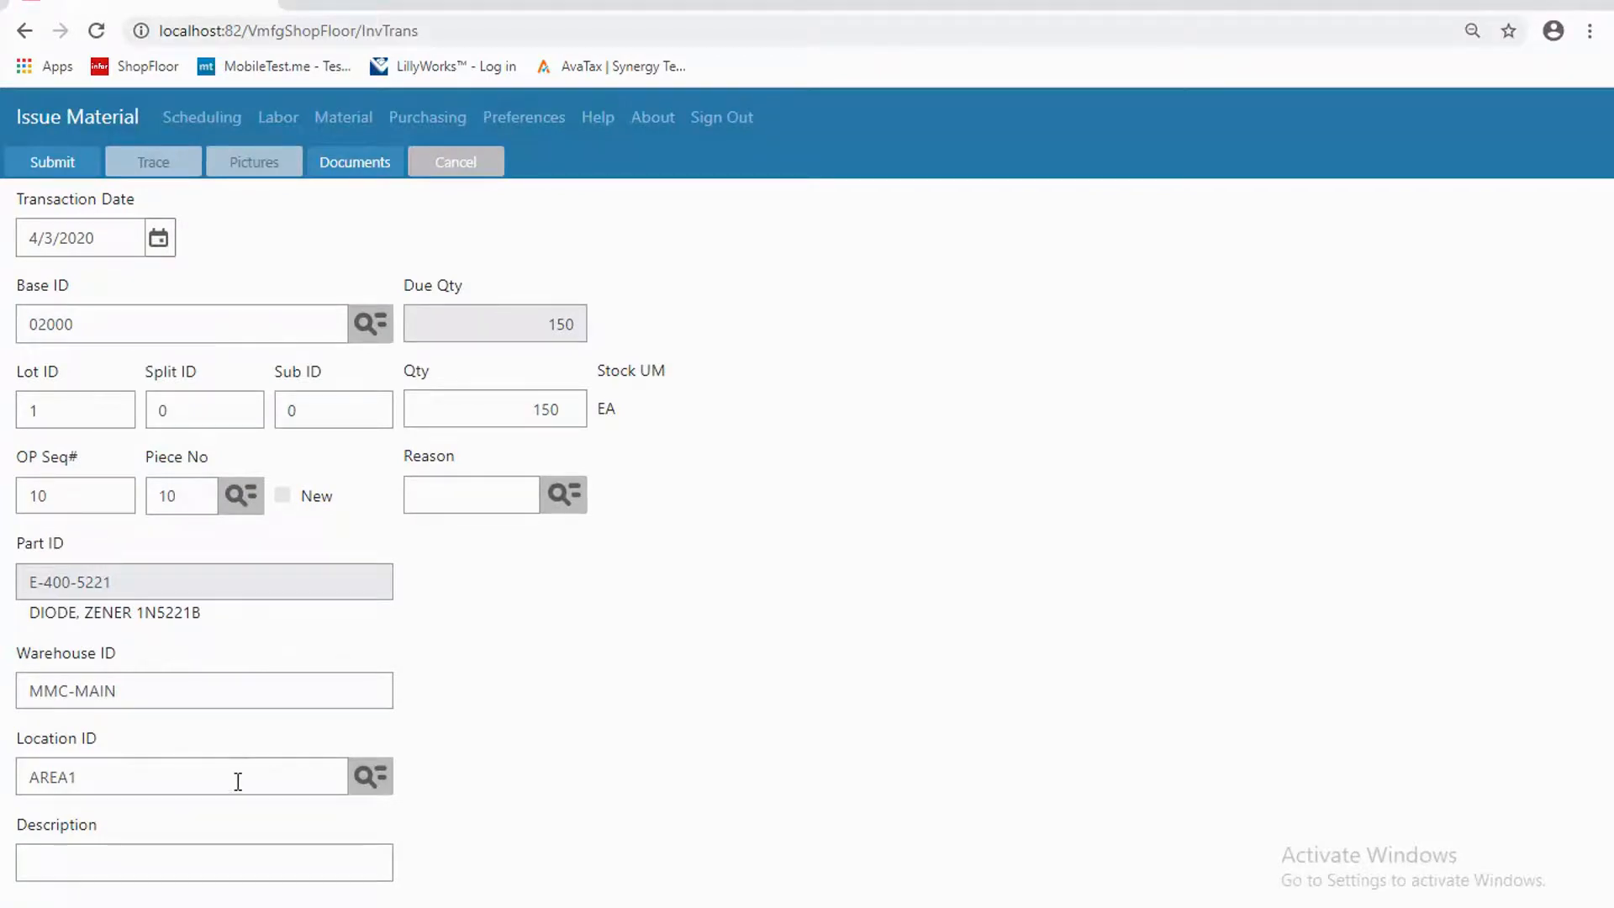
mouse_move(345, 600)
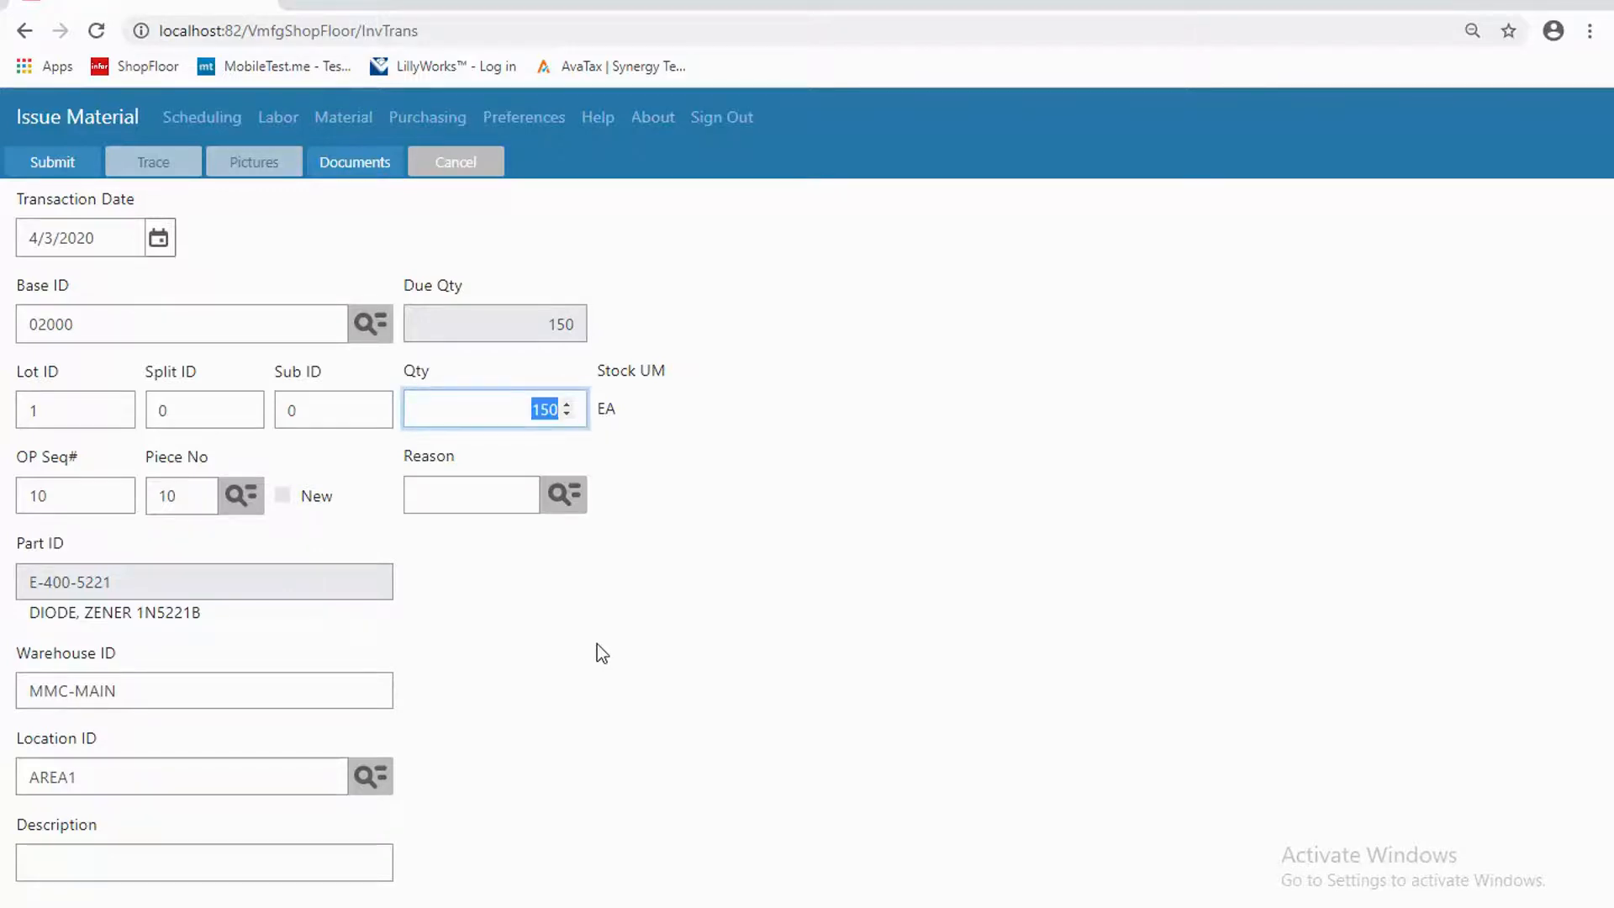
mouse_move(461, 558)
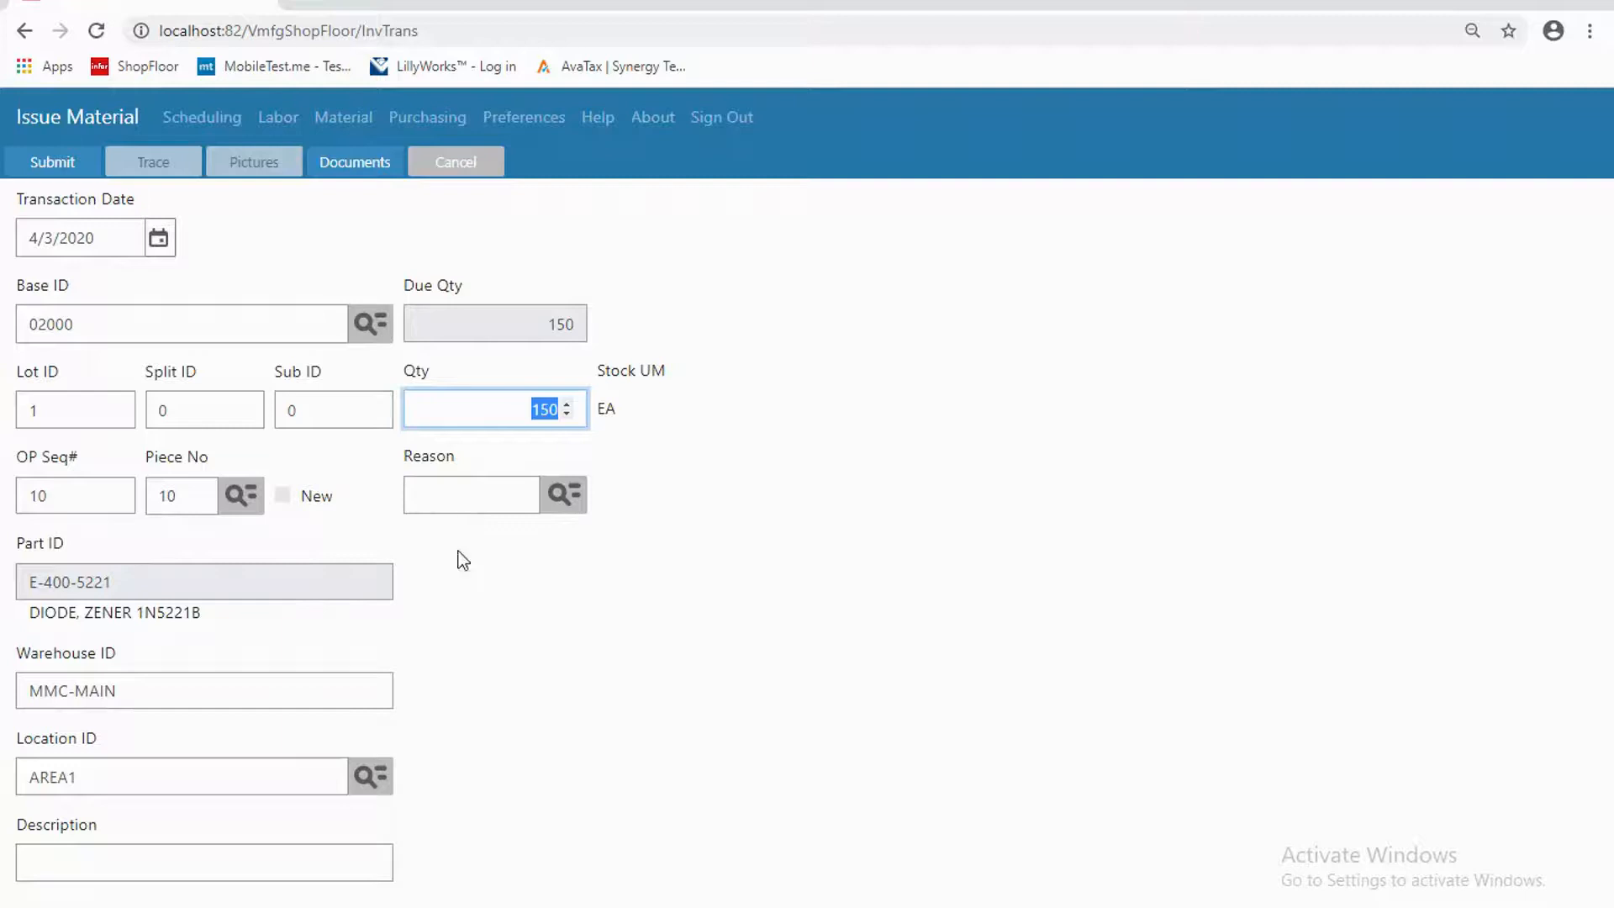
mouse_move(236, 864)
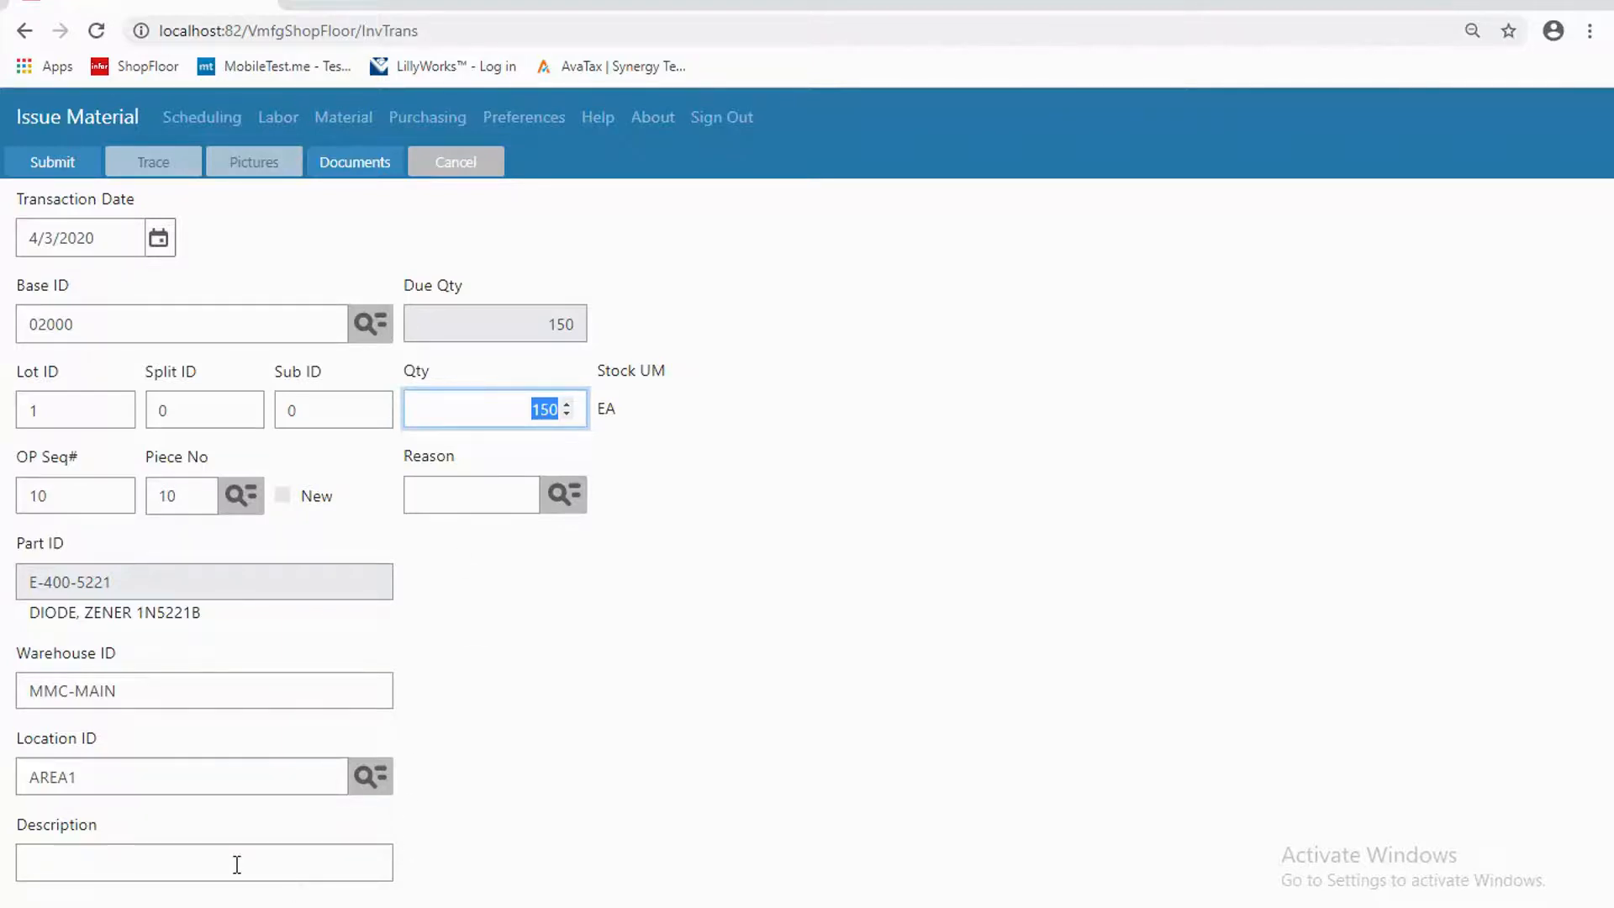
mouse_move(200, 420)
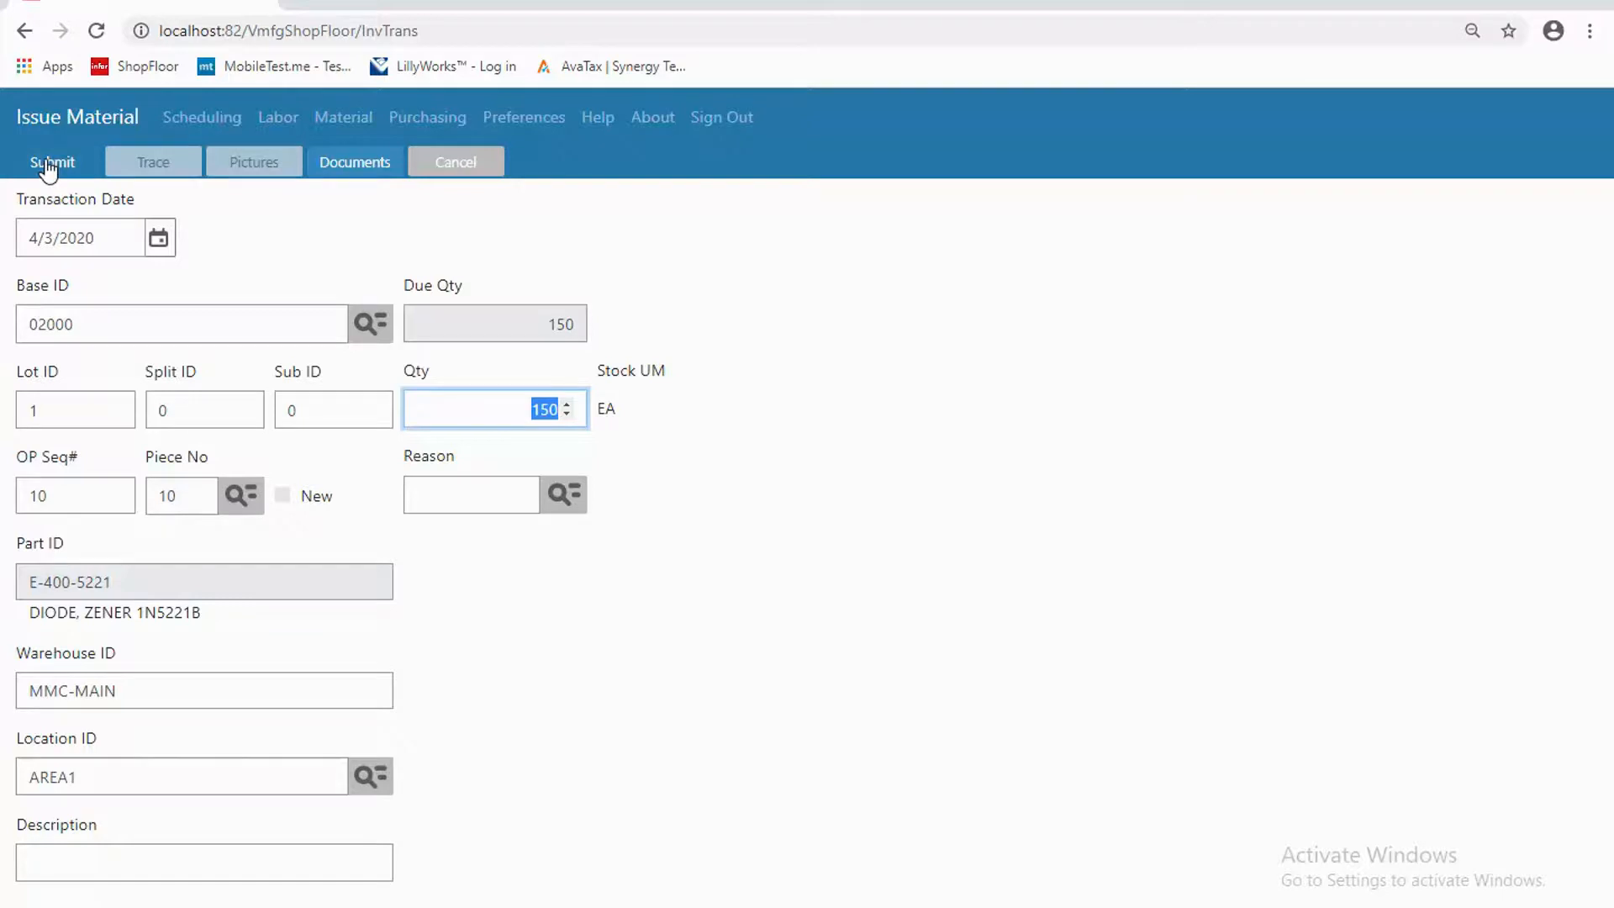
mouse_move(76, 190)
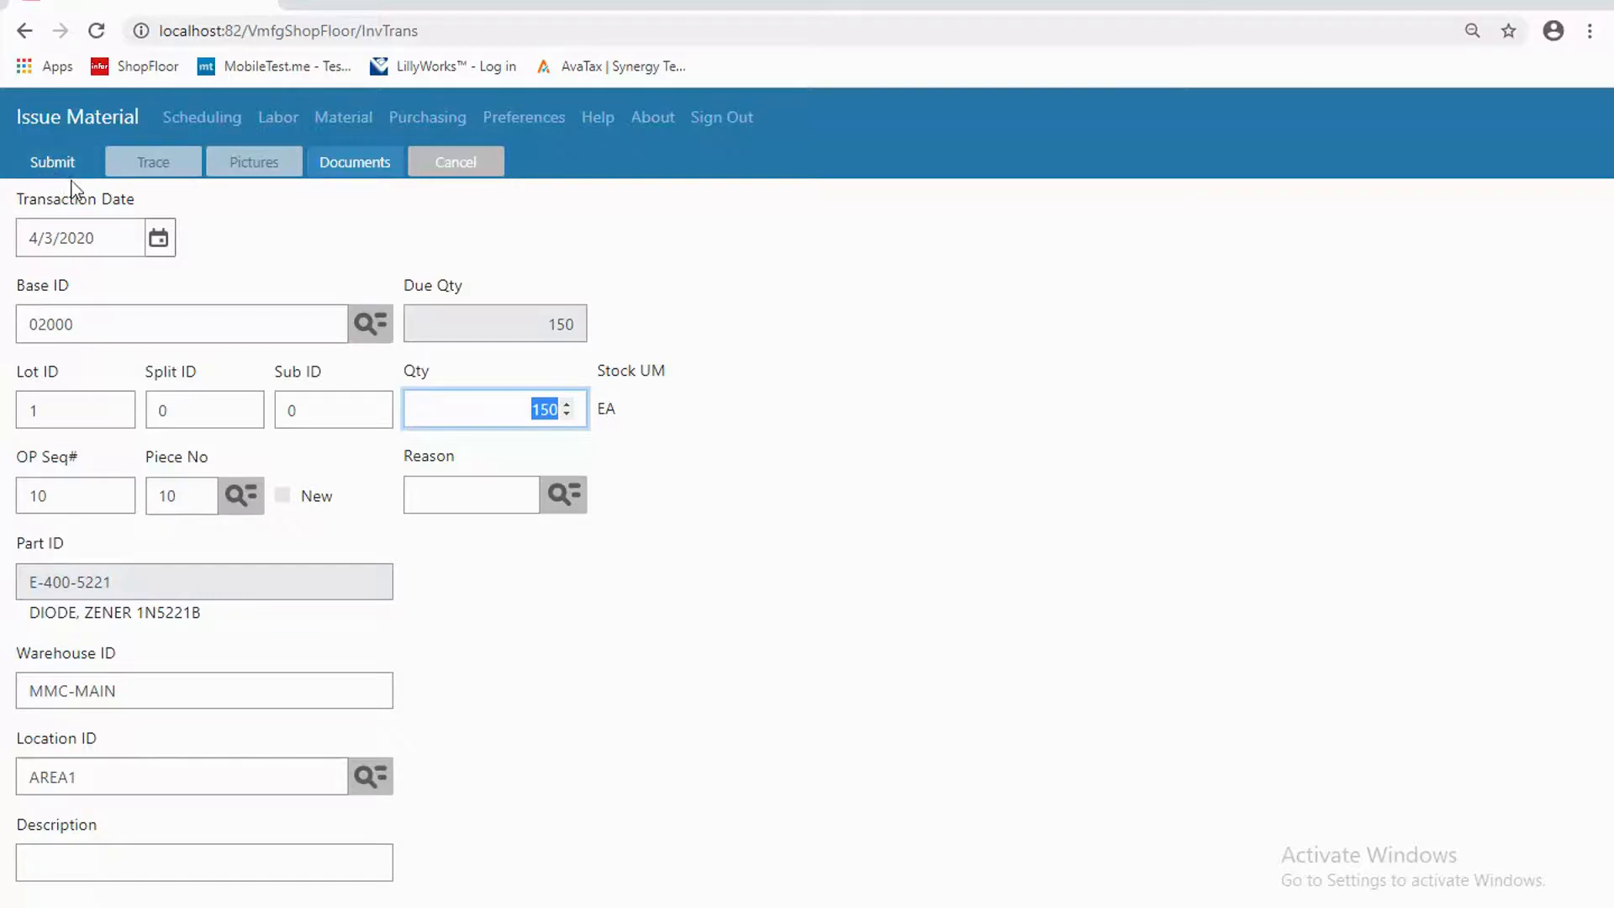
mouse_move(54, 177)
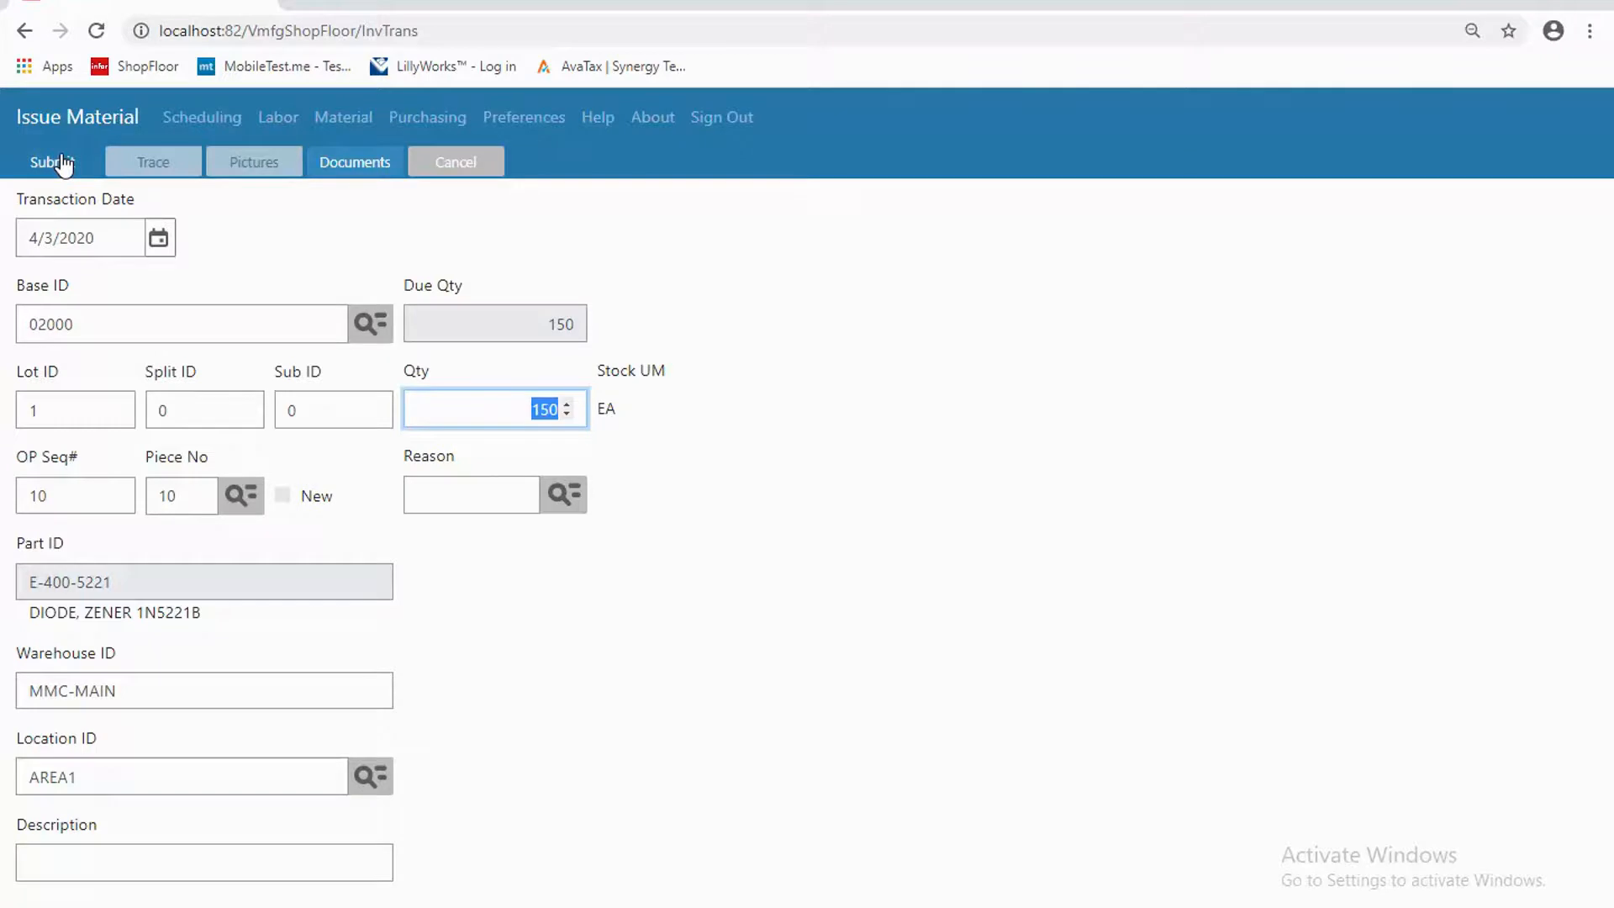
mouse_move(235, 116)
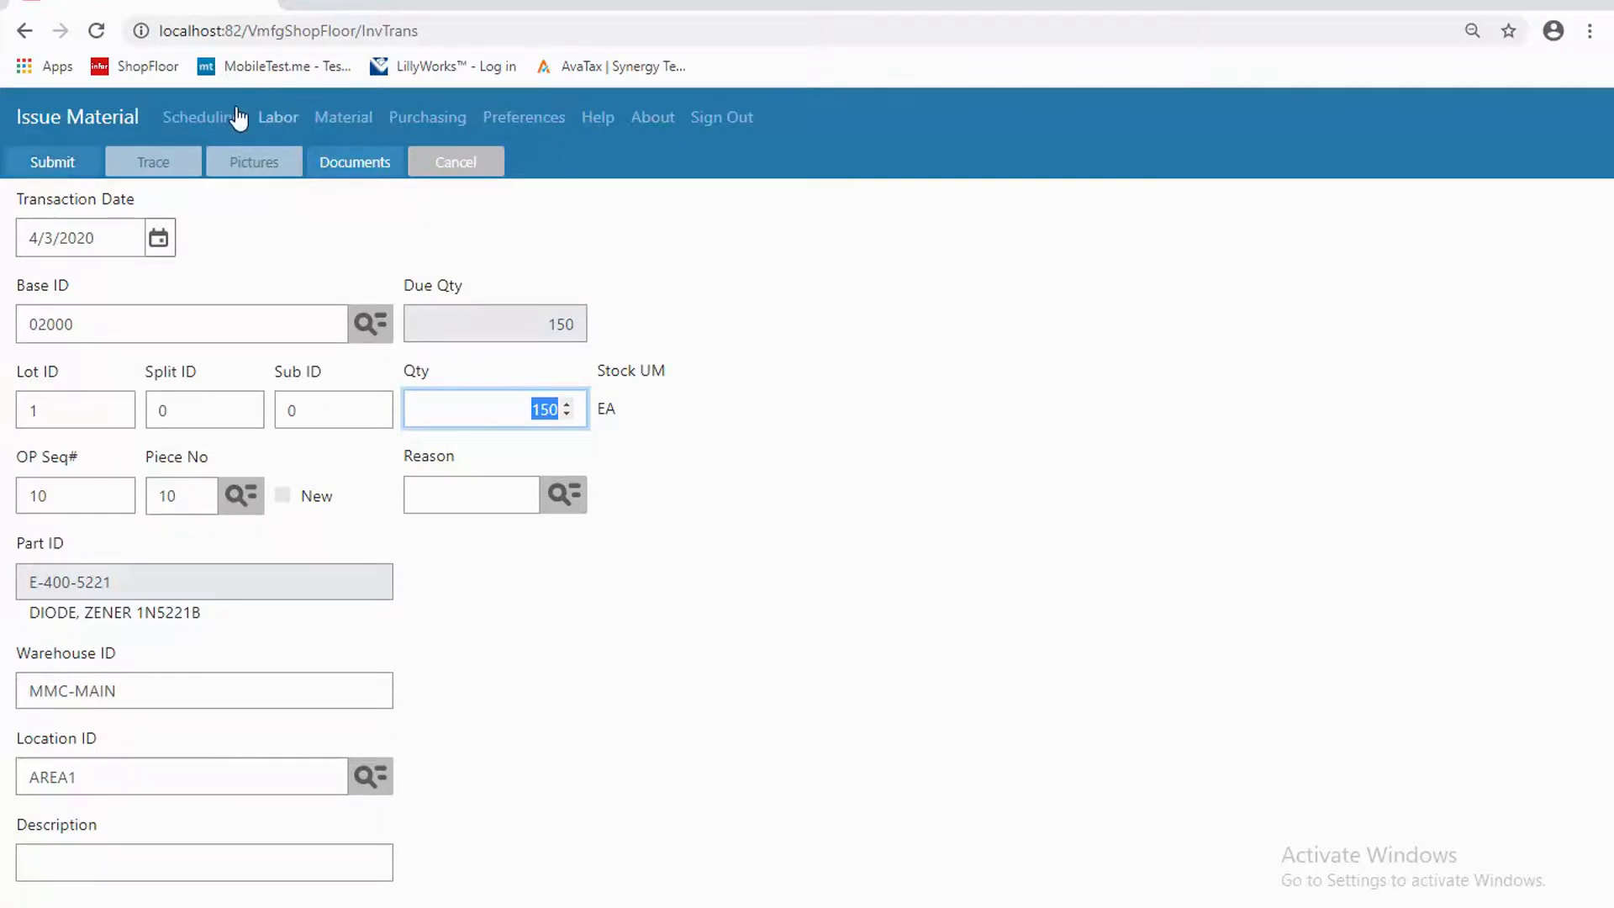
mouse_move(89, 168)
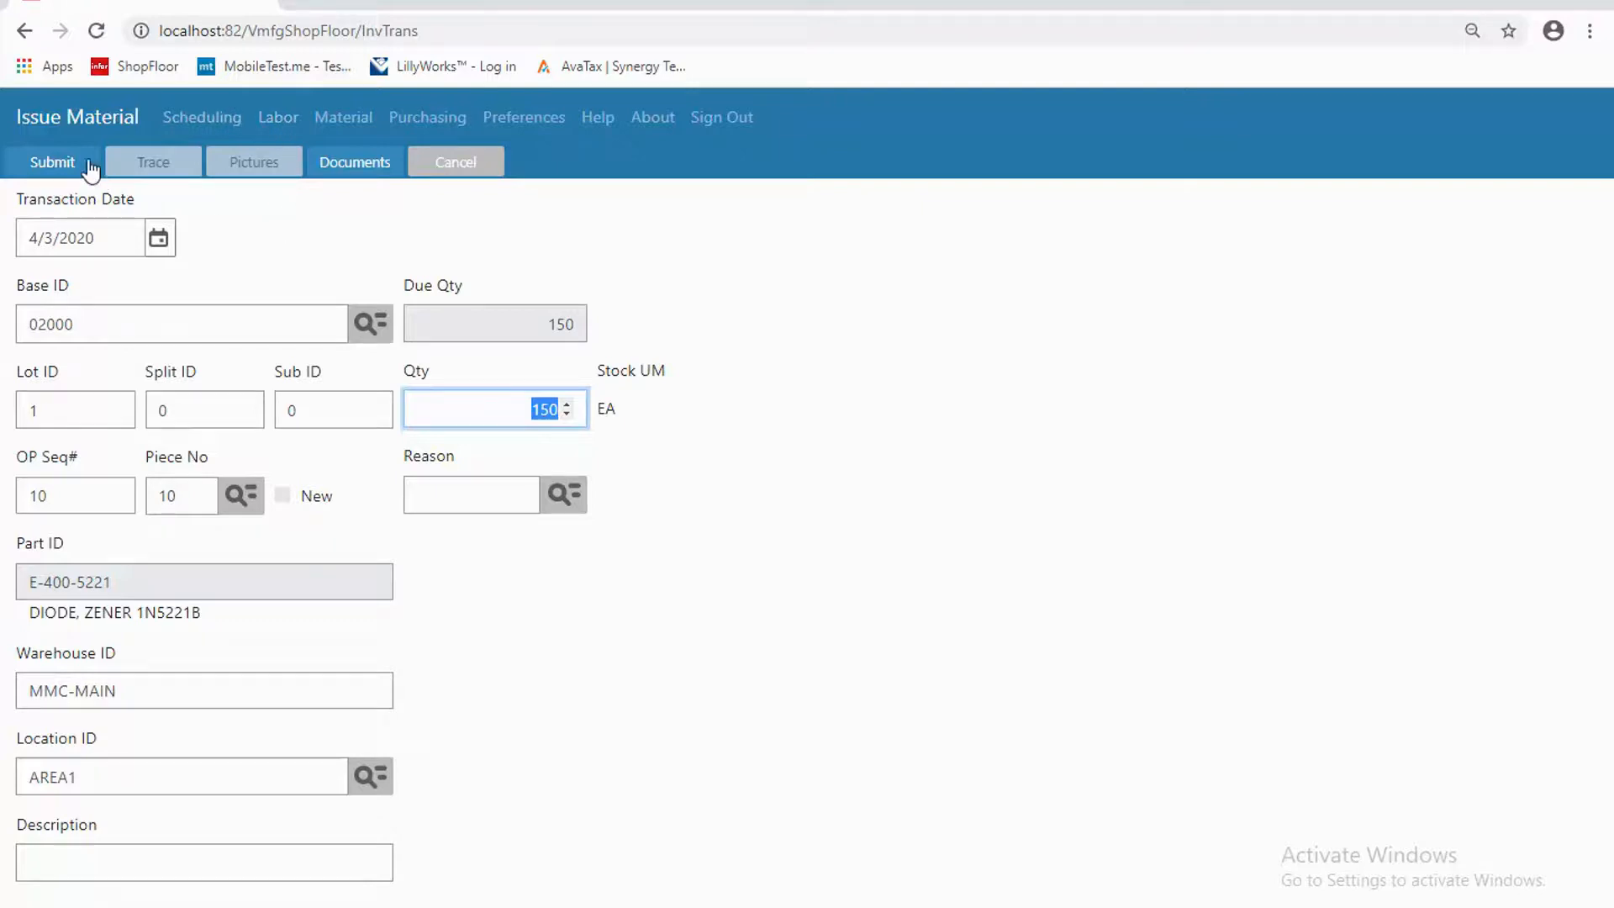
mouse_move(155, 173)
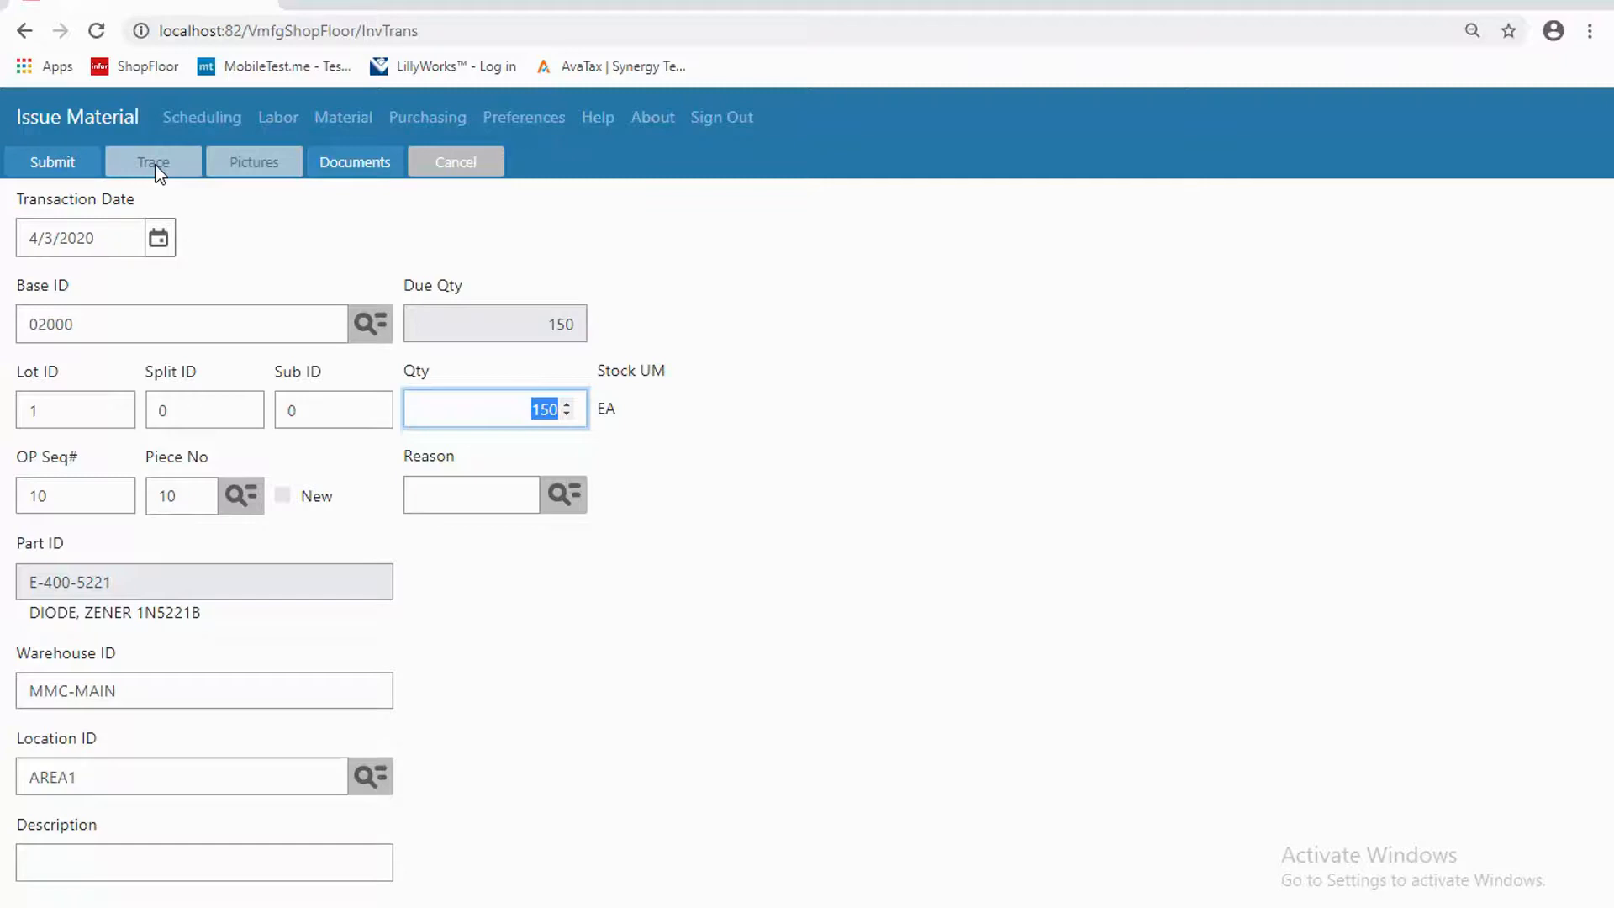
mouse_move(168, 195)
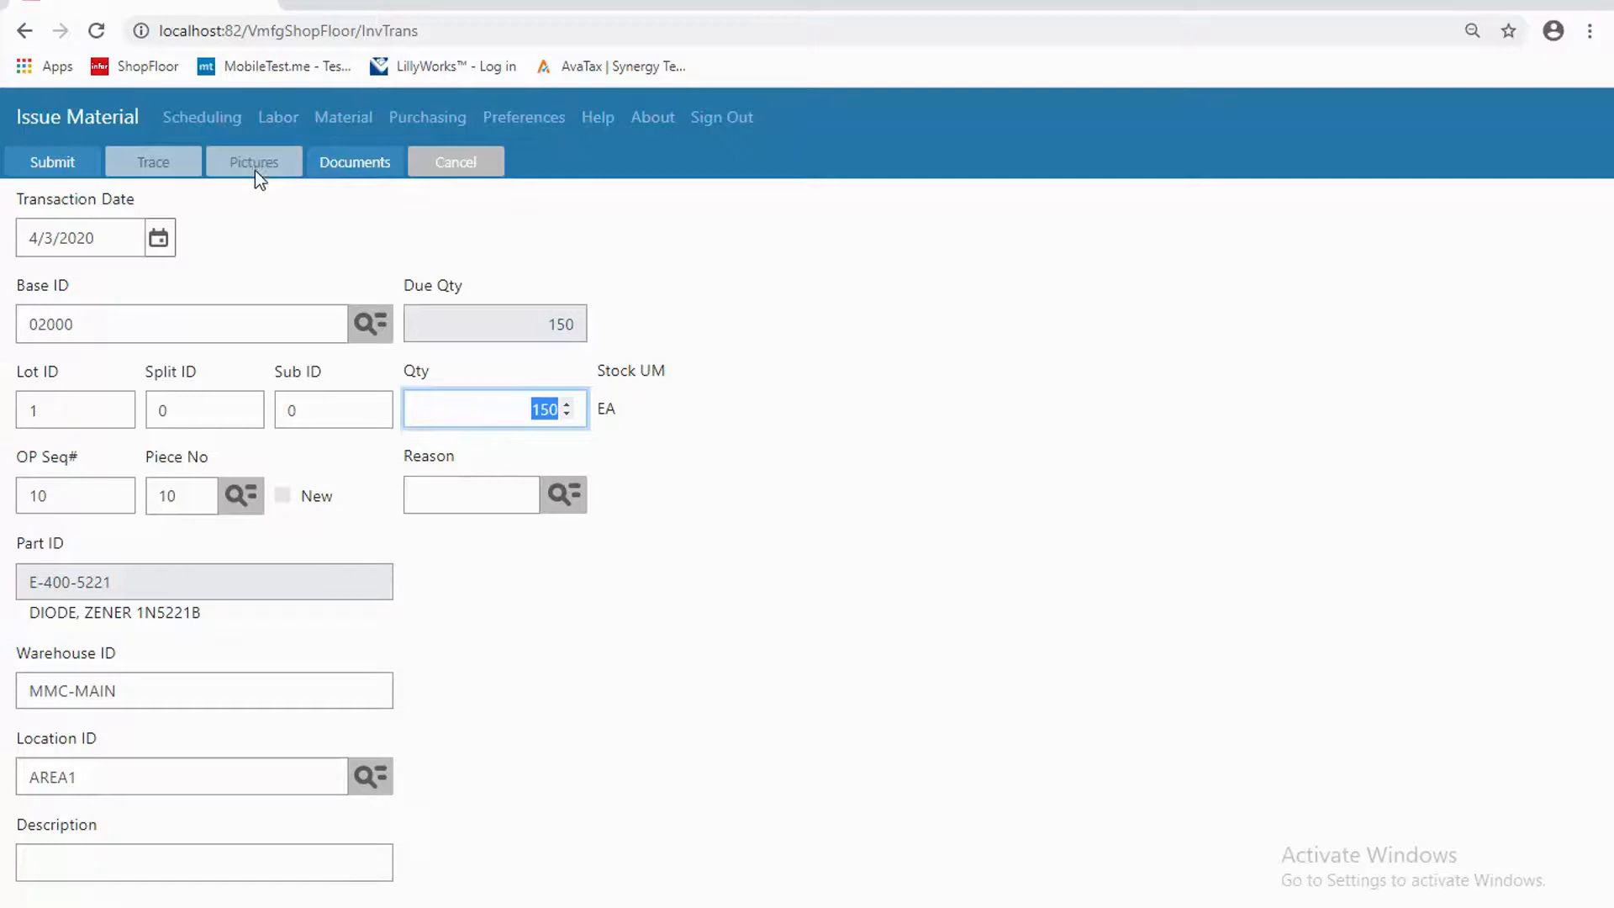
click(355, 161)
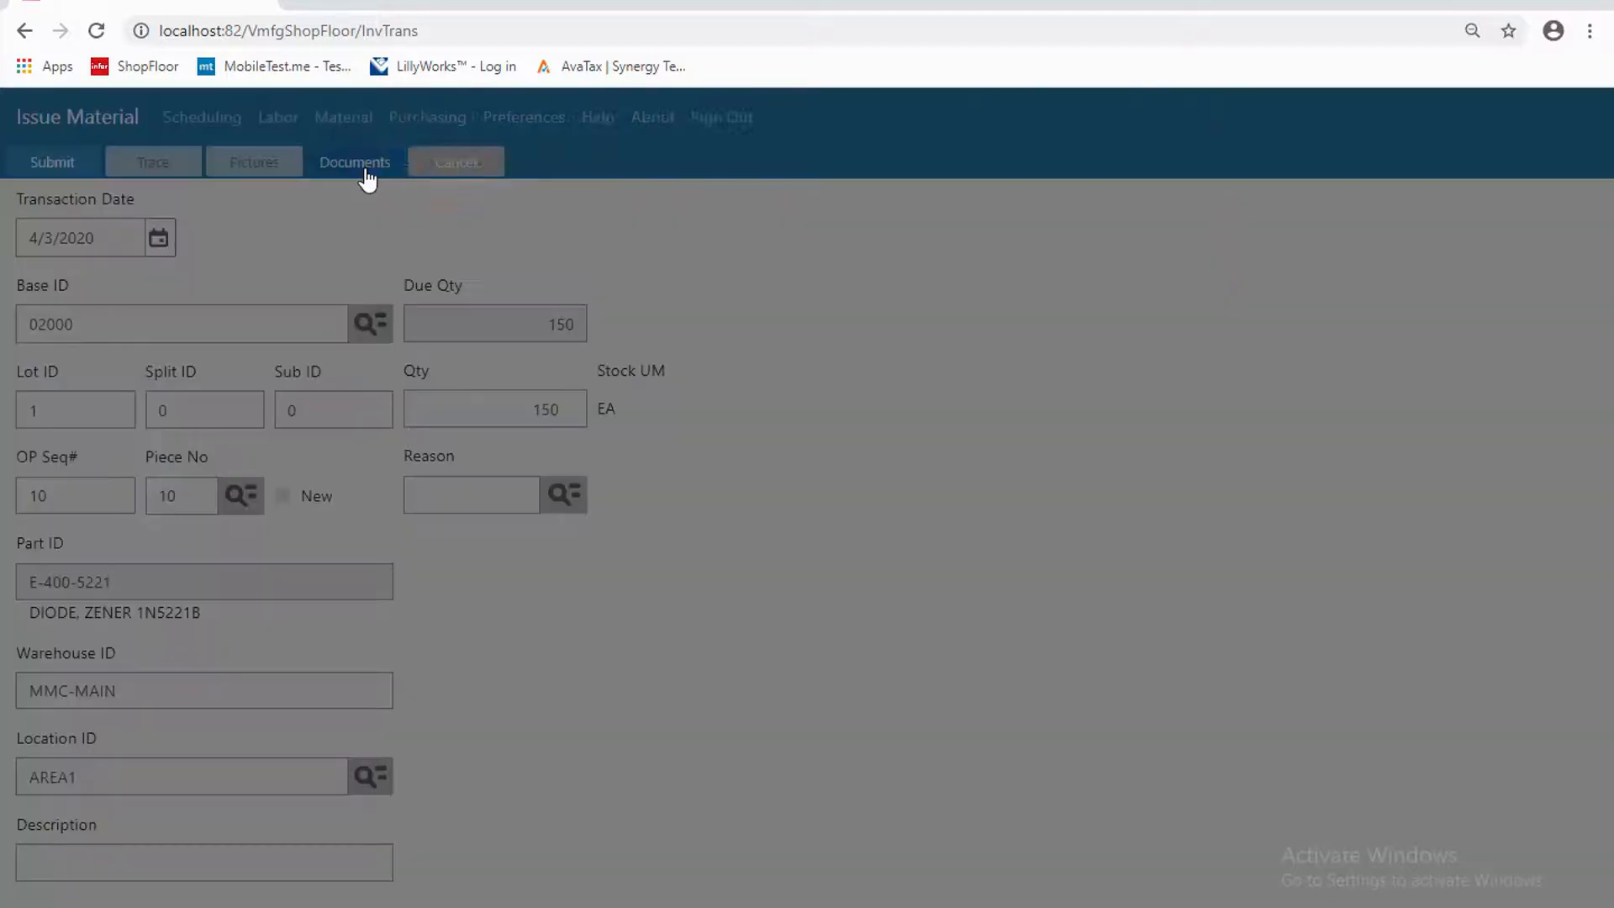
click(355, 162)
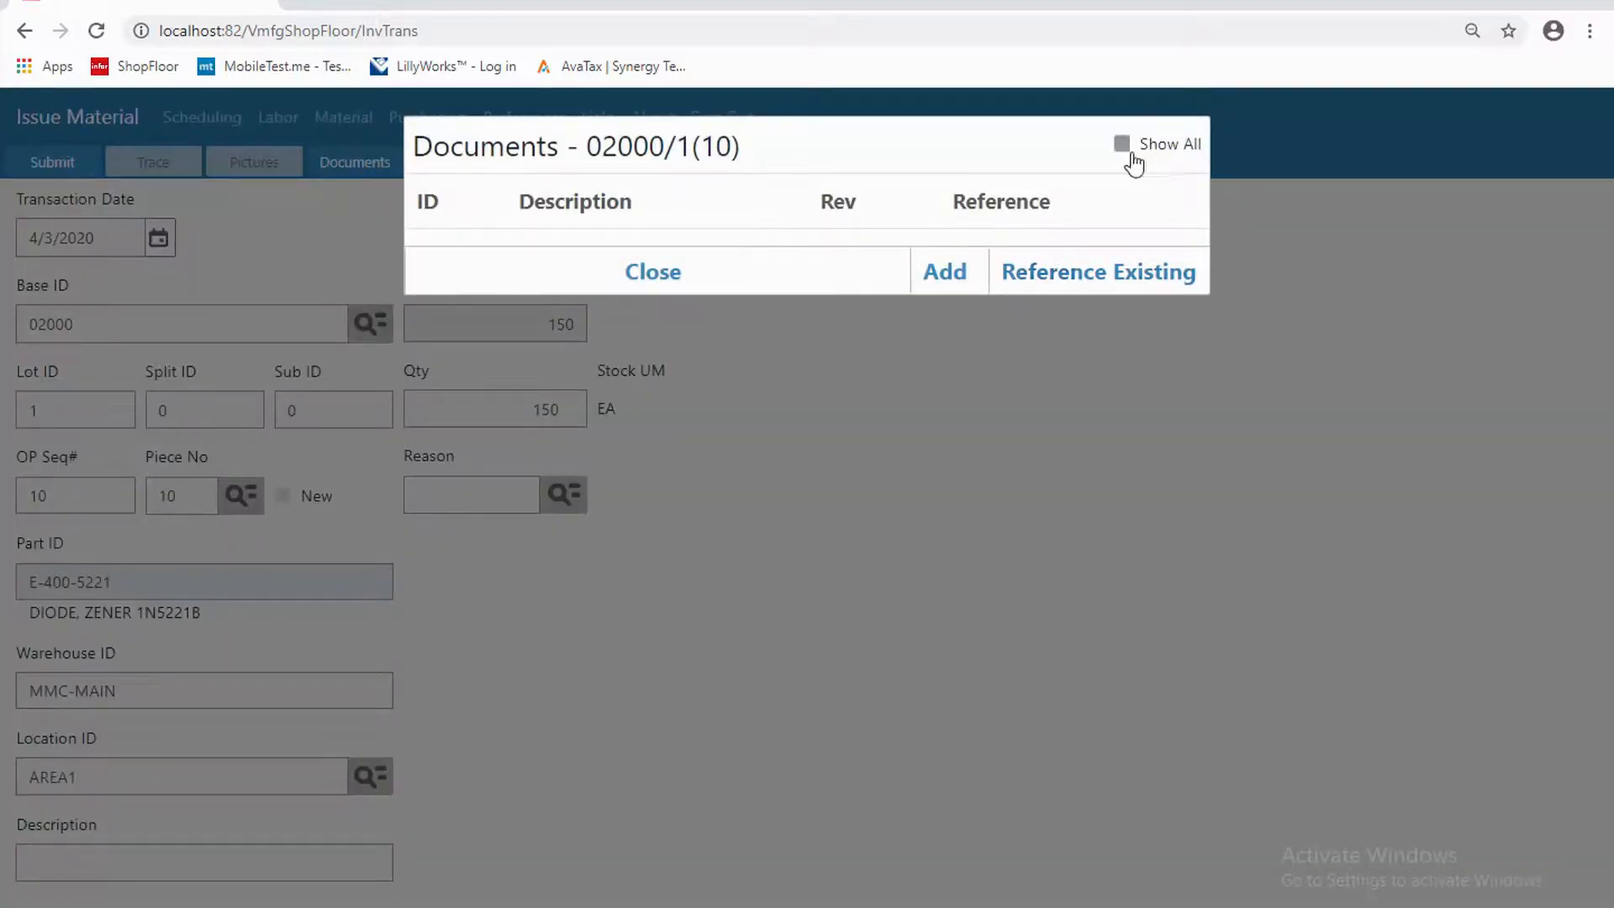
click(1121, 145)
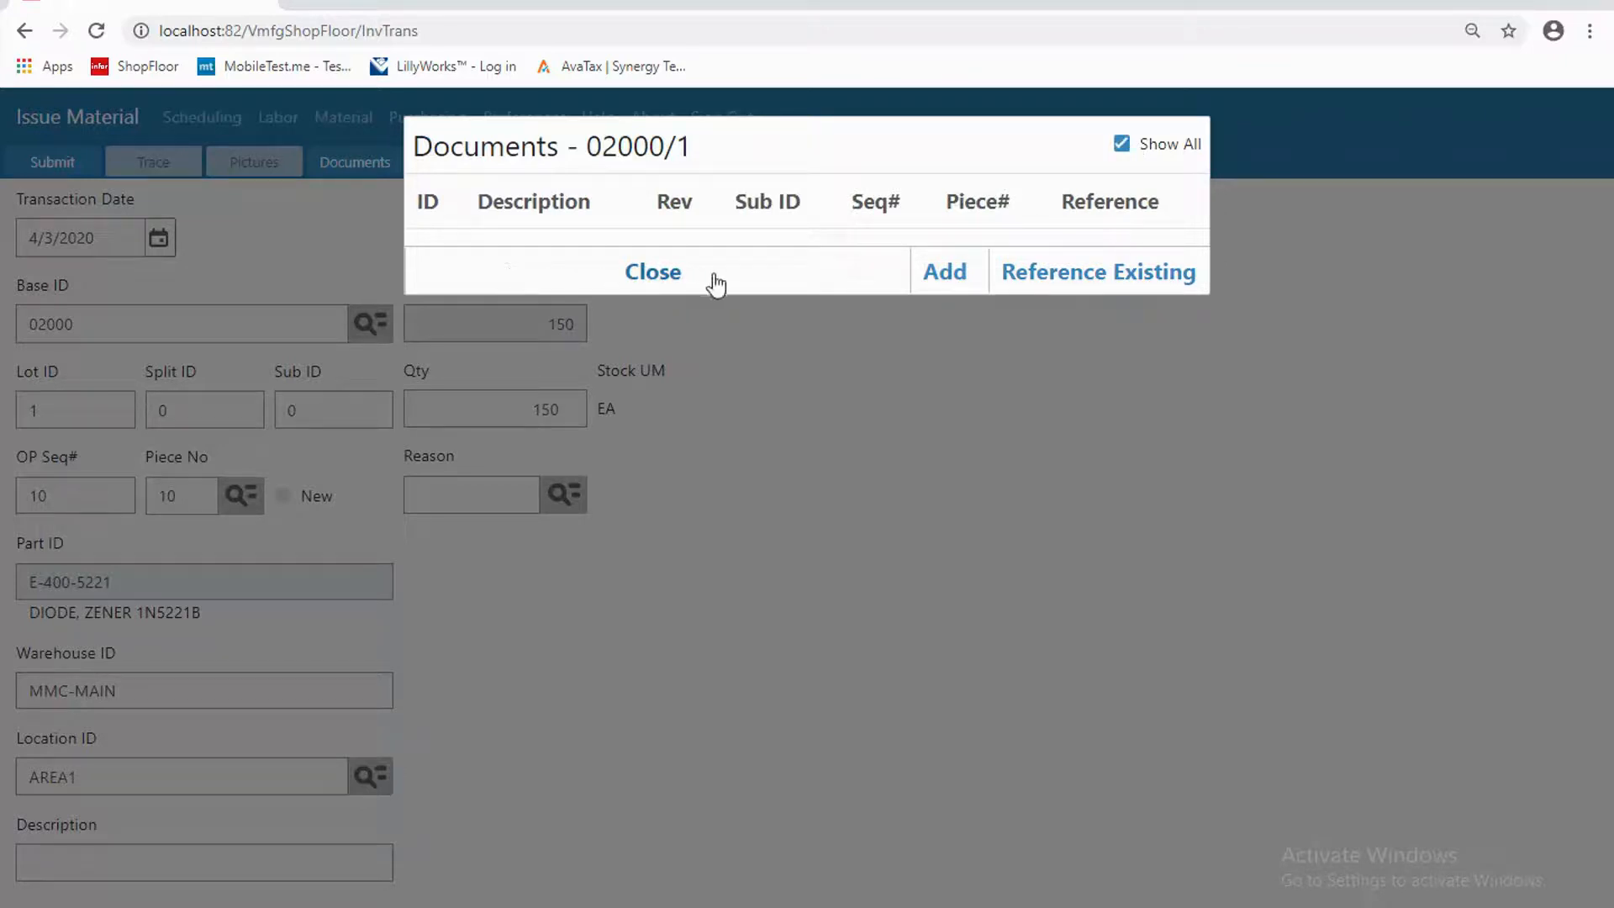
mouse_move(654, 284)
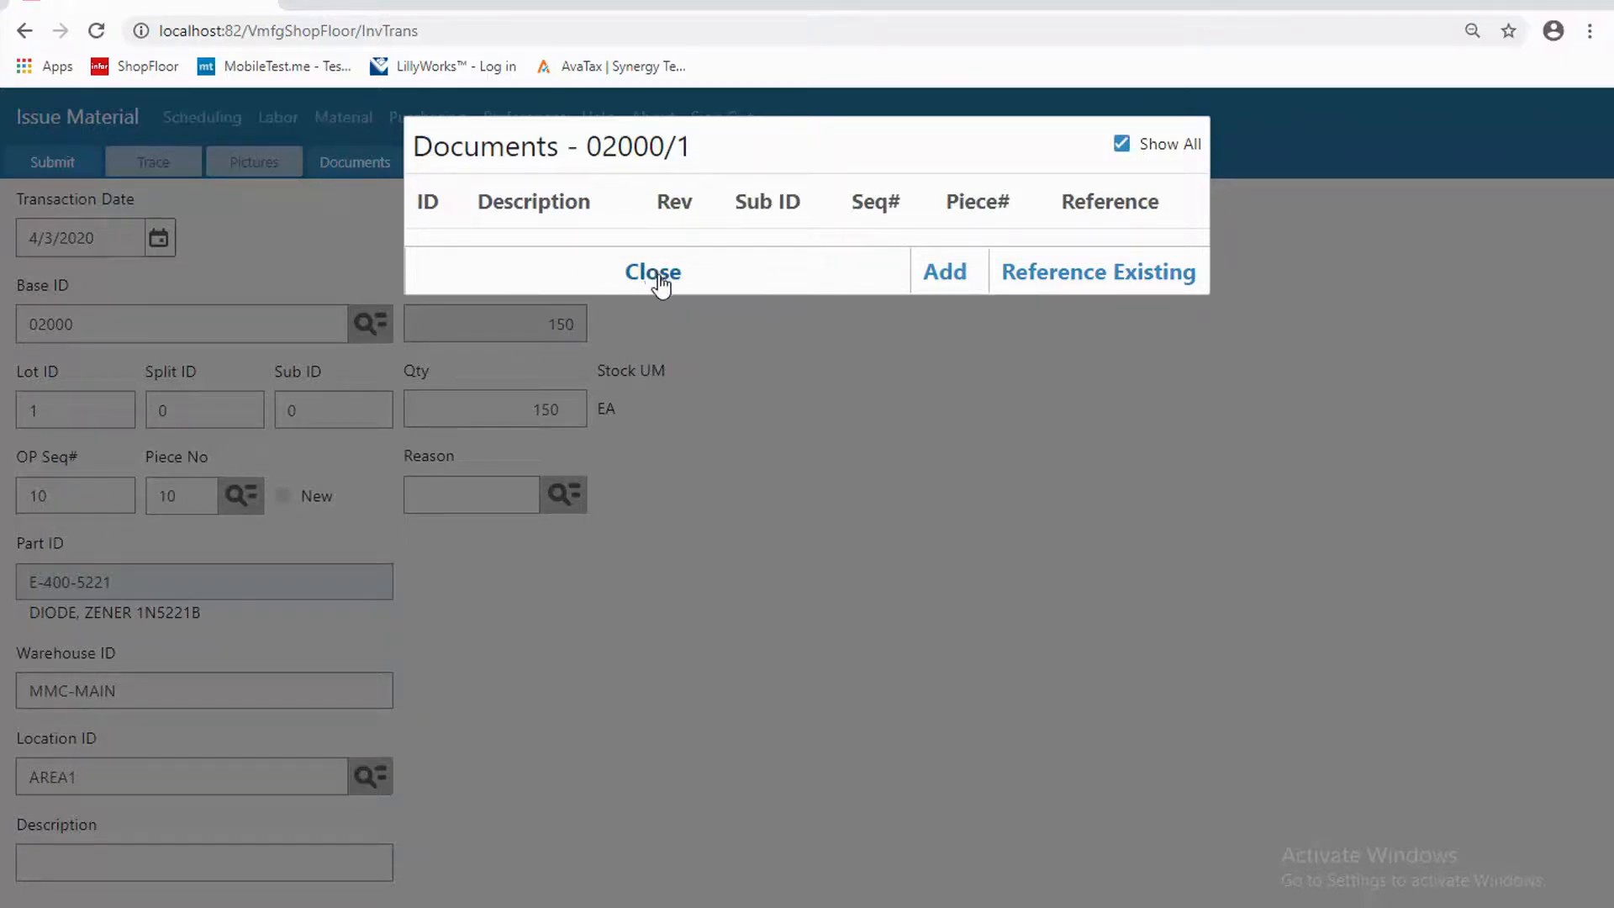
click(652, 272)
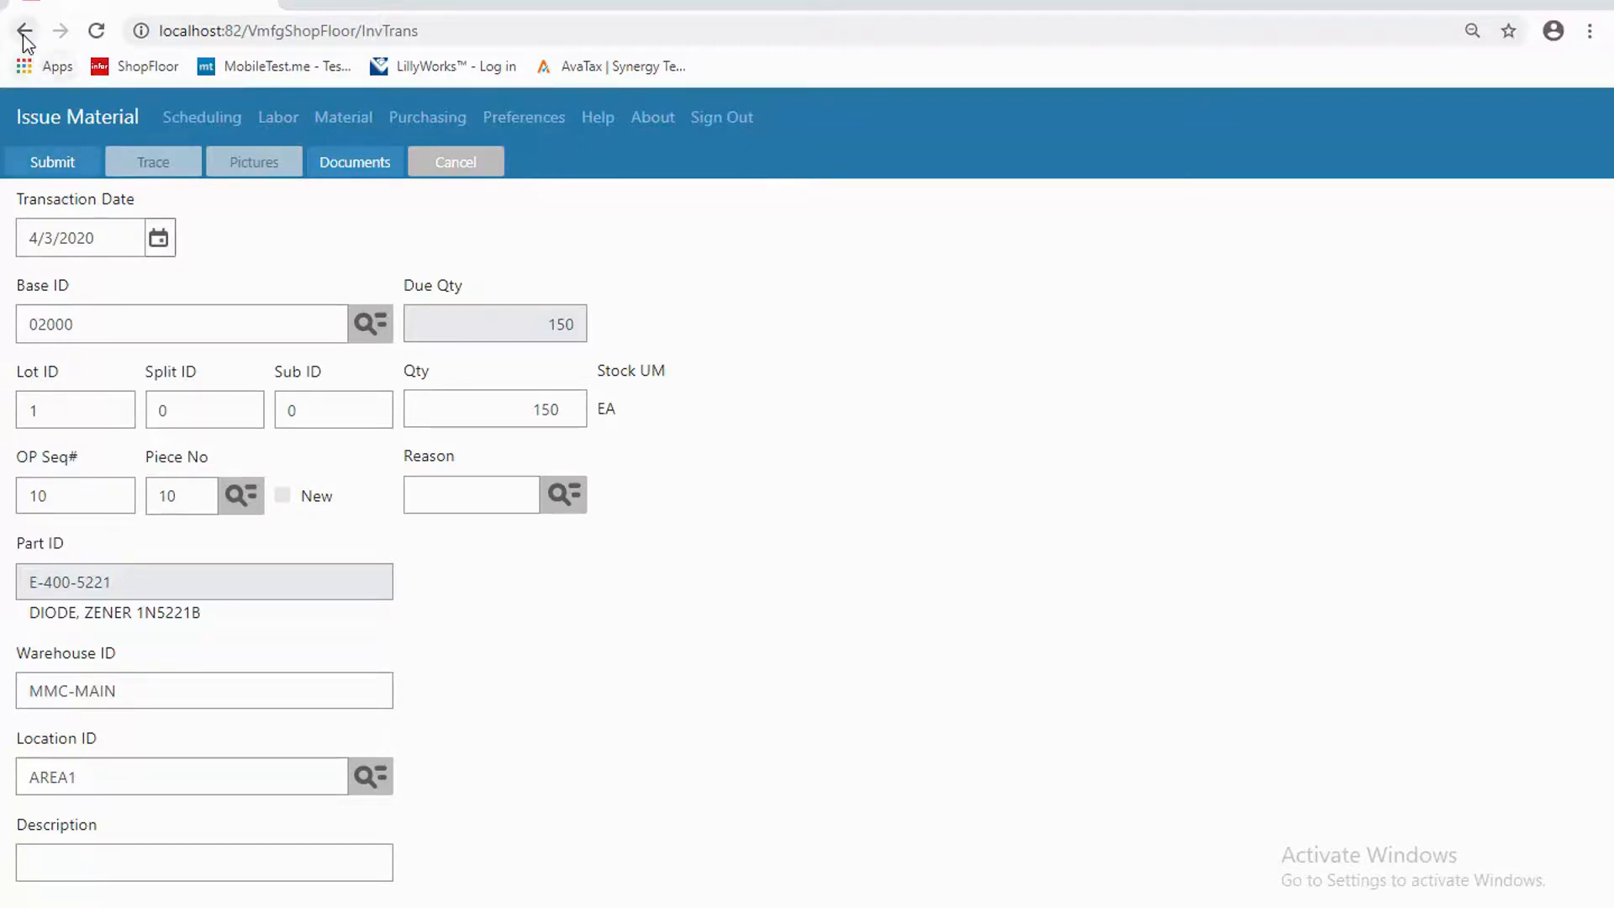
- View the blank Issue Return from WO form and come back to the transactions menu
click(25, 30)
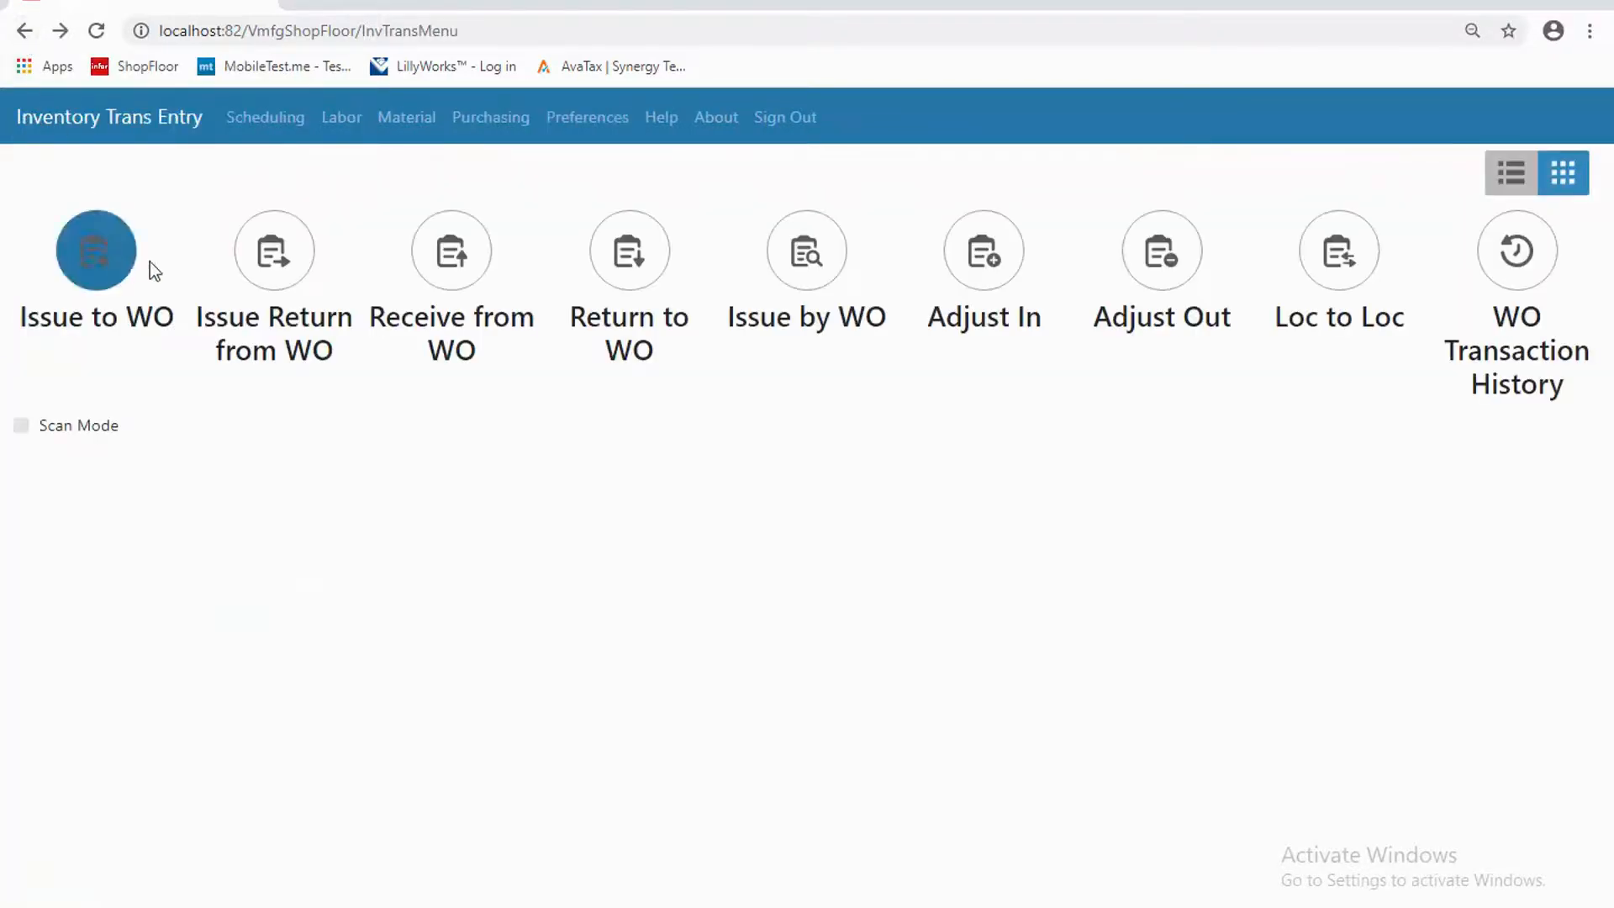
mouse_move(274, 251)
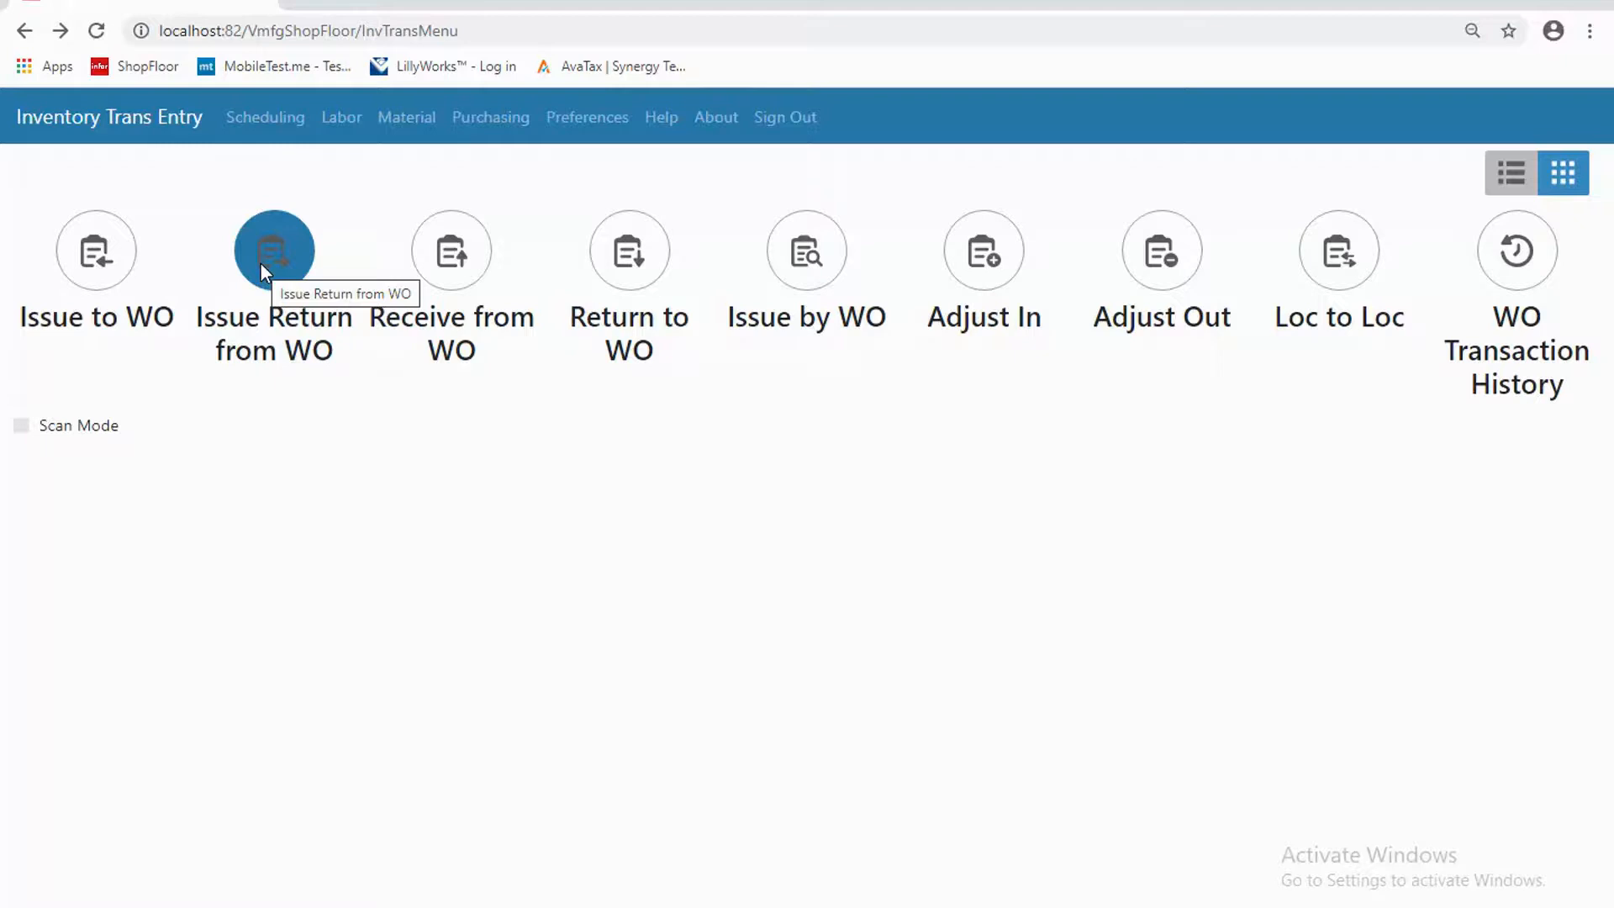
click(275, 249)
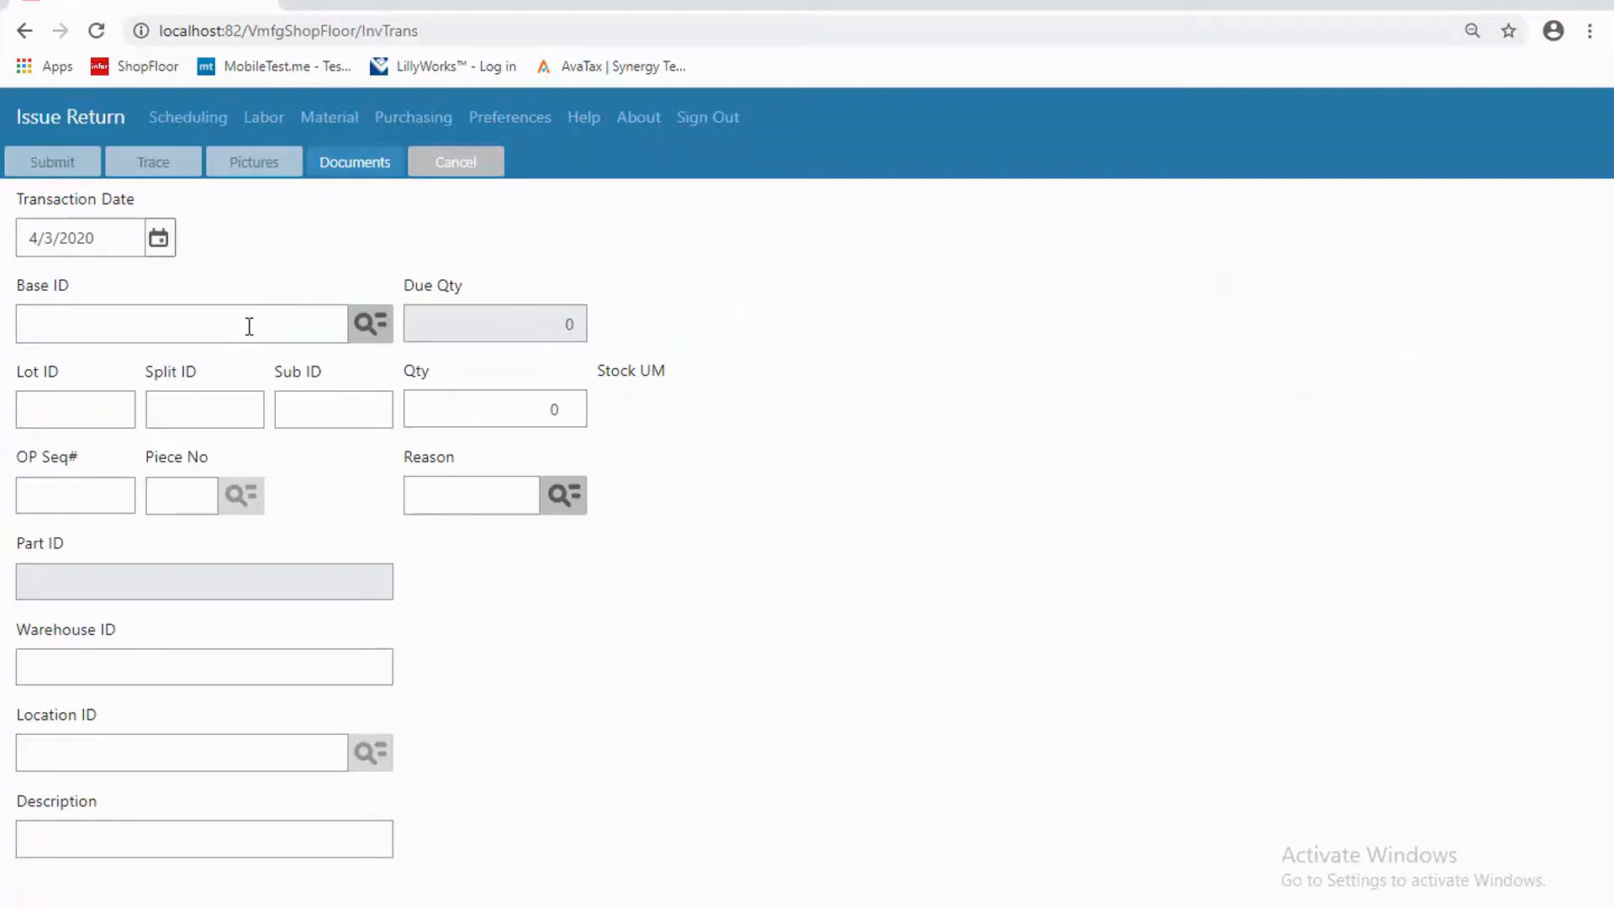
mouse_move(402, 526)
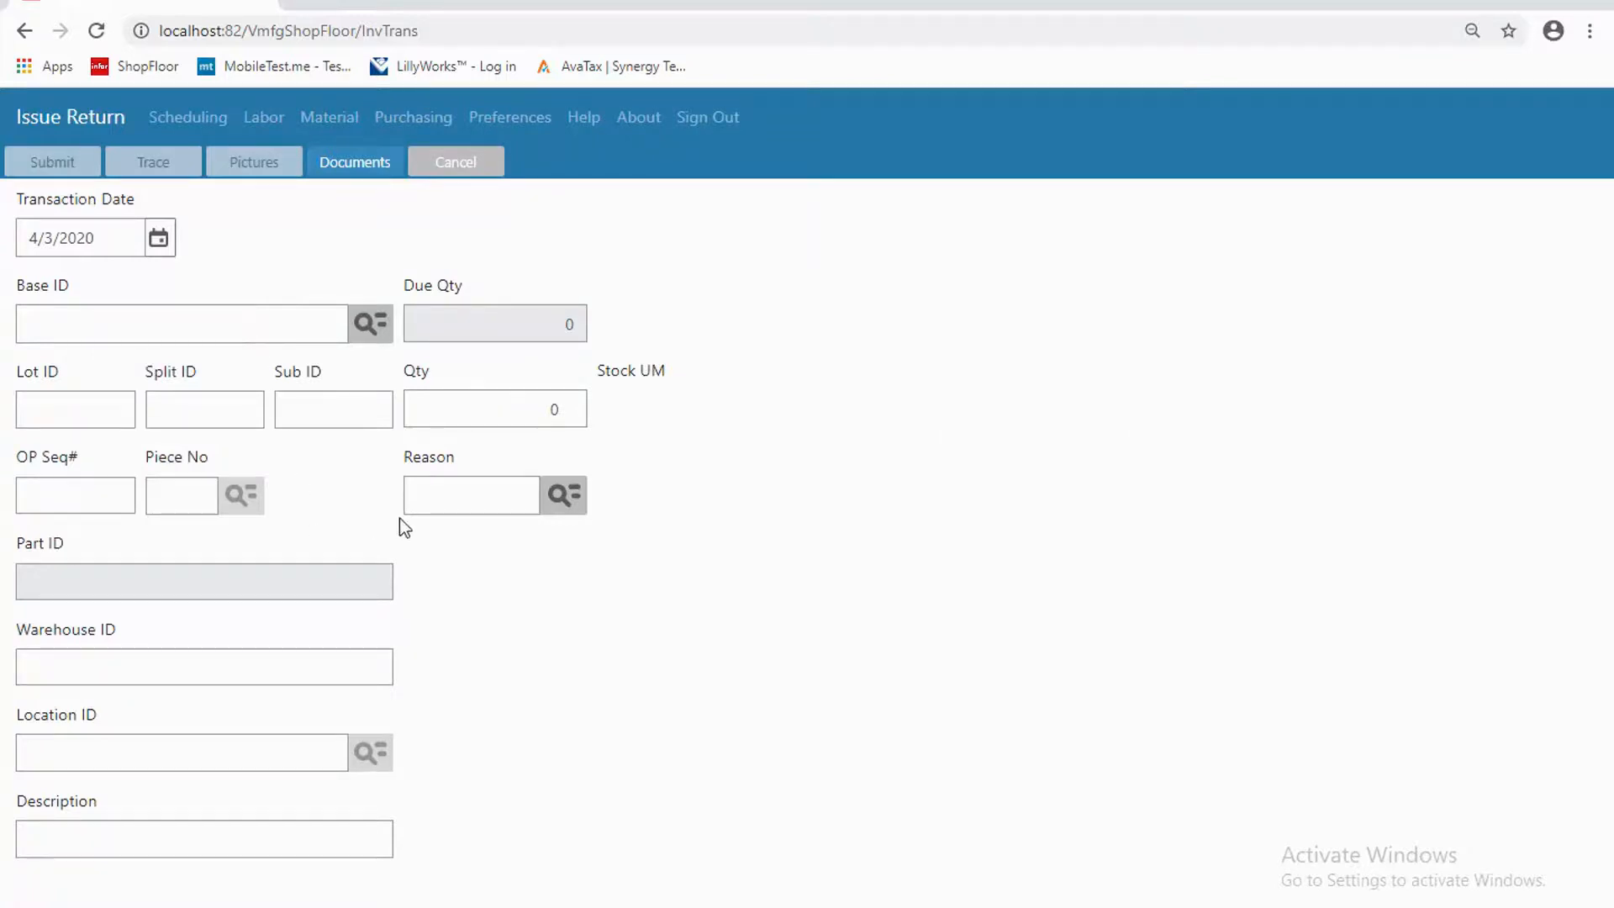
mouse_move(15, 175)
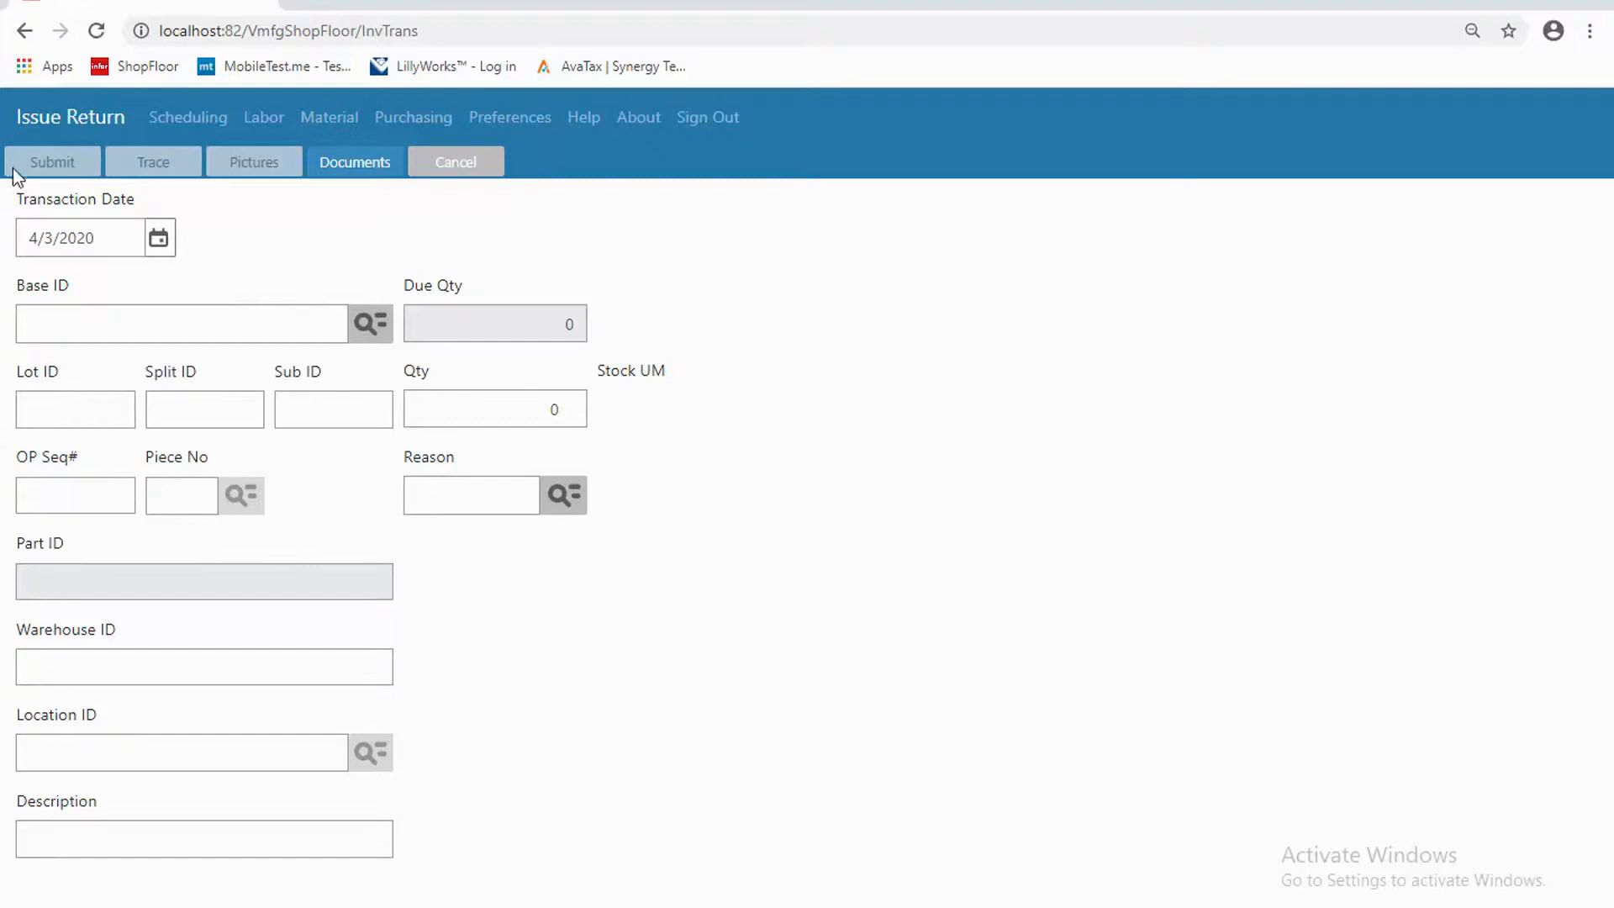
mouse_move(33, 49)
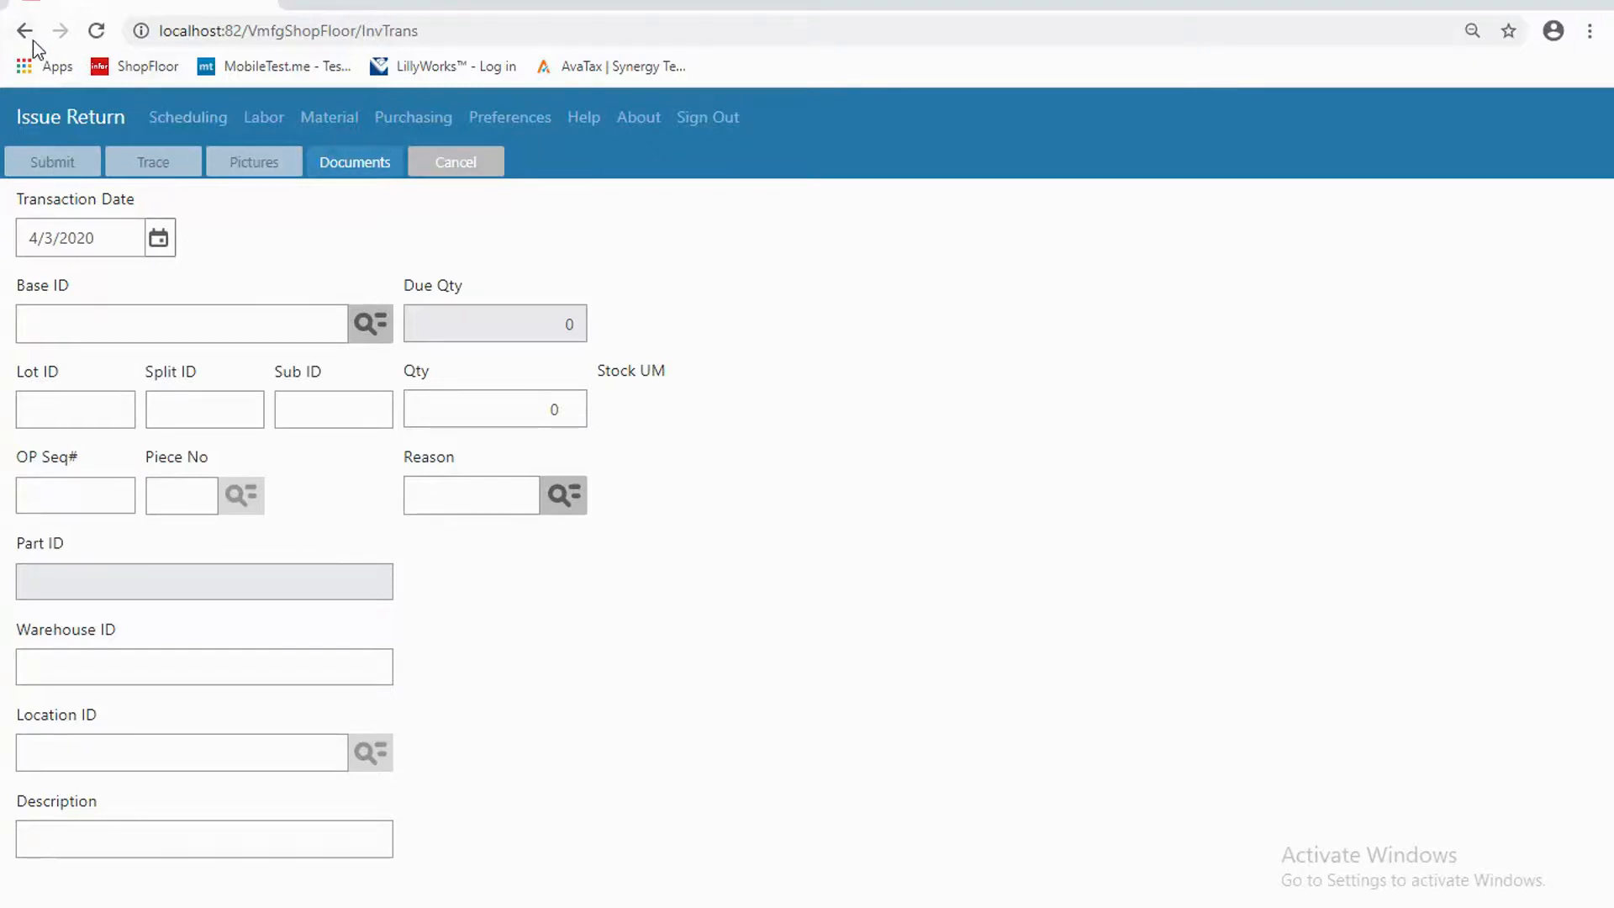
click(25, 30)
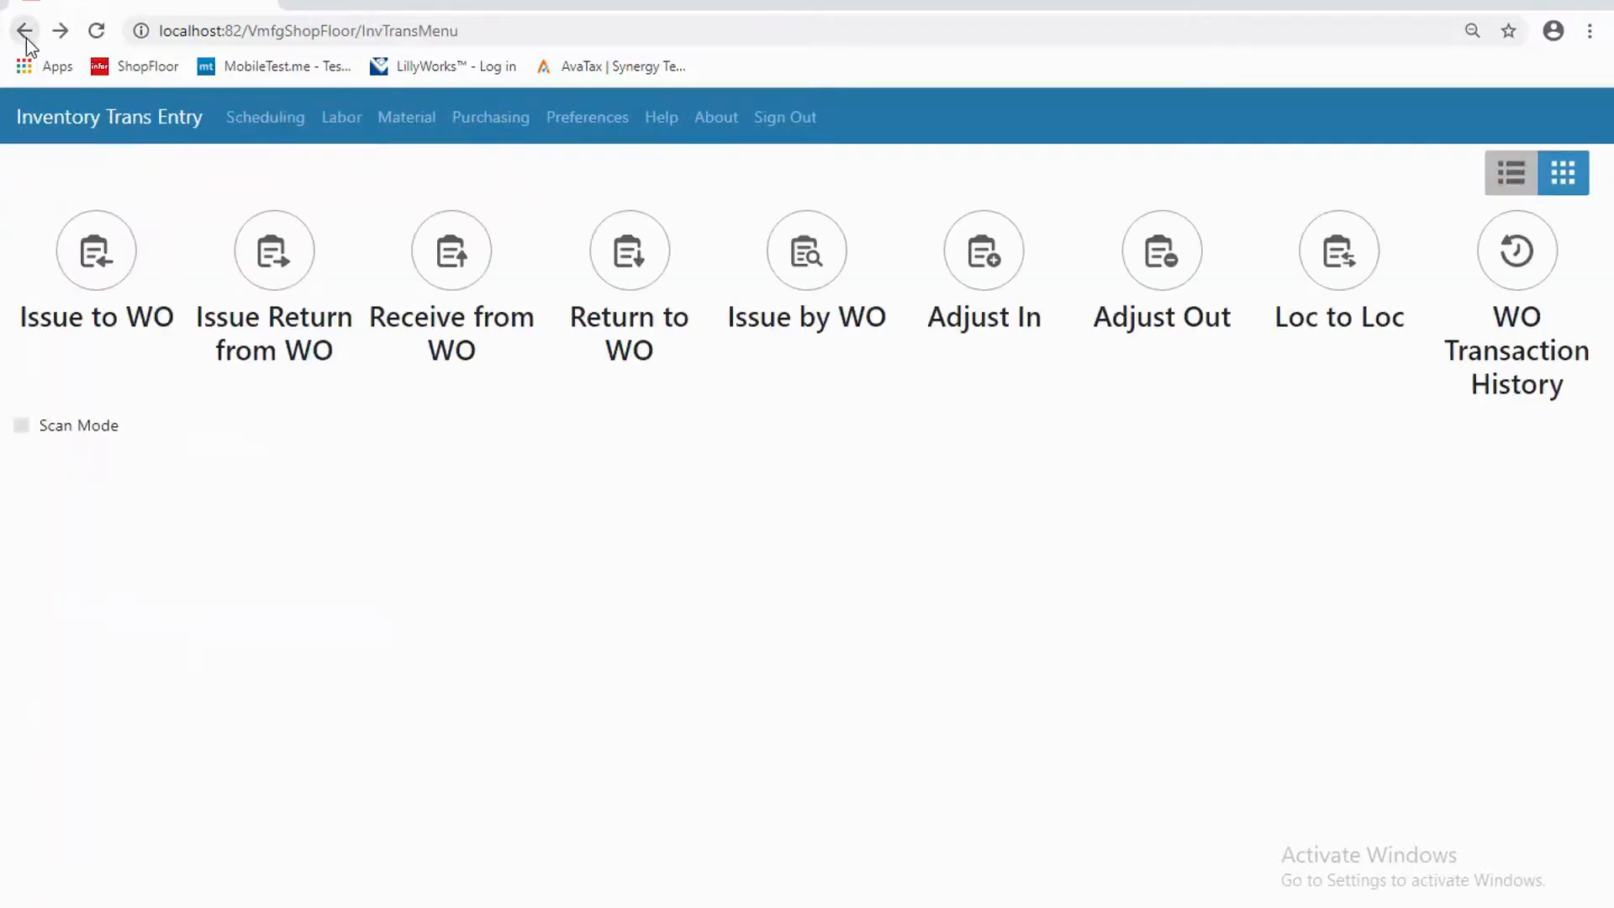
click(451, 250)
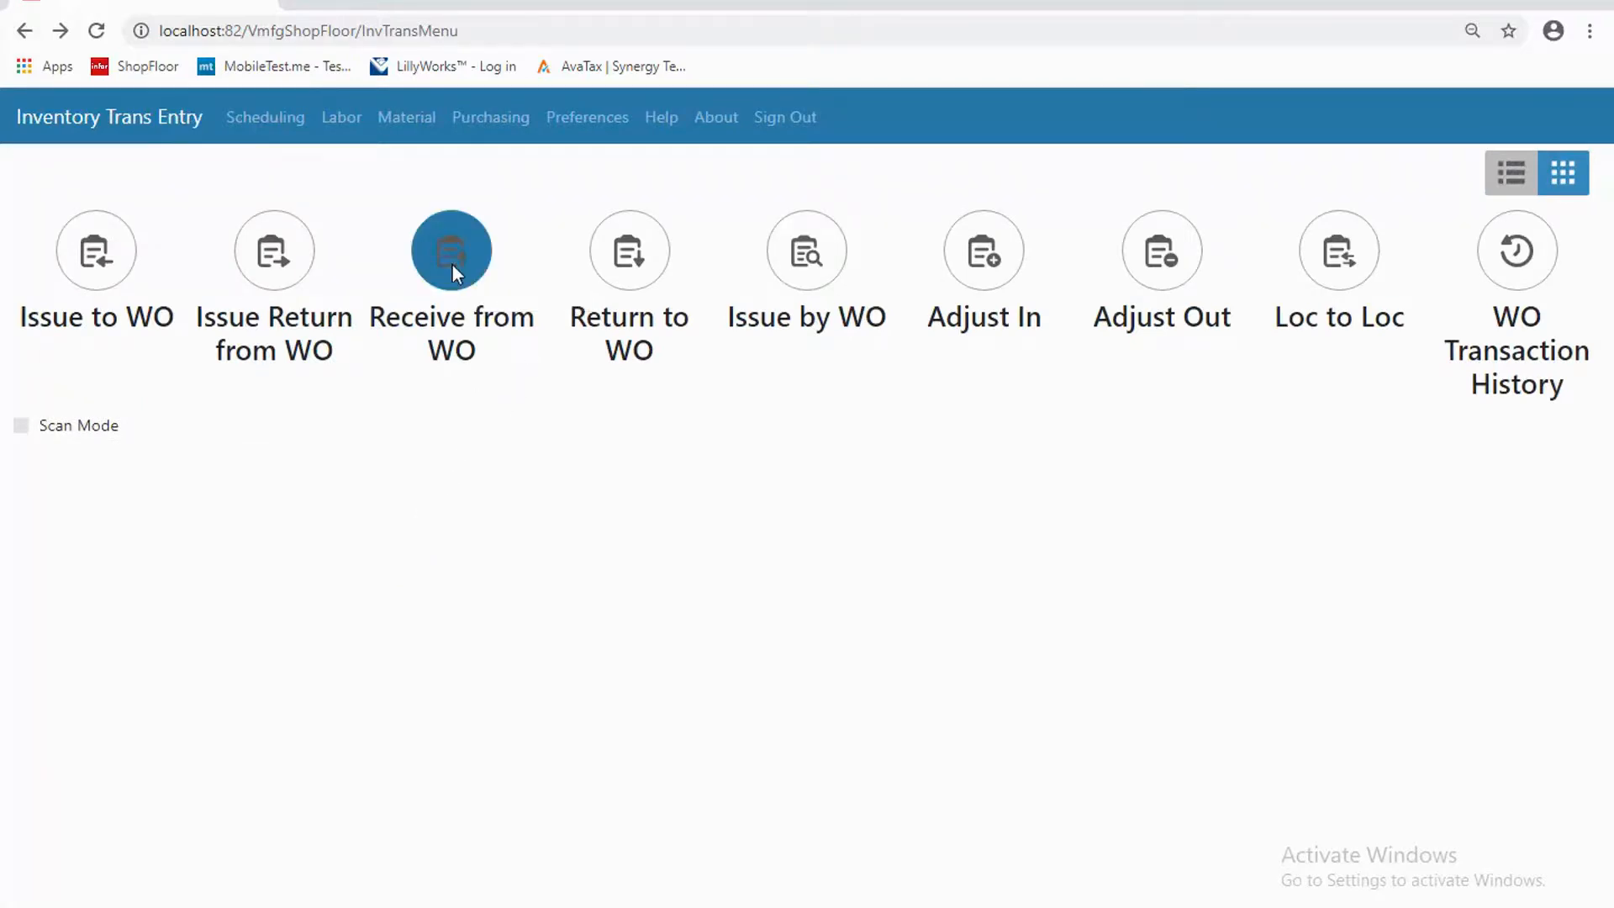
click(451, 249)
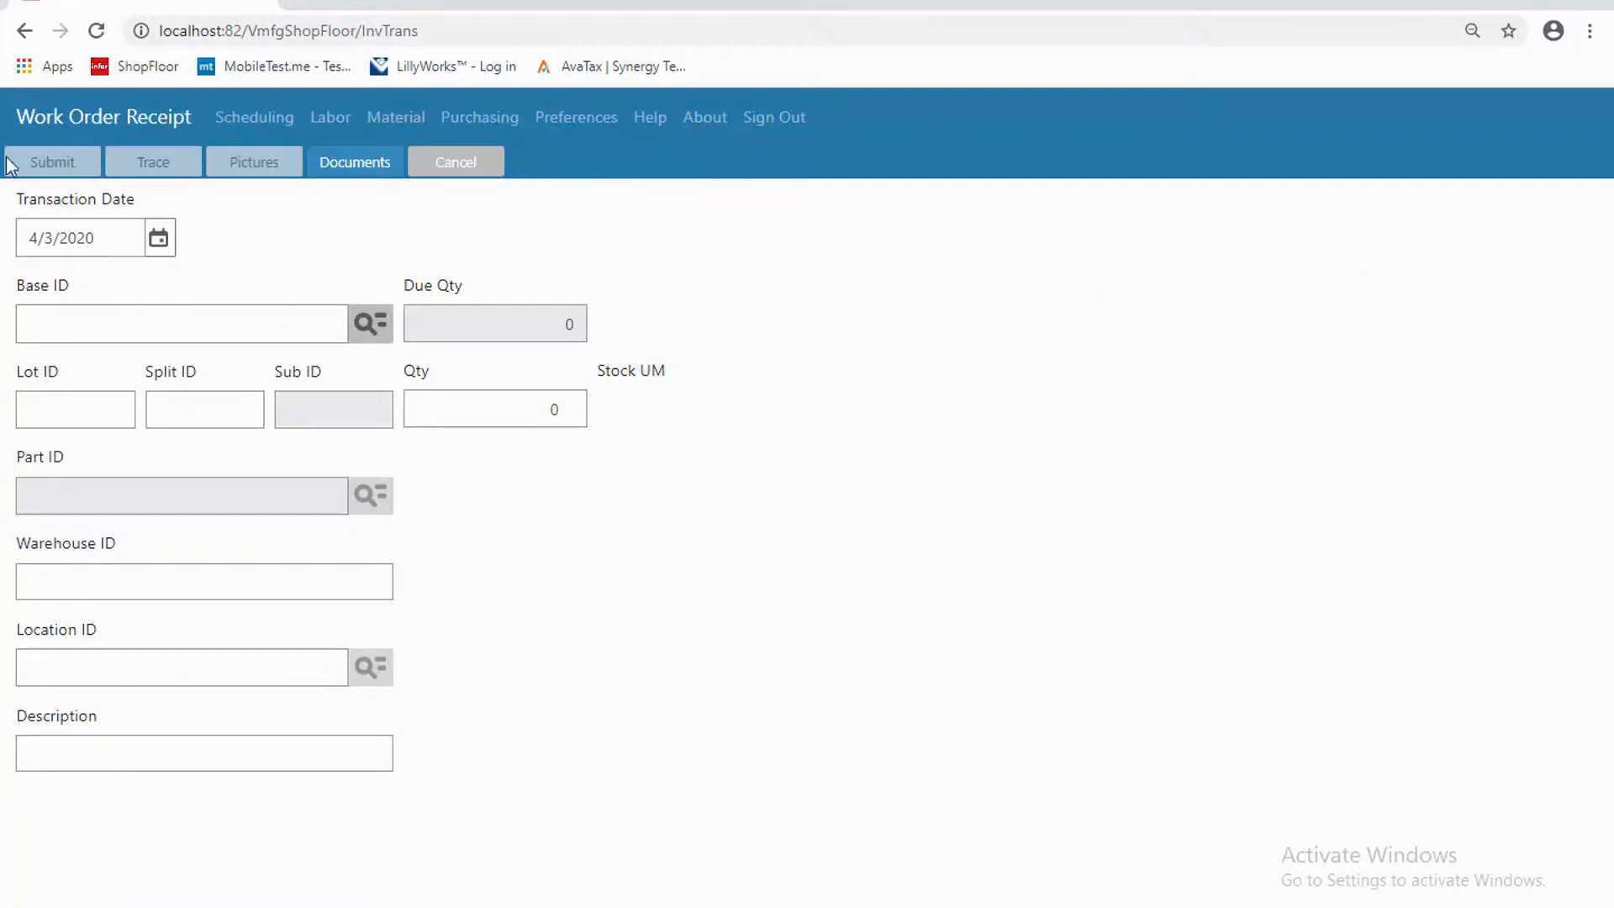
click(25, 30)
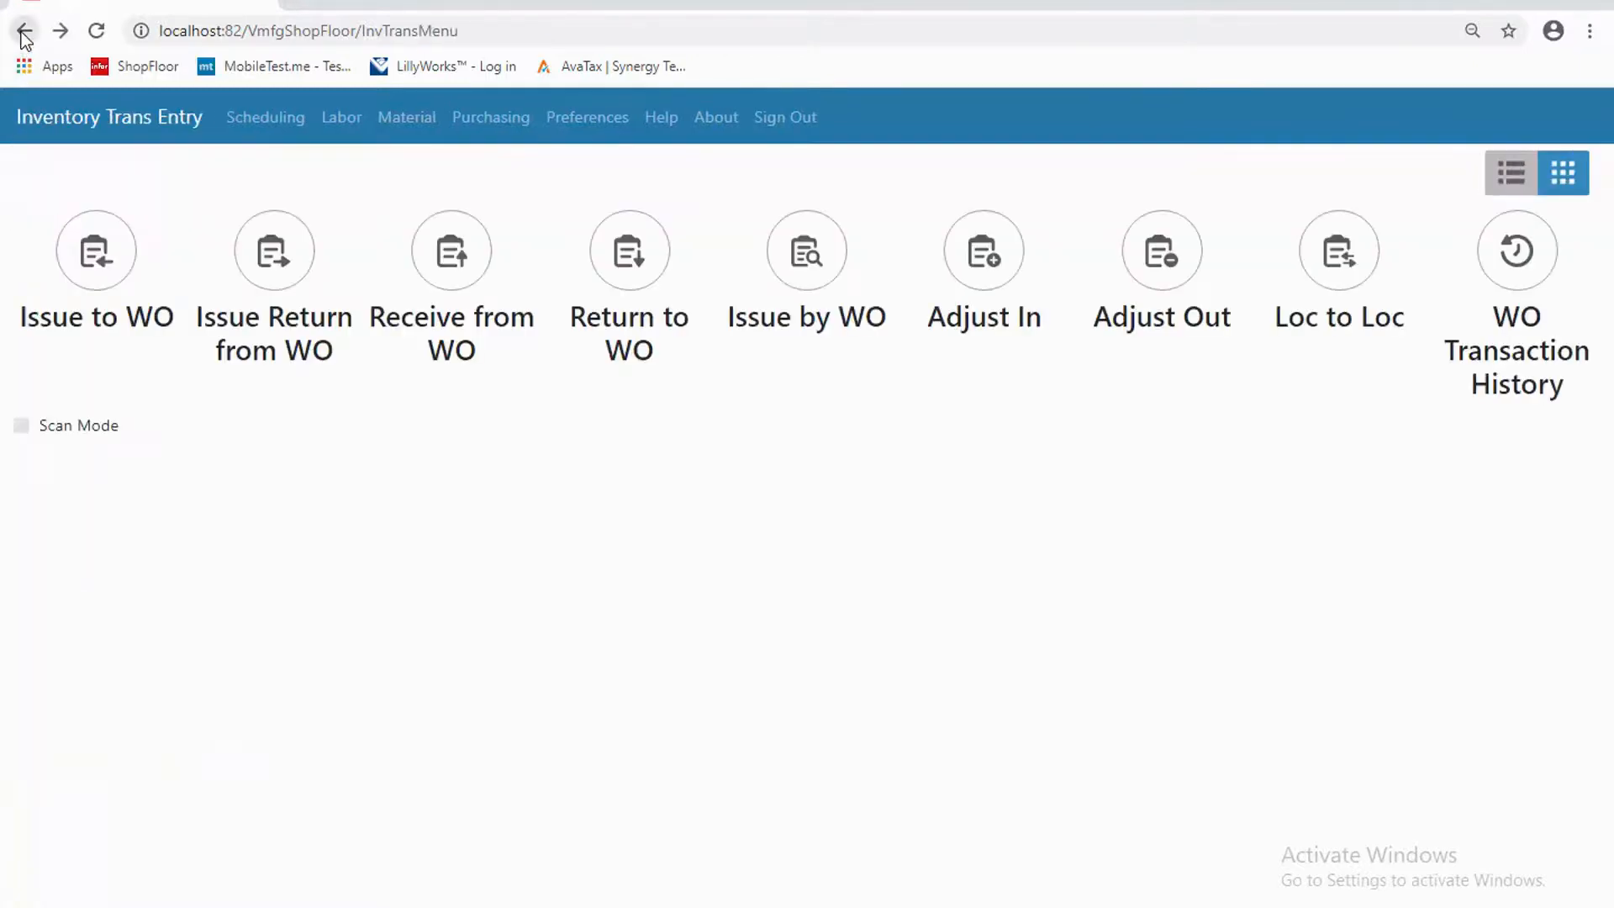
mouse_move(604, 456)
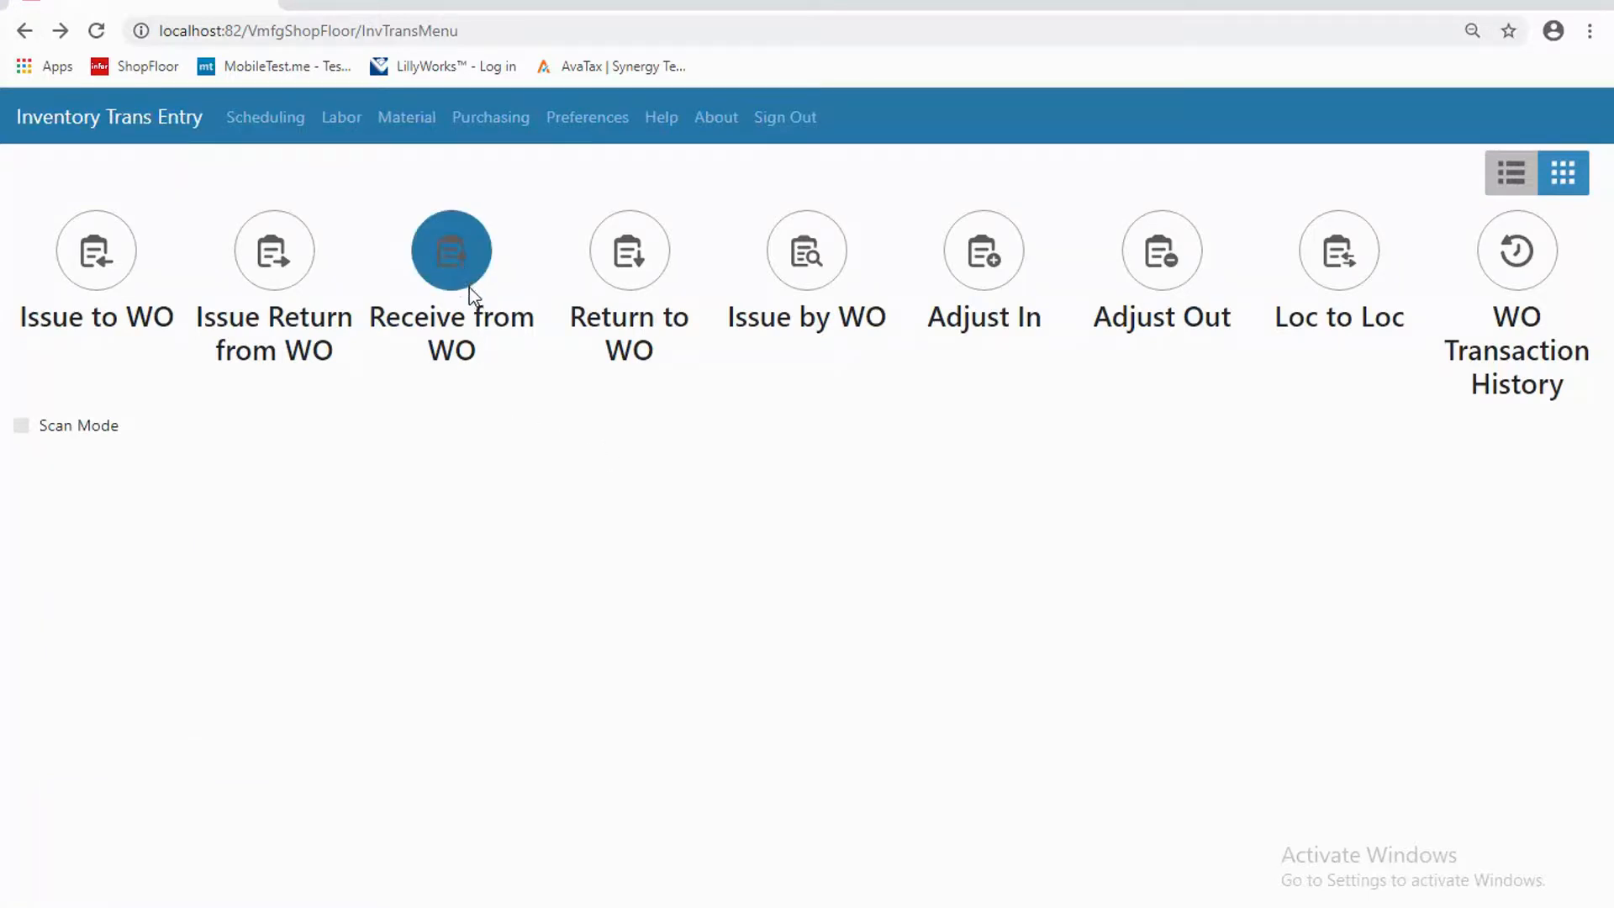
mouse_move(456, 276)
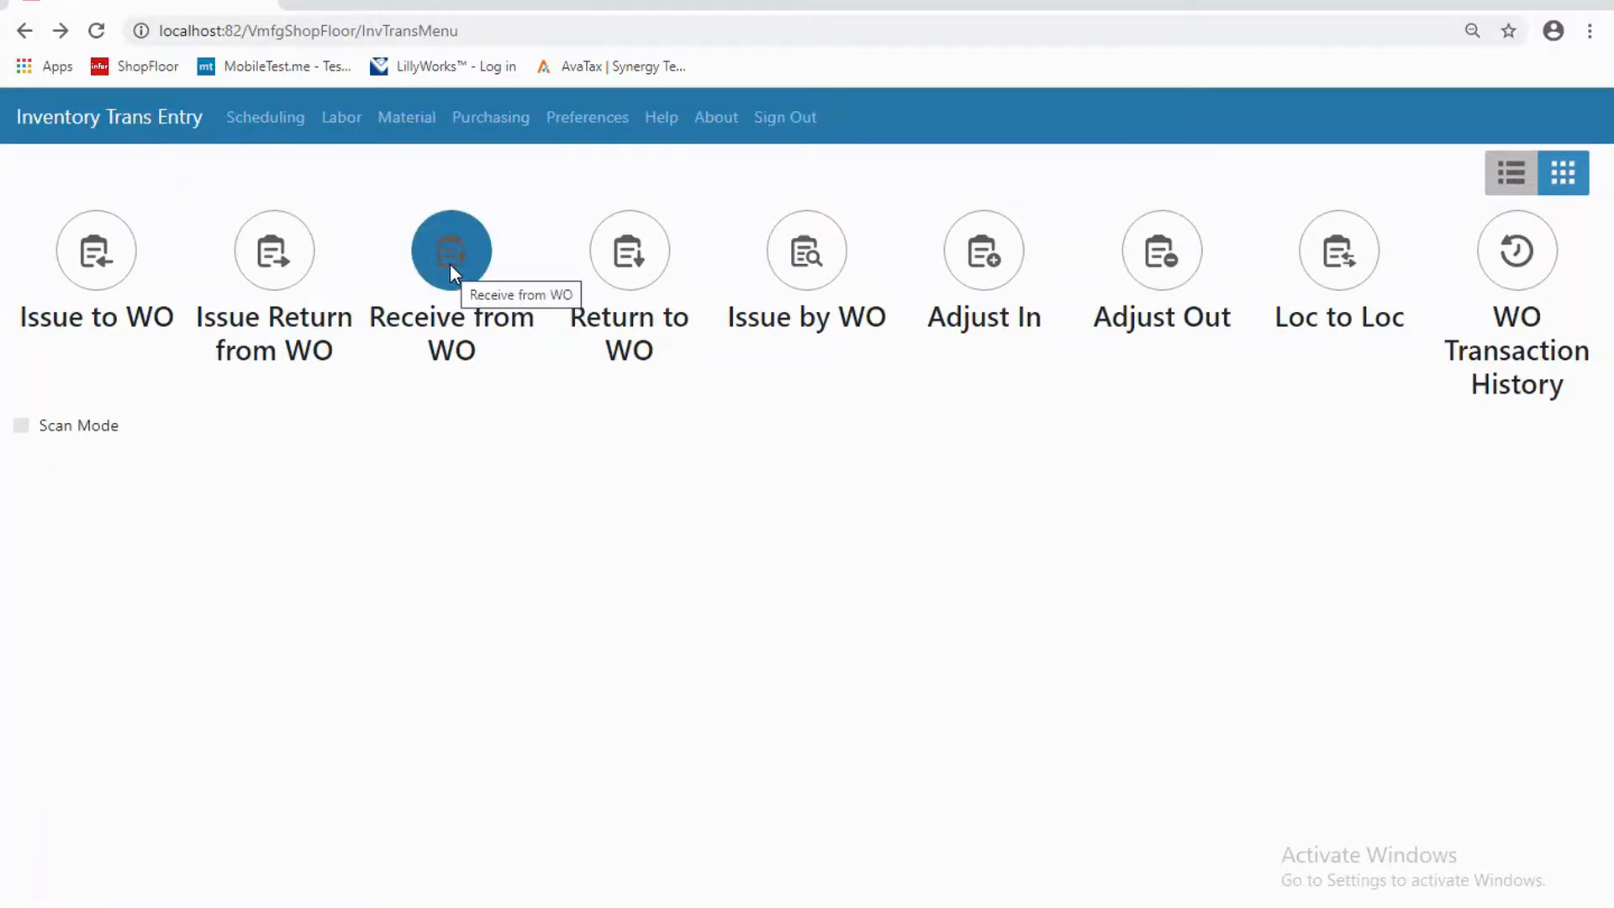
mouse_move(629, 250)
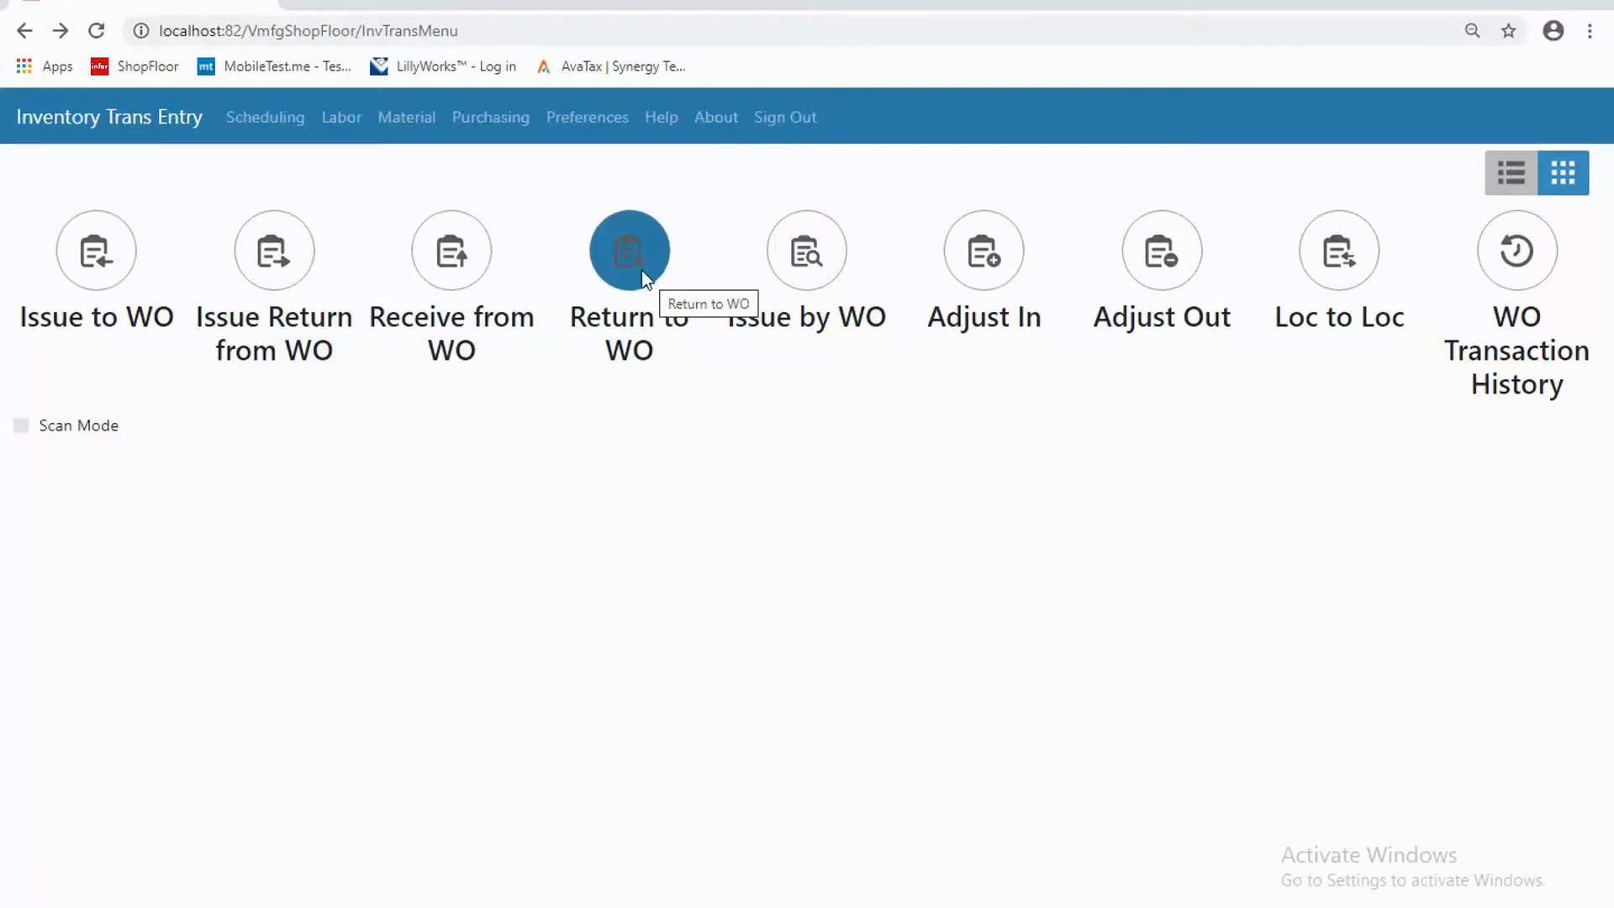
mouse_move(721, 548)
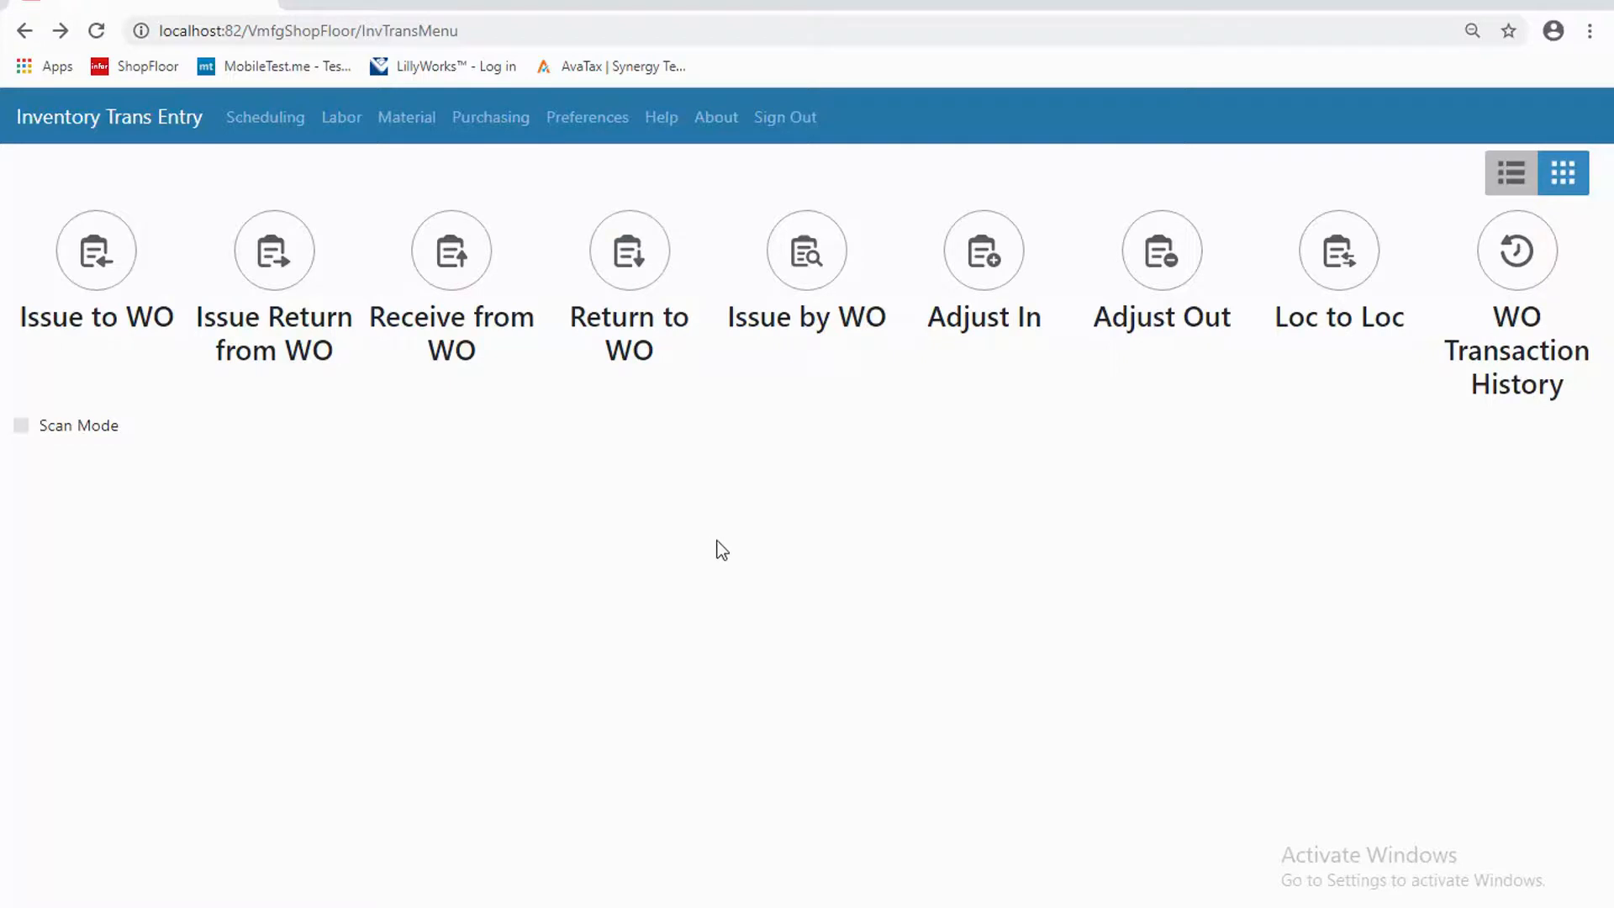
mouse_move(805, 250)
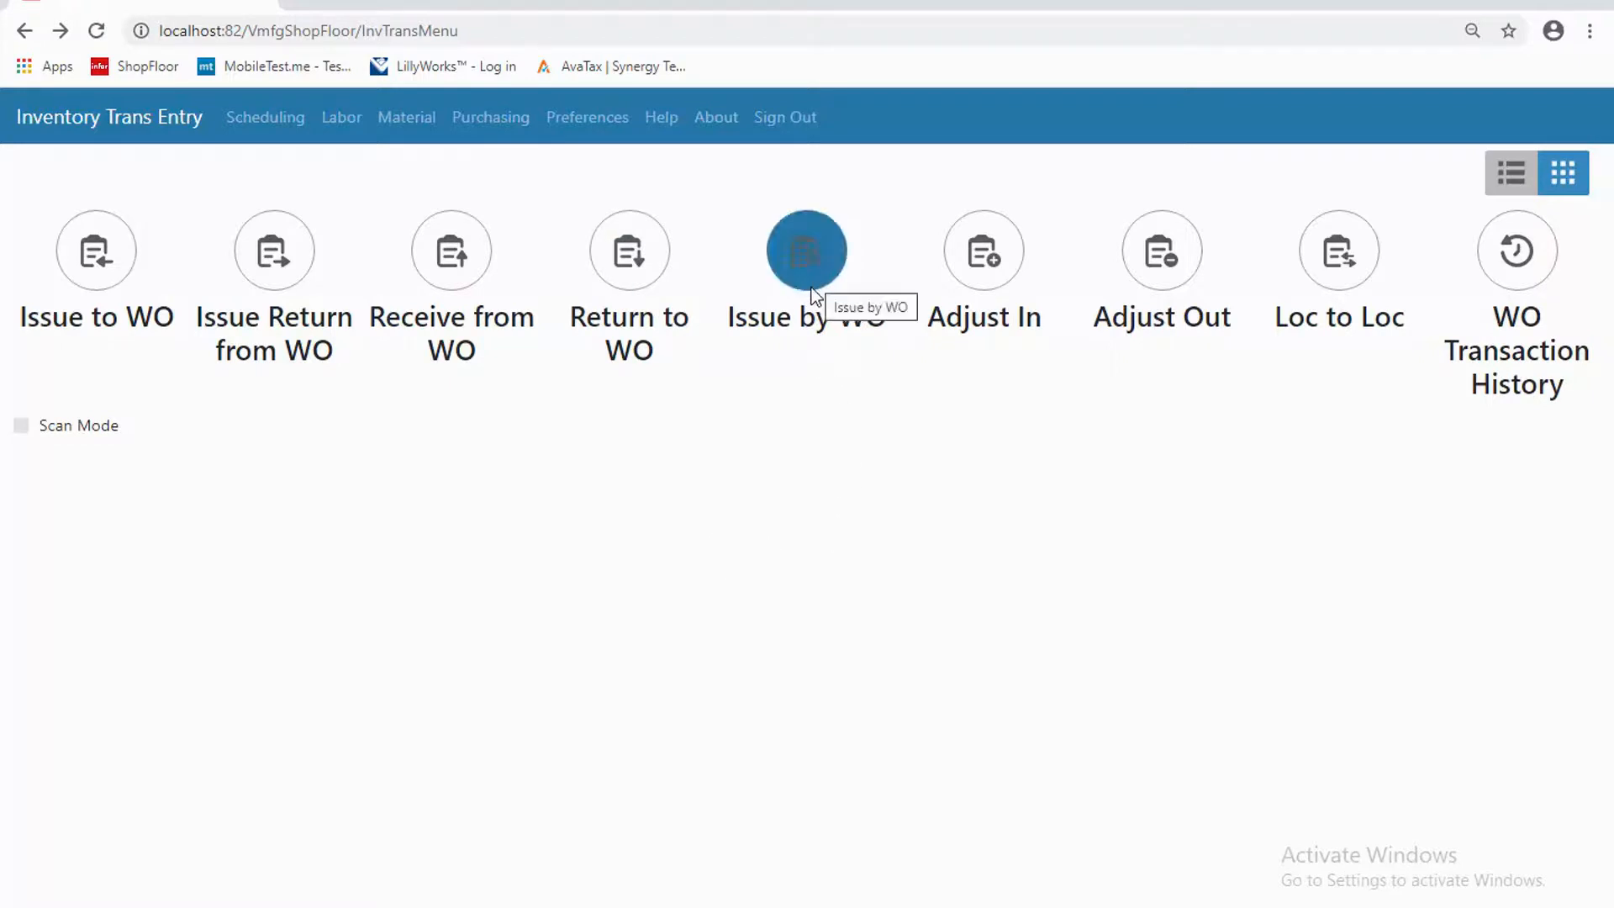
- Load work order 02000/1 into the Issue by Work Order form with its material requirements
click(805, 249)
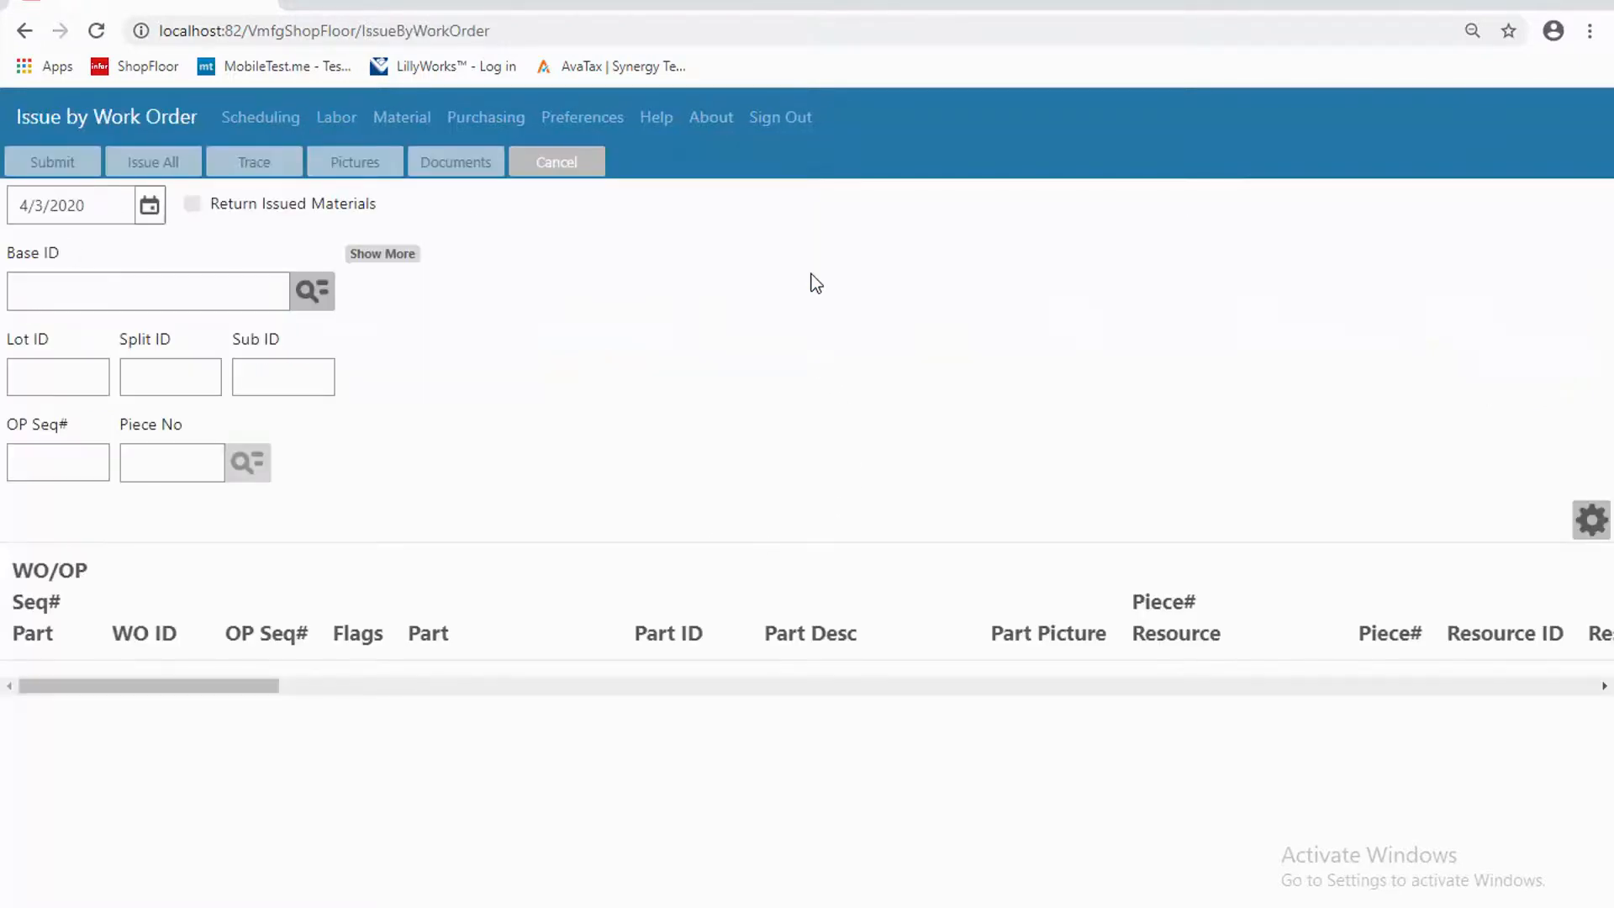
mouse_move(312, 291)
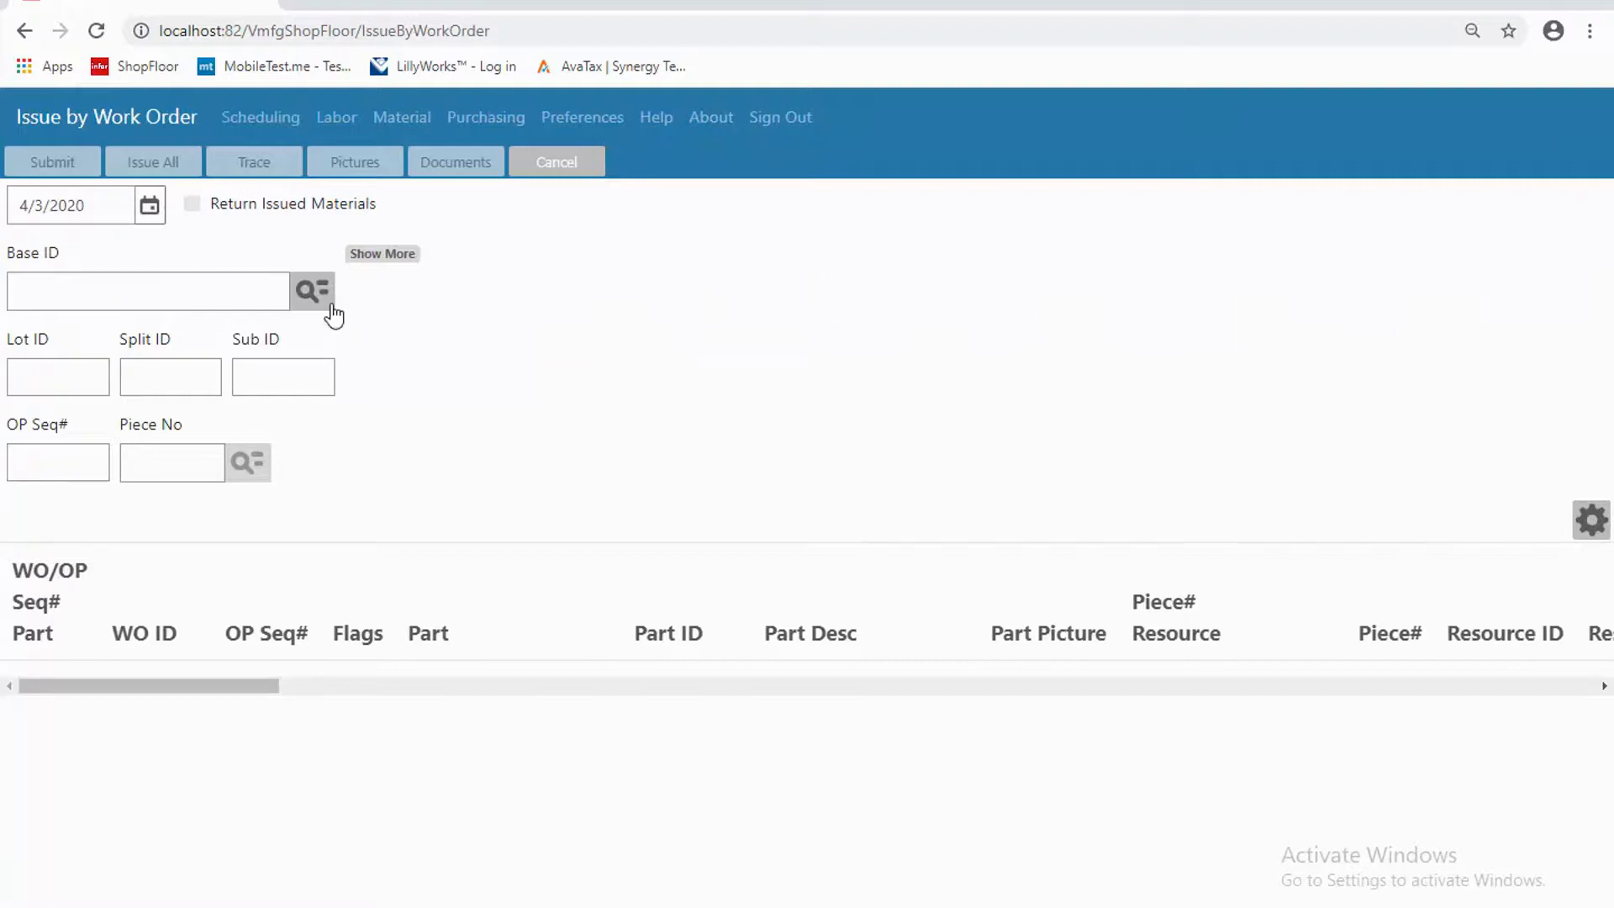
click(313, 291)
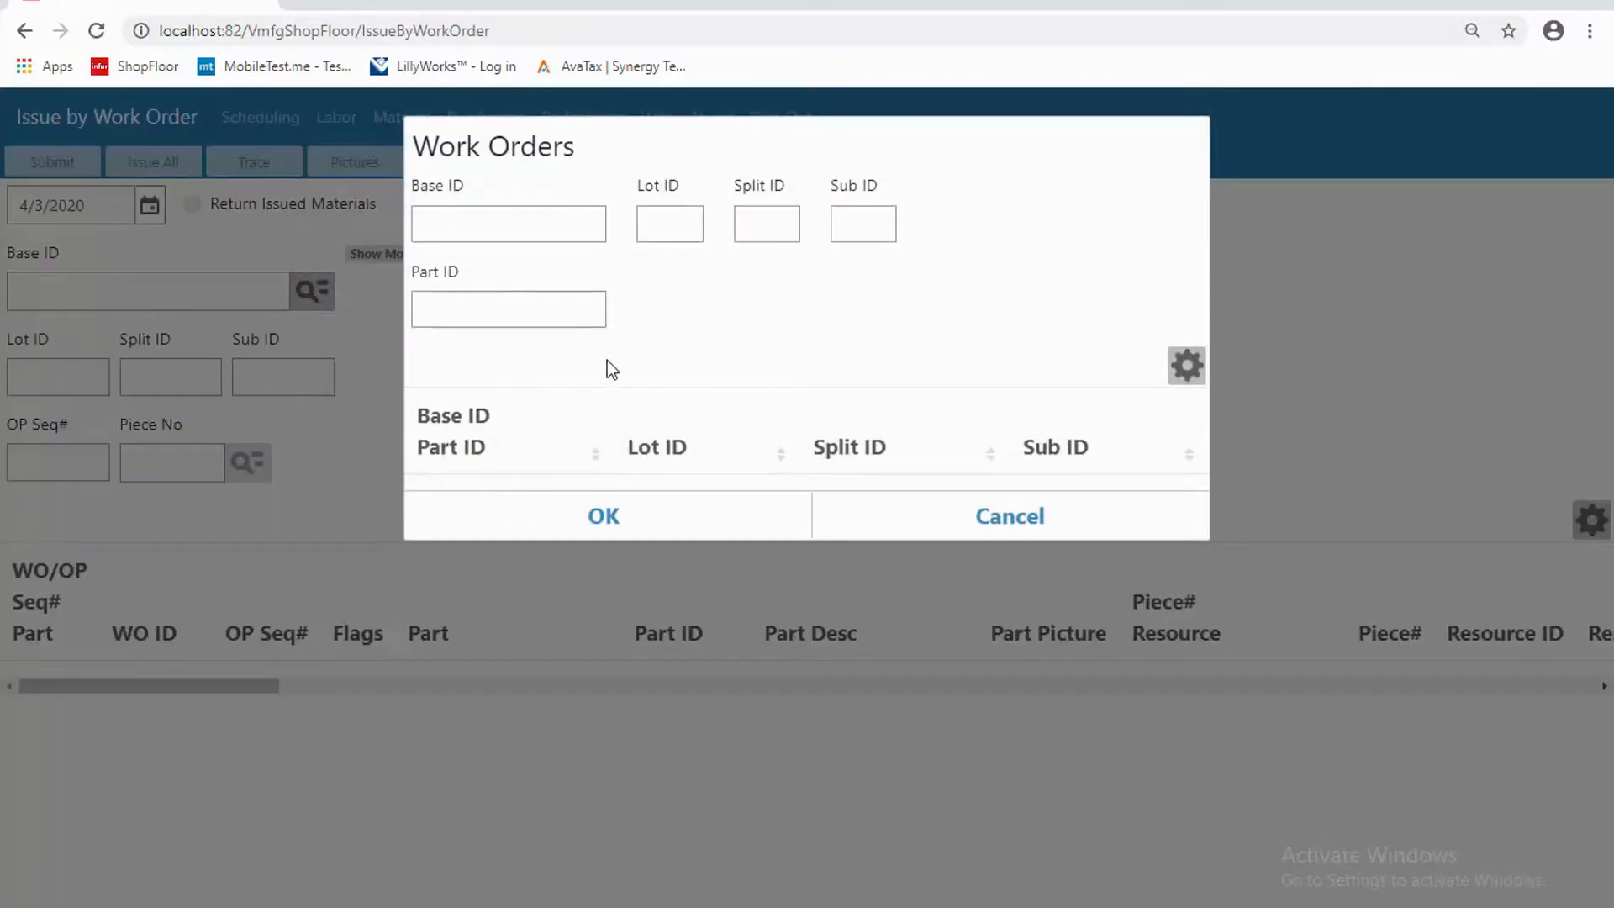
click(603, 516)
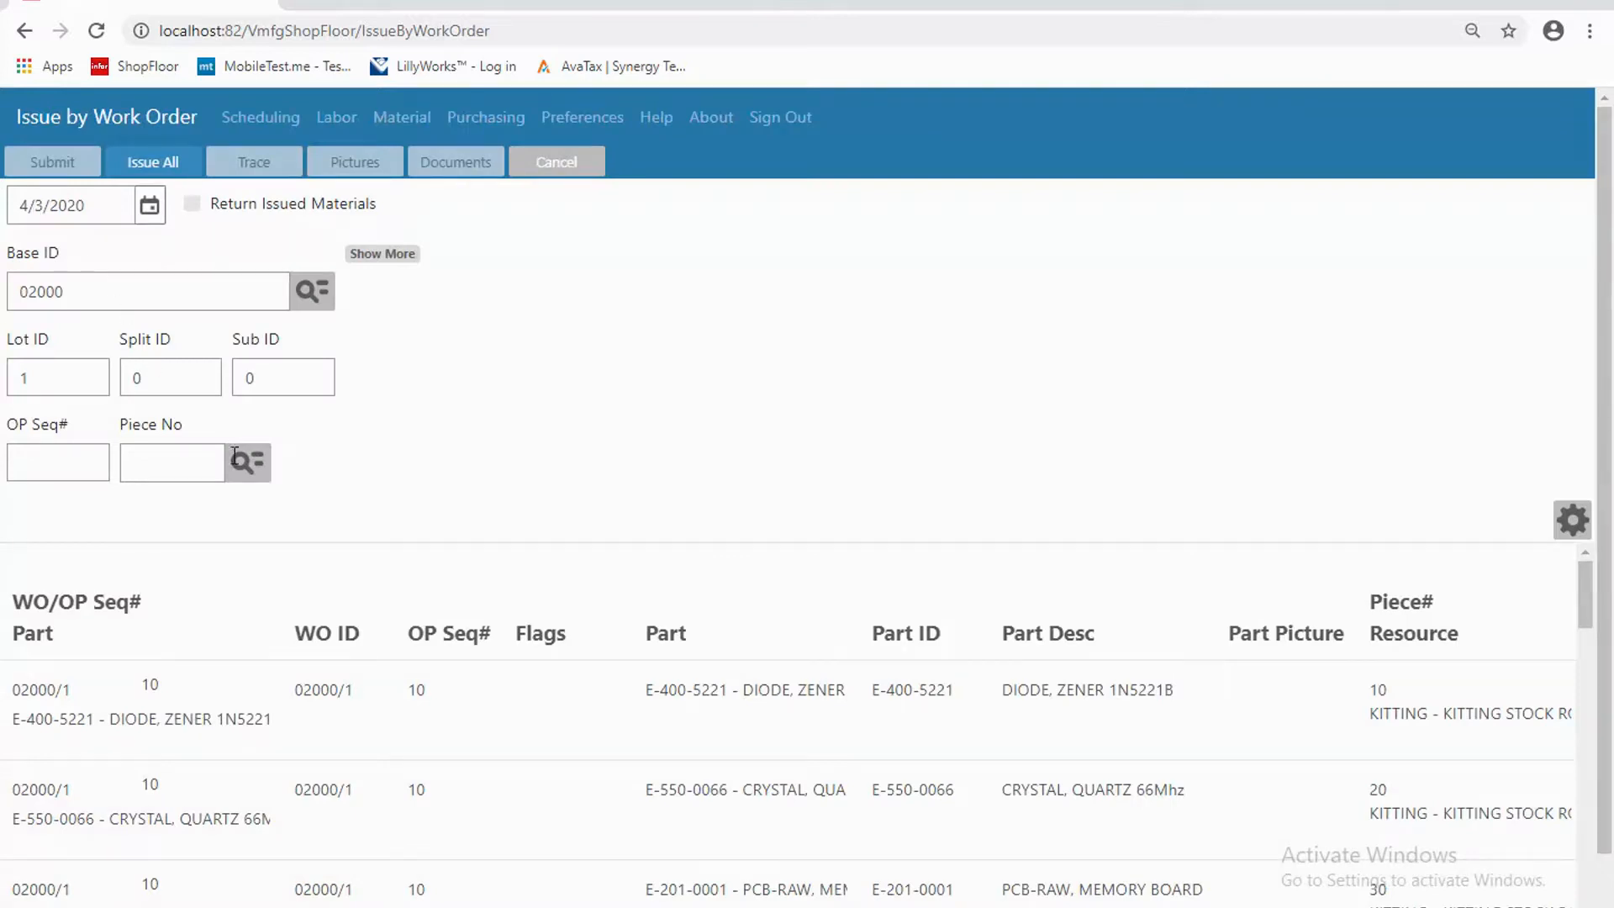
- Scroll through work order 02000/1's material list to review its requirements
scroll(down, 3)
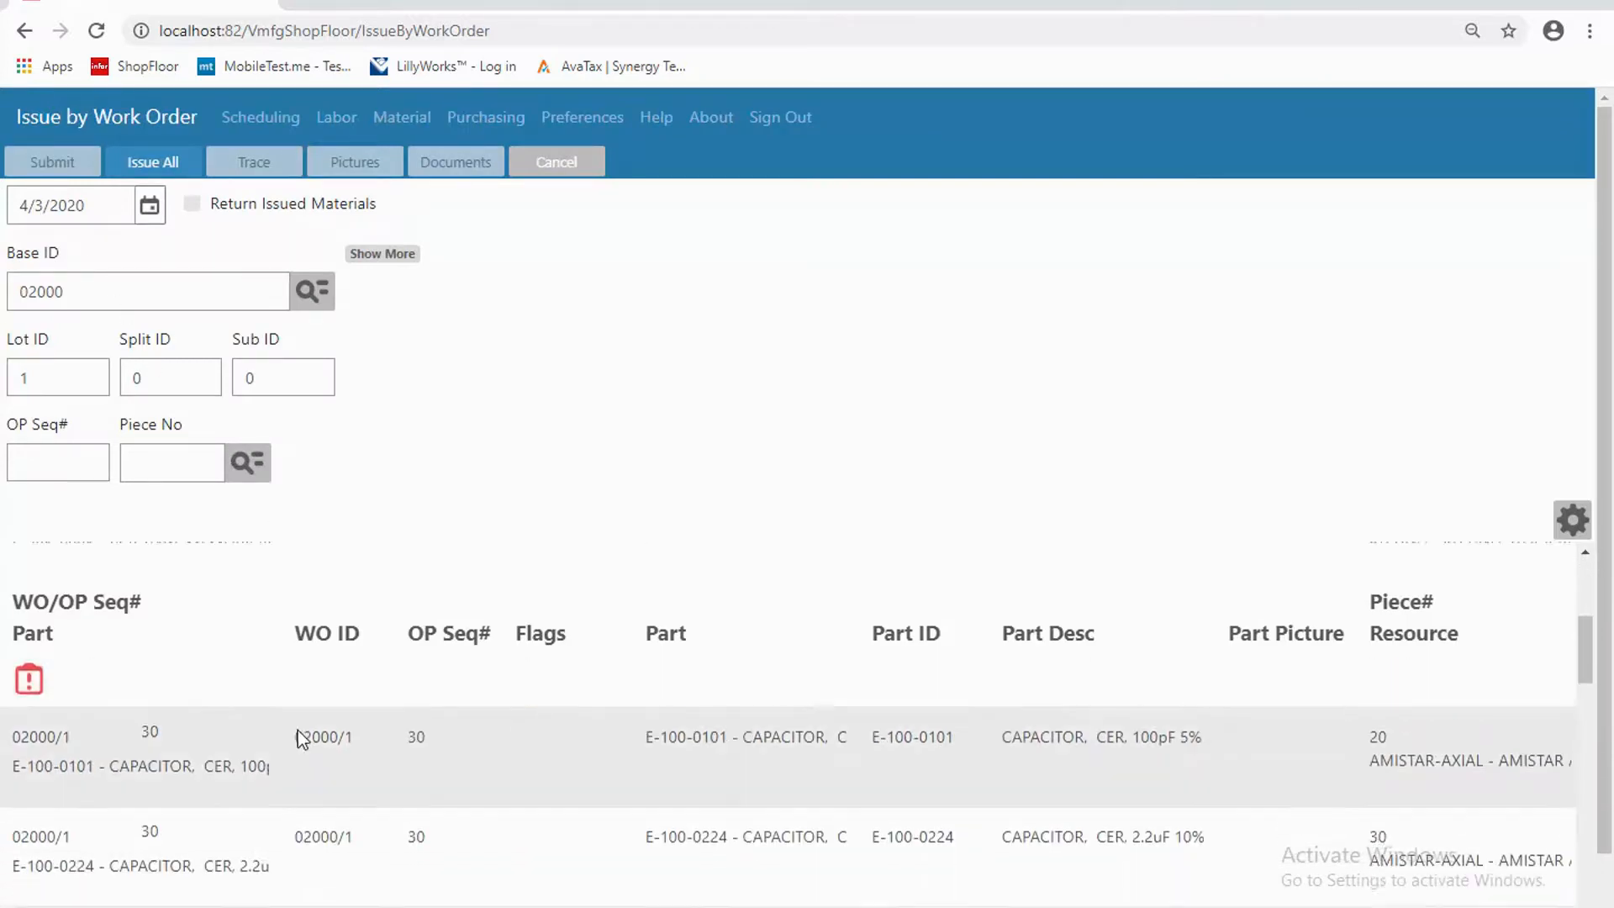
scroll(down, 3)
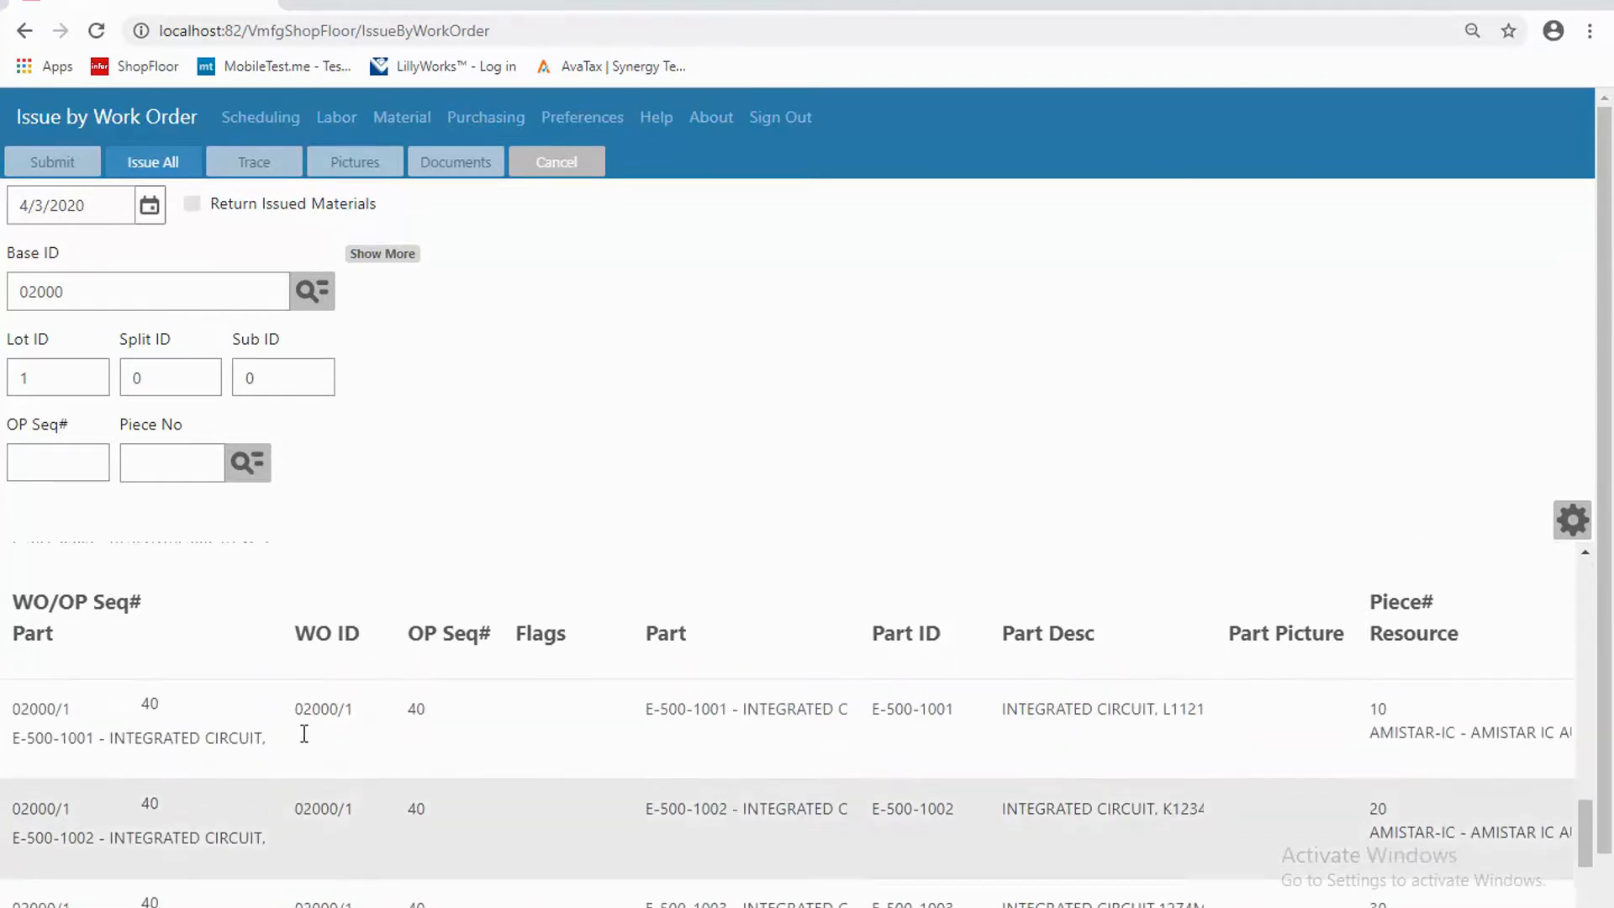
scroll(down, 3)
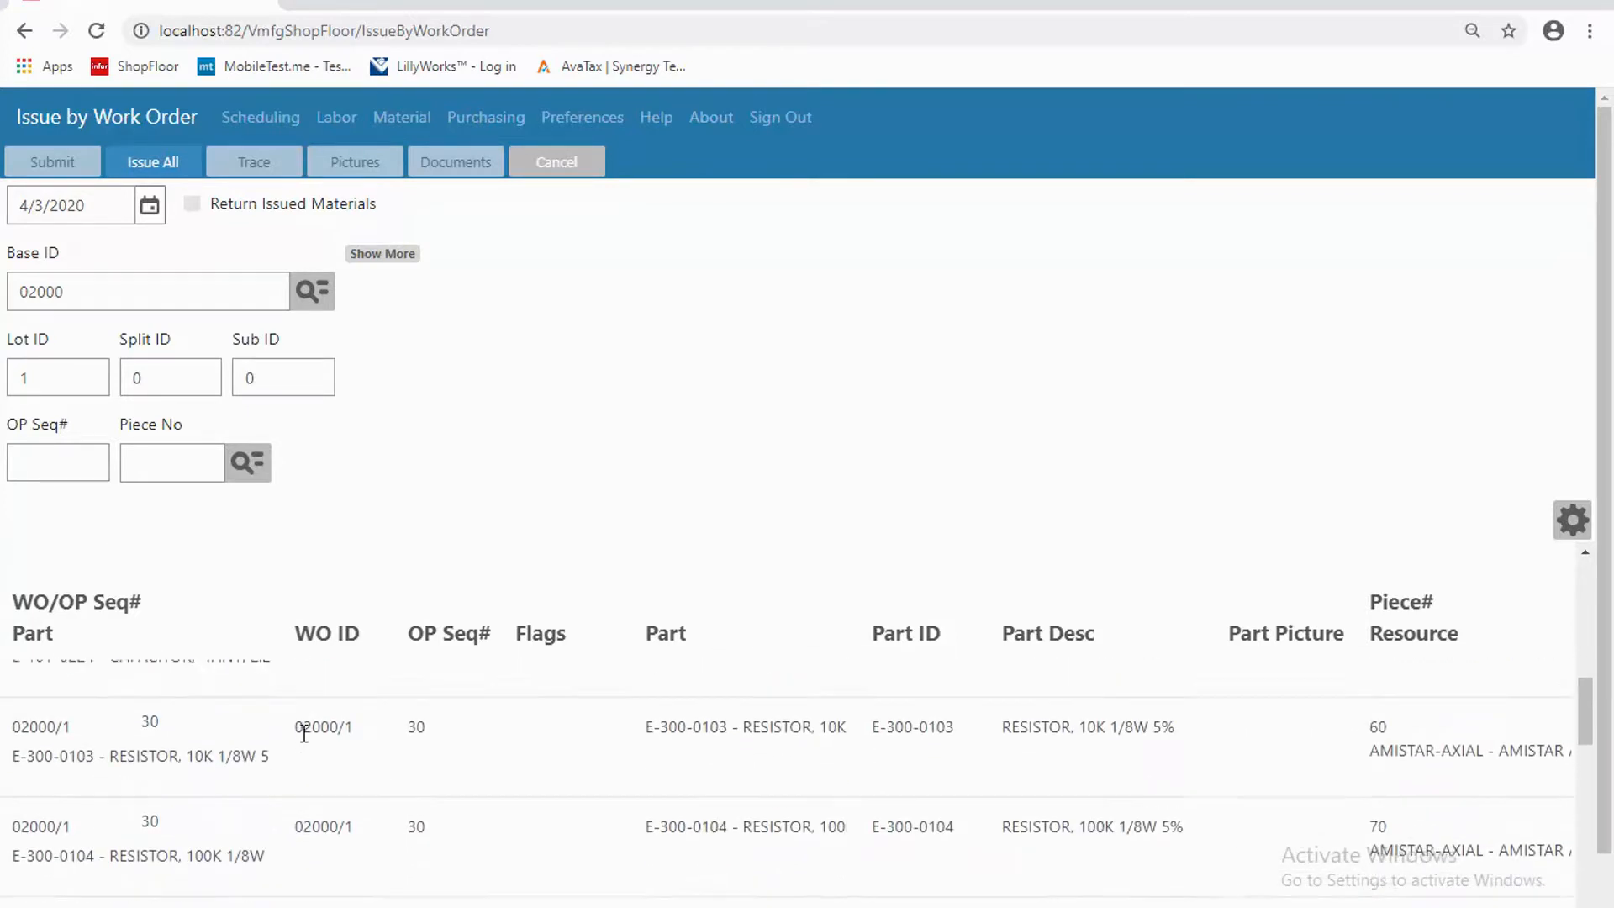
scroll(up, 3)
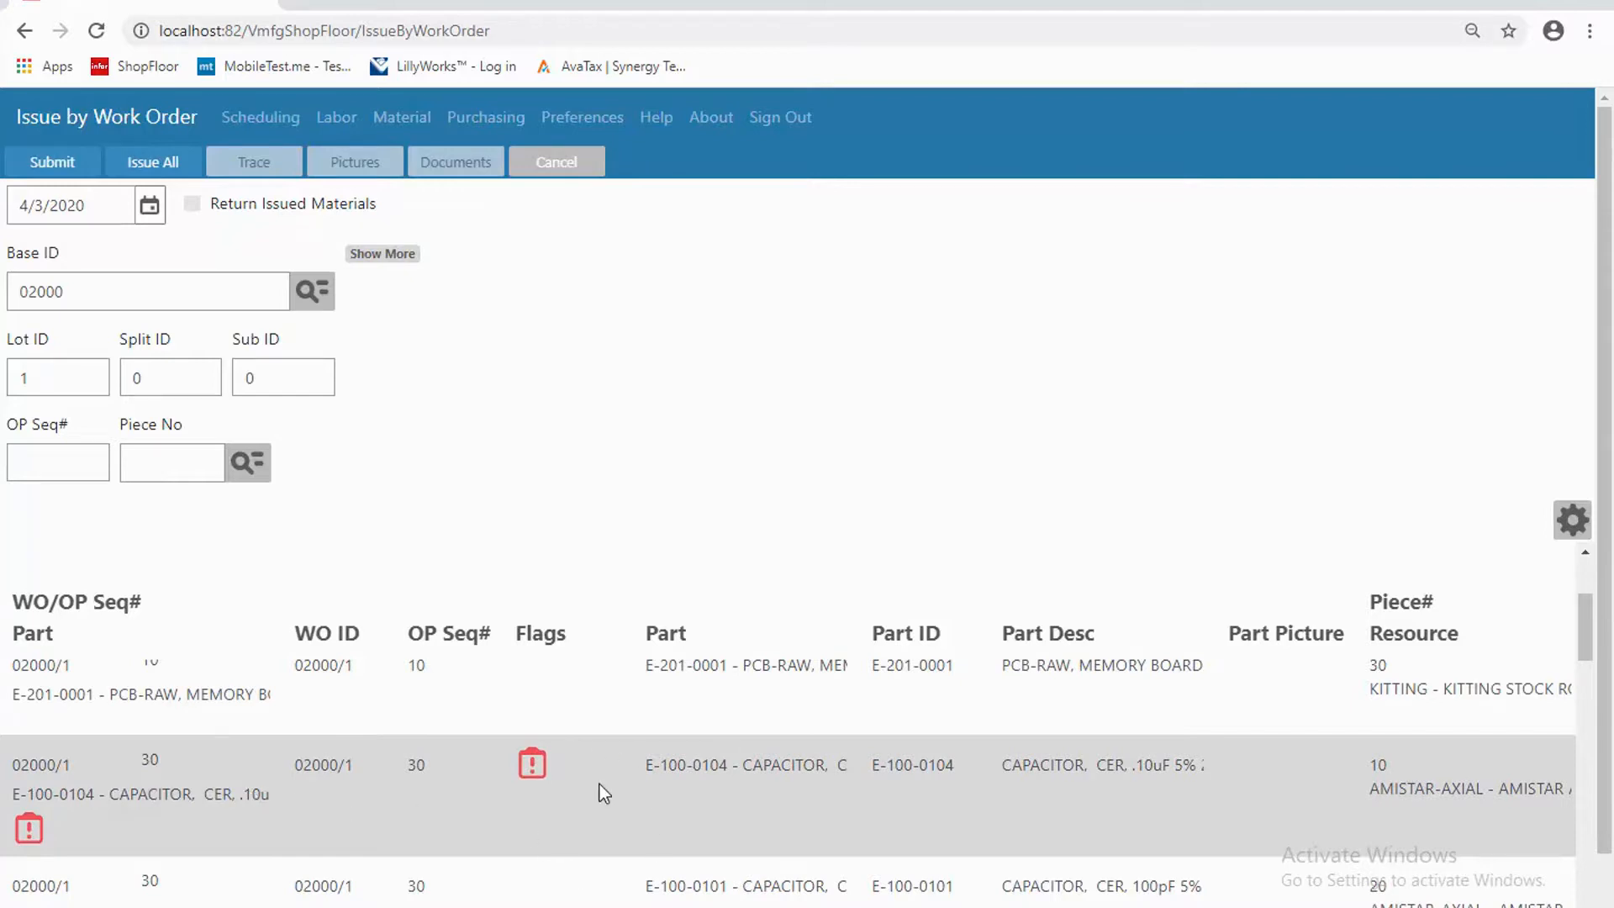
mouse_move(557, 806)
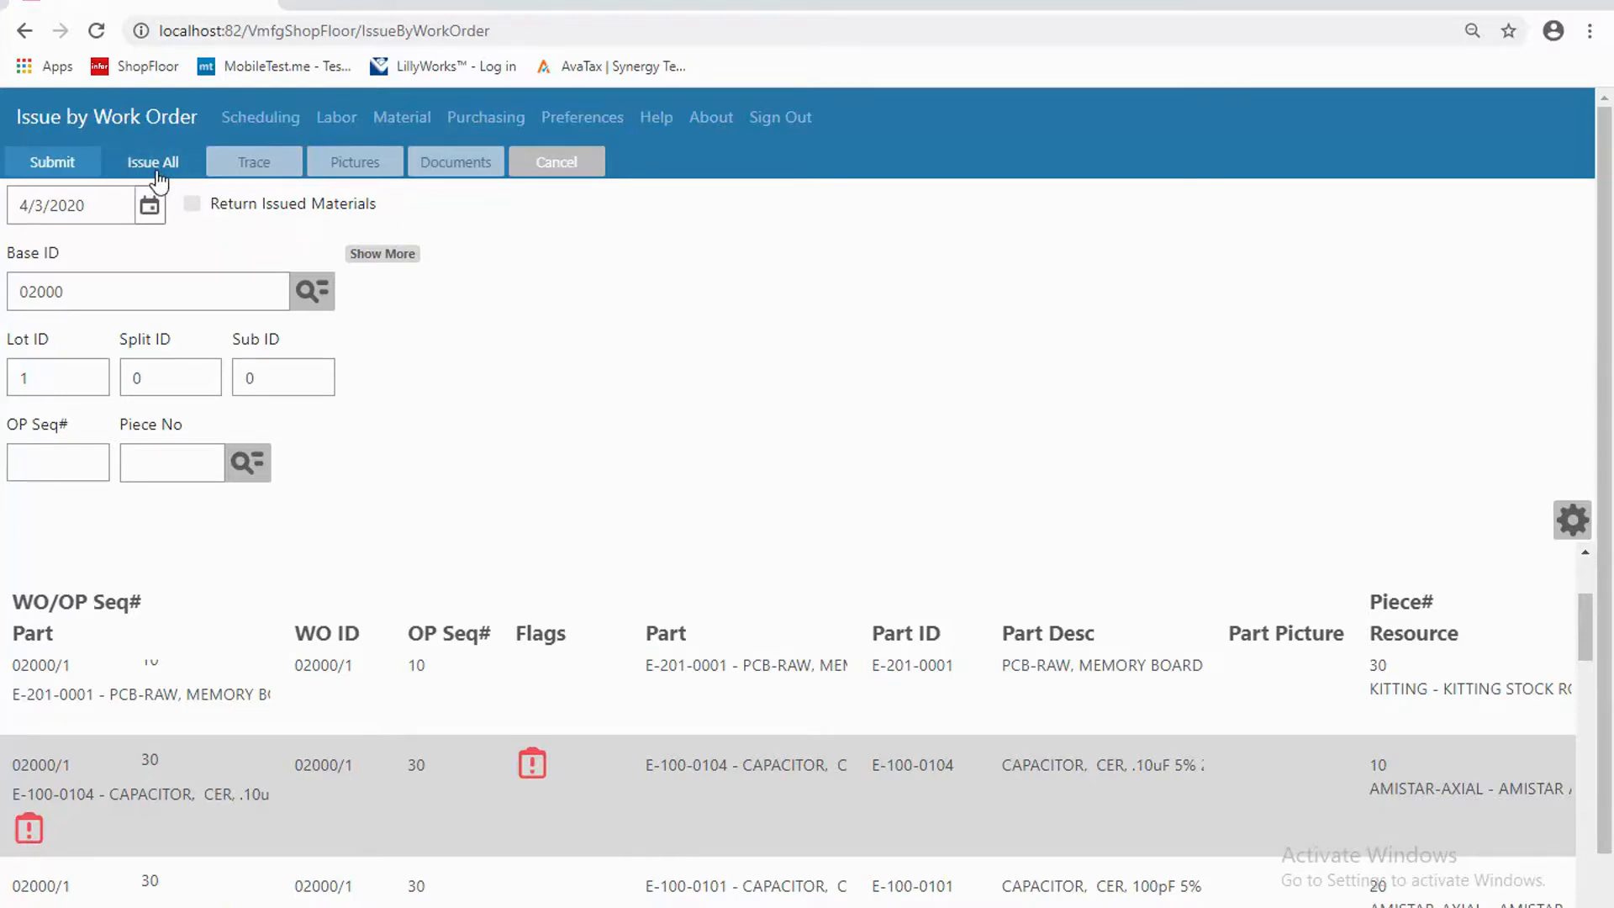
mouse_move(227, 217)
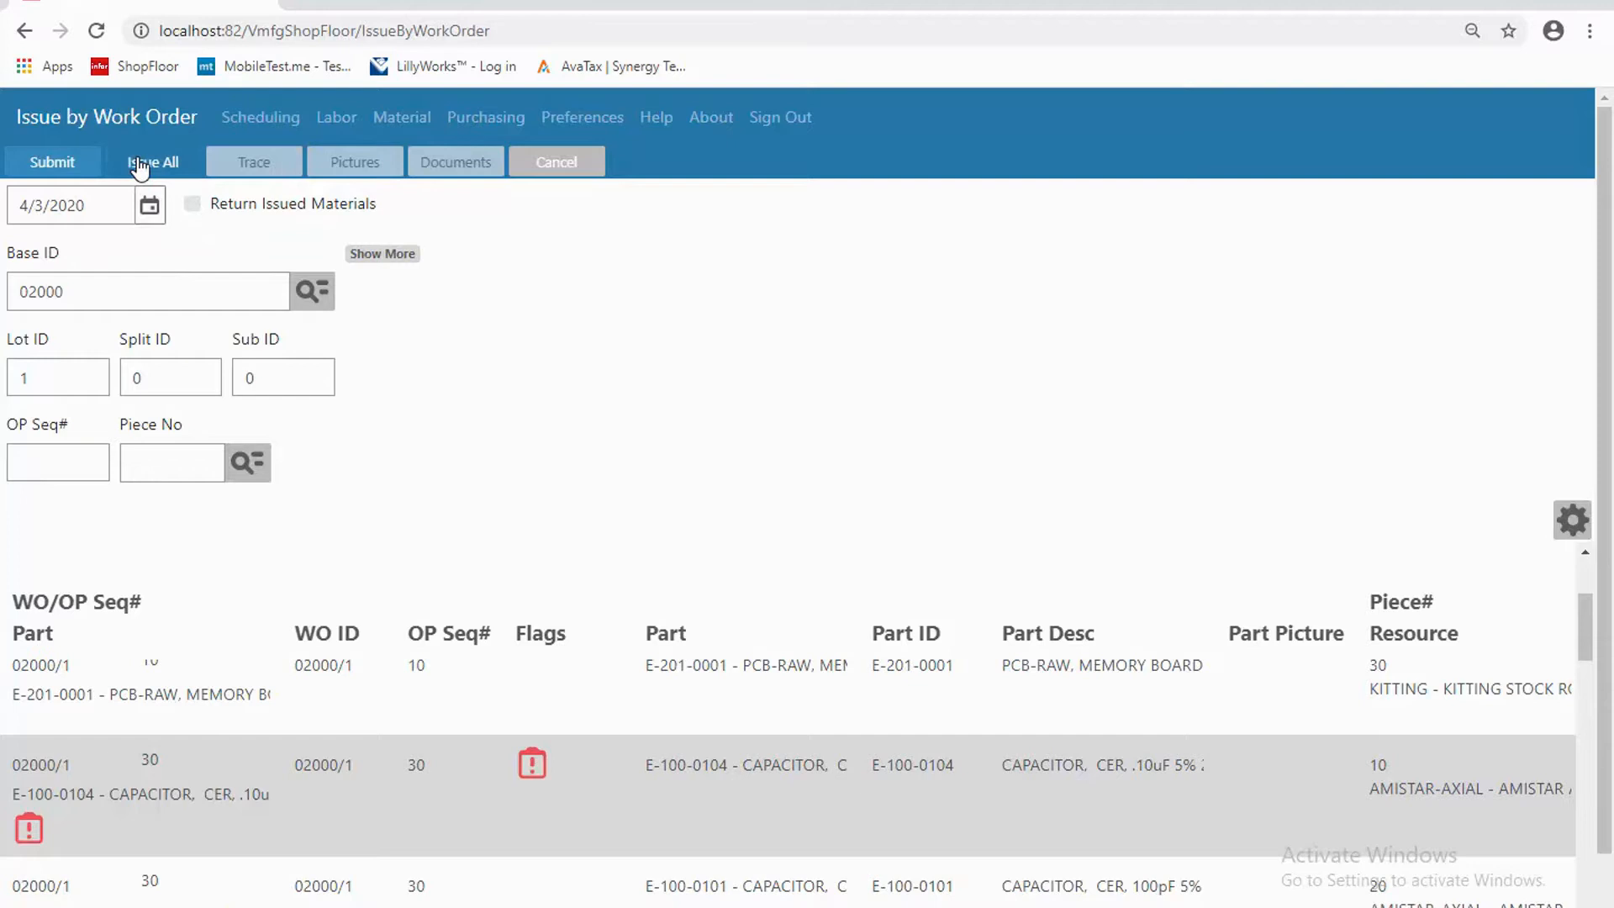
mouse_move(150, 205)
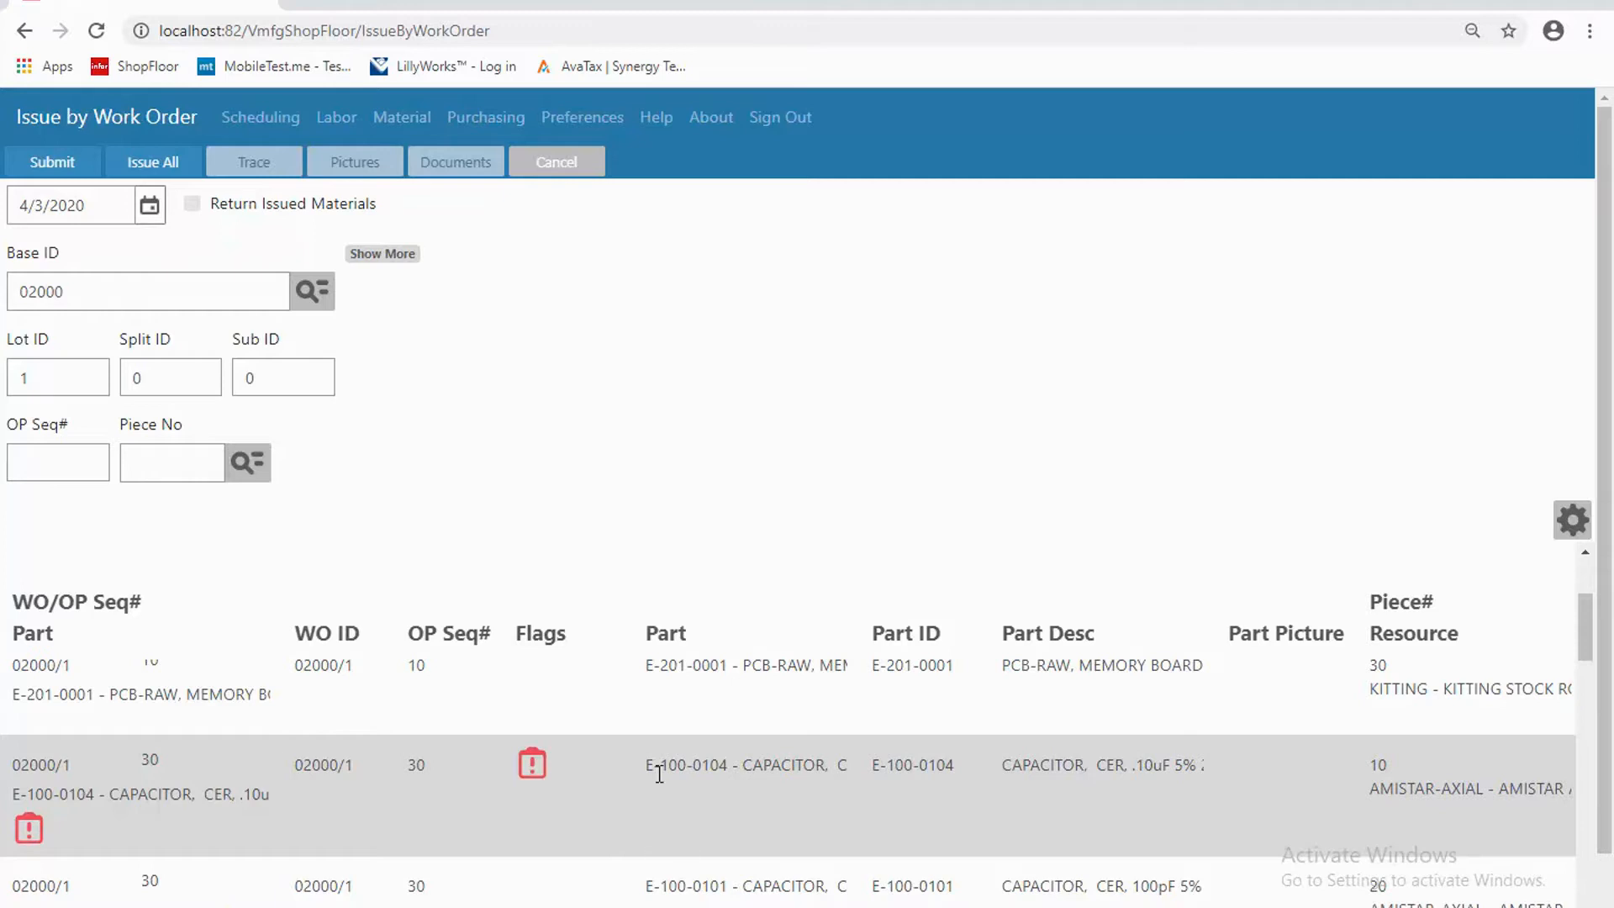
mouse_move(432, 329)
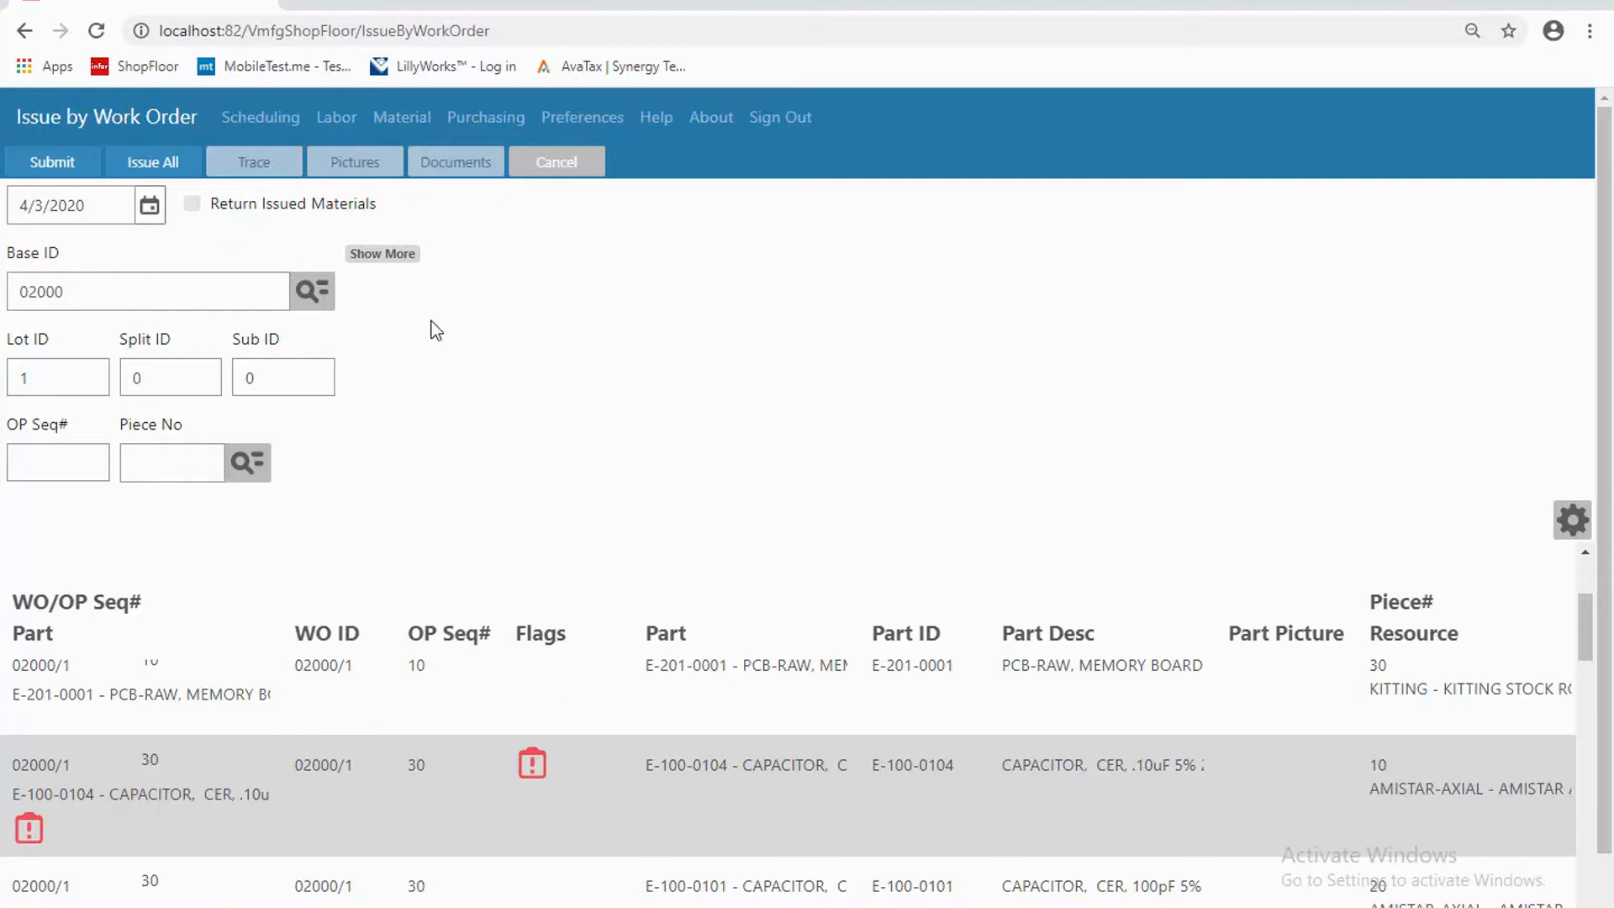
mouse_move(43, 169)
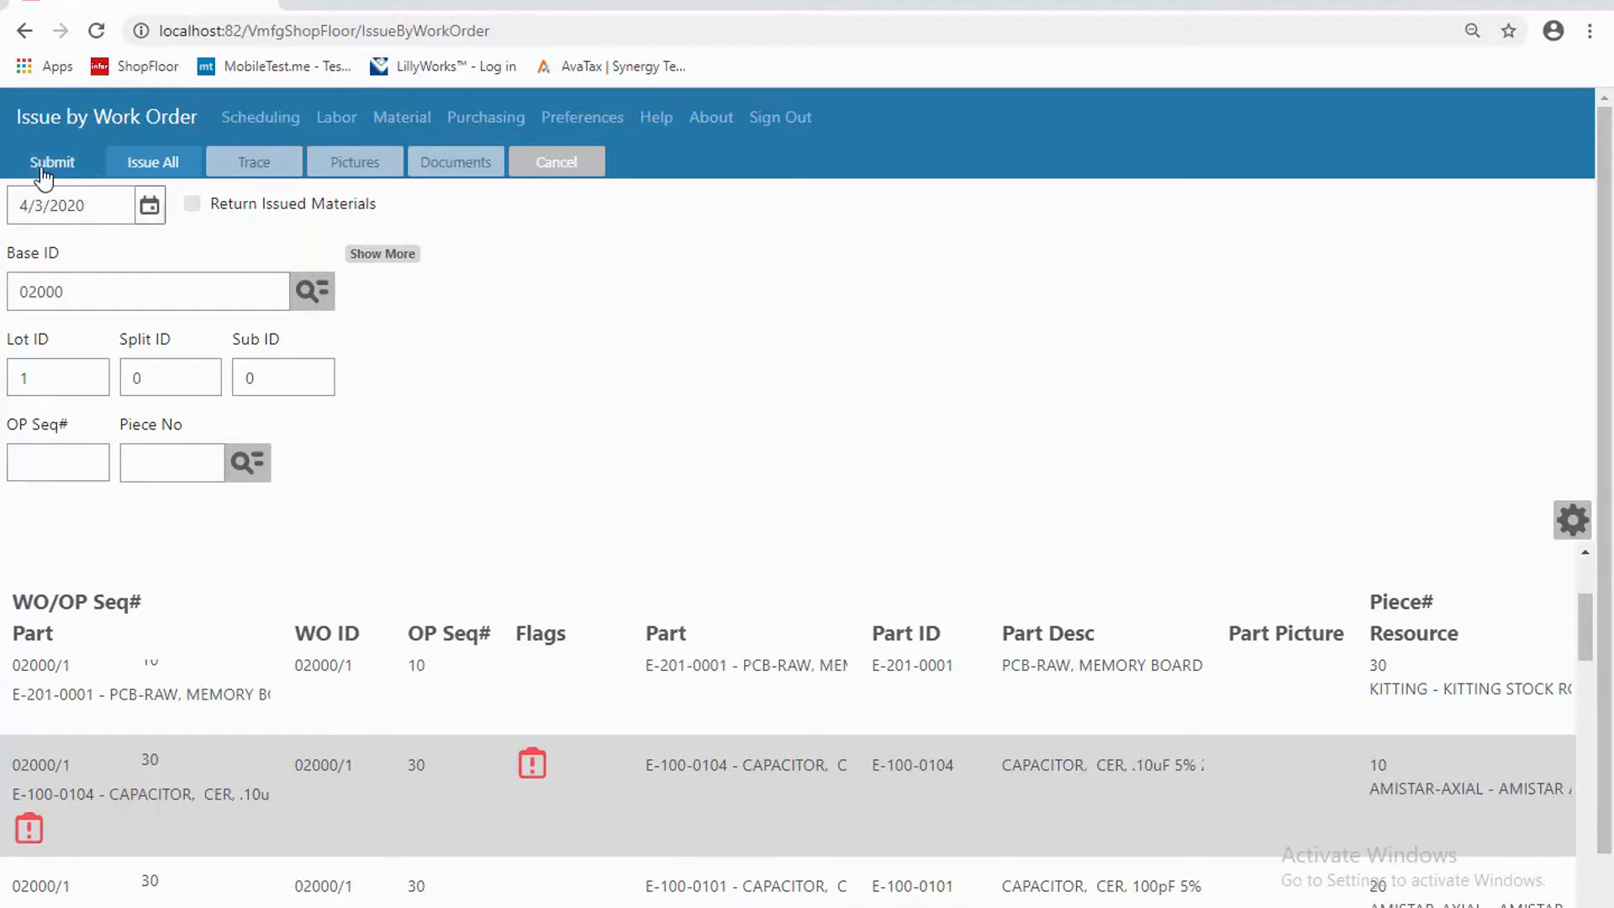
mouse_move(153, 161)
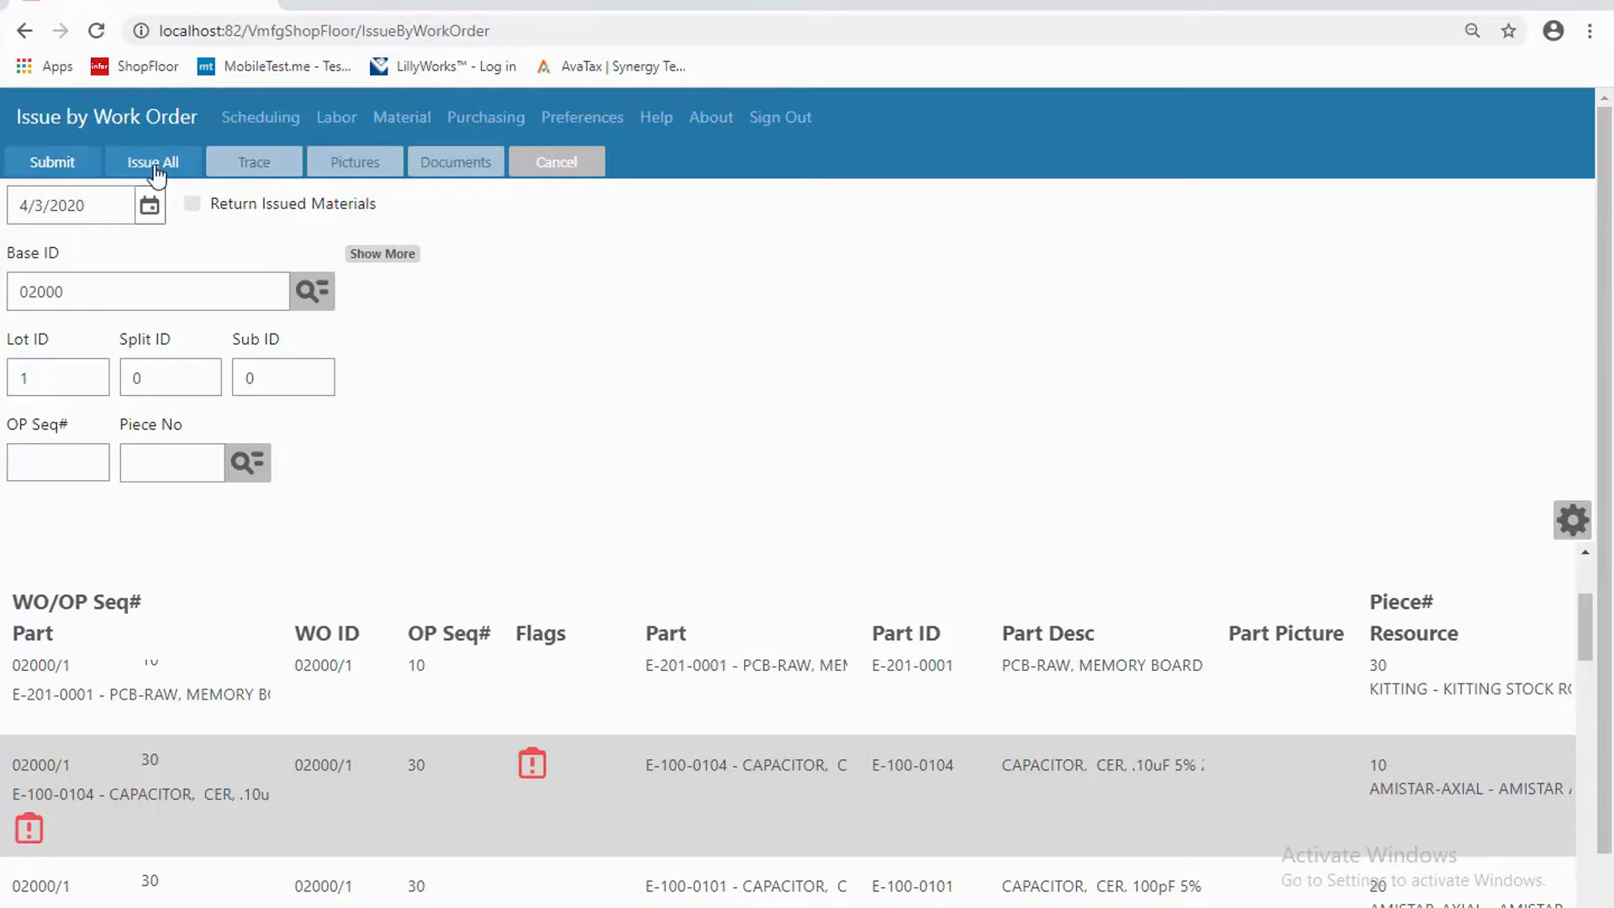
mouse_move(846, 803)
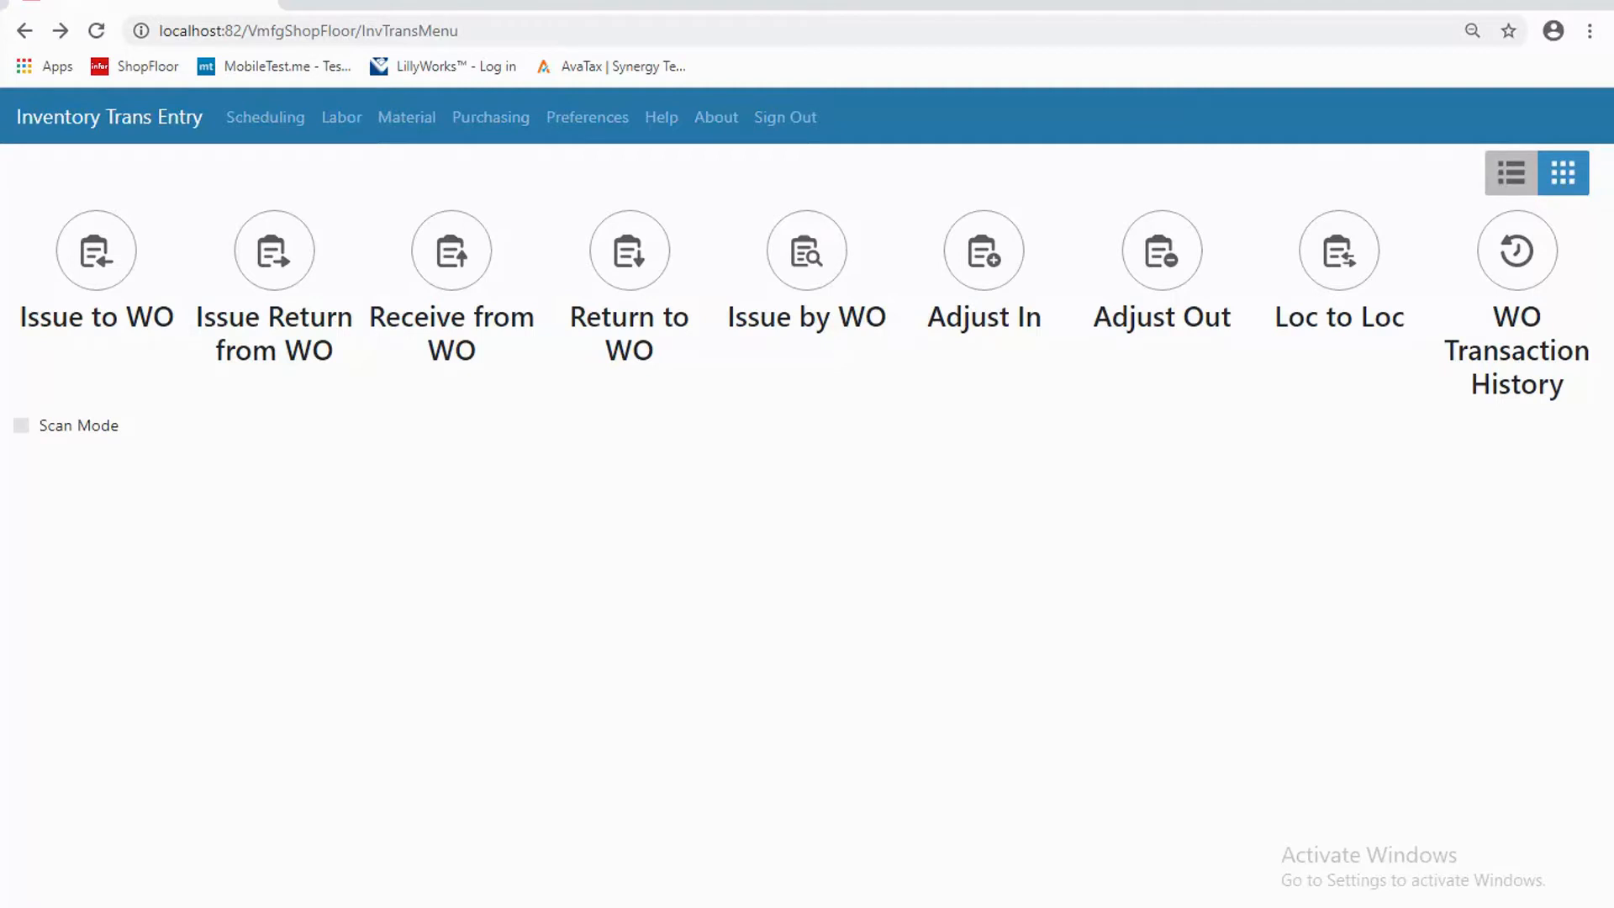
mouse_move(1492, 429)
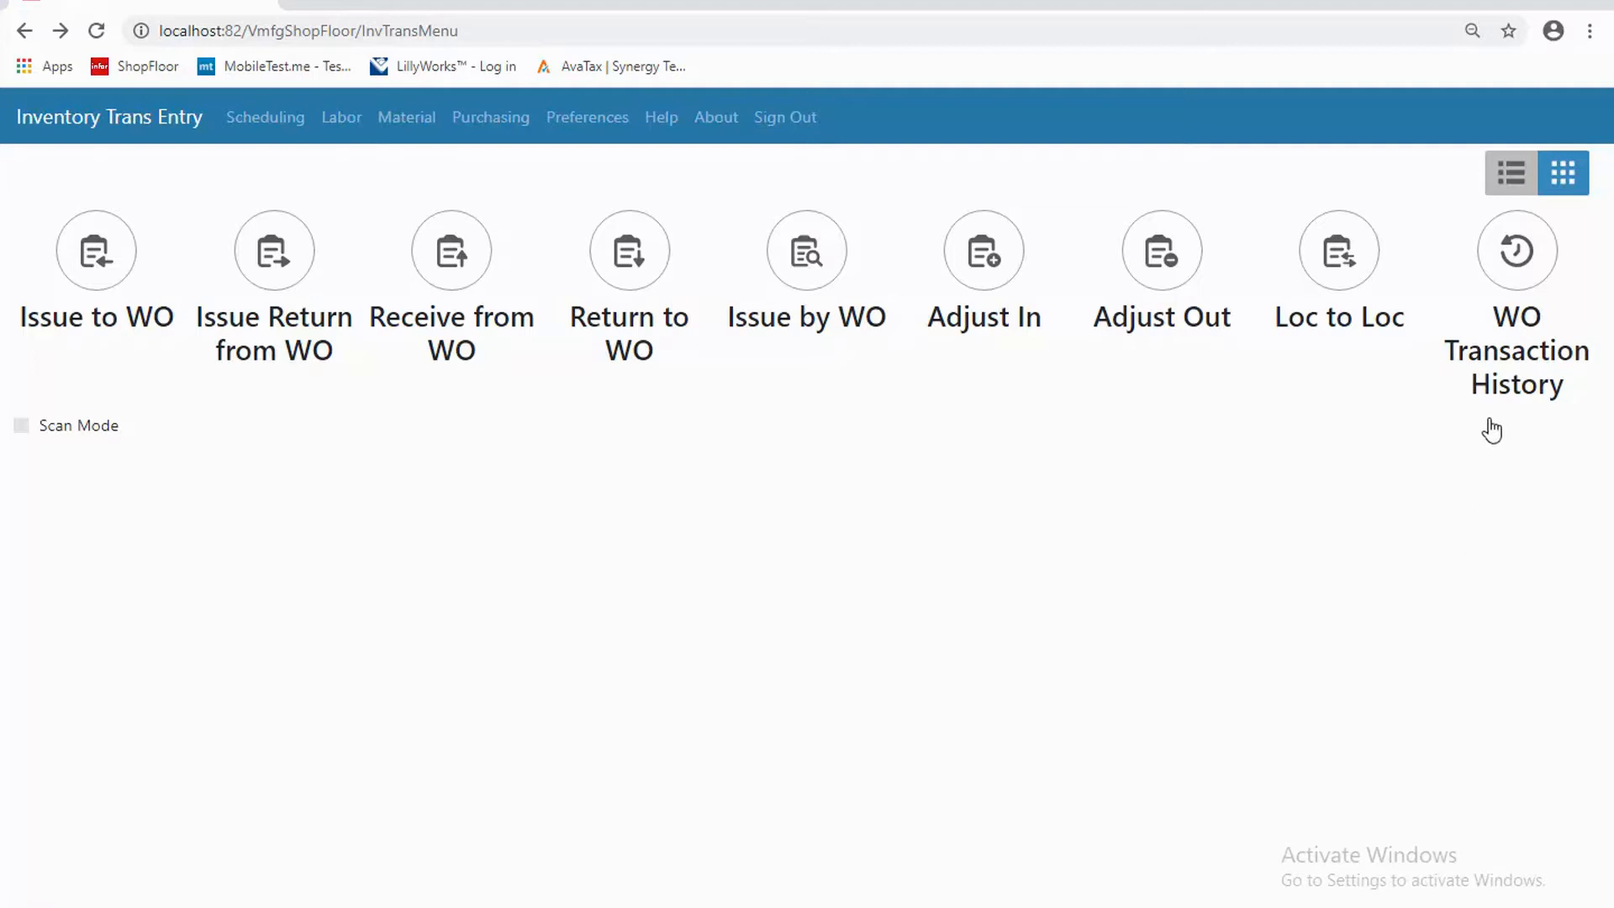
mouse_move(1493, 464)
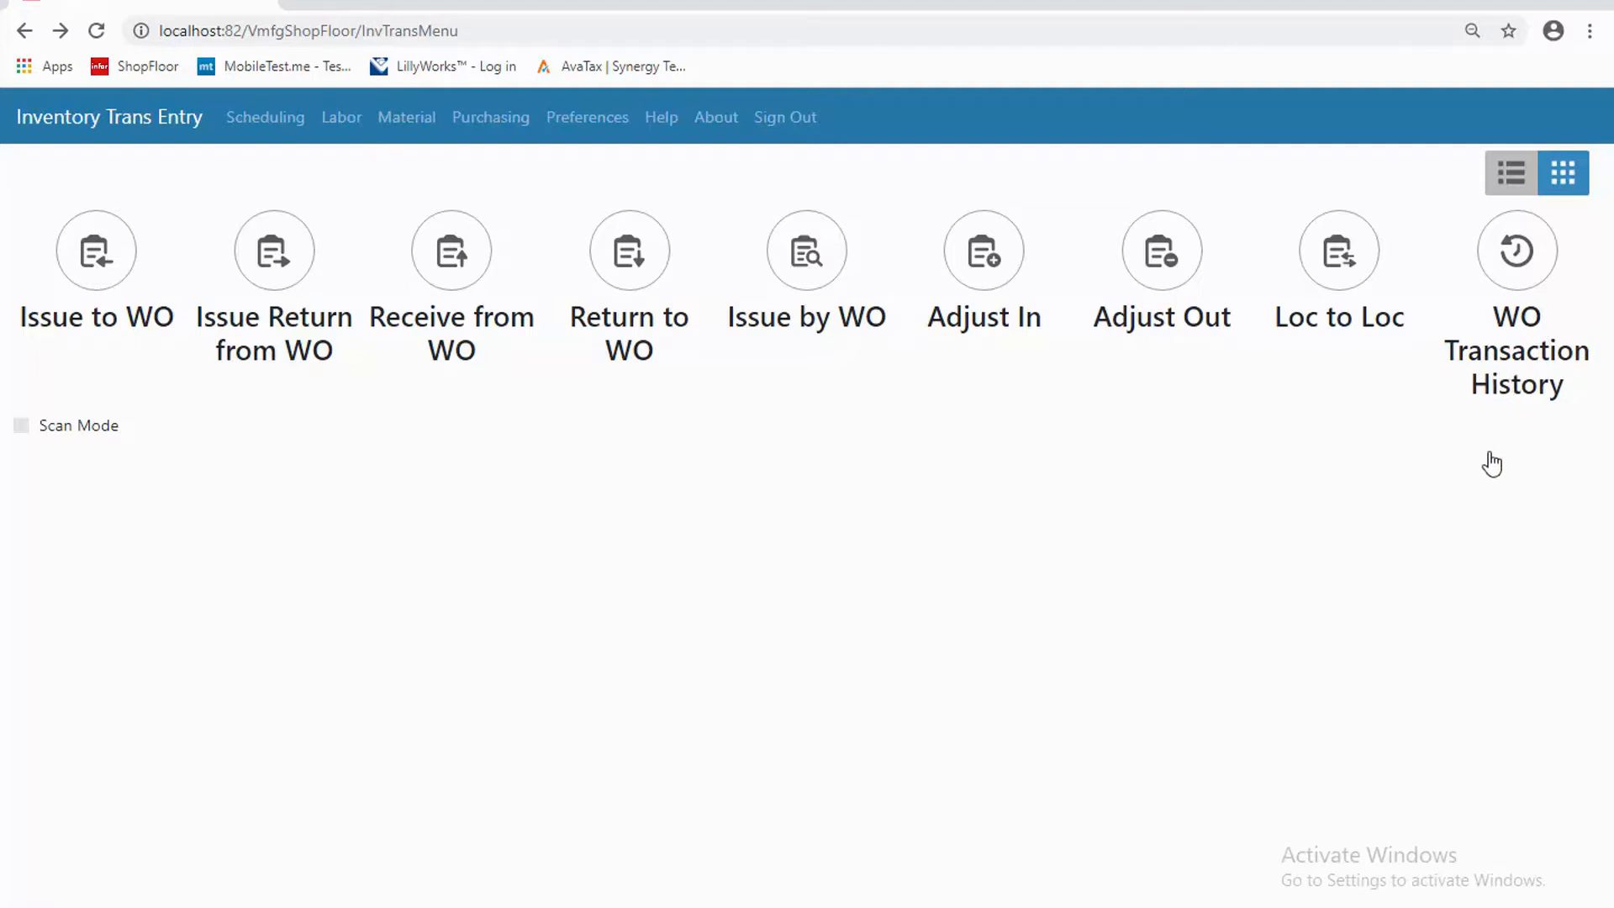
mouse_move(1017, 447)
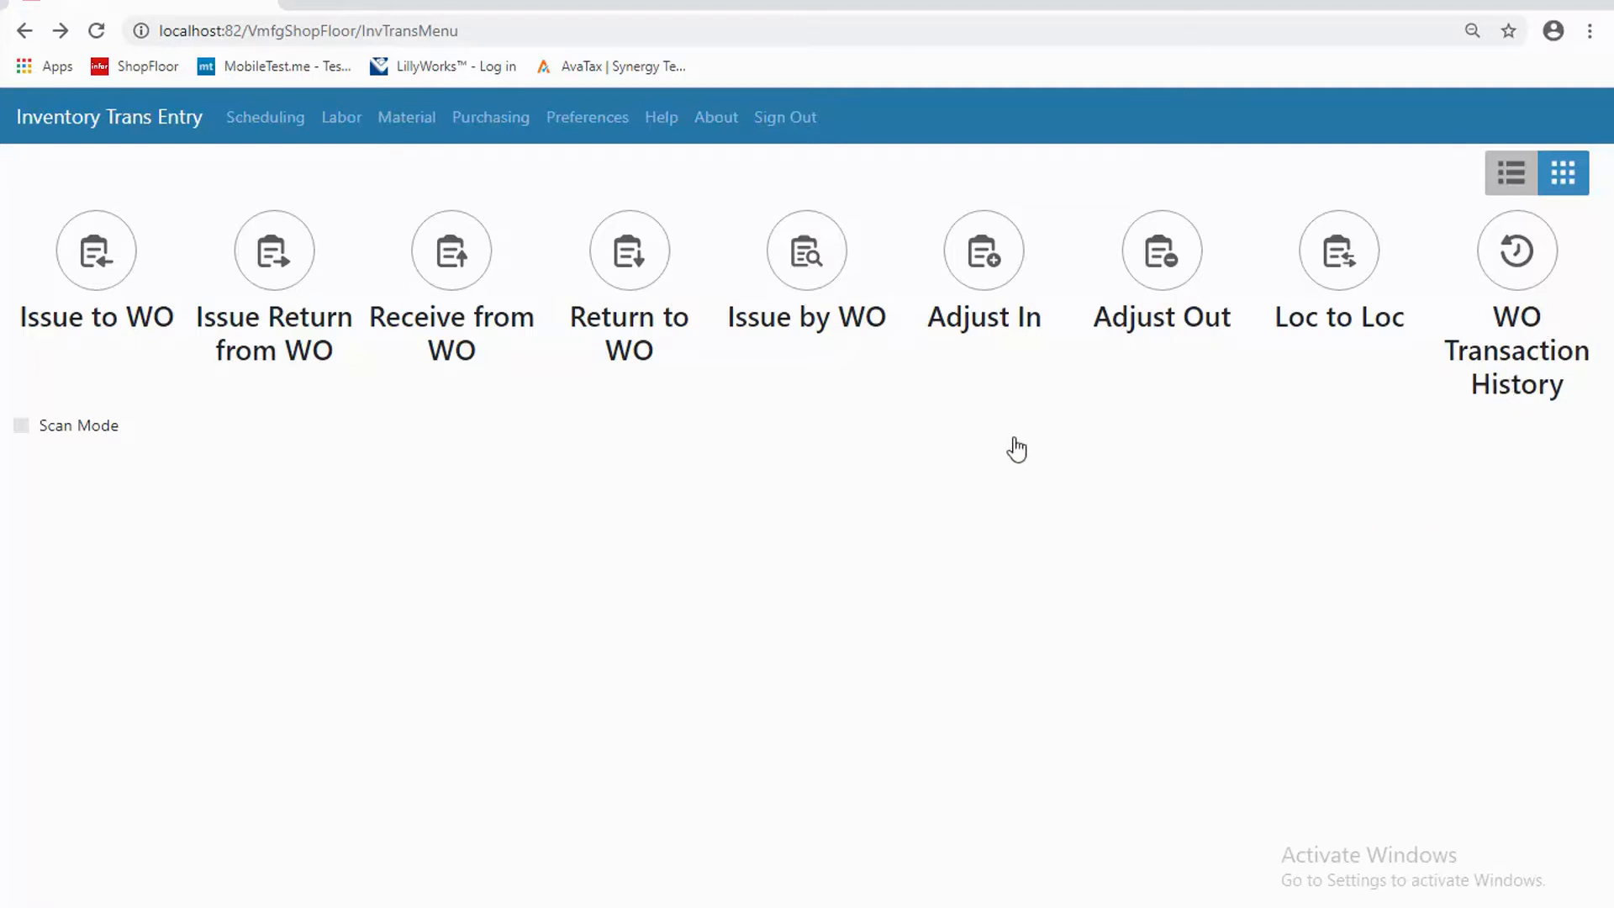
mouse_move(1189, 375)
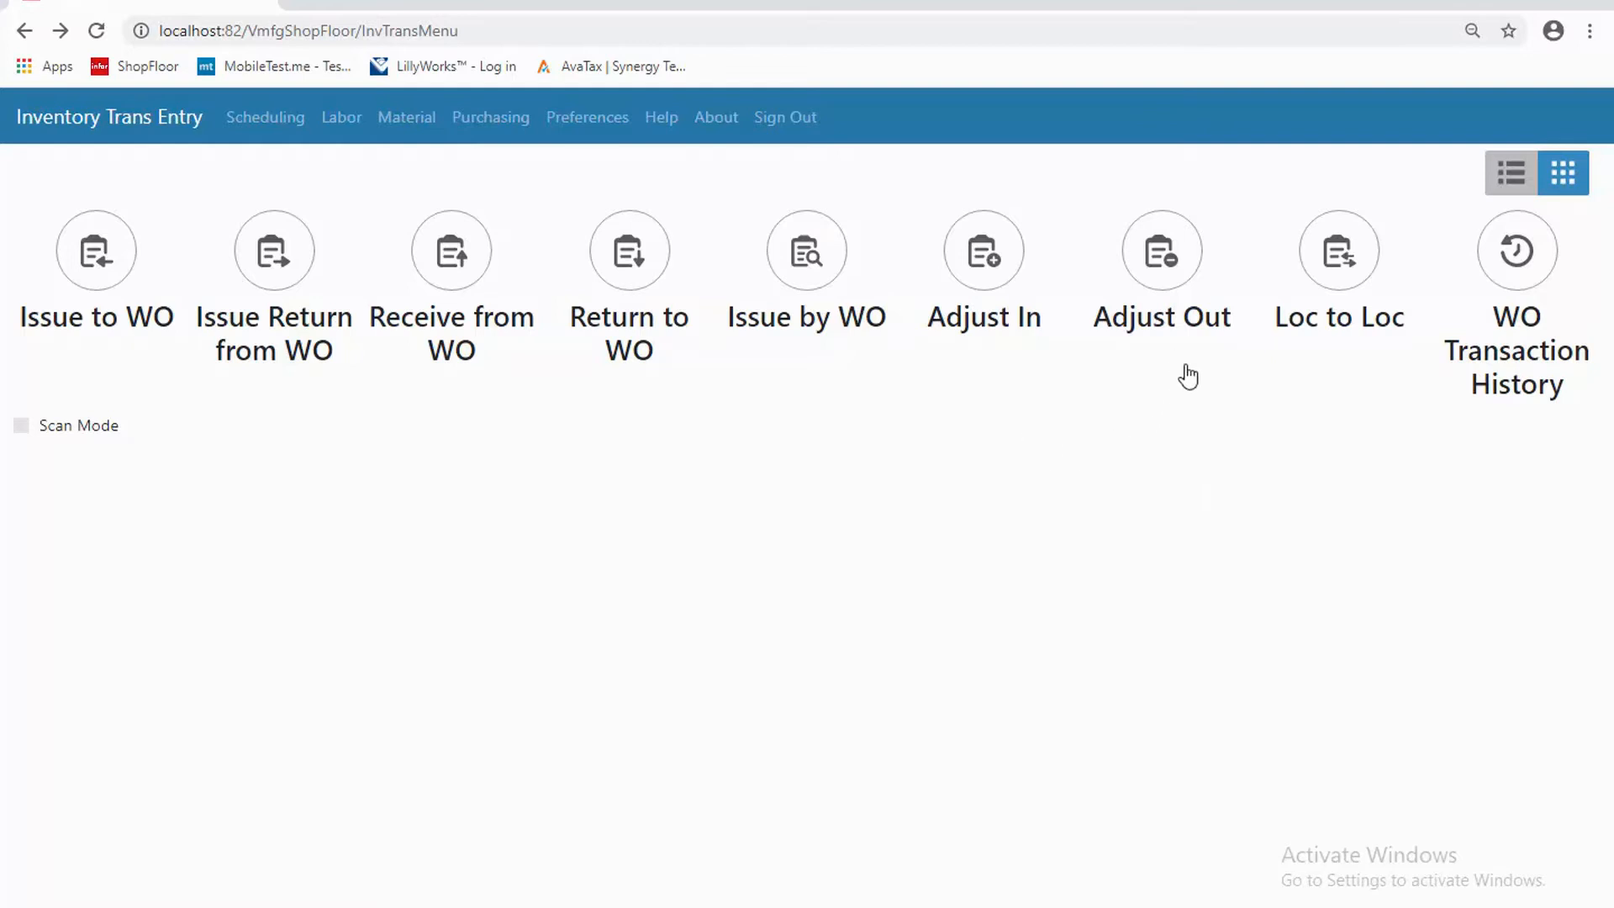
mouse_move(1359, 368)
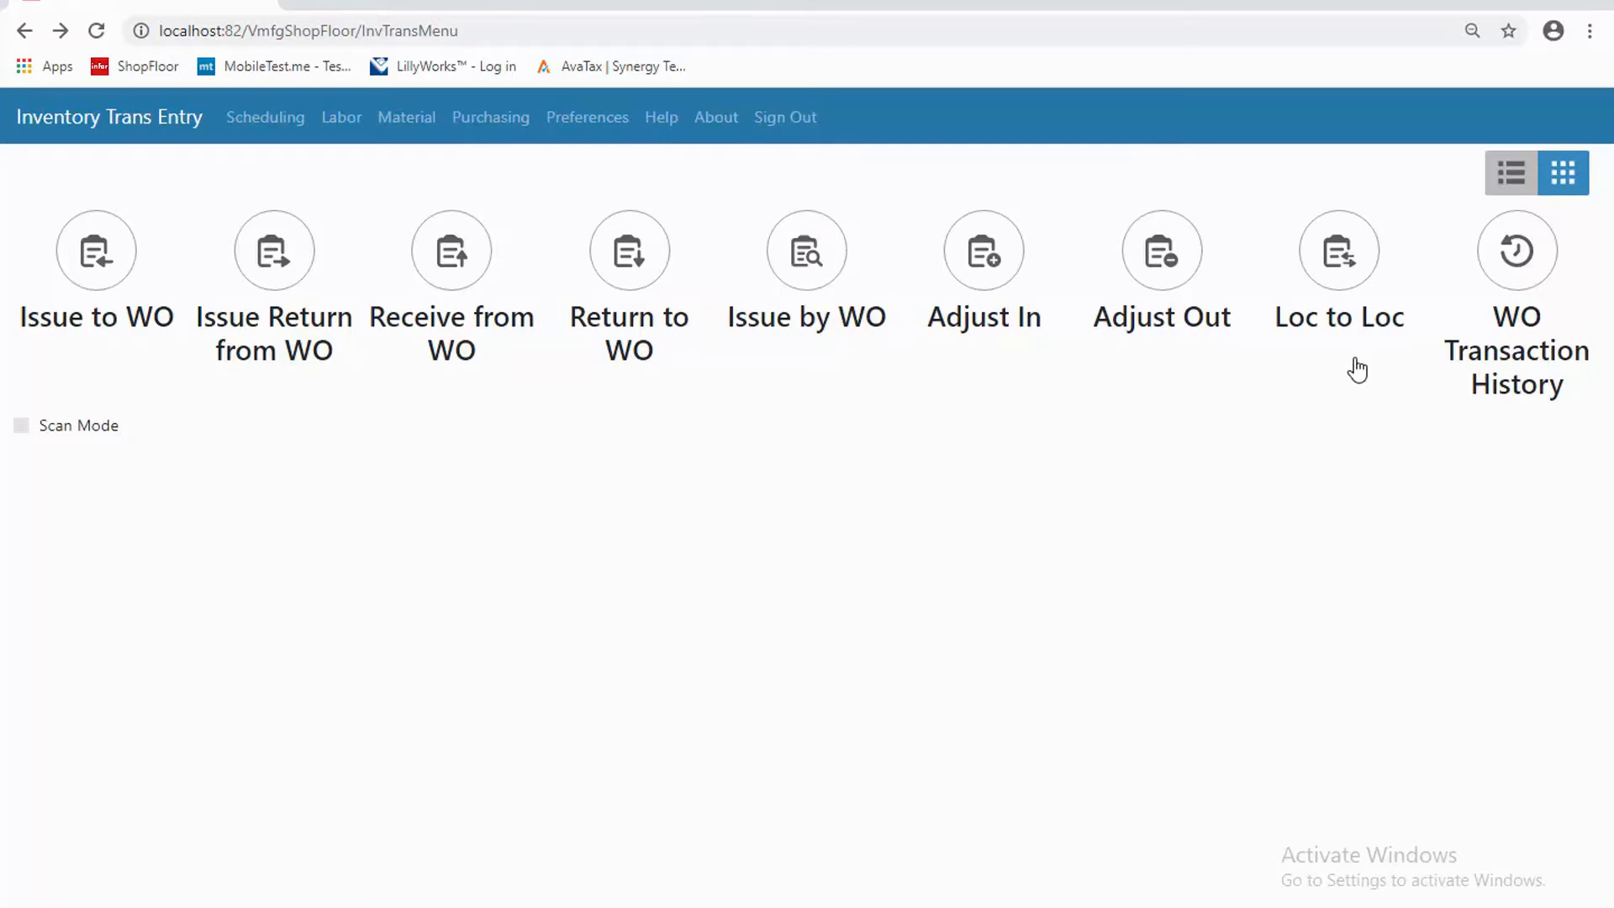
click(1338, 249)
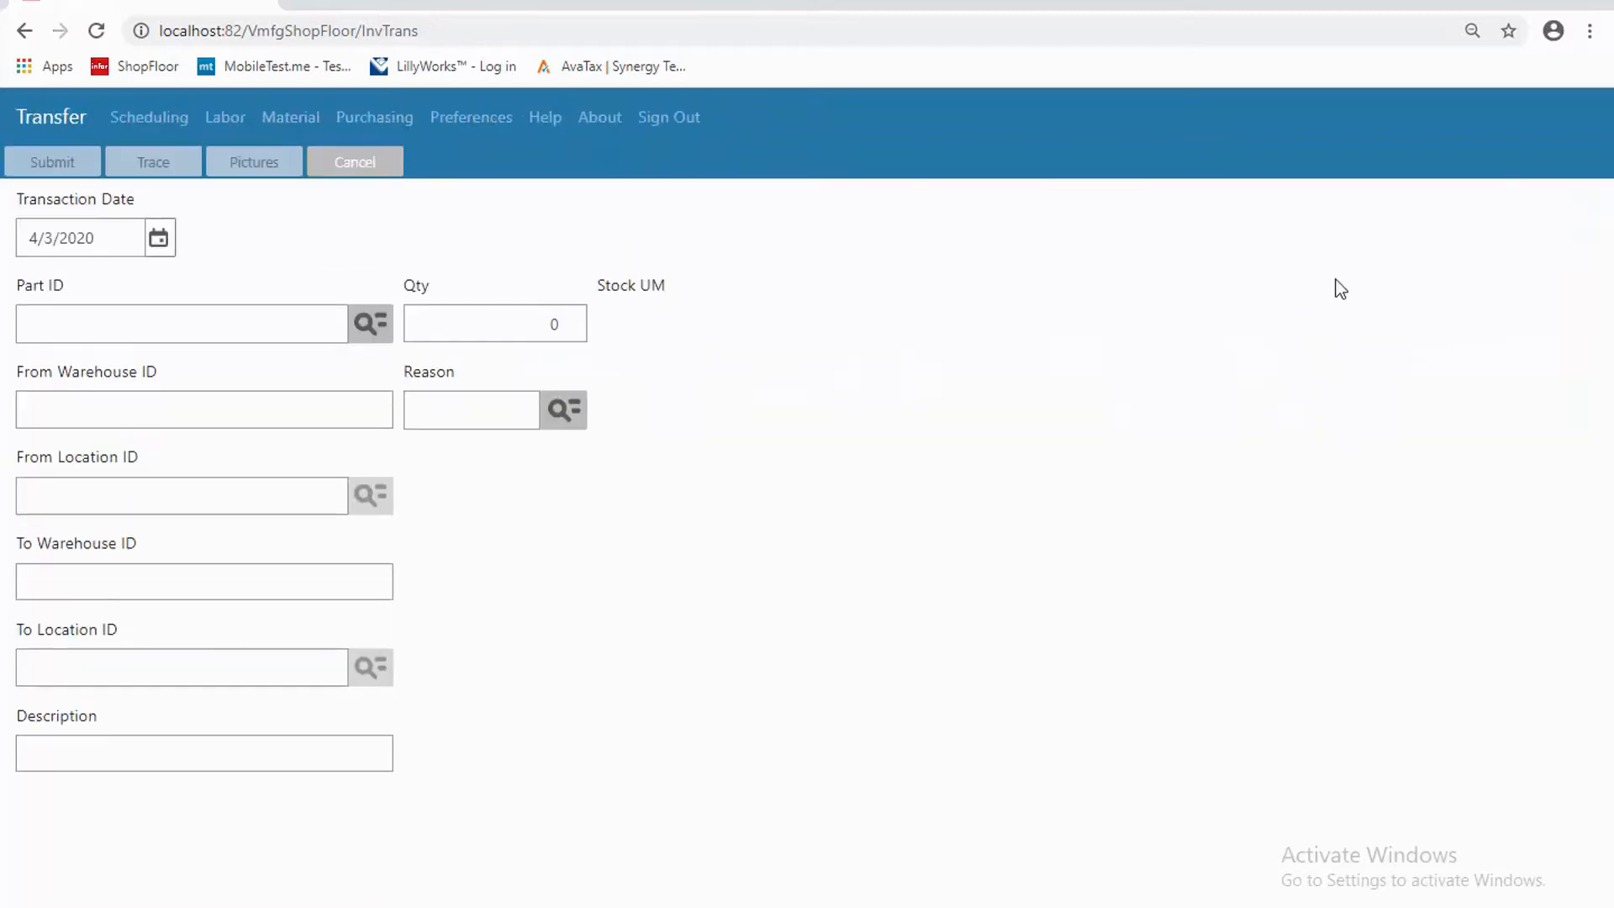
mouse_move(577, 691)
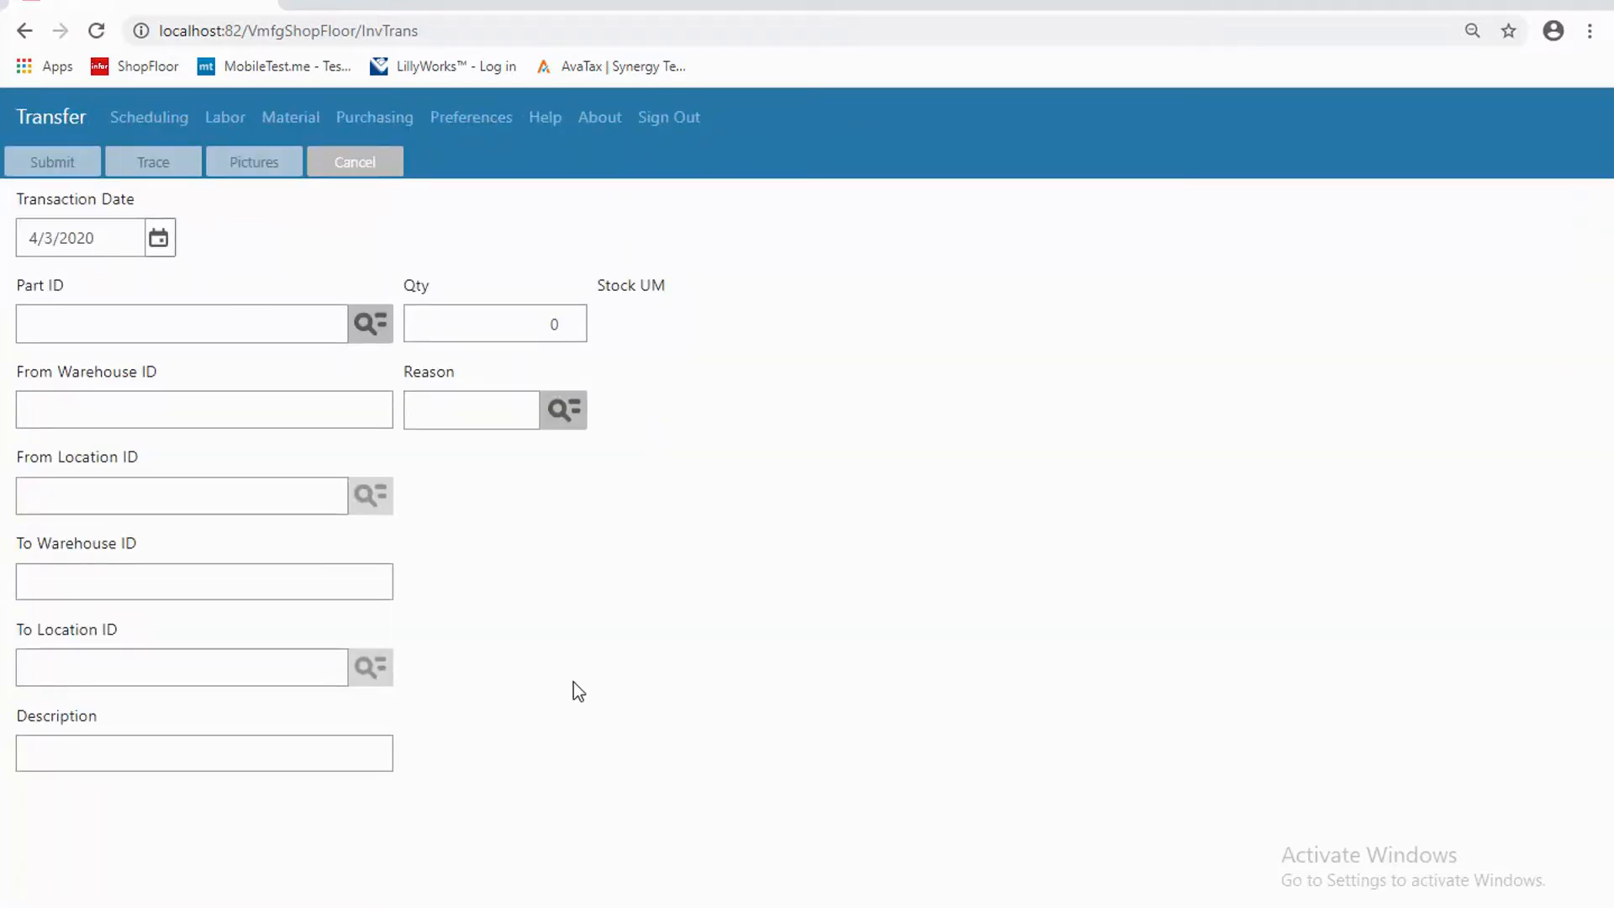
click(25, 31)
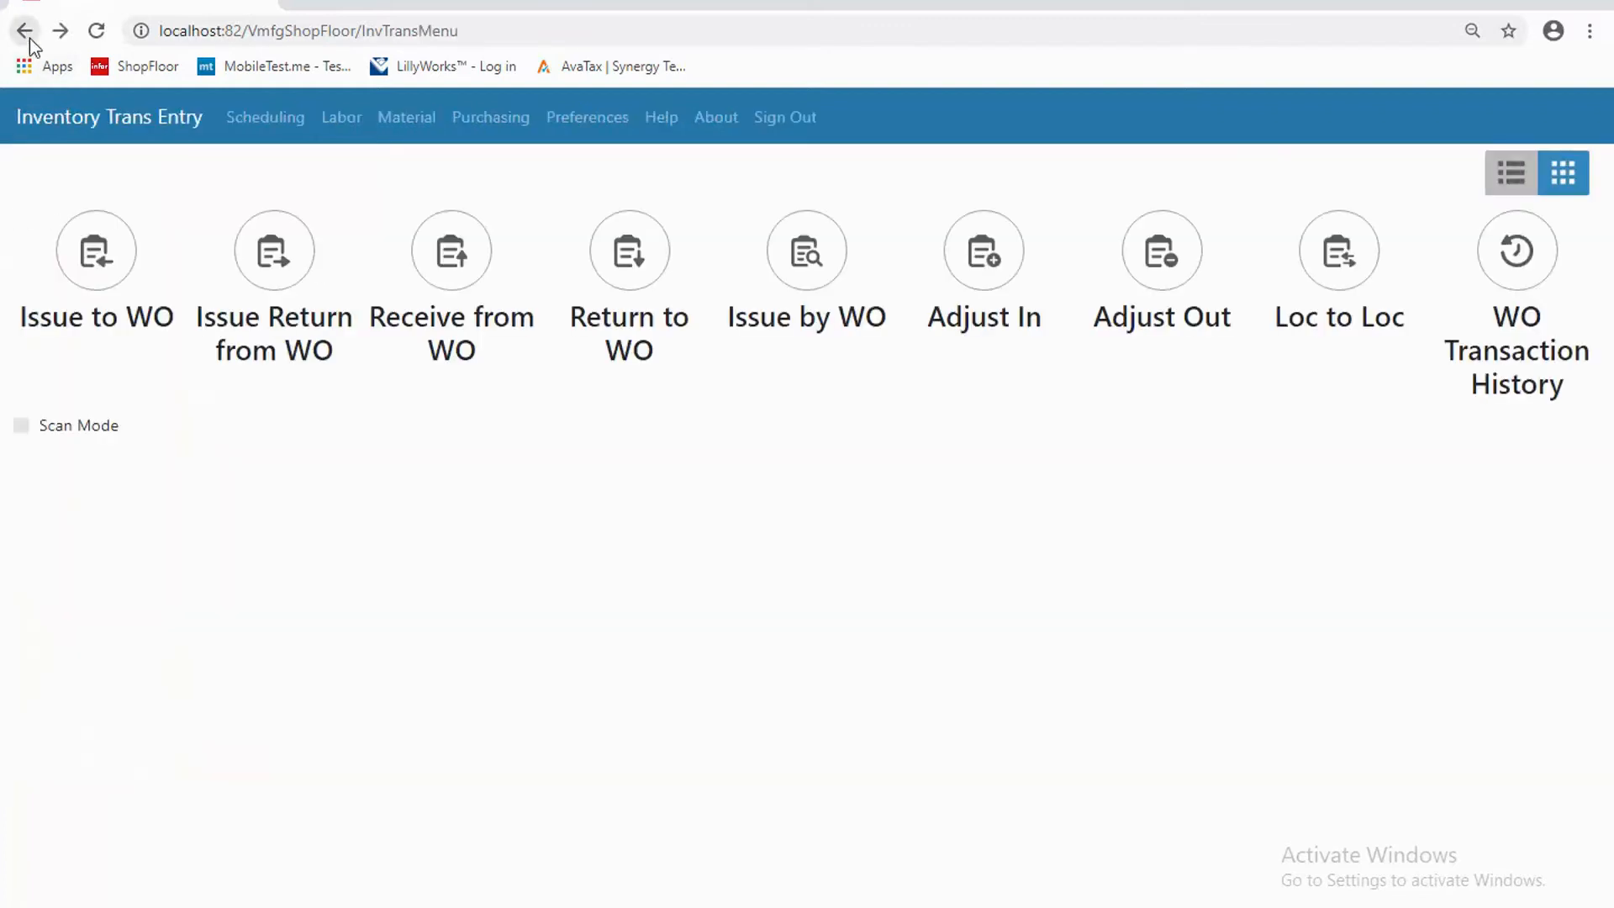
click(982, 251)
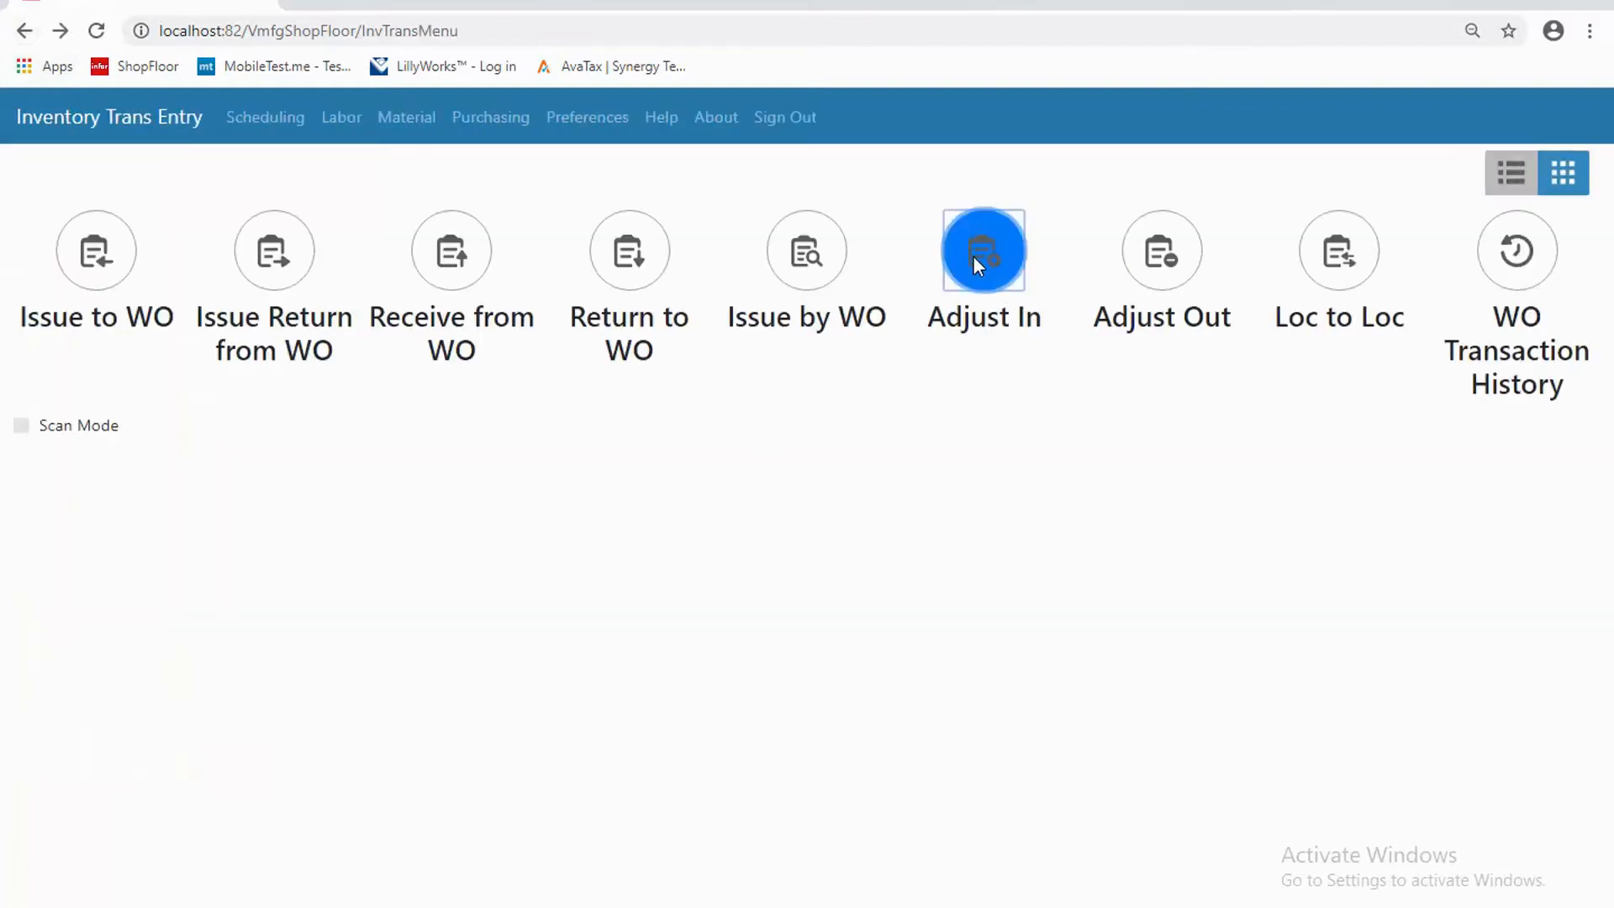
click(982, 251)
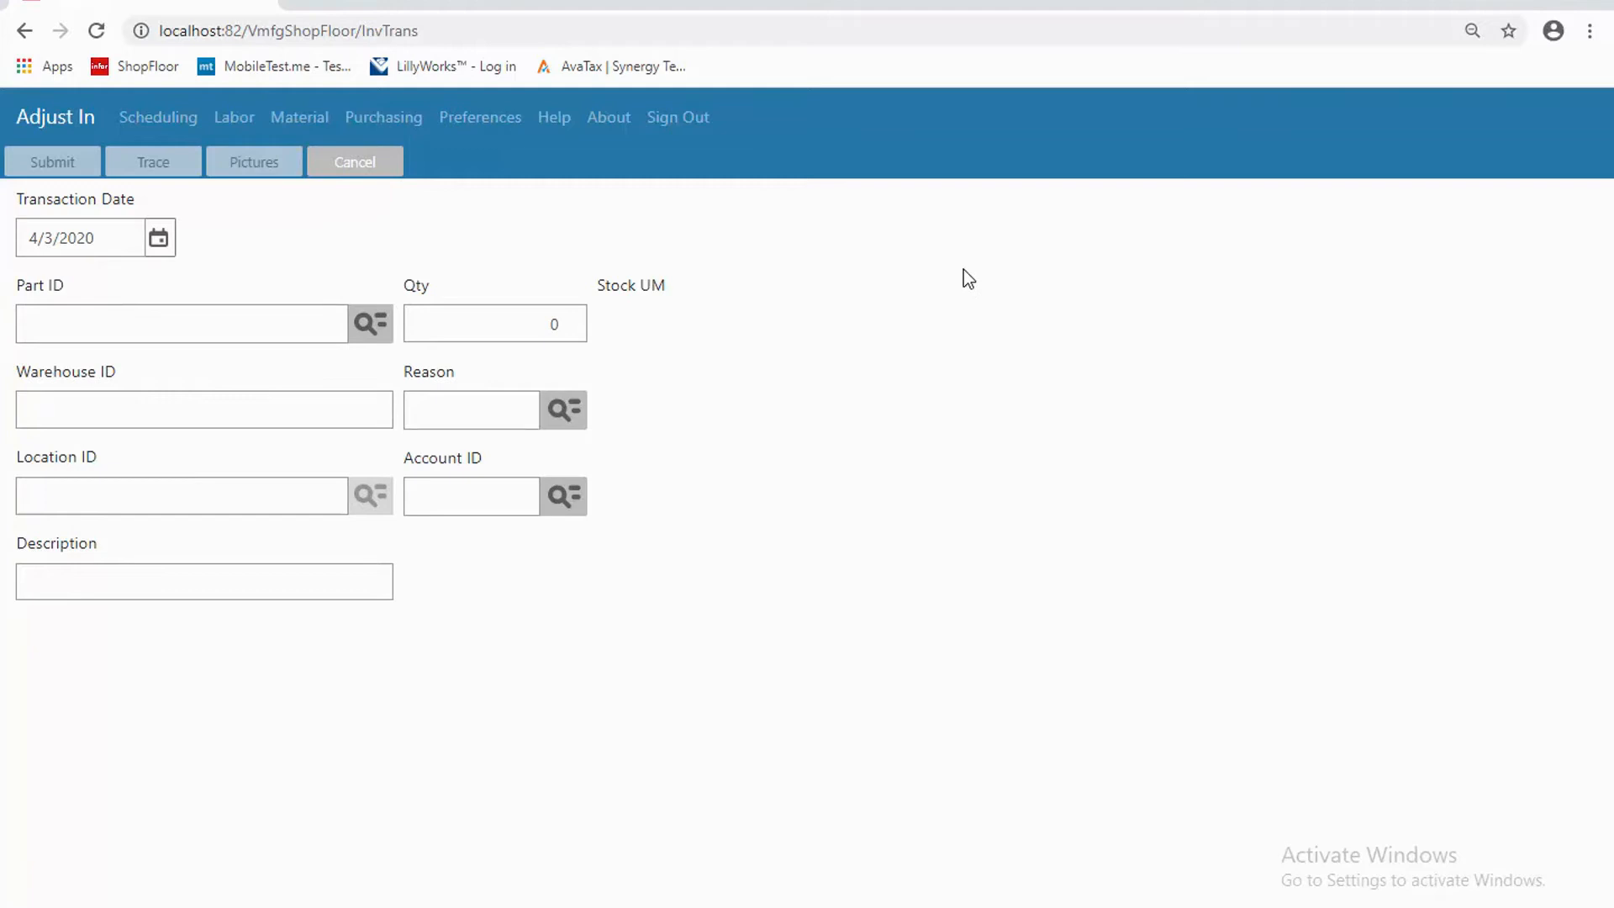
mouse_move(710, 619)
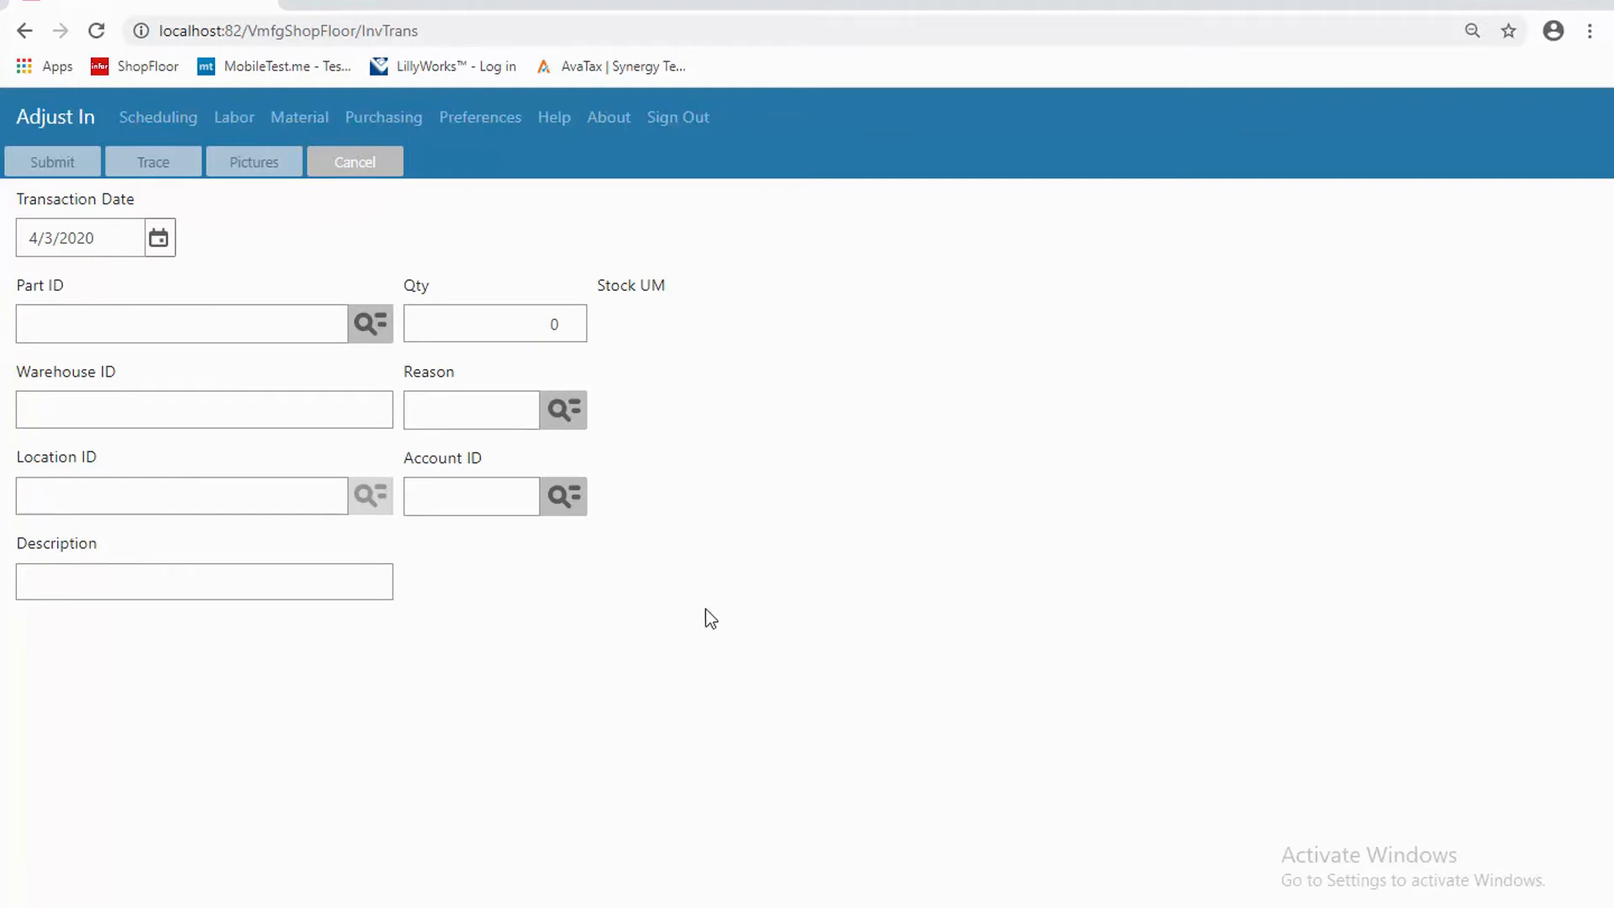
mouse_move(402, 649)
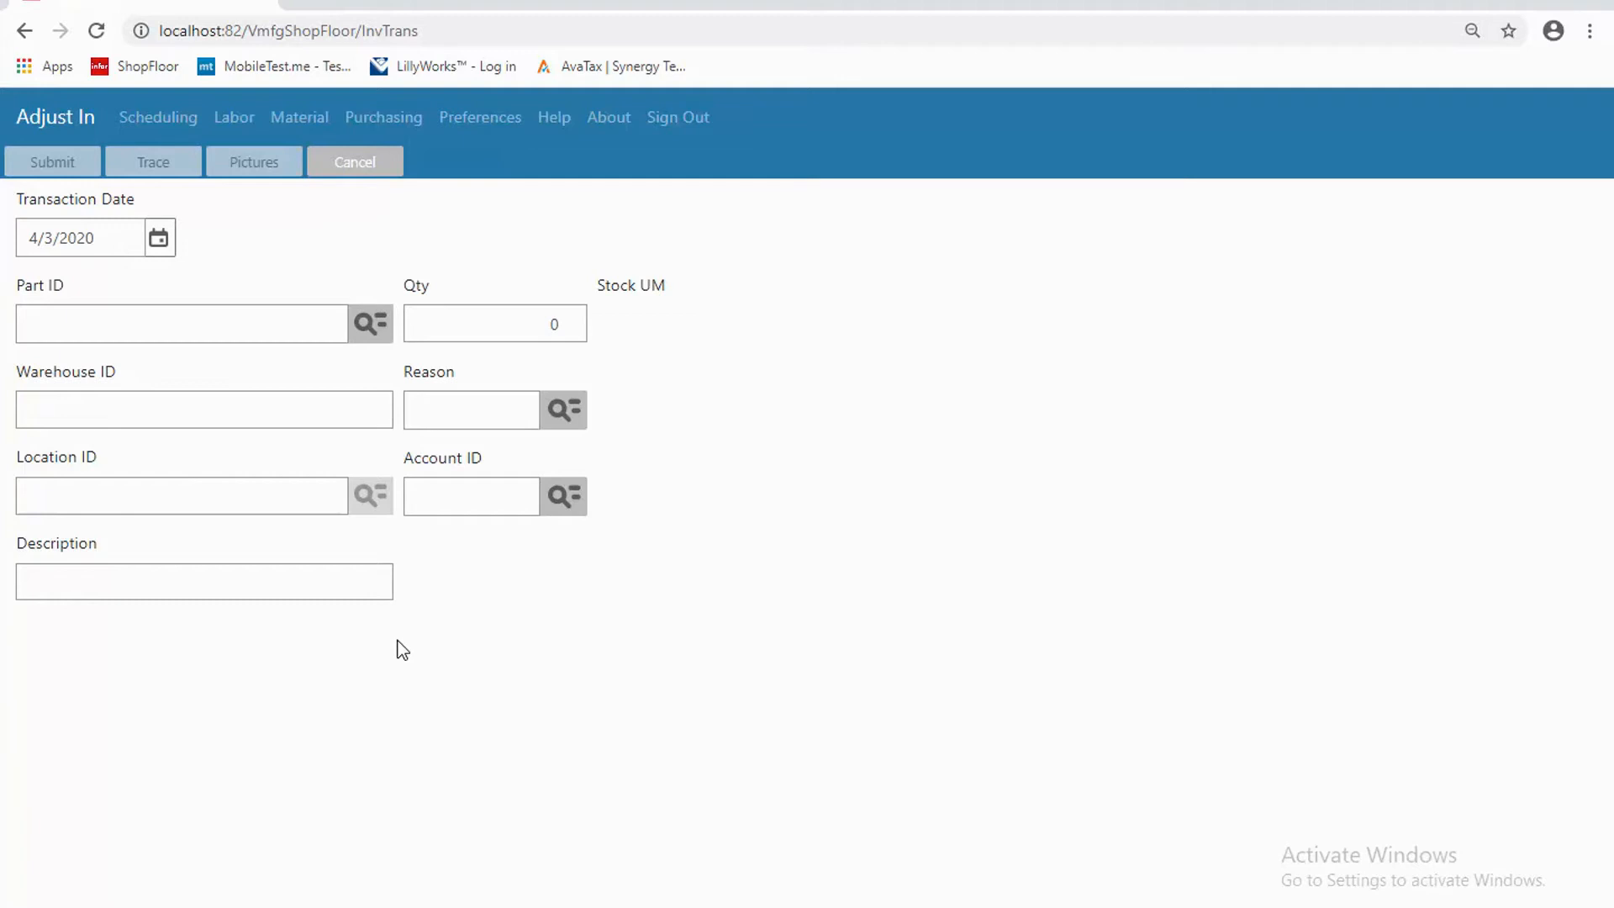
mouse_move(25, 30)
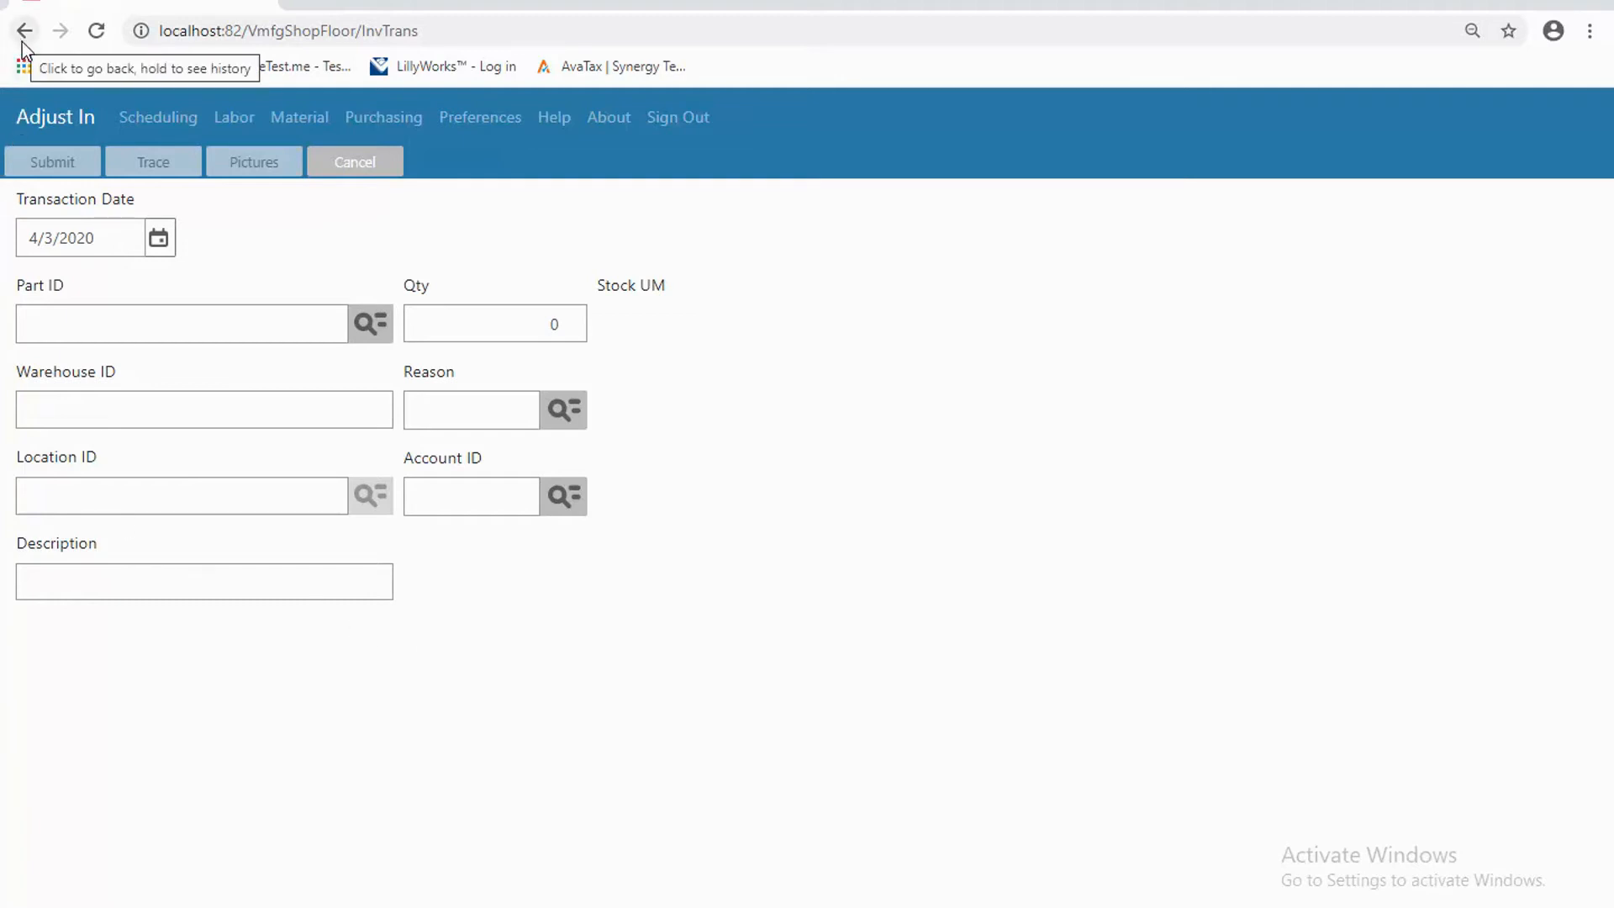
click(26, 31)
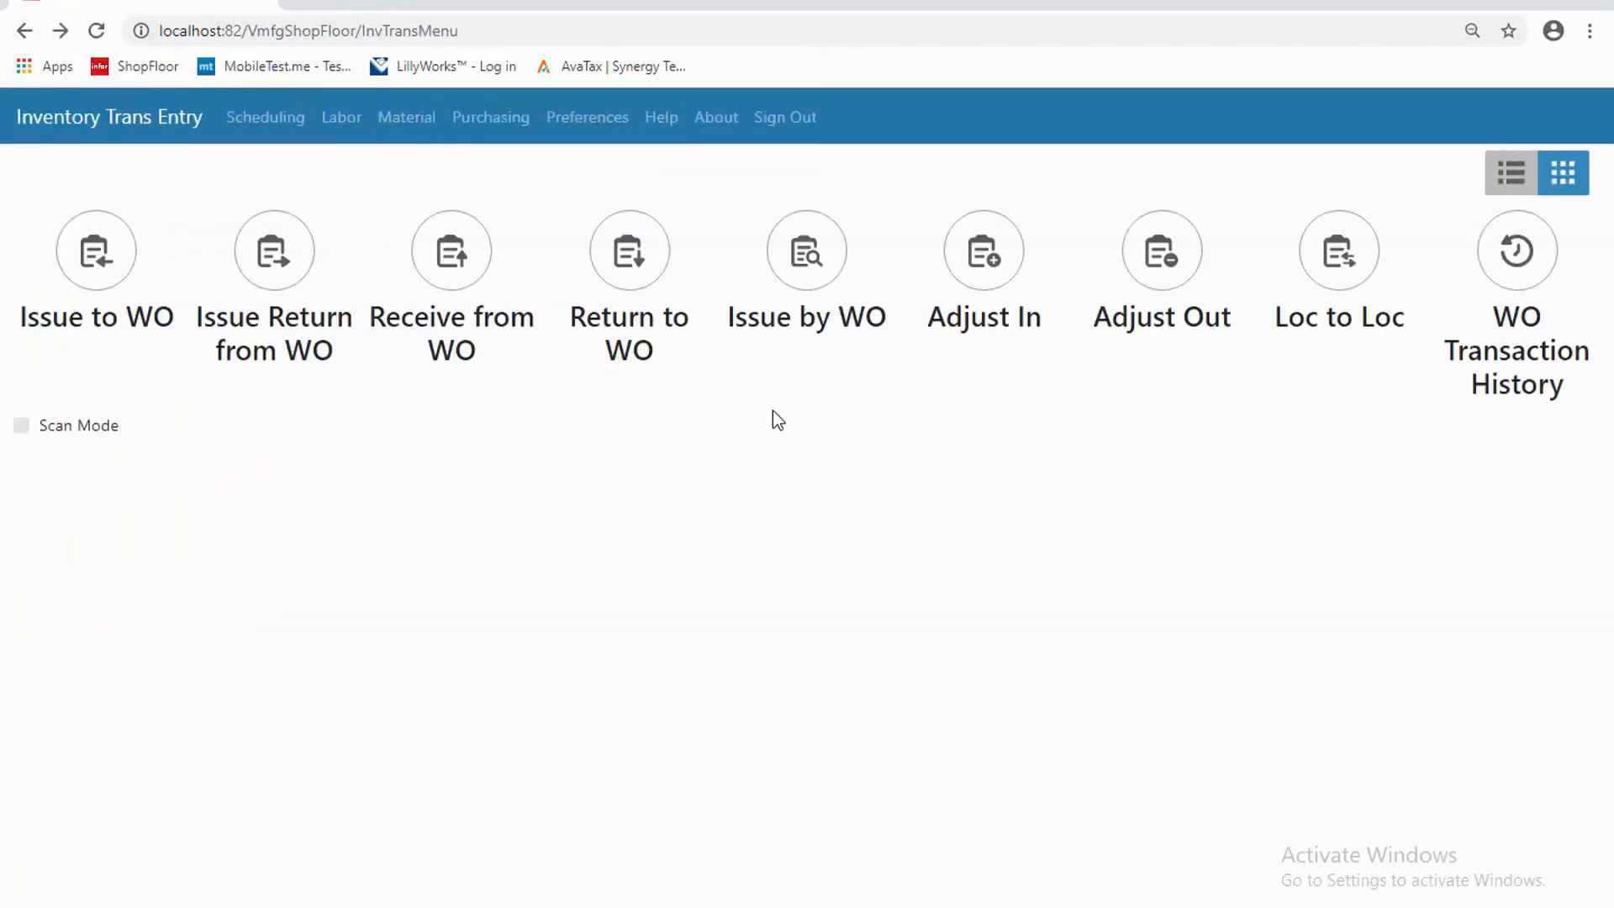
mouse_move(1516, 251)
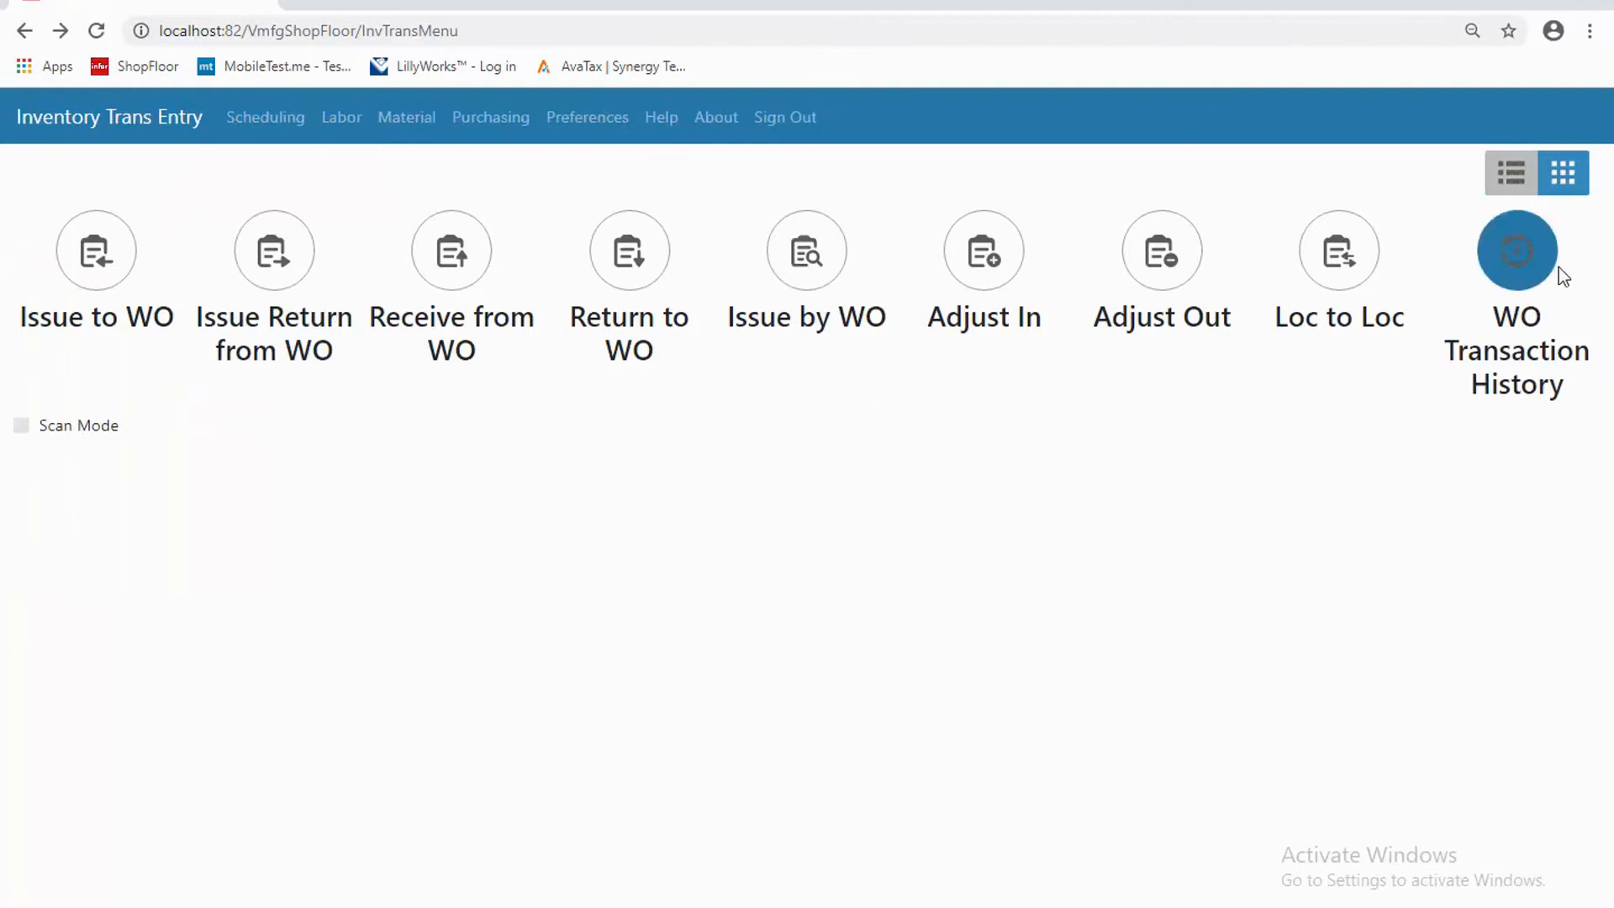
- Switch the Inventory Trans Entry menu back to list view
click(1510, 171)
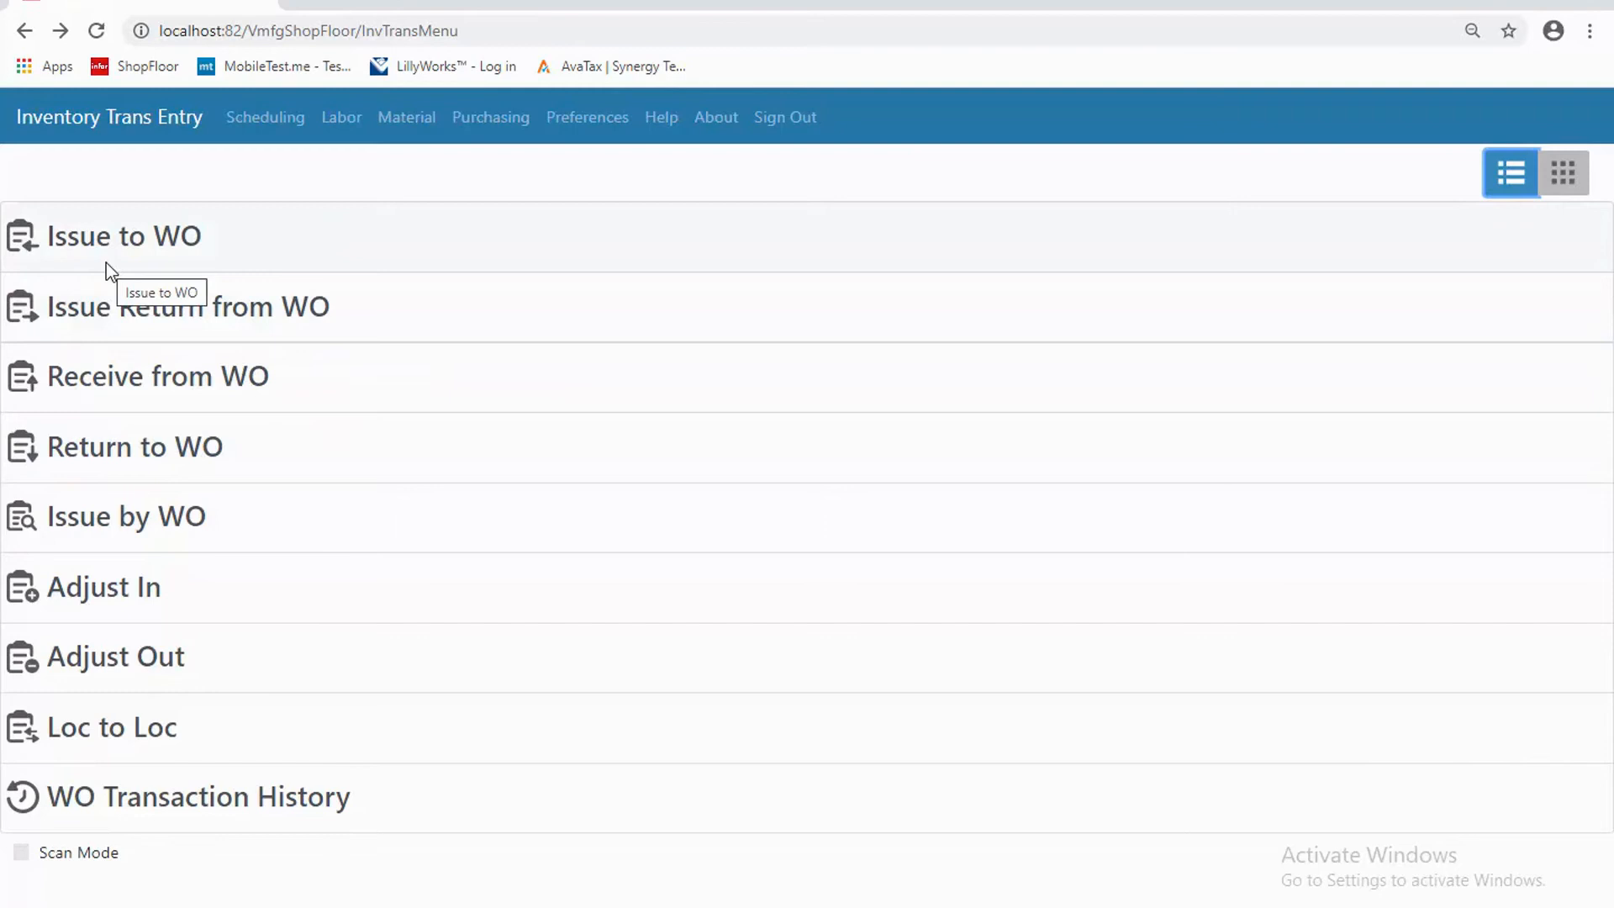
mouse_move(259, 192)
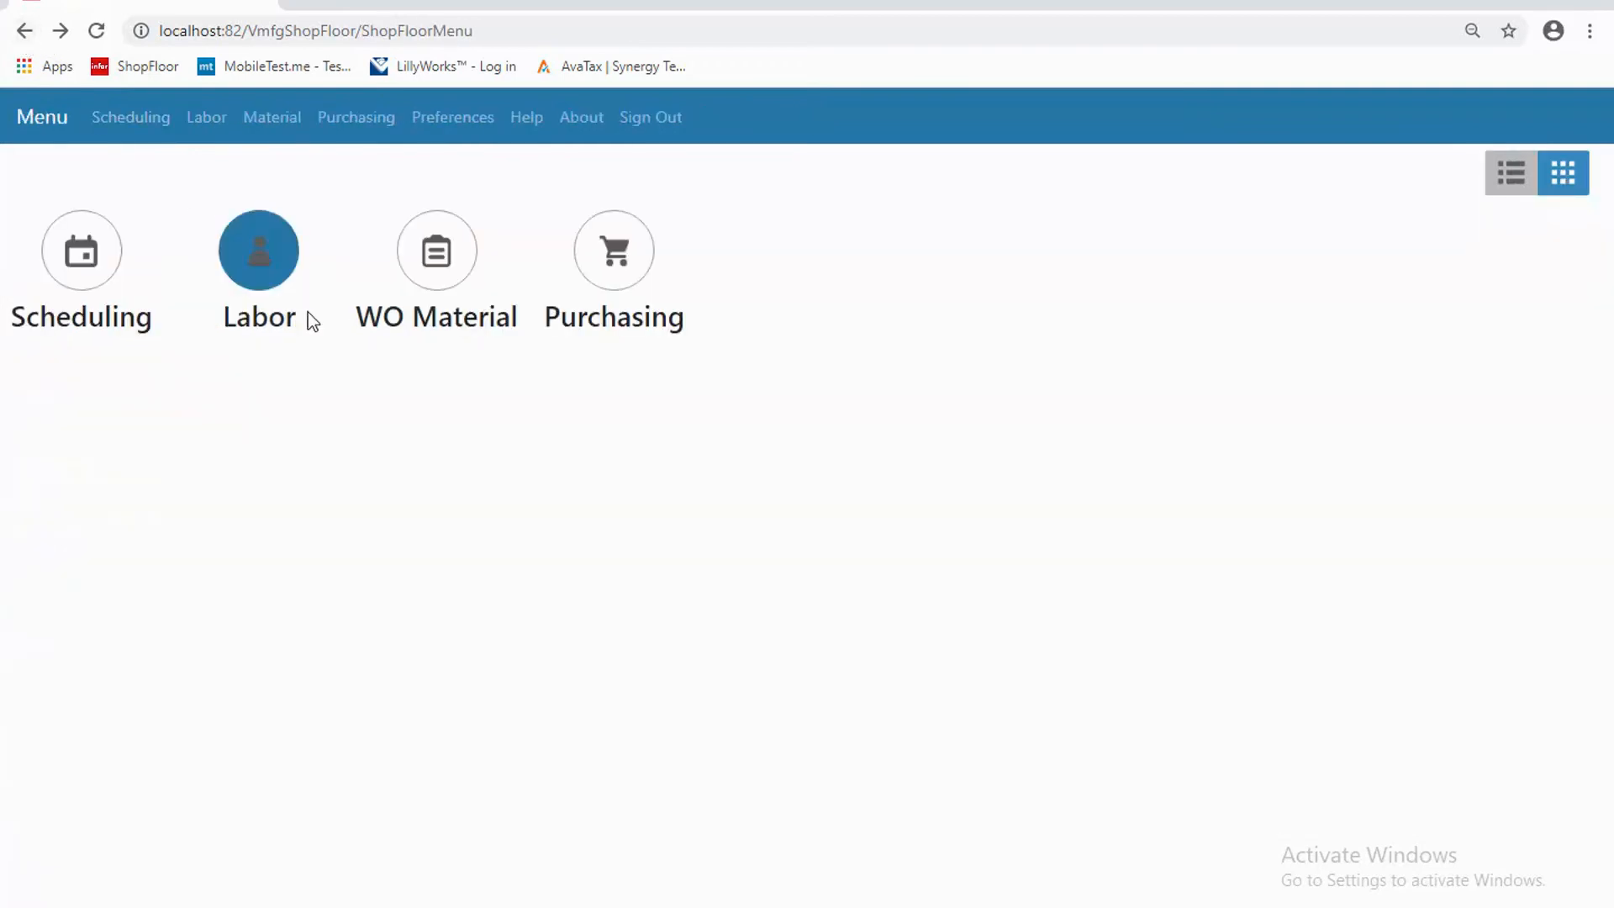
mouse_move(458, 402)
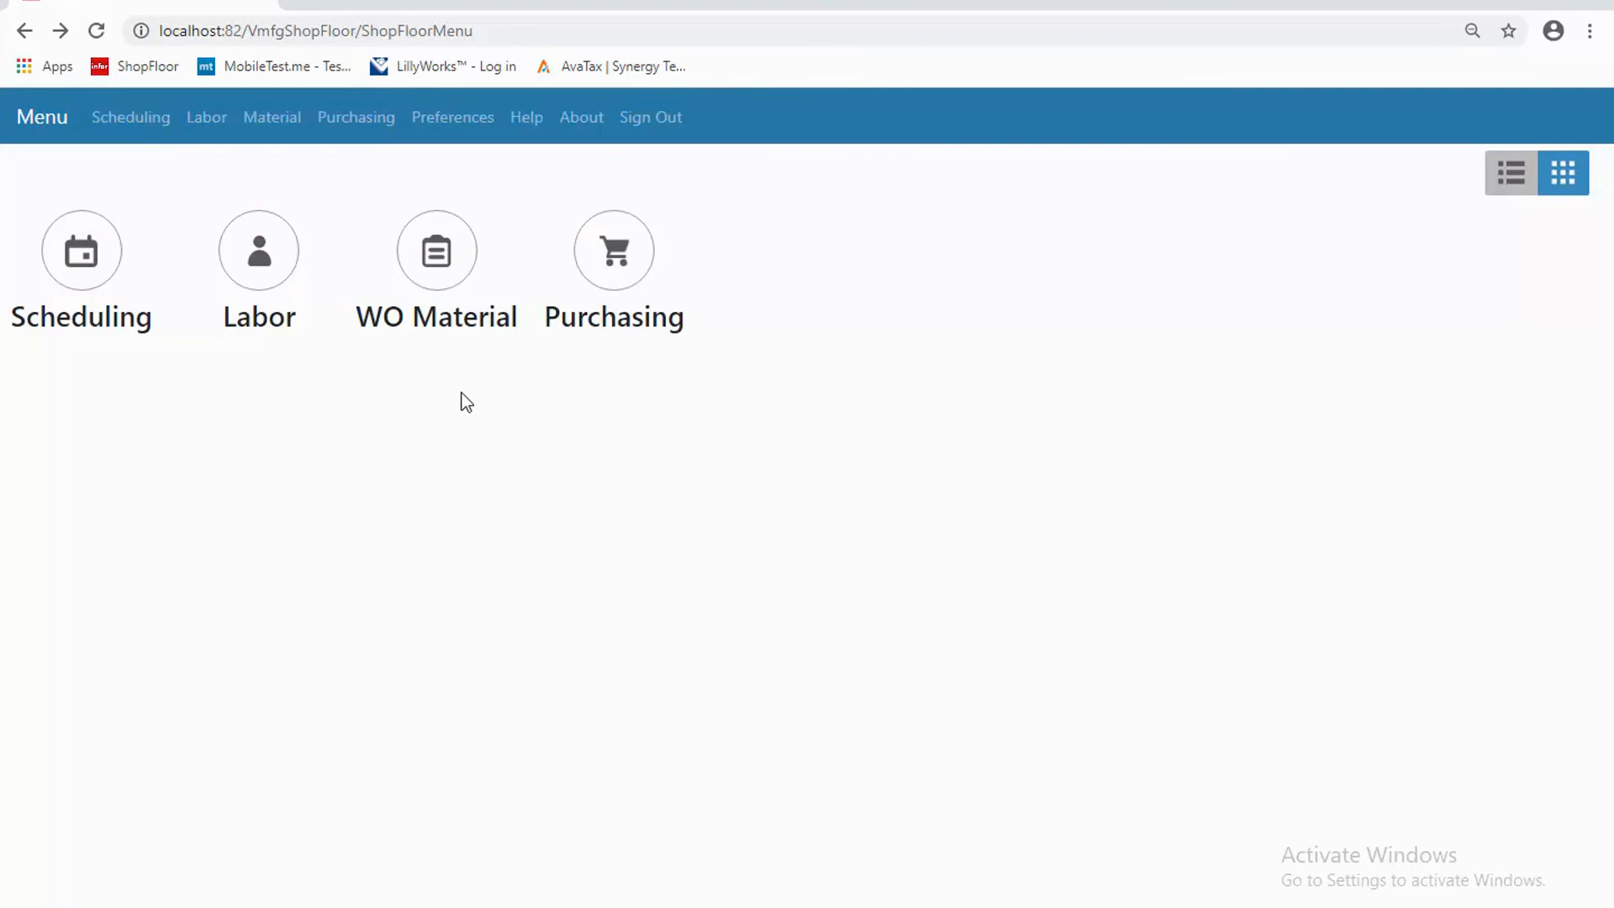
mouse_move(629, 426)
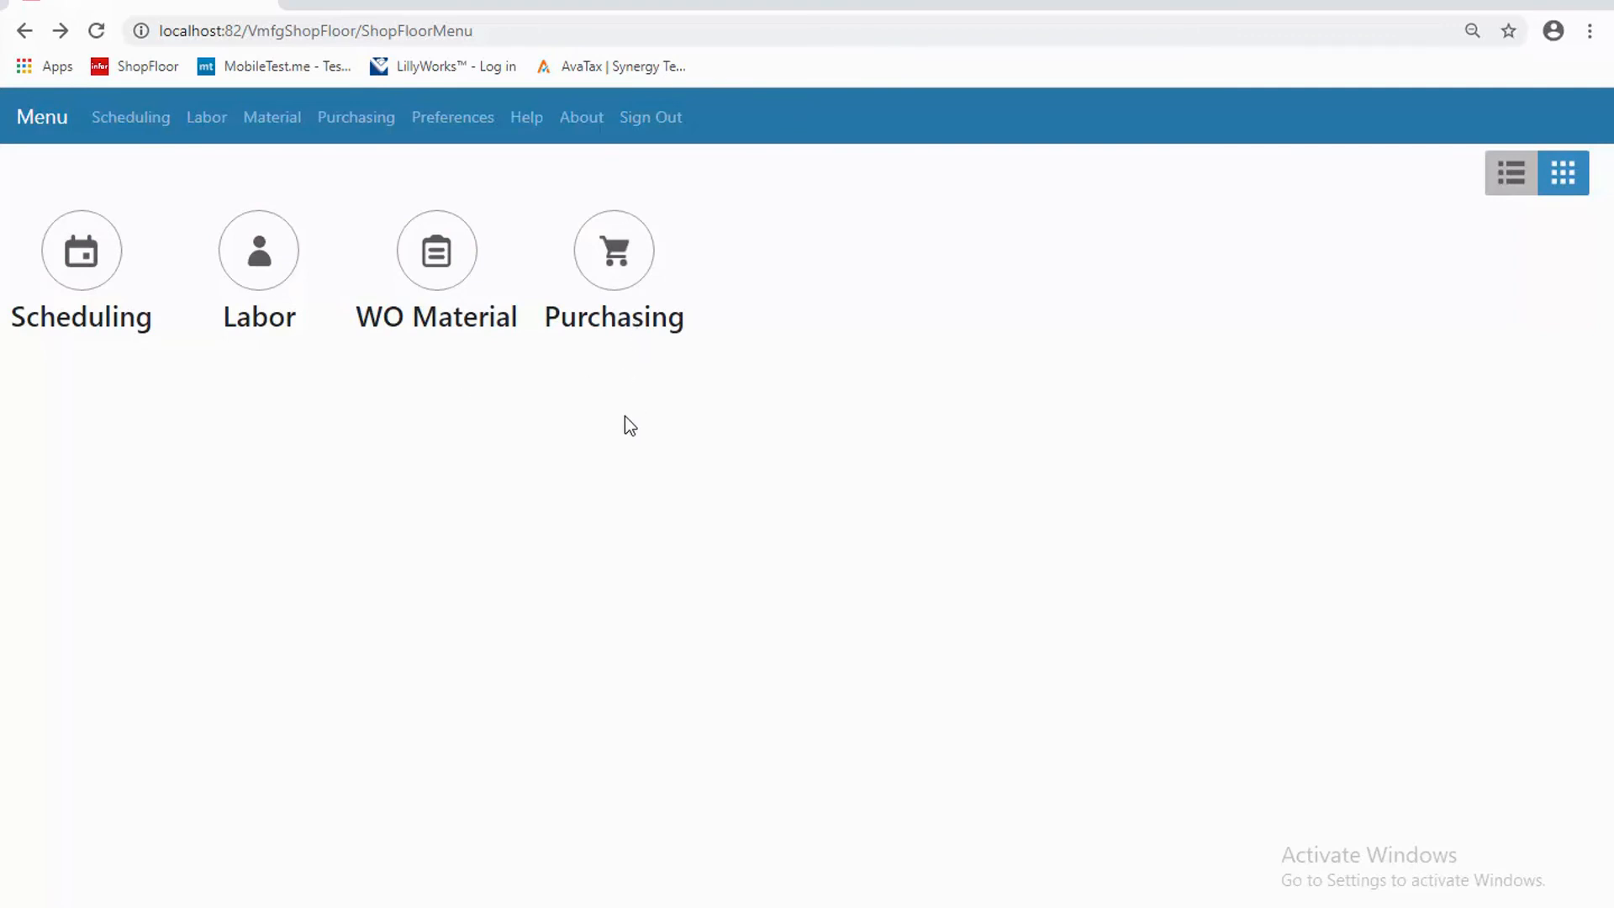